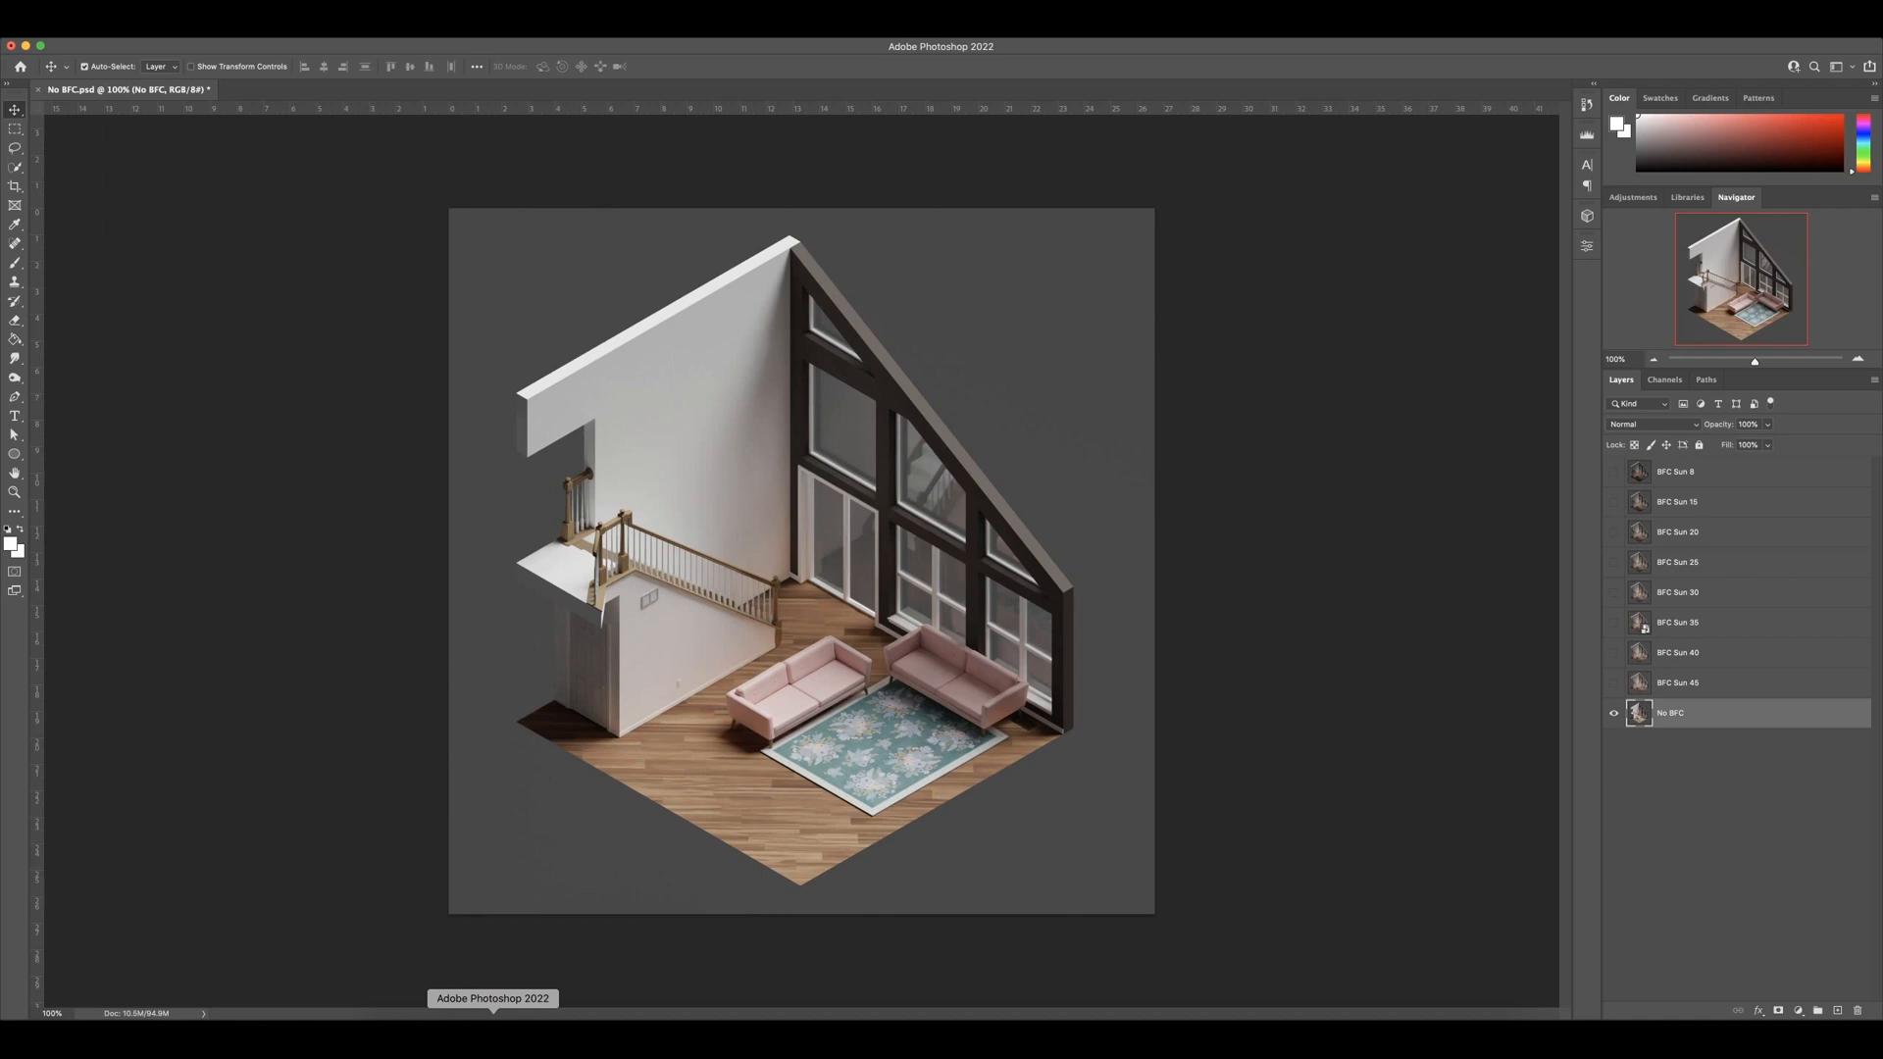
mouse_move(701, 632)
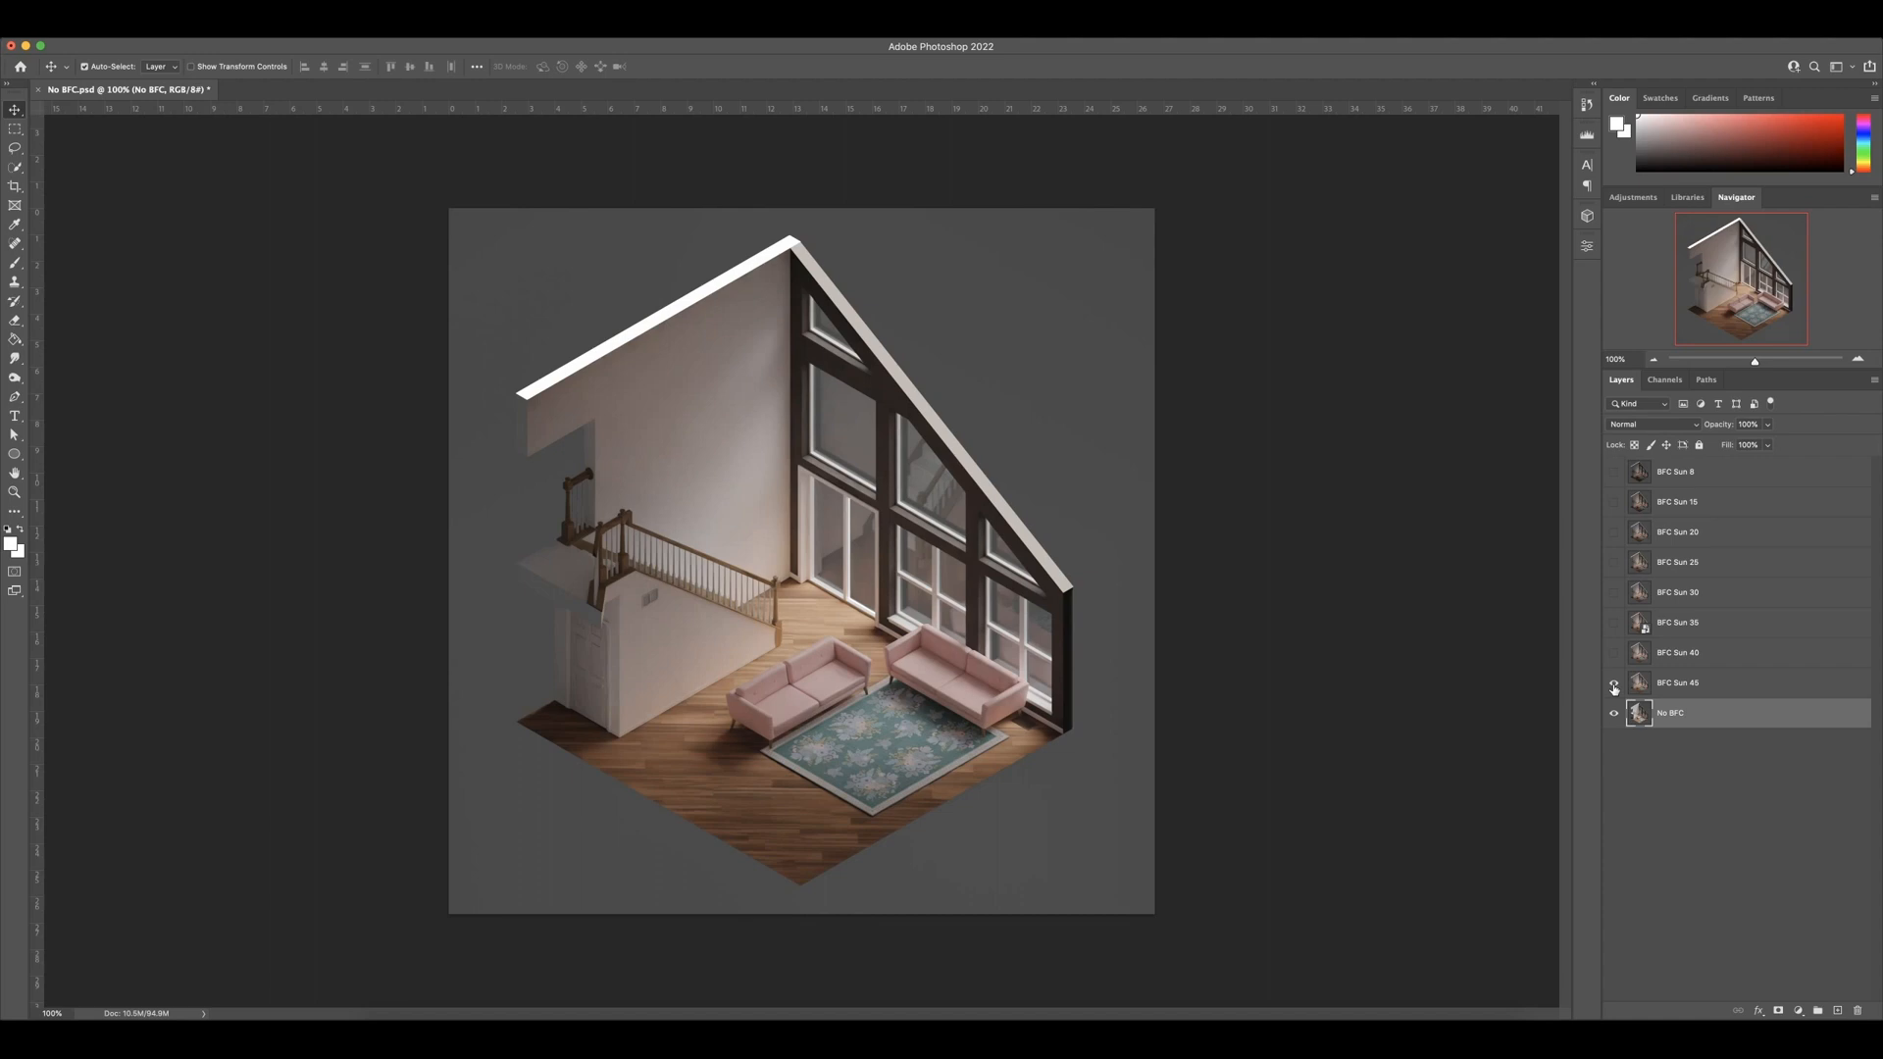
Toggle the BFC Sun 45 layer's visibility to compare it with the No BFC render.
left_click(1615, 682)
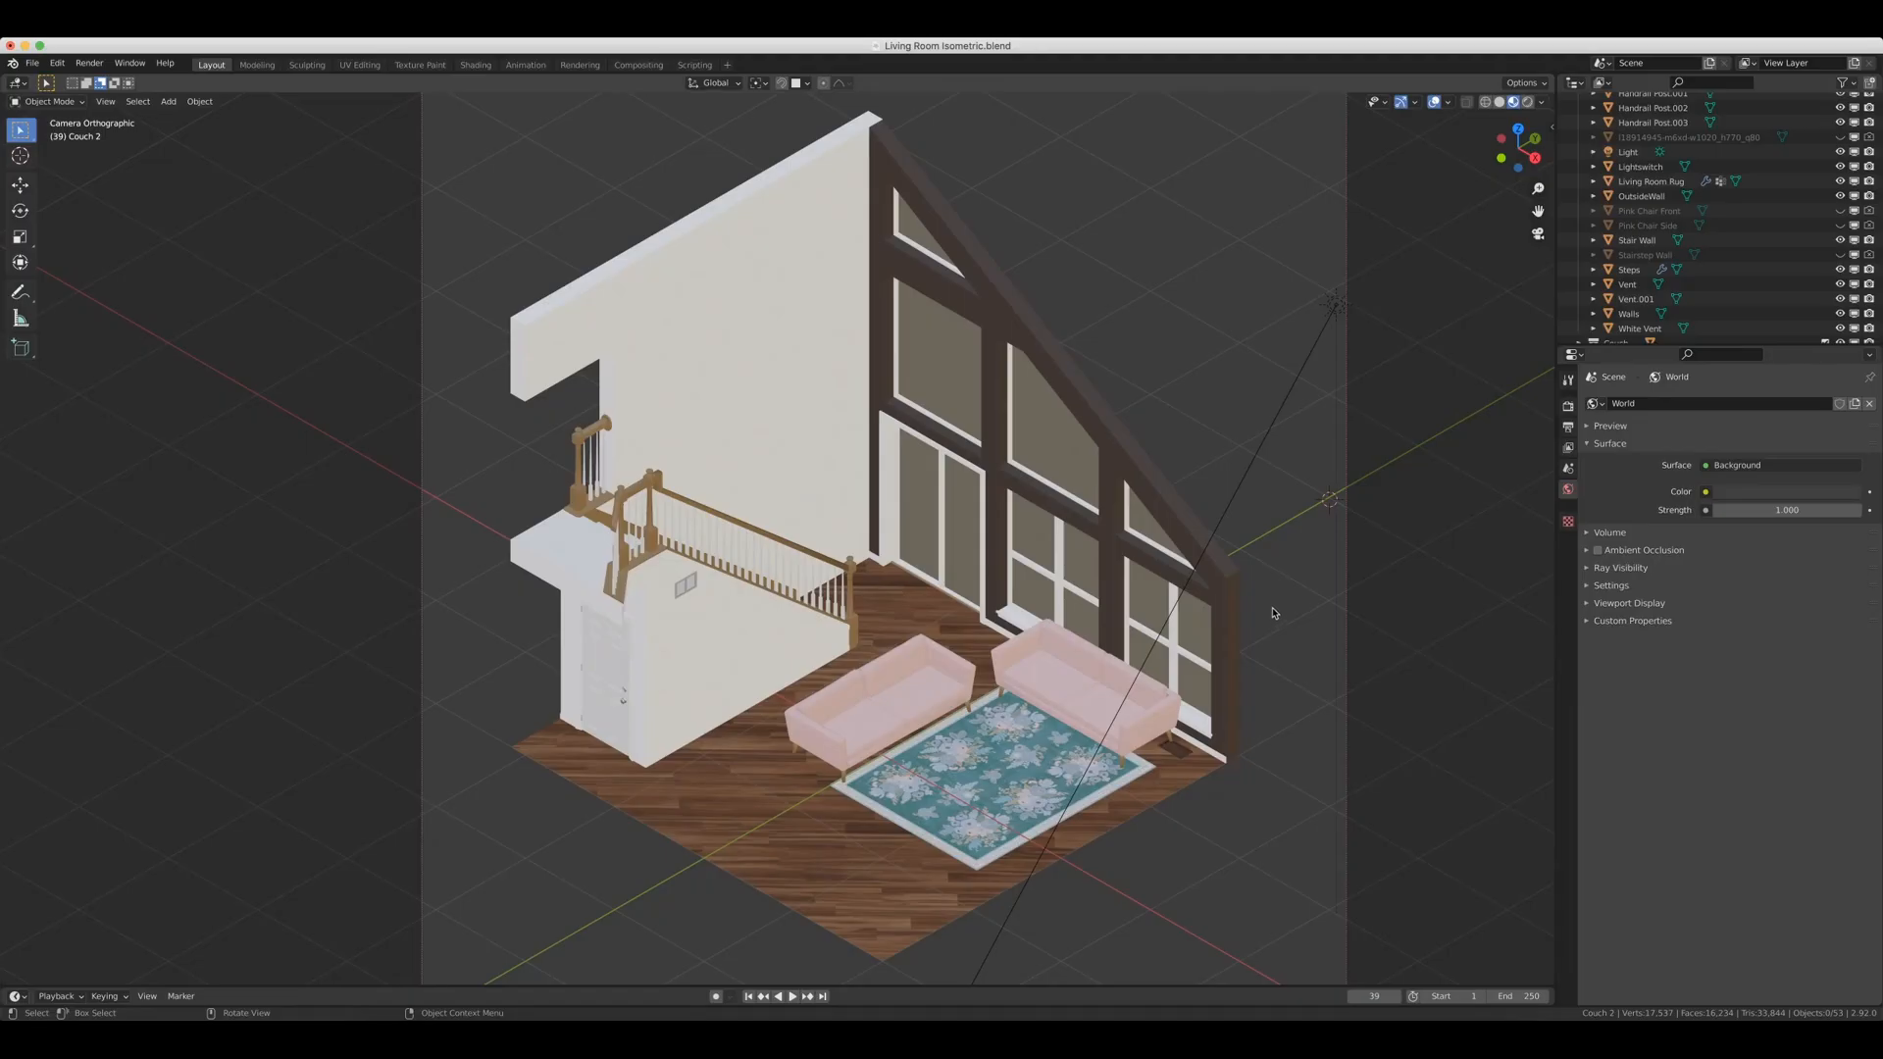
mouse_move(1262, 563)
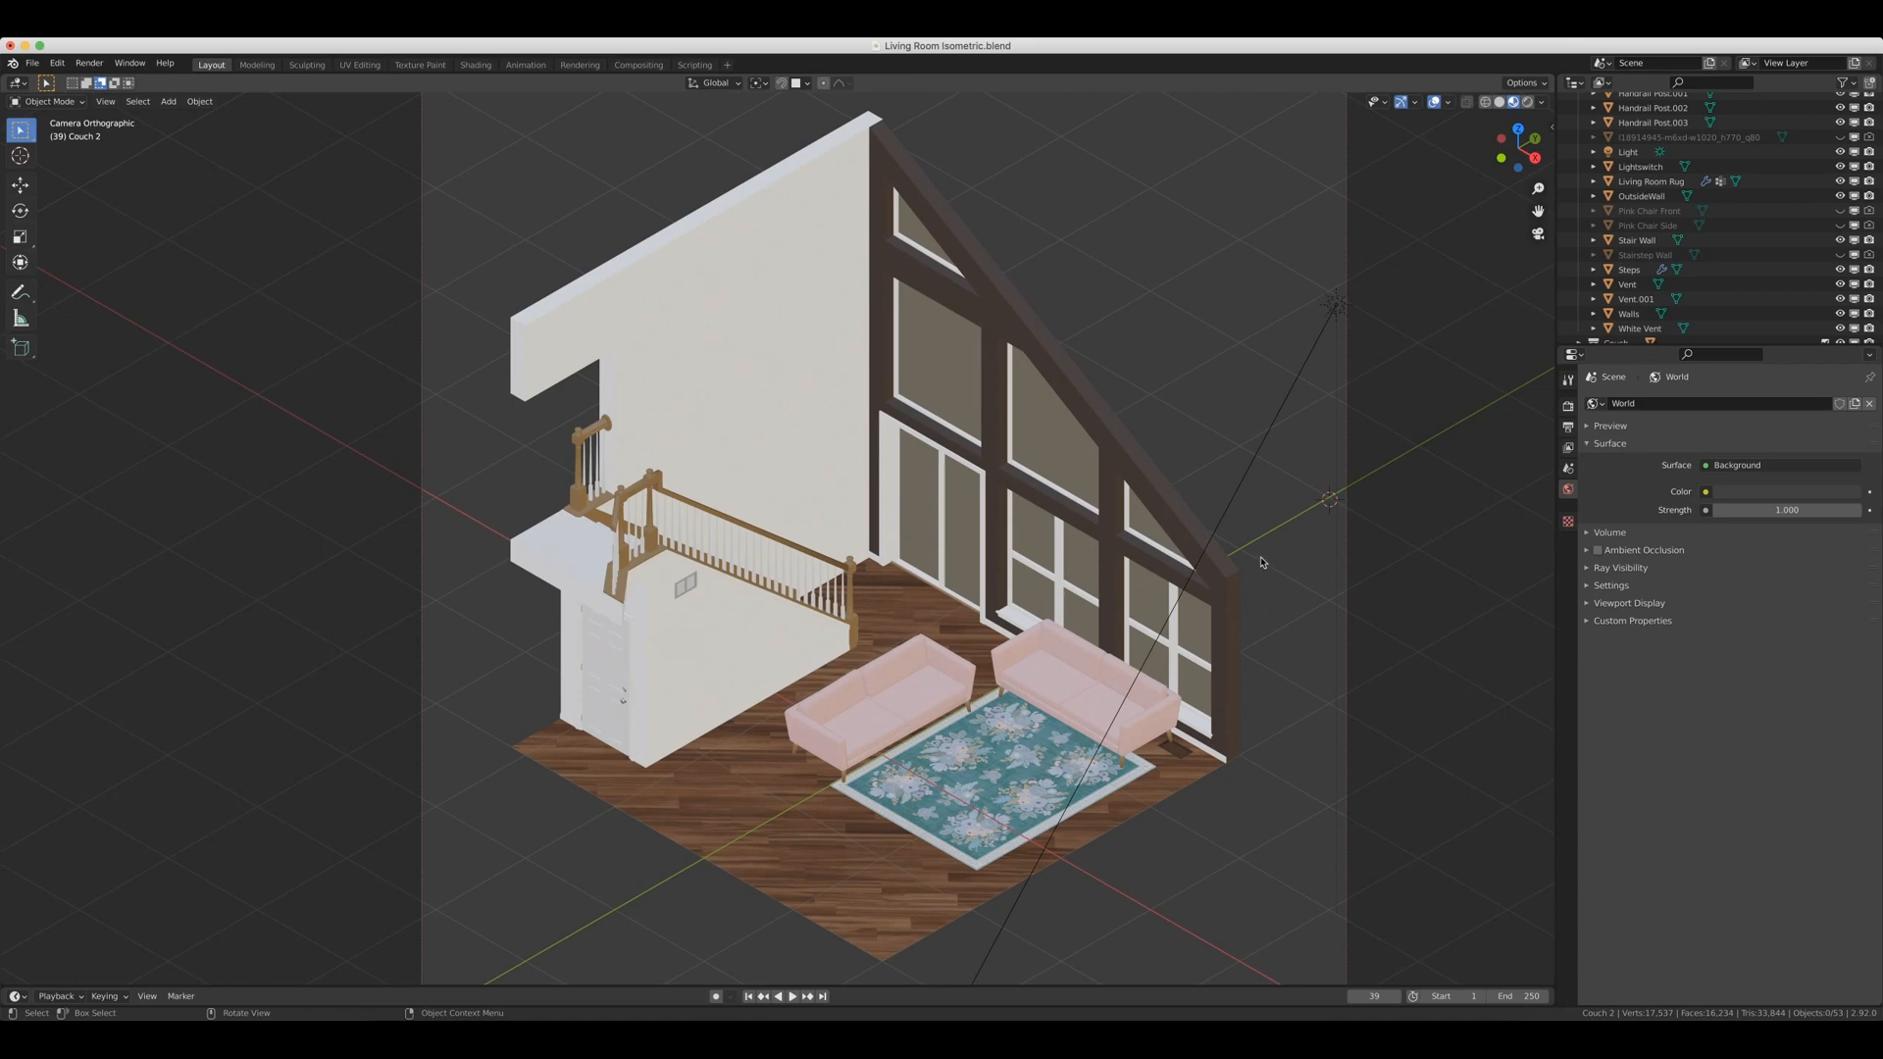
Add a mesh plane beside the living room, orbit to inspect it, then return to camera view.
left_click(166, 101)
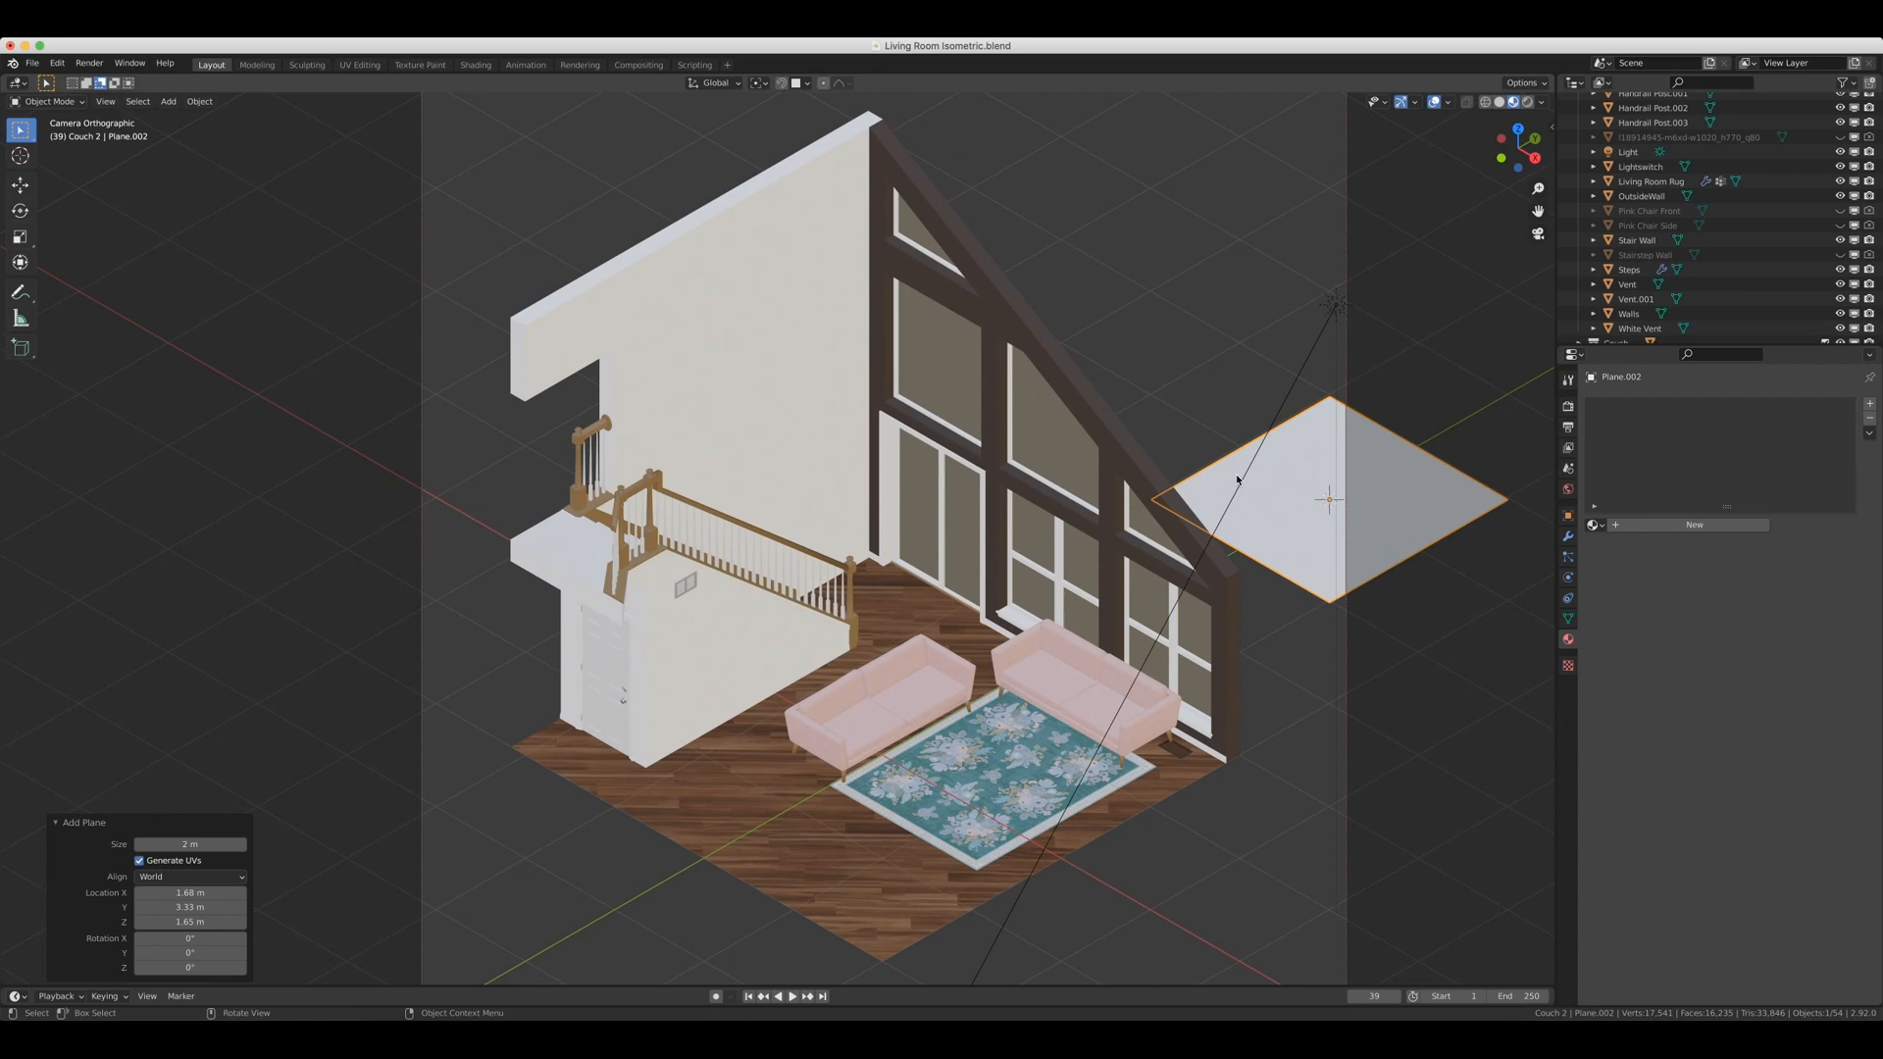
mouse_move(1336, 485)
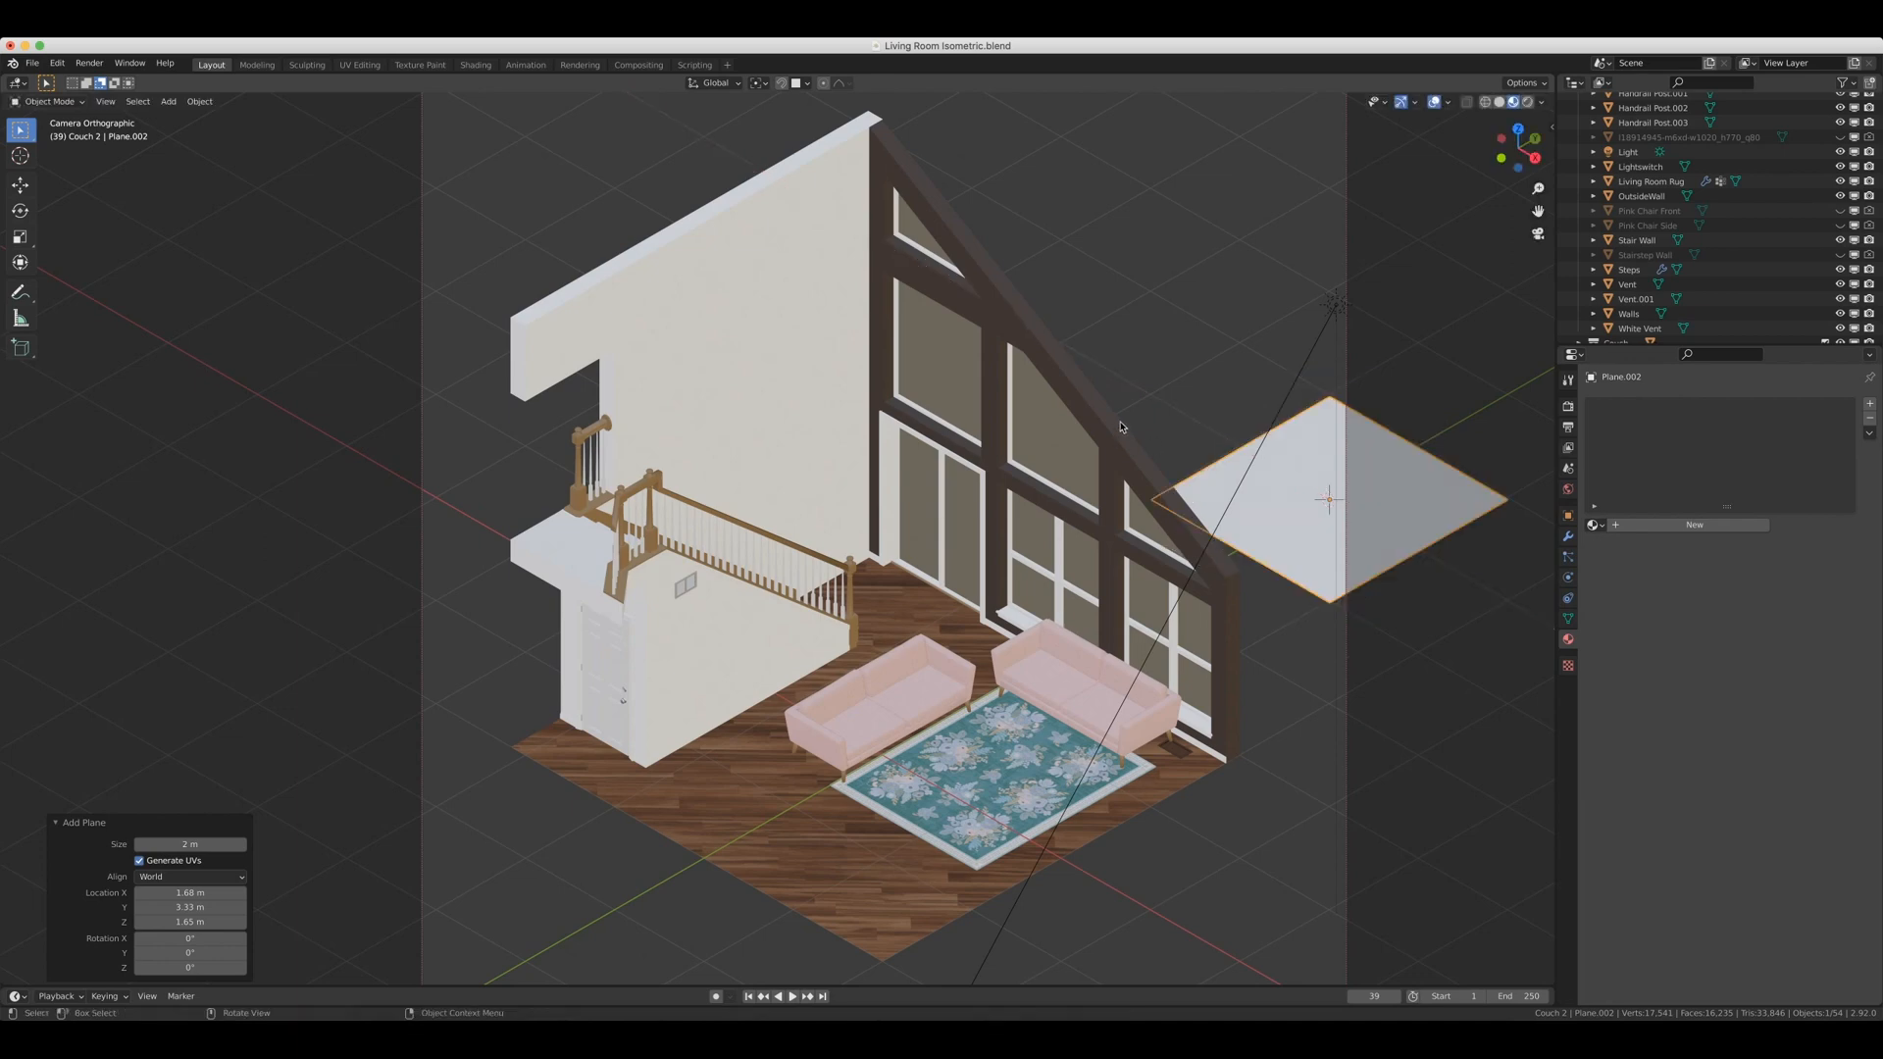
mouse_move(1171, 484)
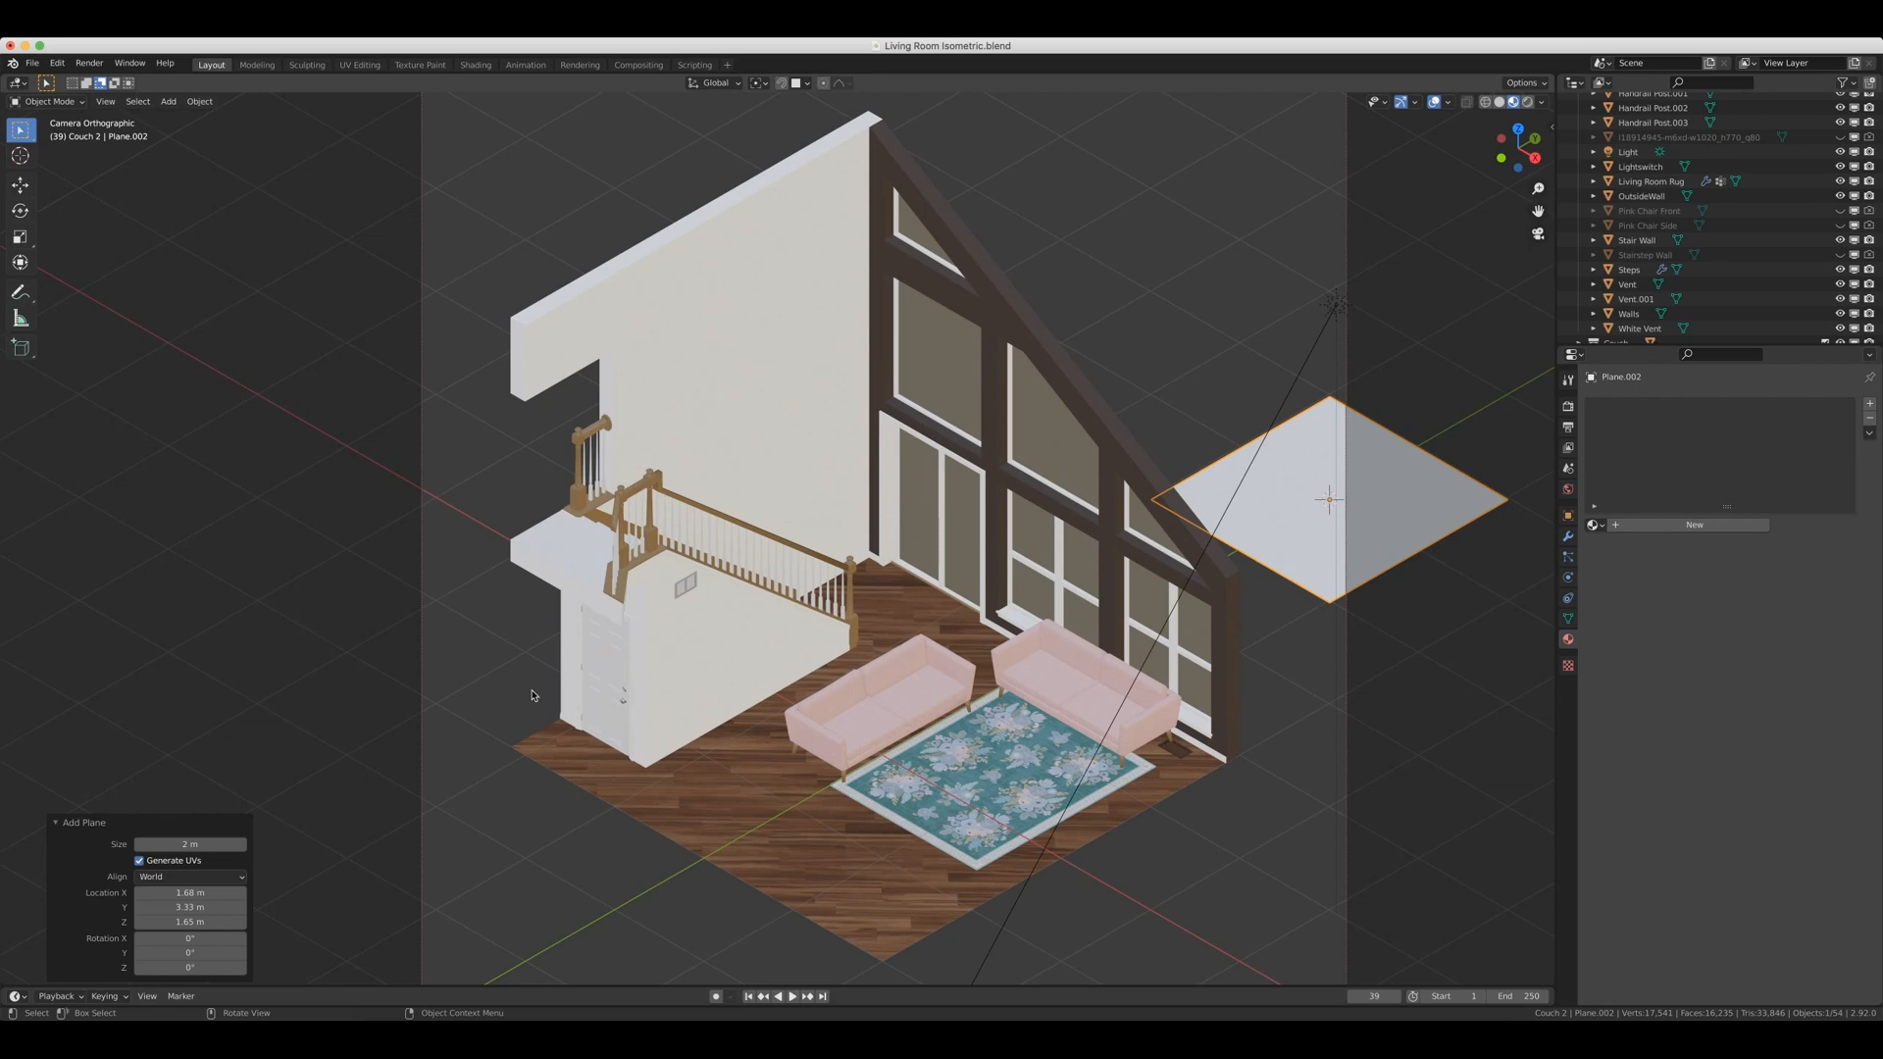
mouse_move(1037, 461)
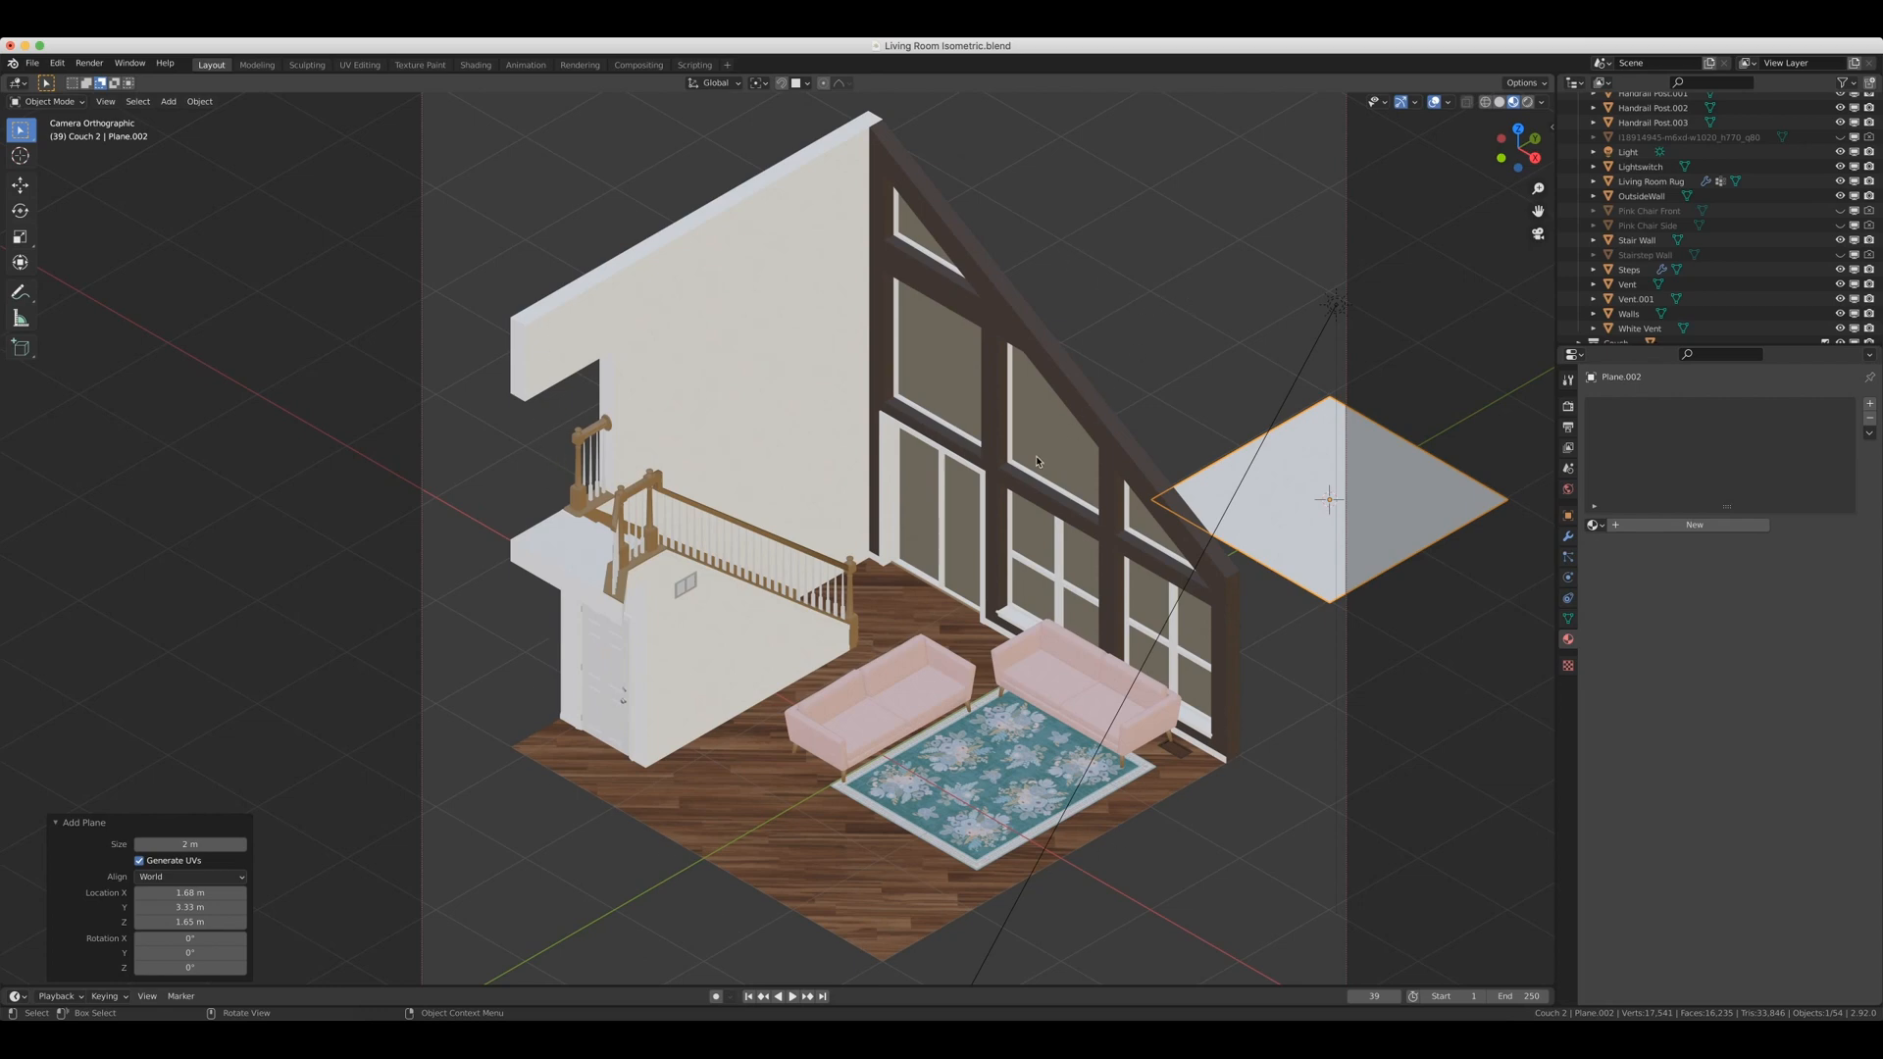
mouse_move(760, 729)
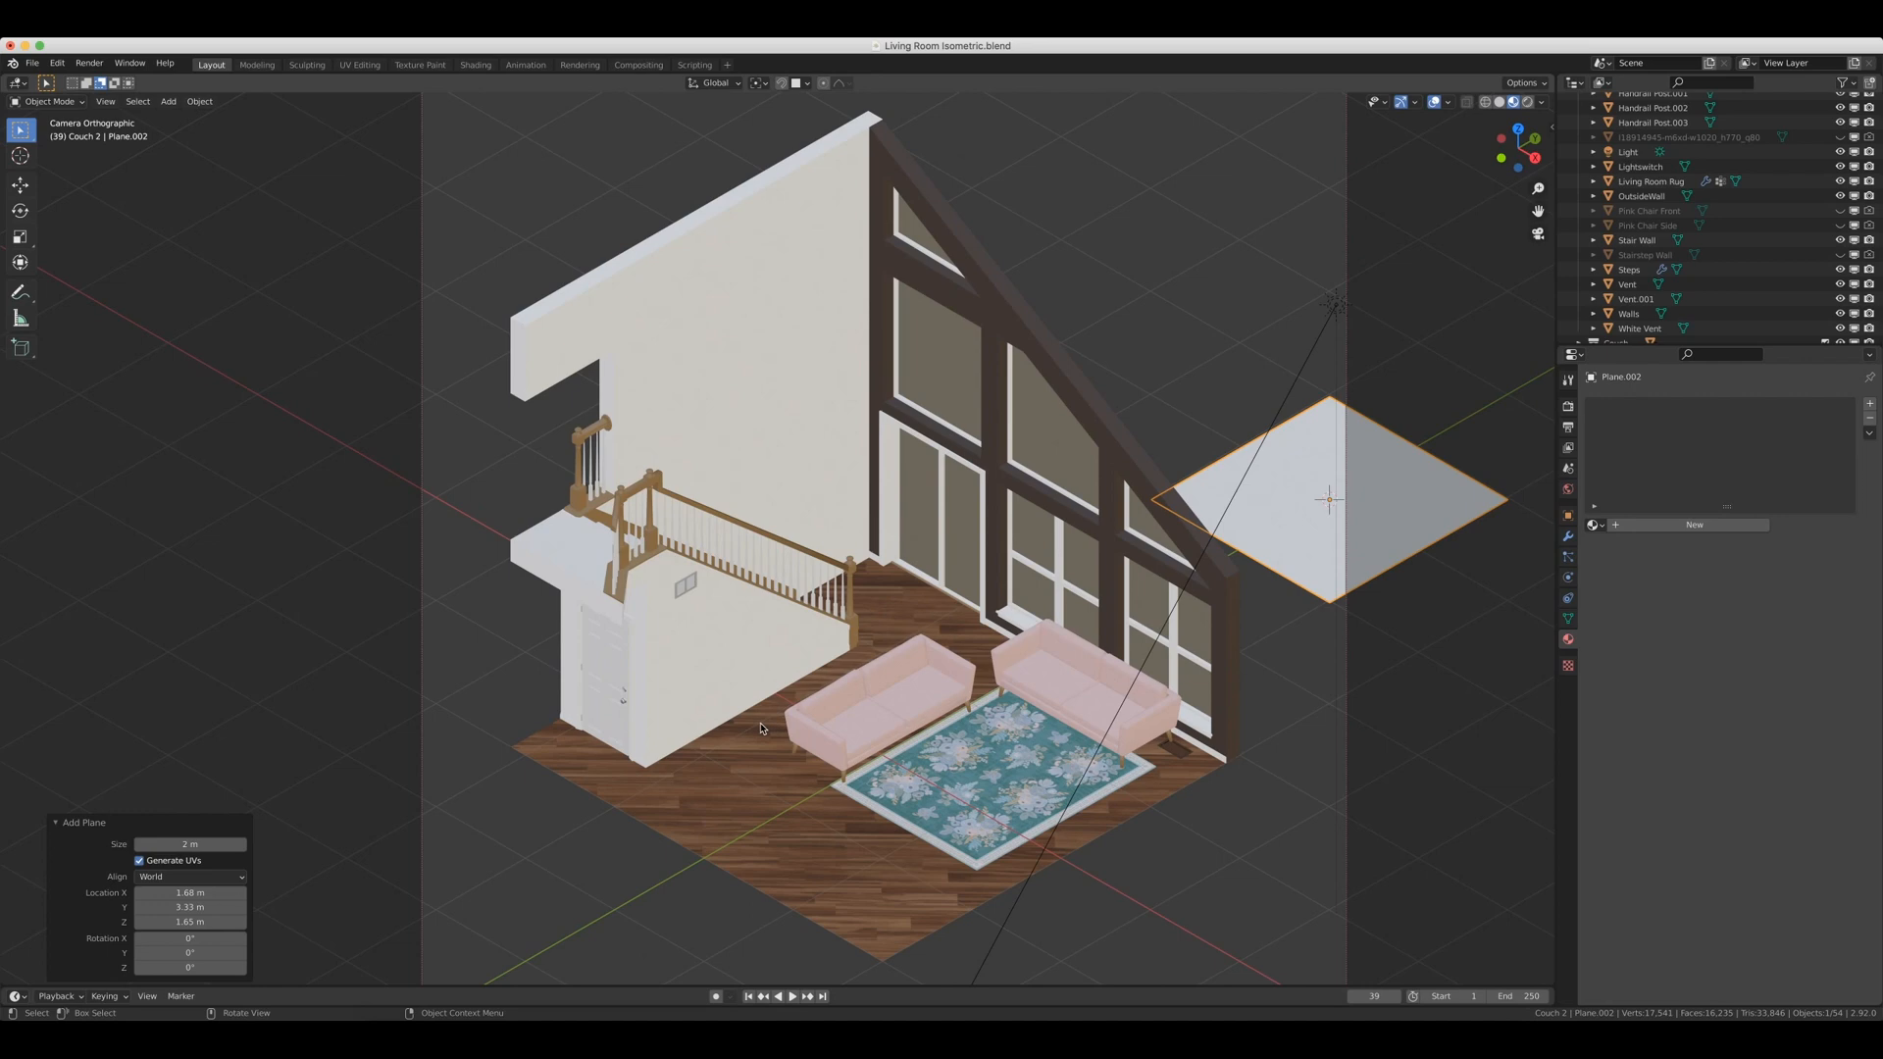
mouse_move(154, 586)
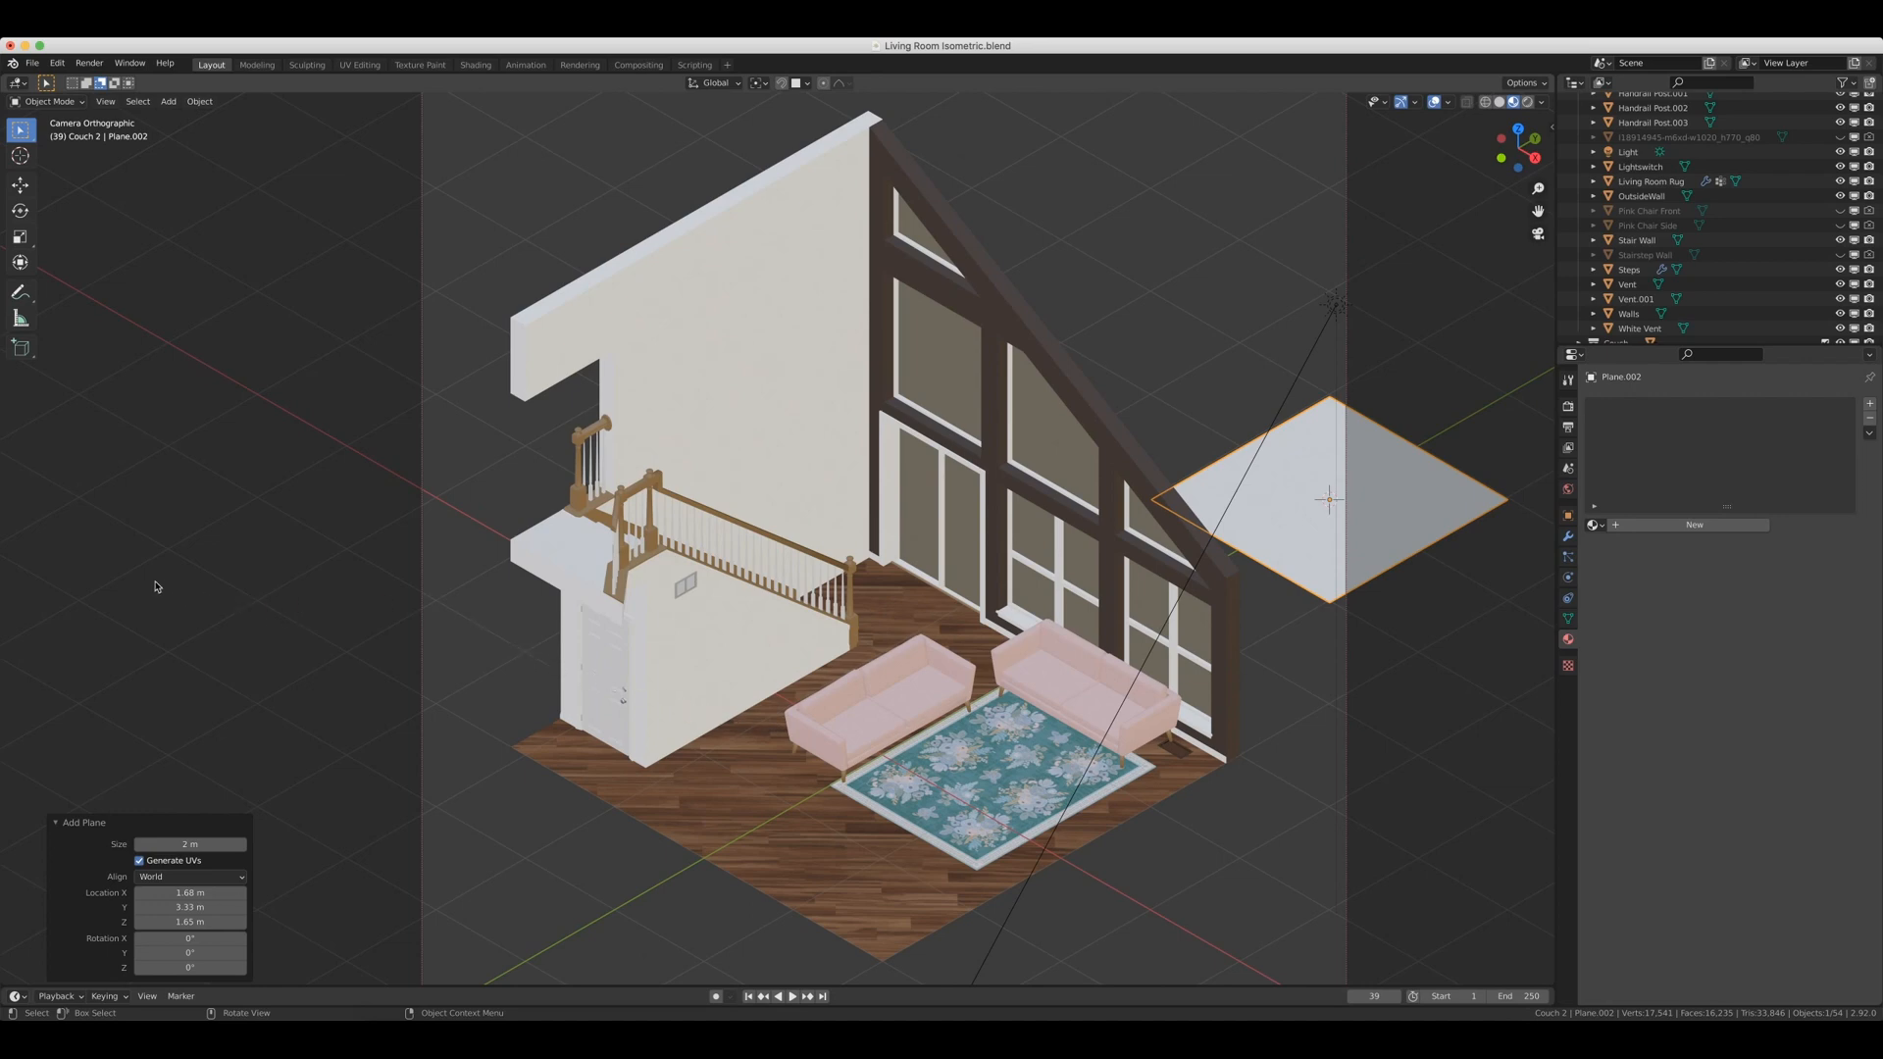
mouse_move(823, 462)
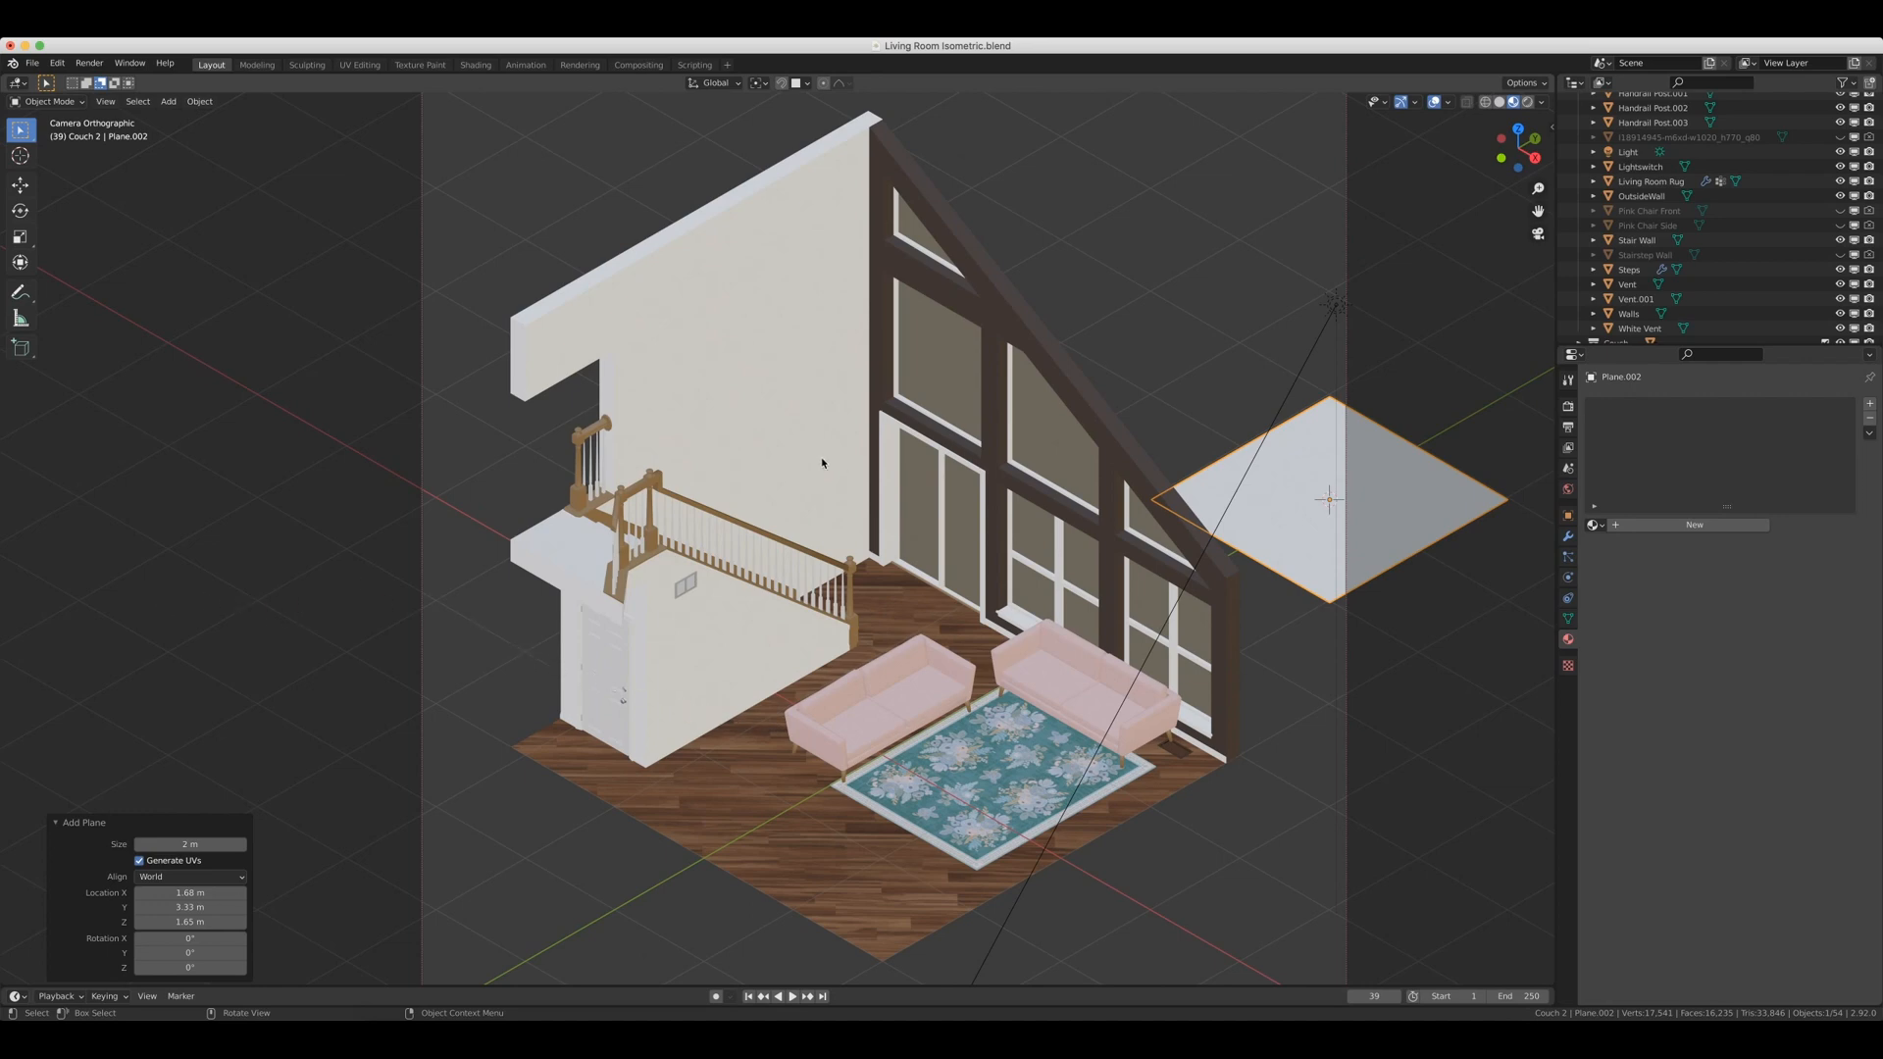
mouse_move(760, 718)
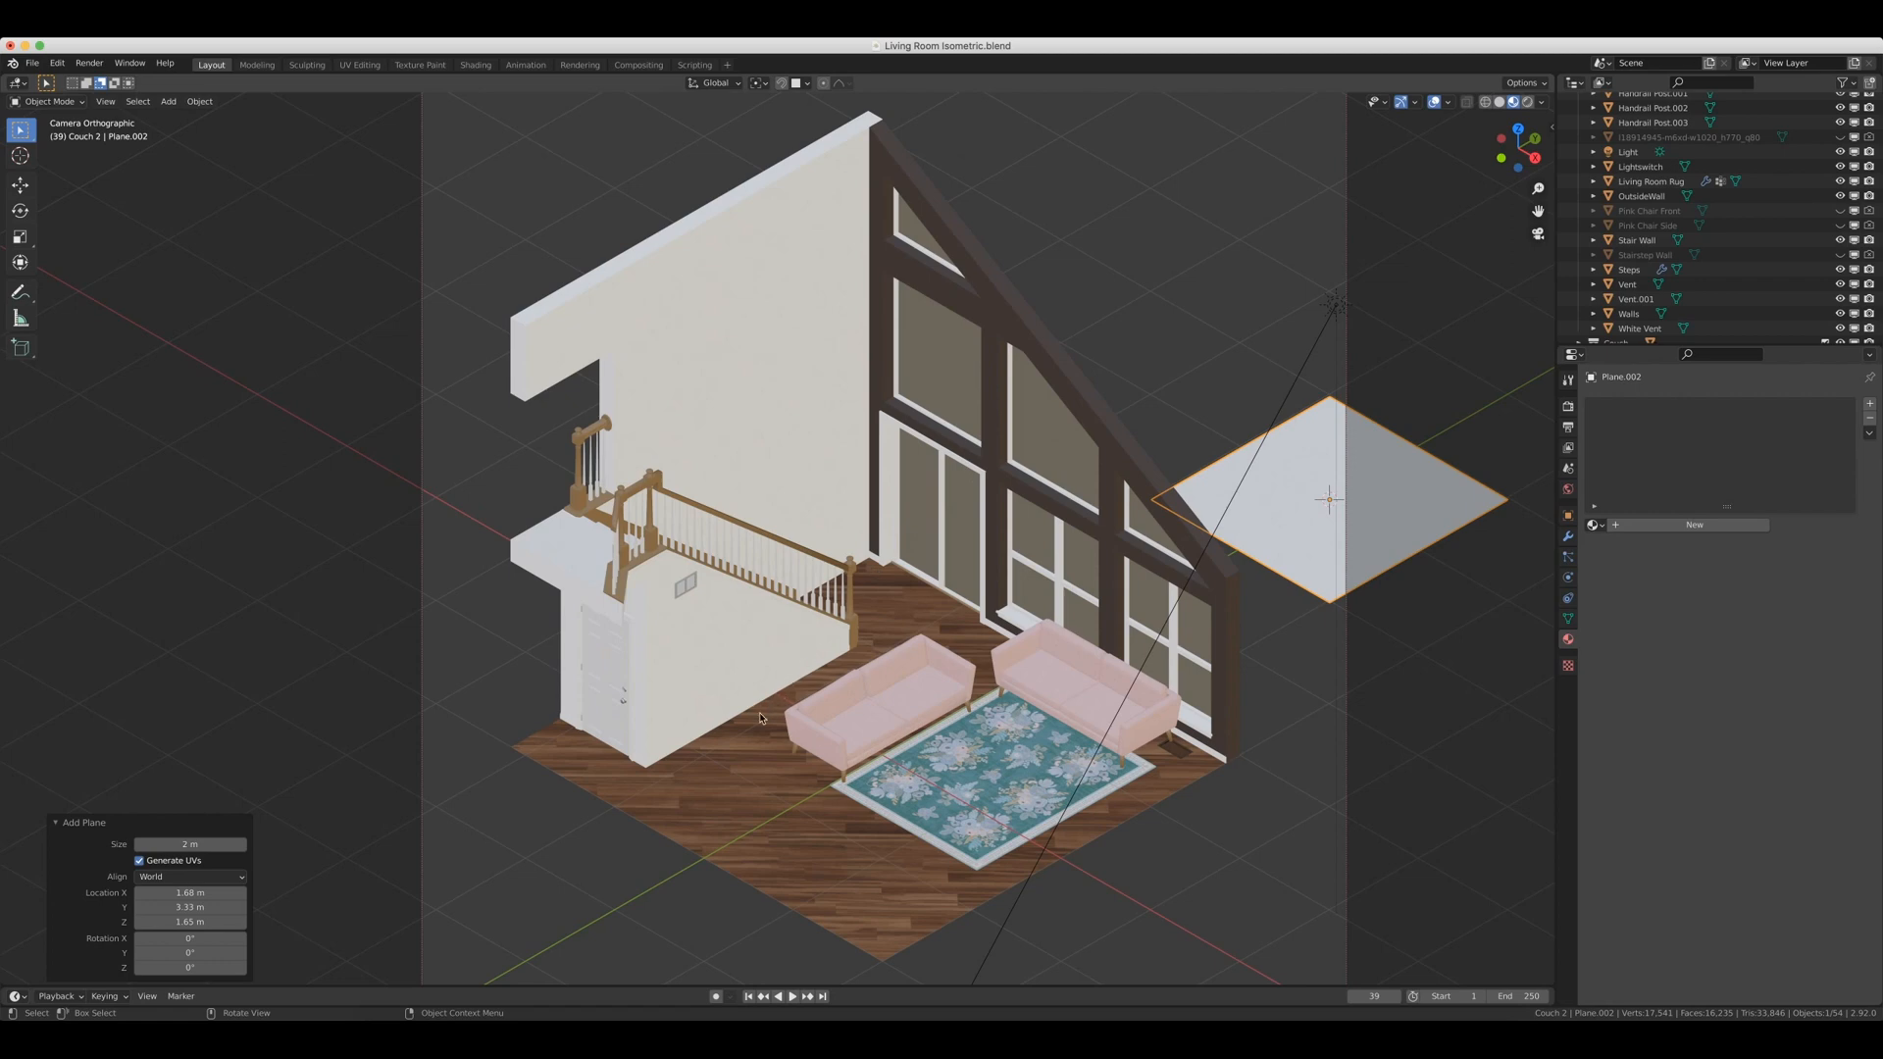
mouse_move(910, 412)
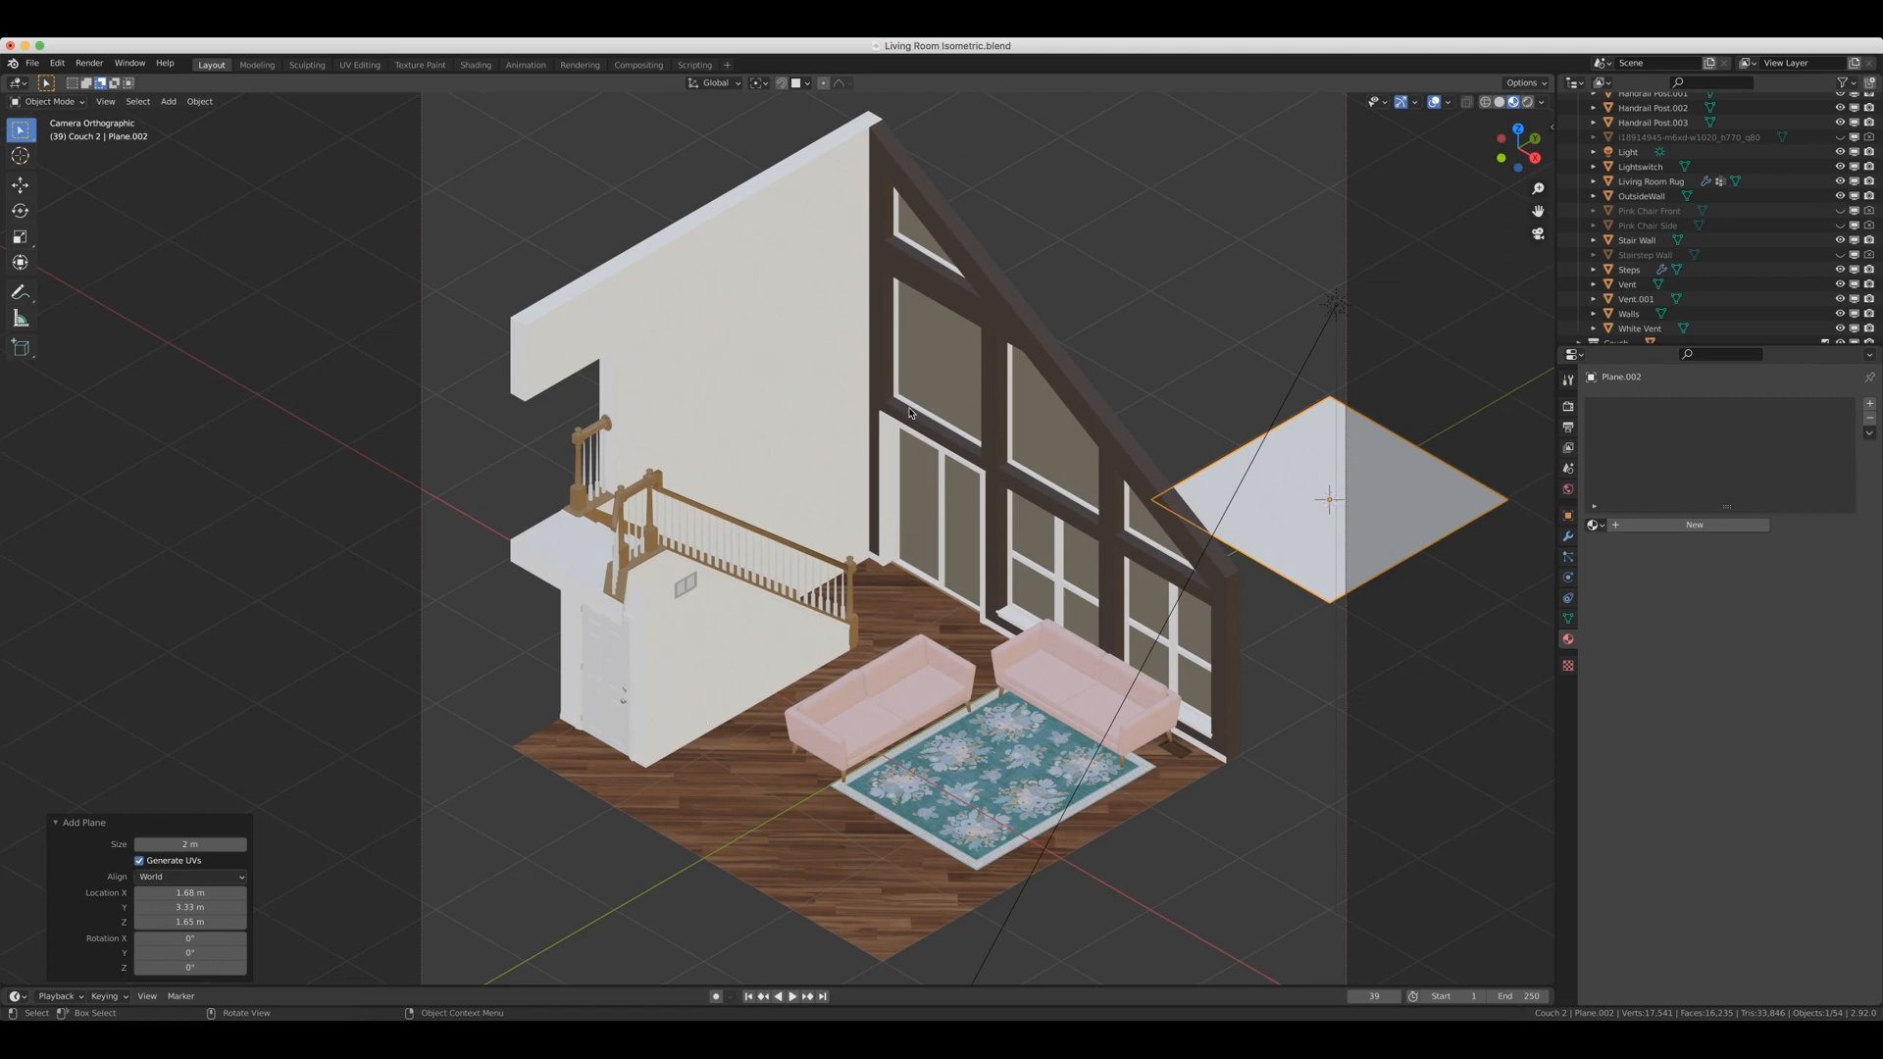
mouse_move(992, 395)
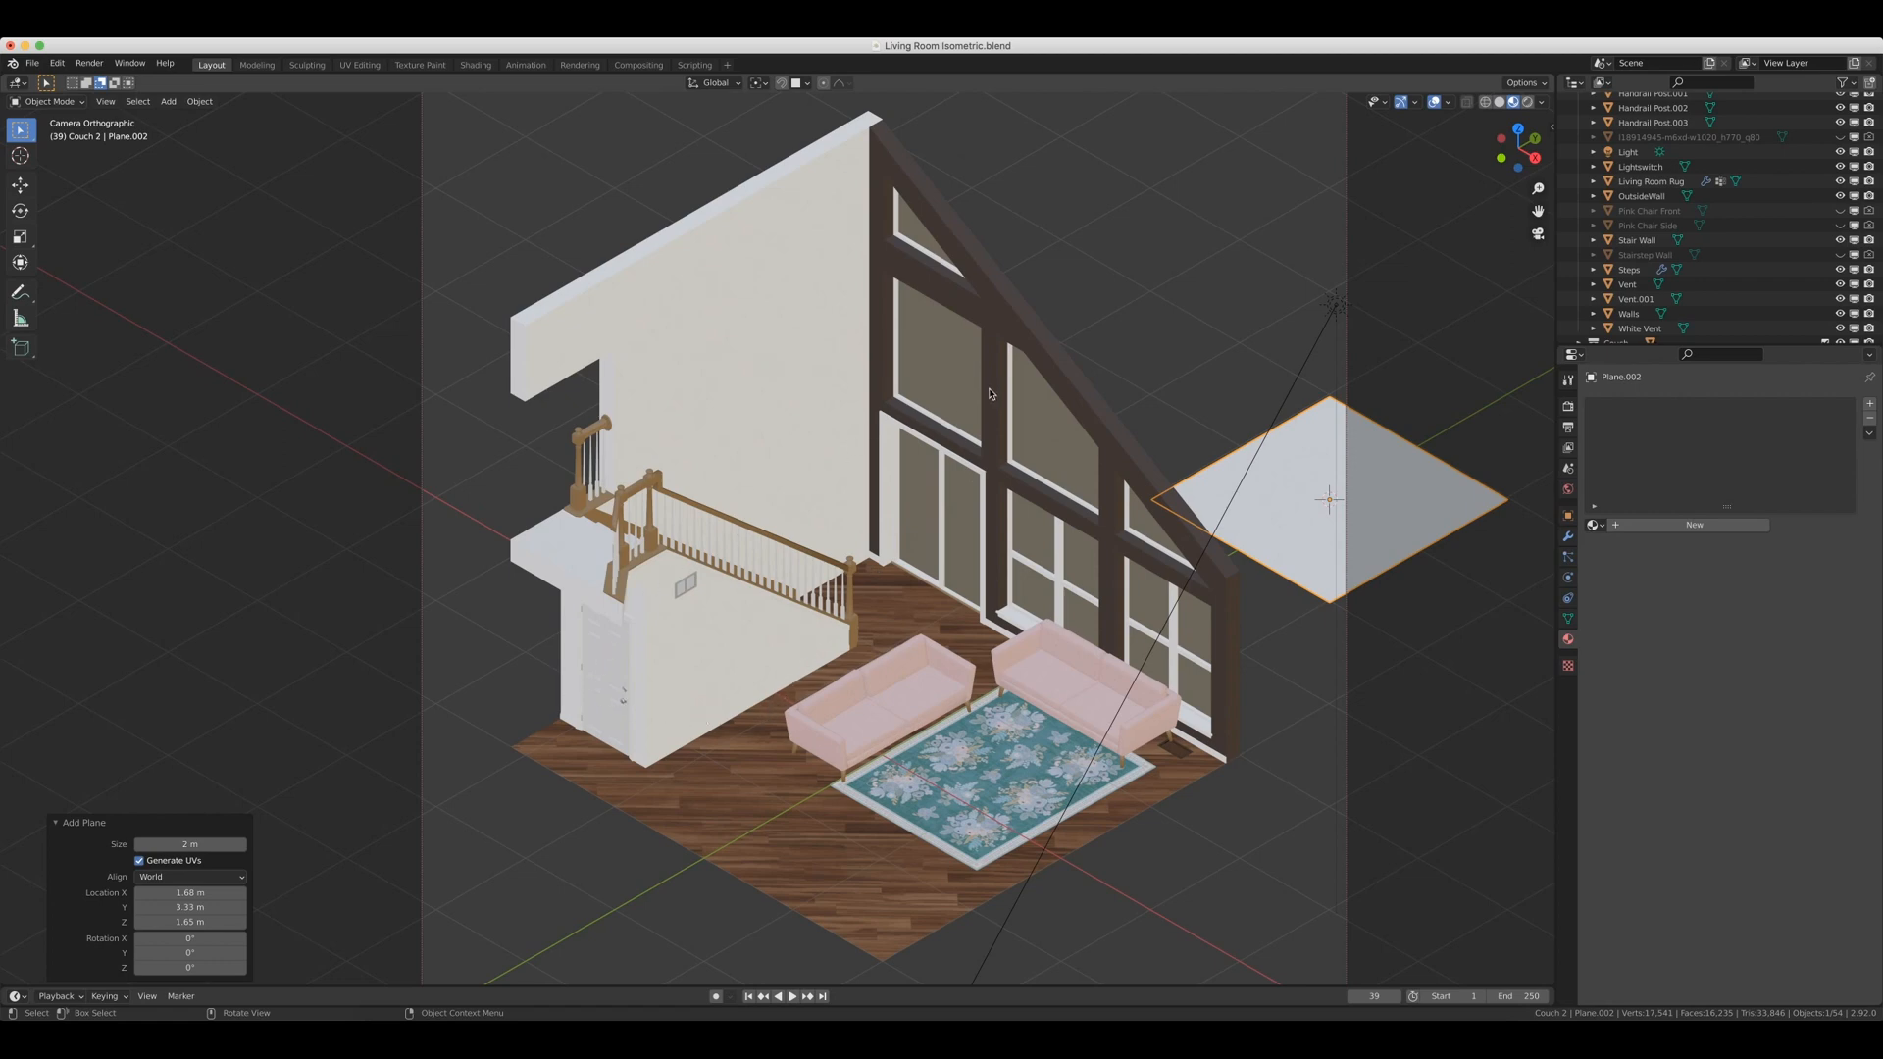
mouse_move(1113, 325)
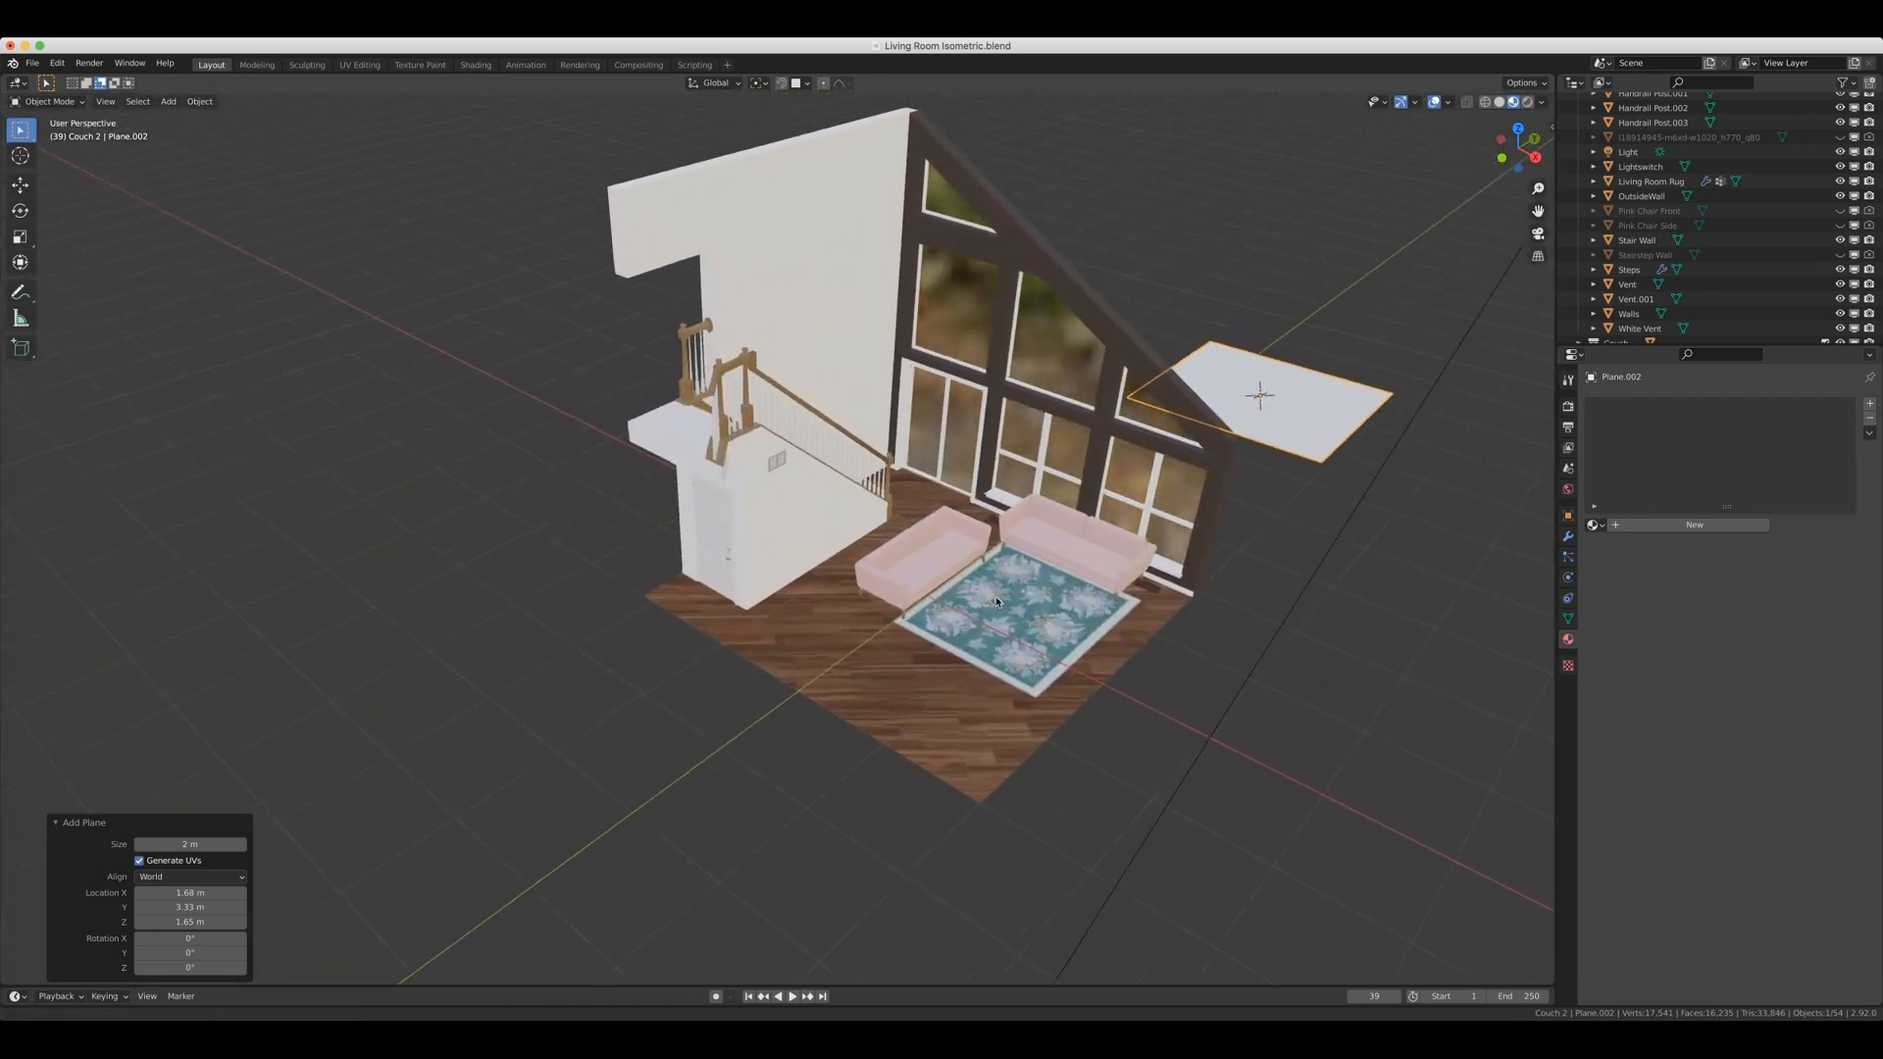
left_click_drag(962, 481, 1032, 546)
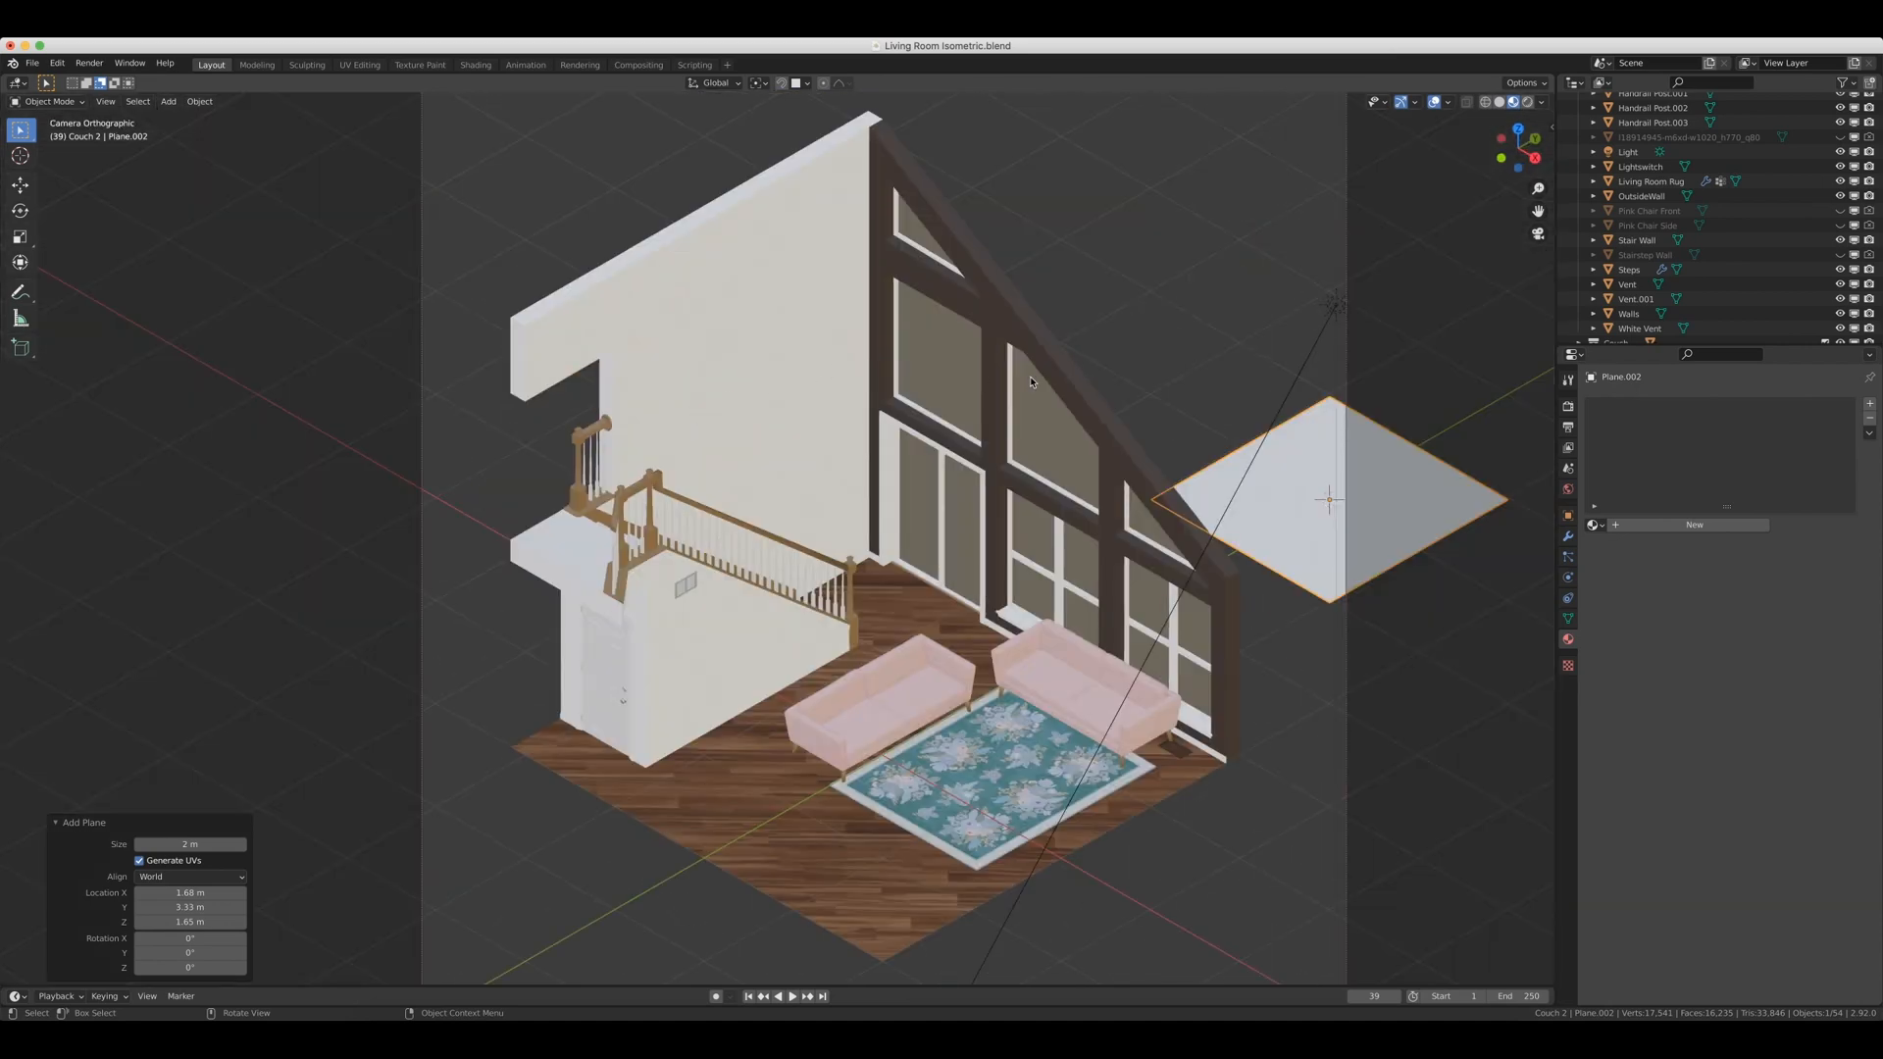
left_click(1641, 196)
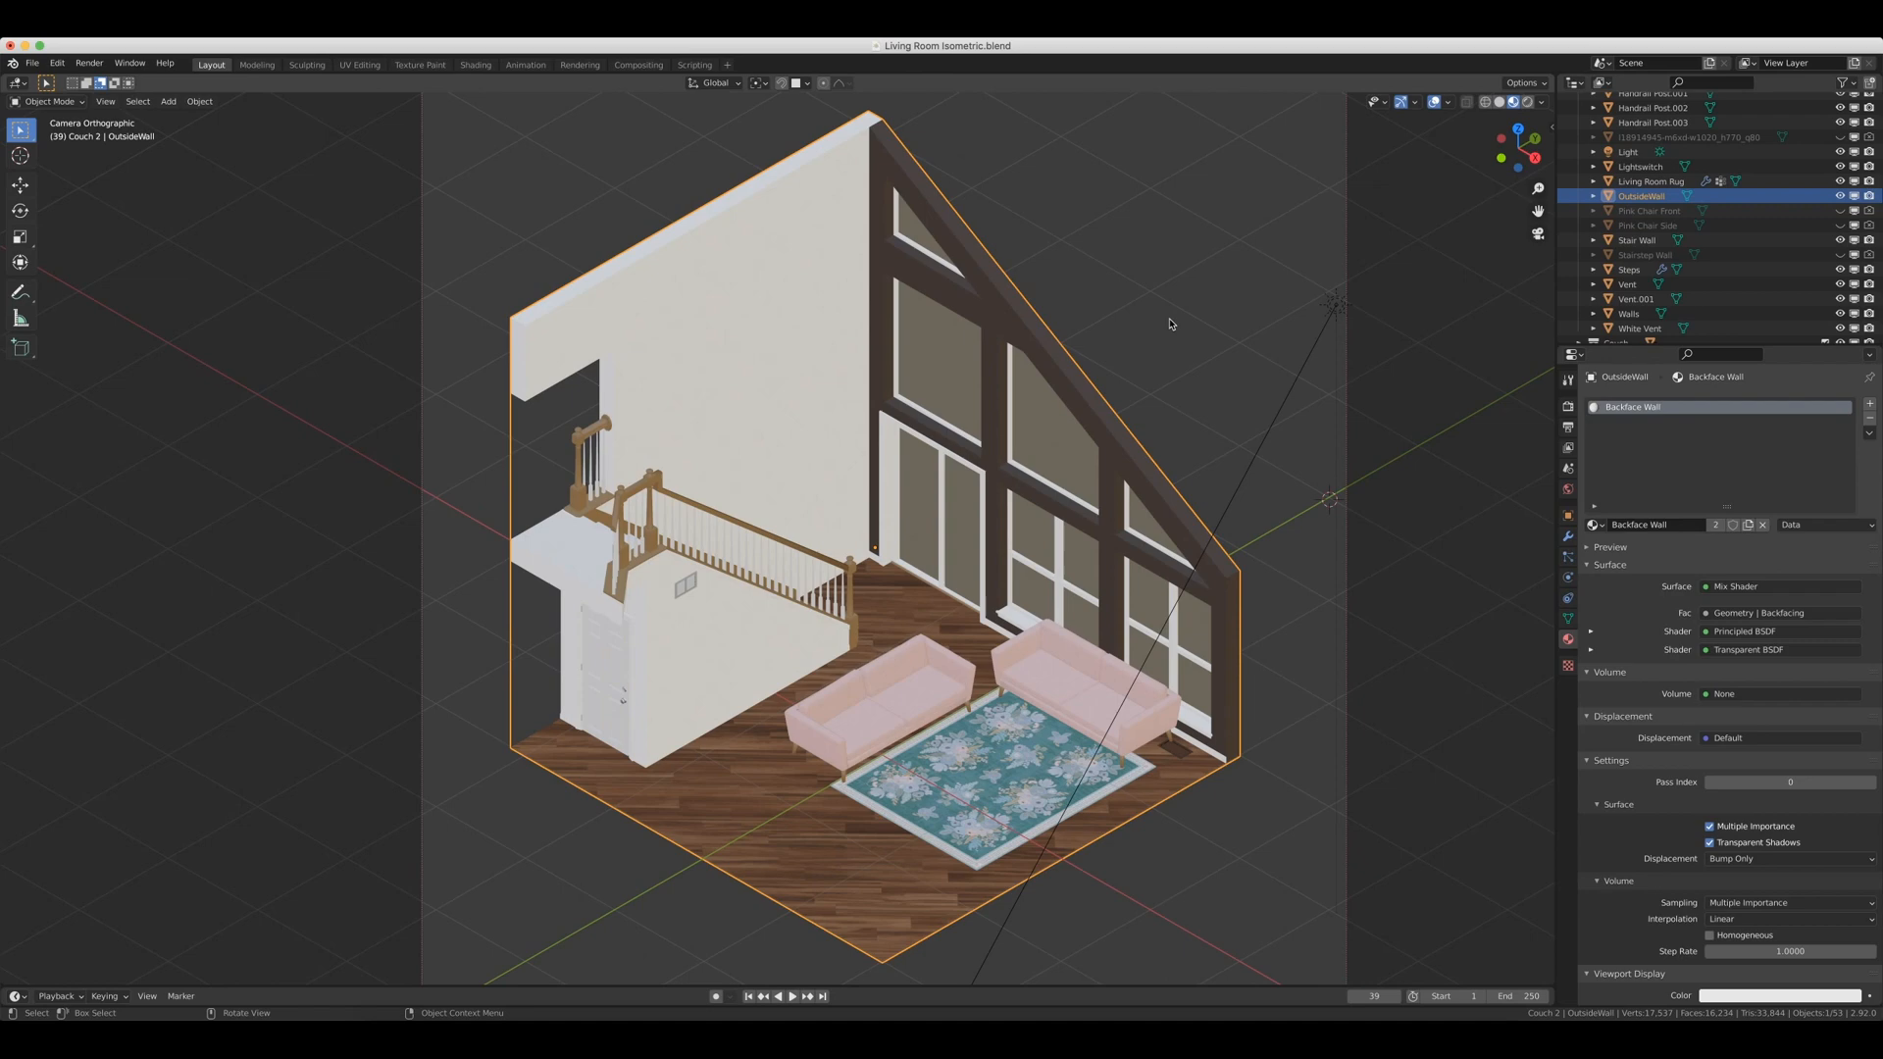
mouse_move(1072, 263)
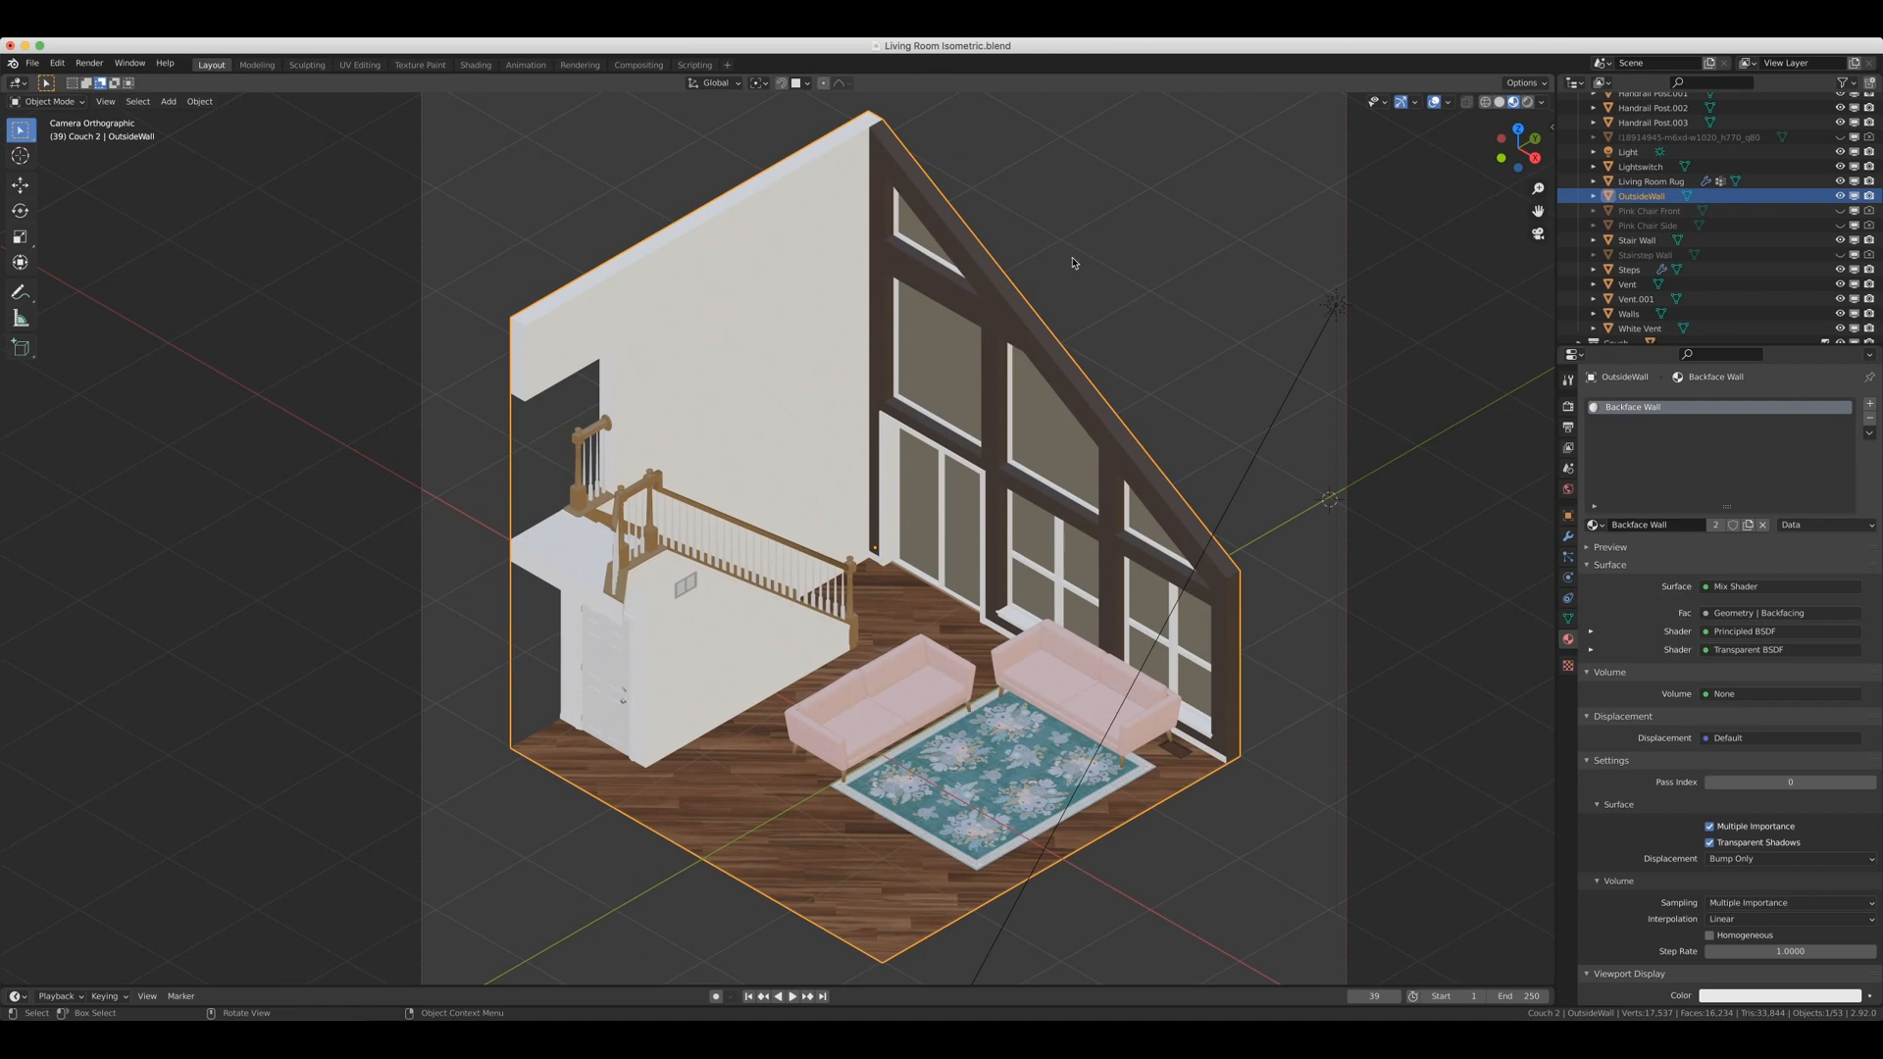
mouse_move(1066, 261)
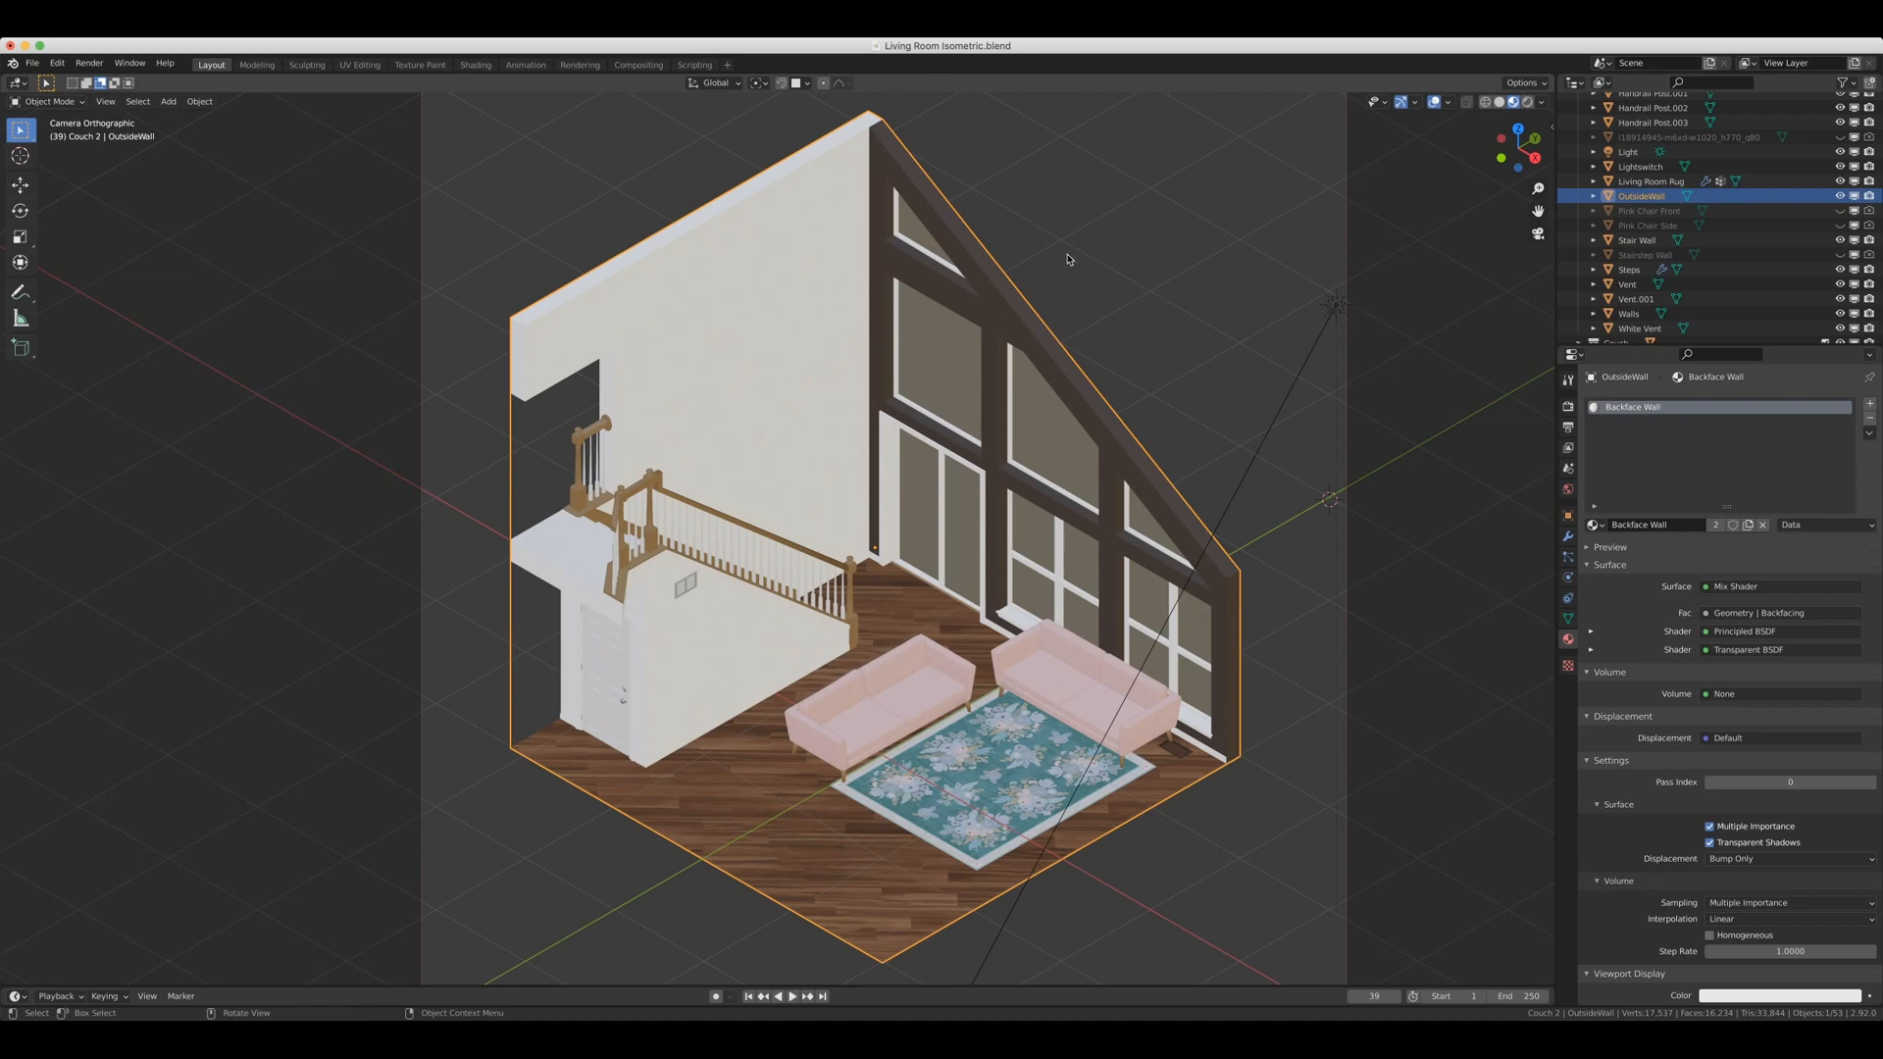
In Edit Mode, select the OutsideWall faces and flip their normals via Mesh > Normals.
key("Tab")
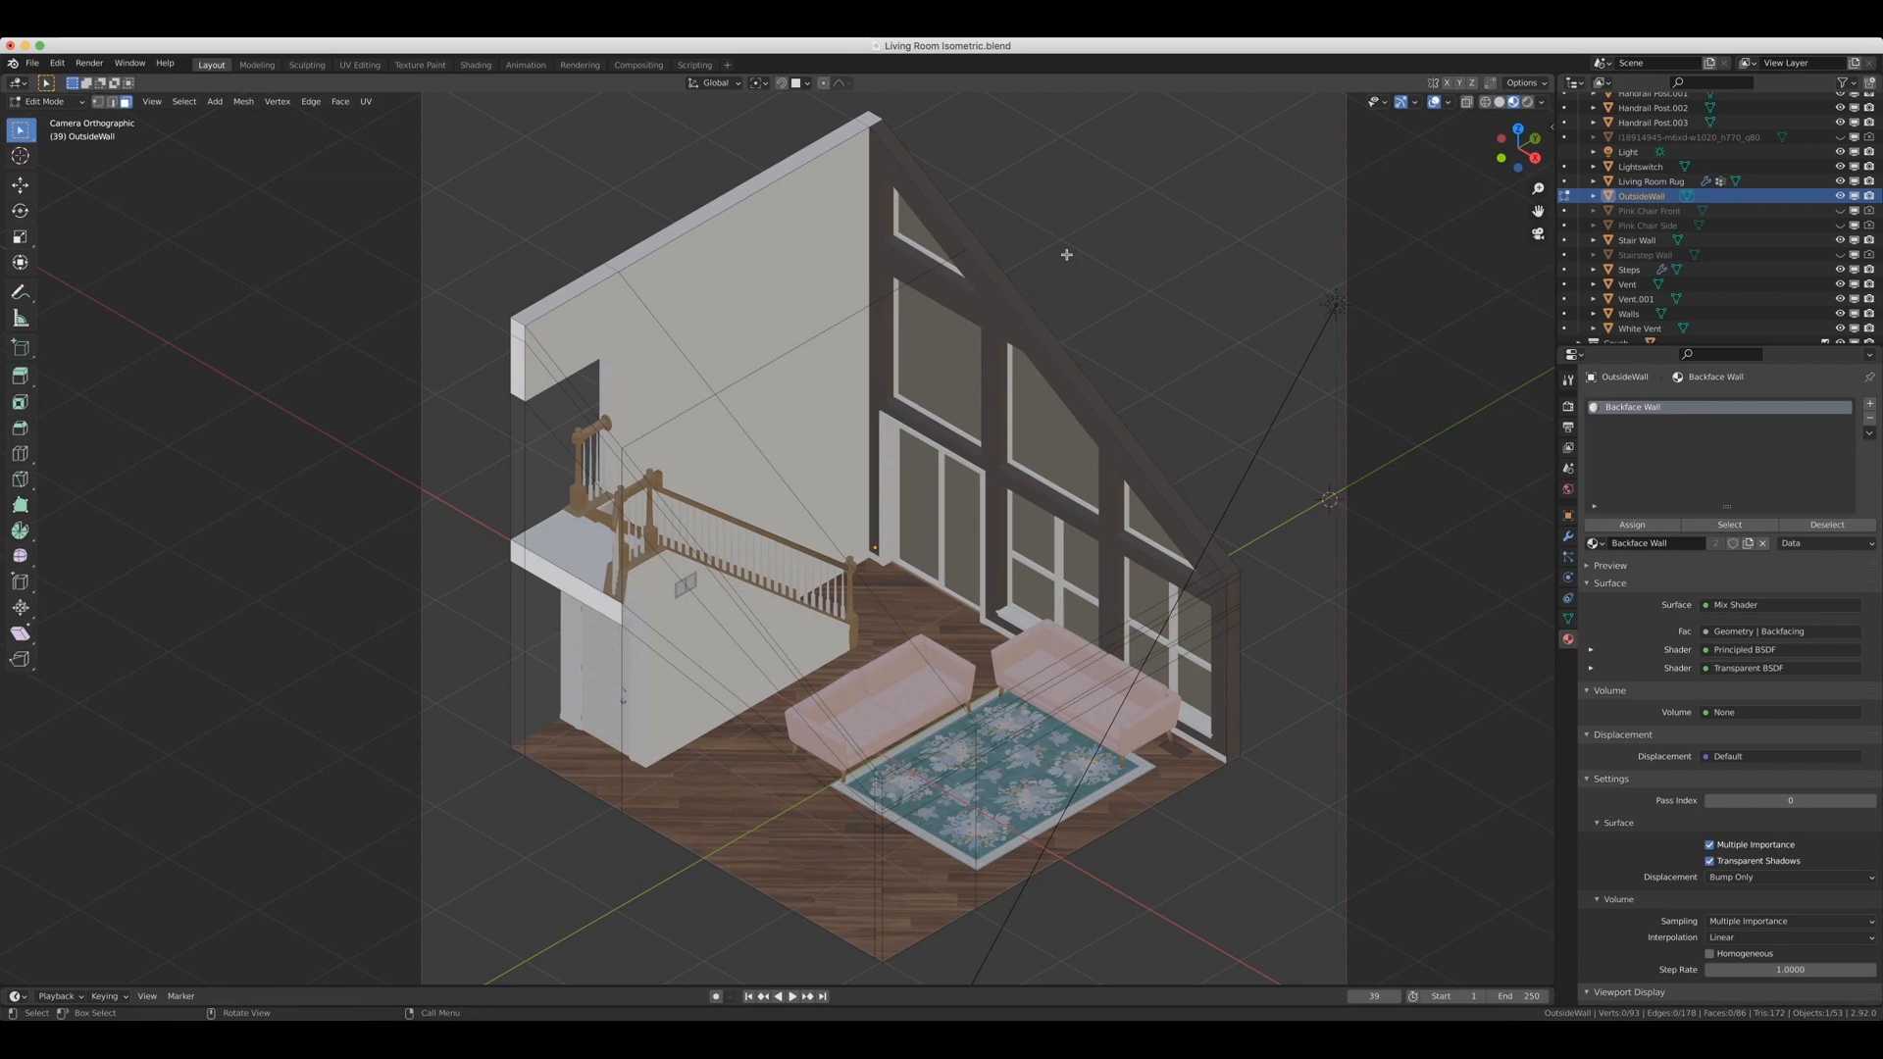
mouse_move(1258, 519)
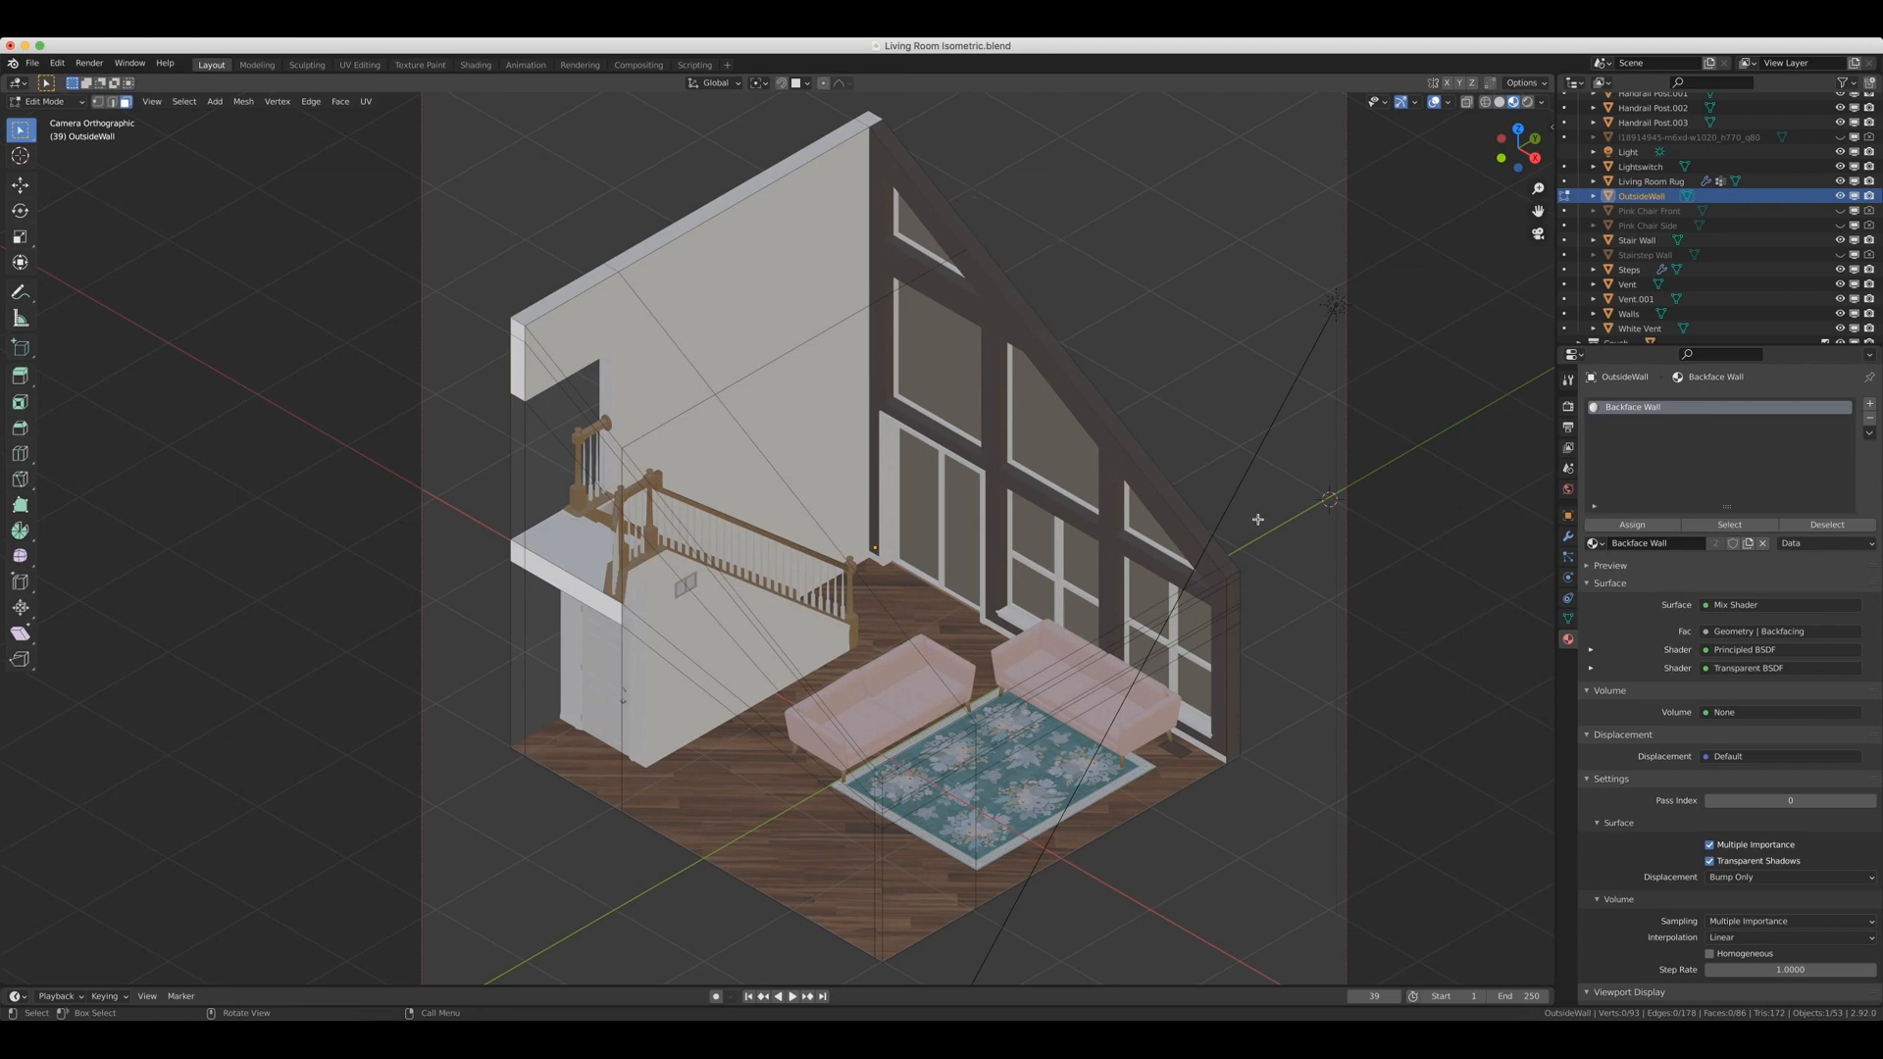
mouse_move(721, 889)
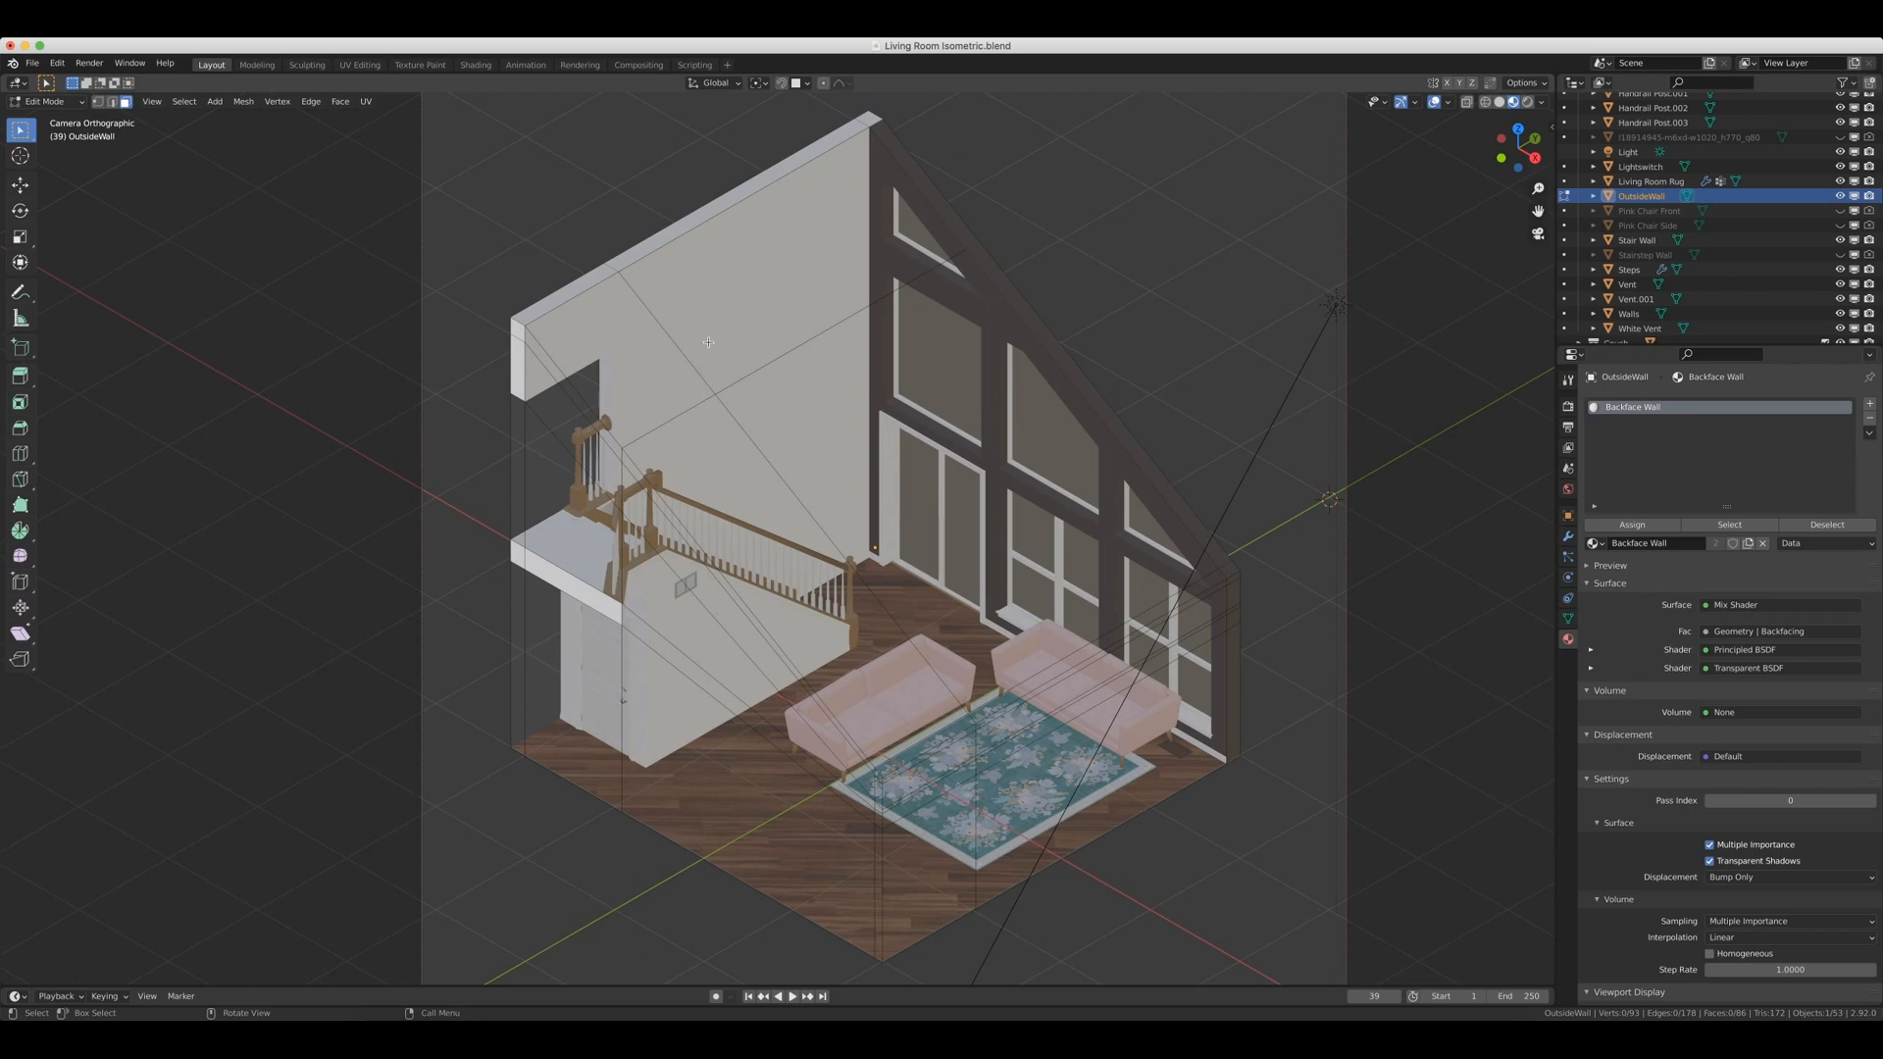
mouse_move(991, 506)
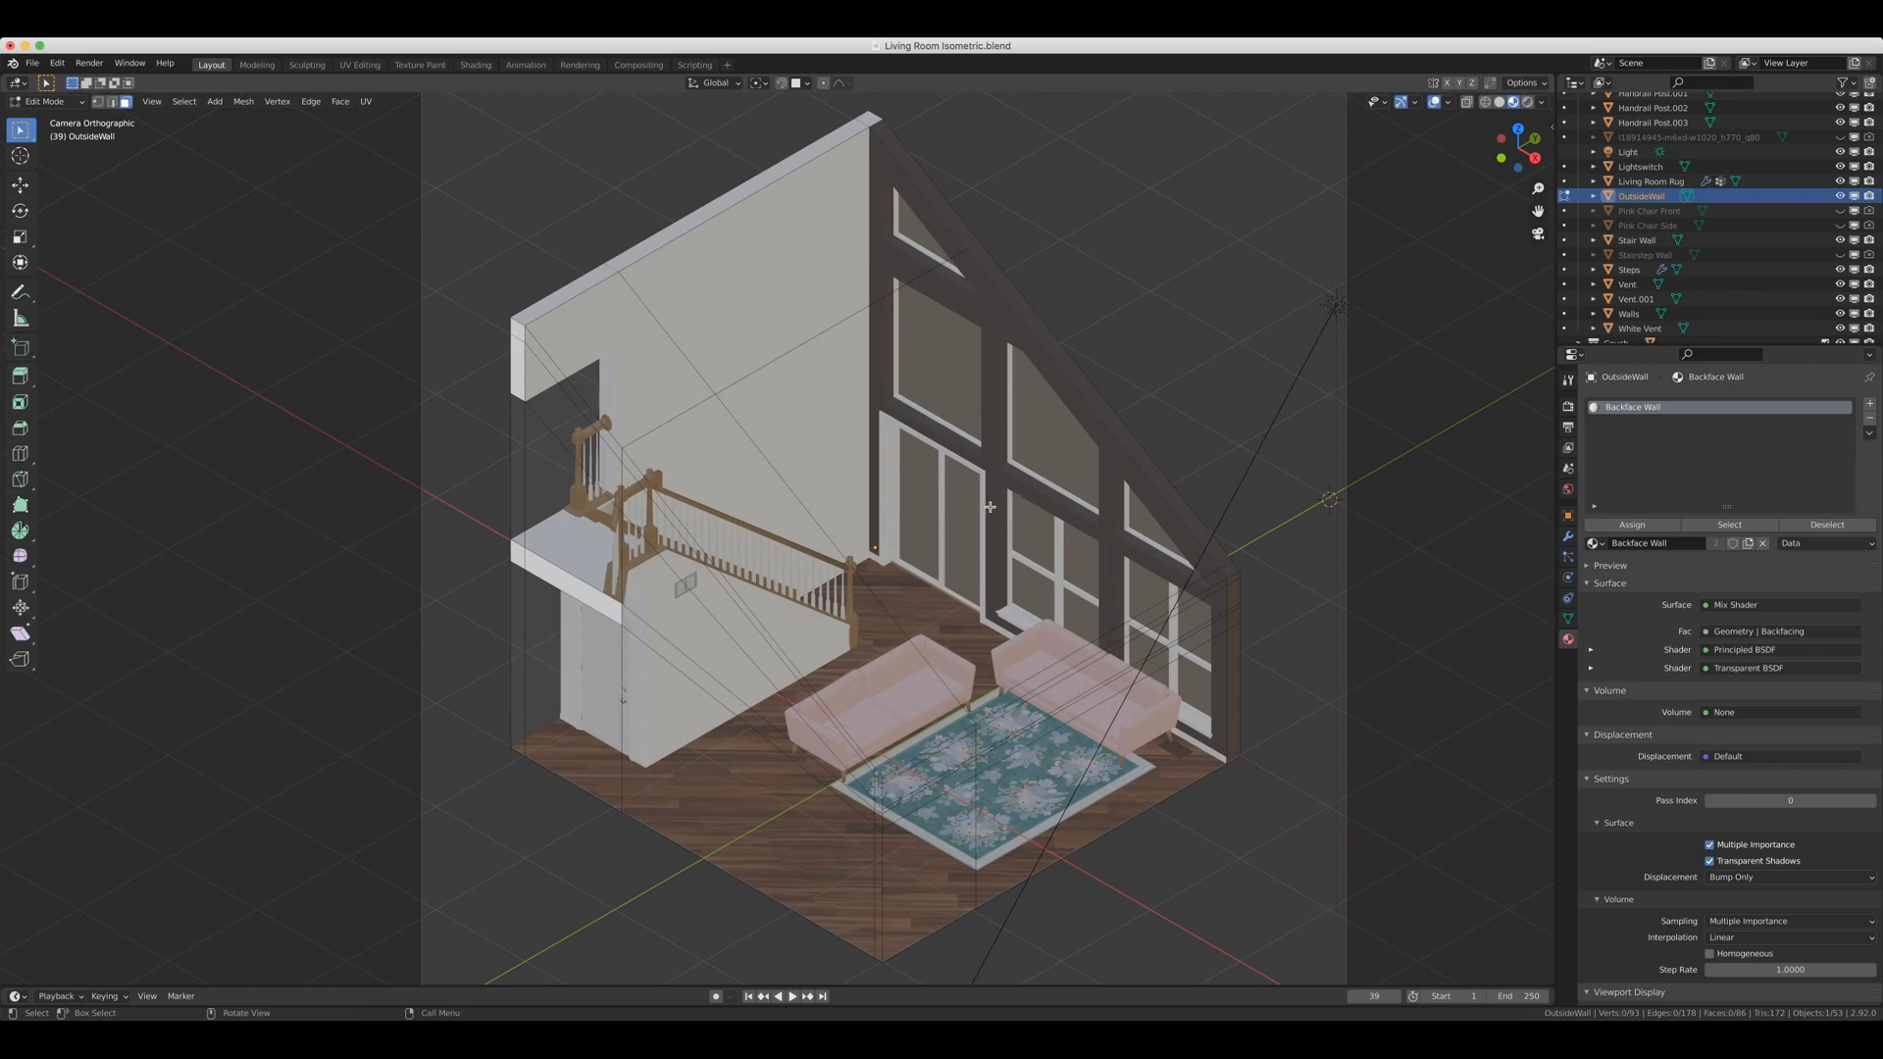
left_click(985, 504)
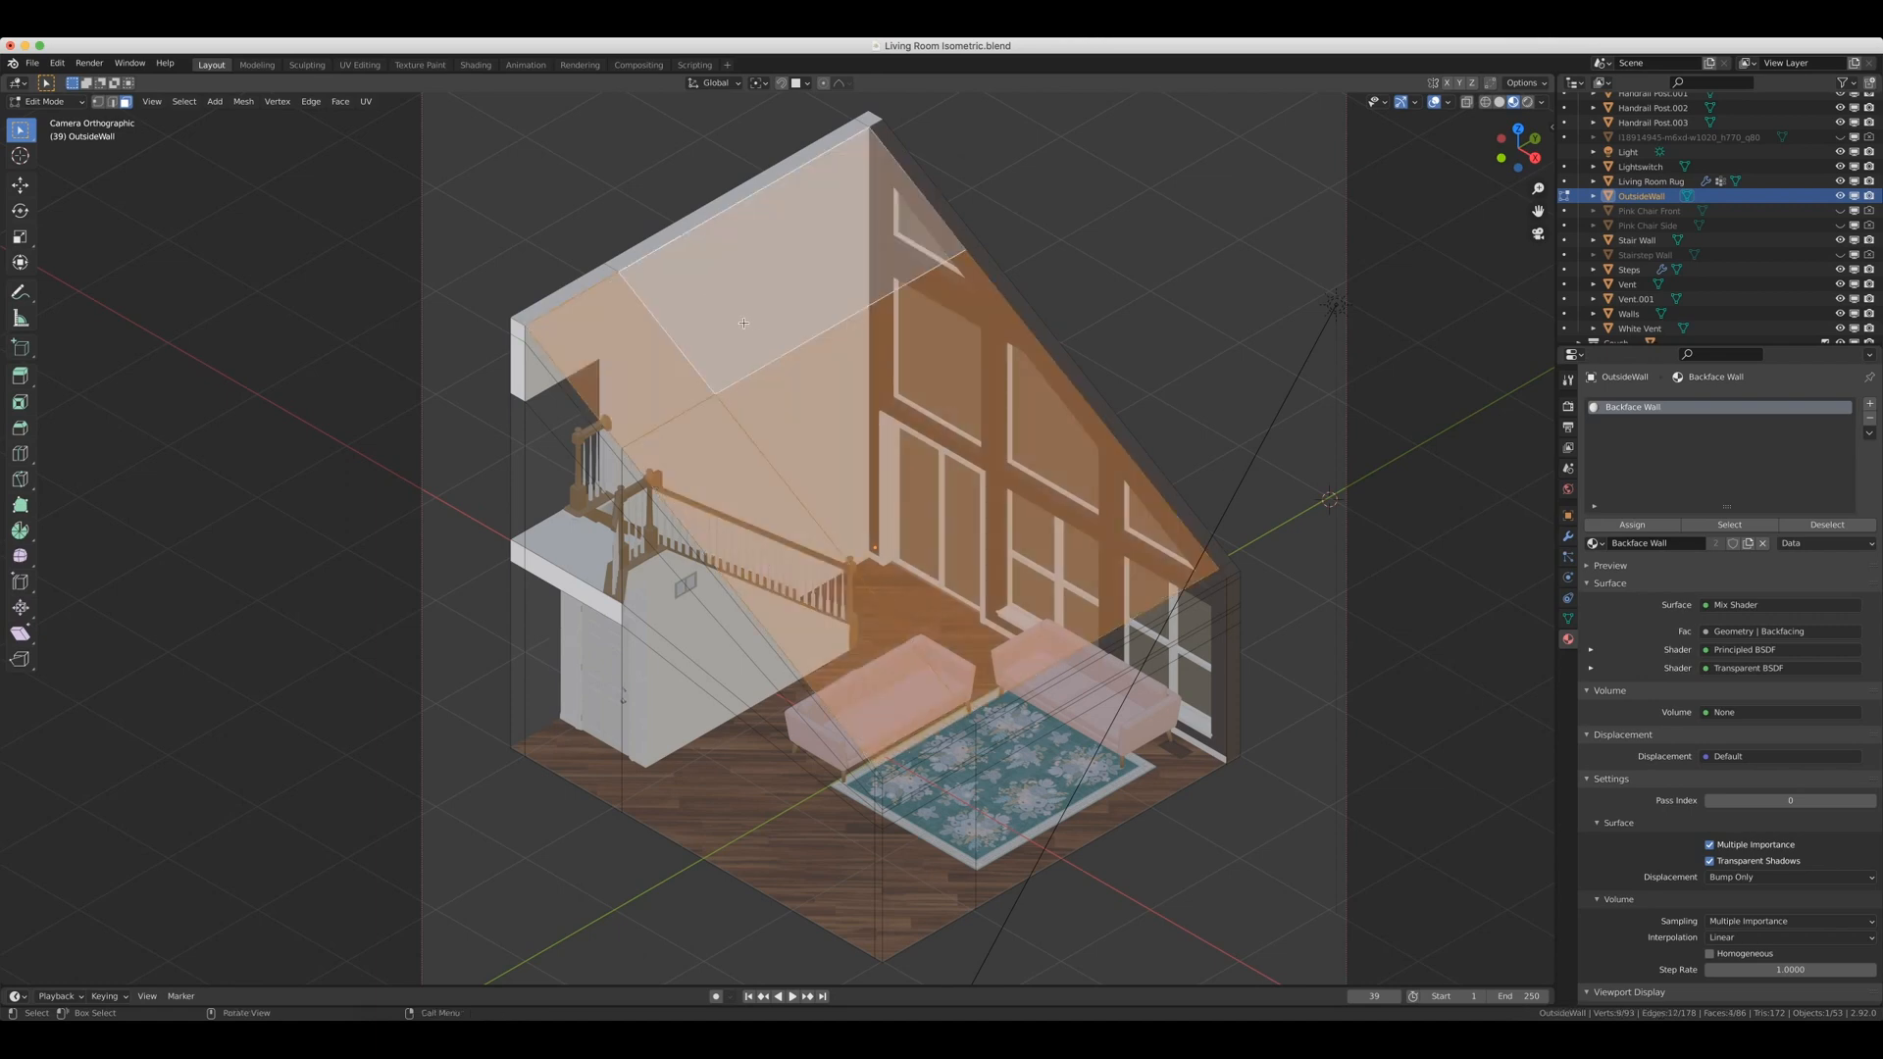
mouse_move(242, 101)
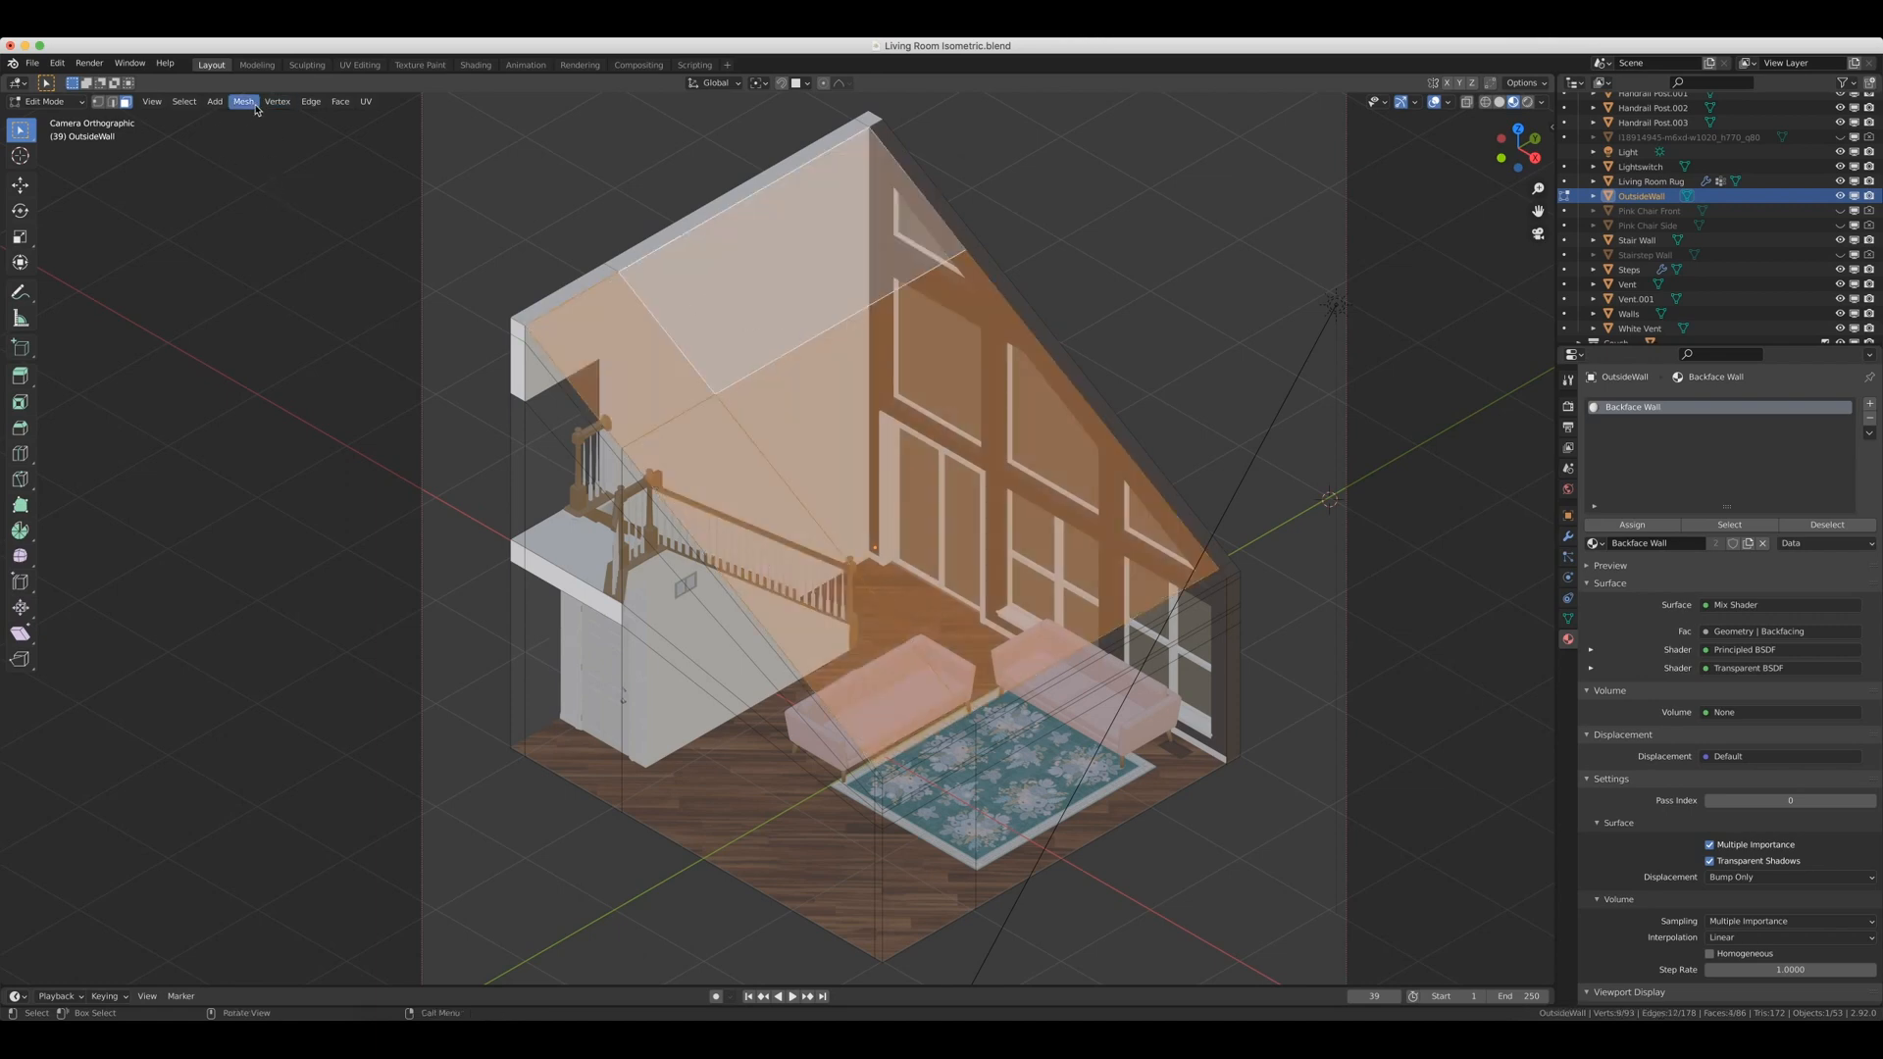
left_click(243, 101)
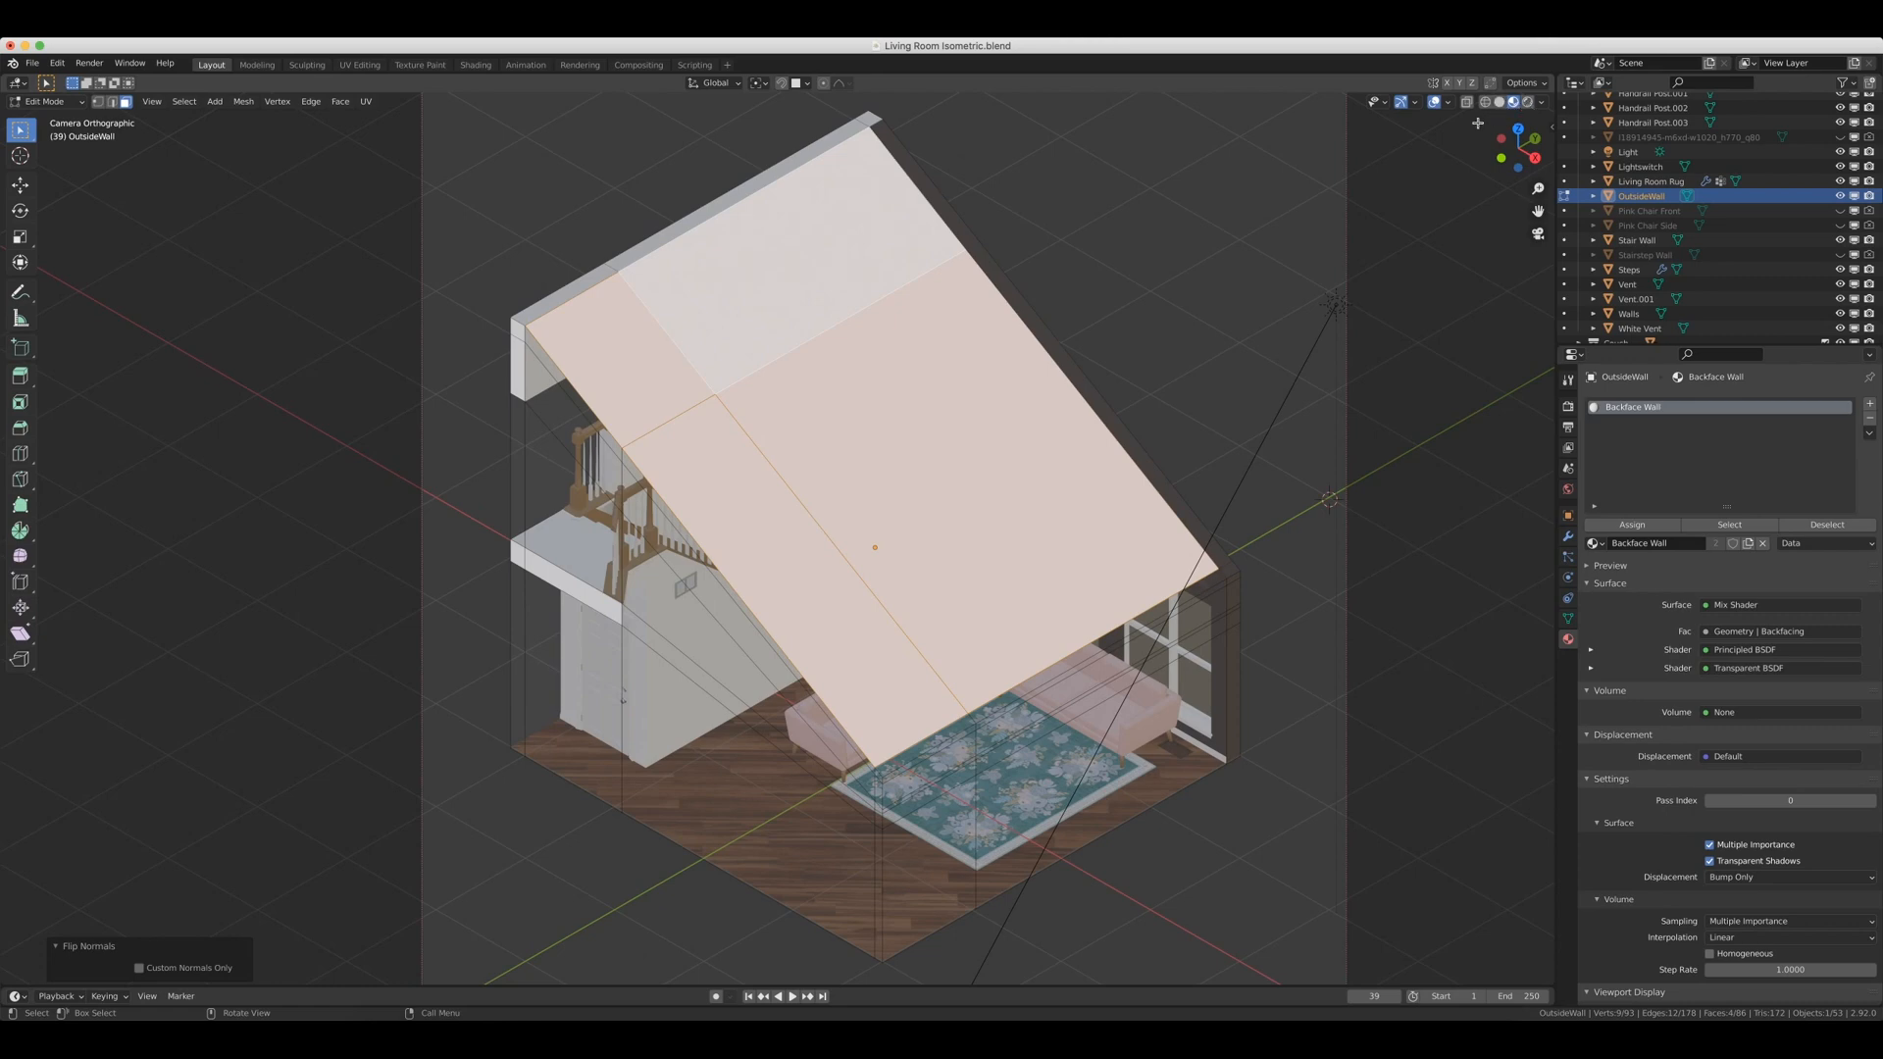
mouse_move(1499, 102)
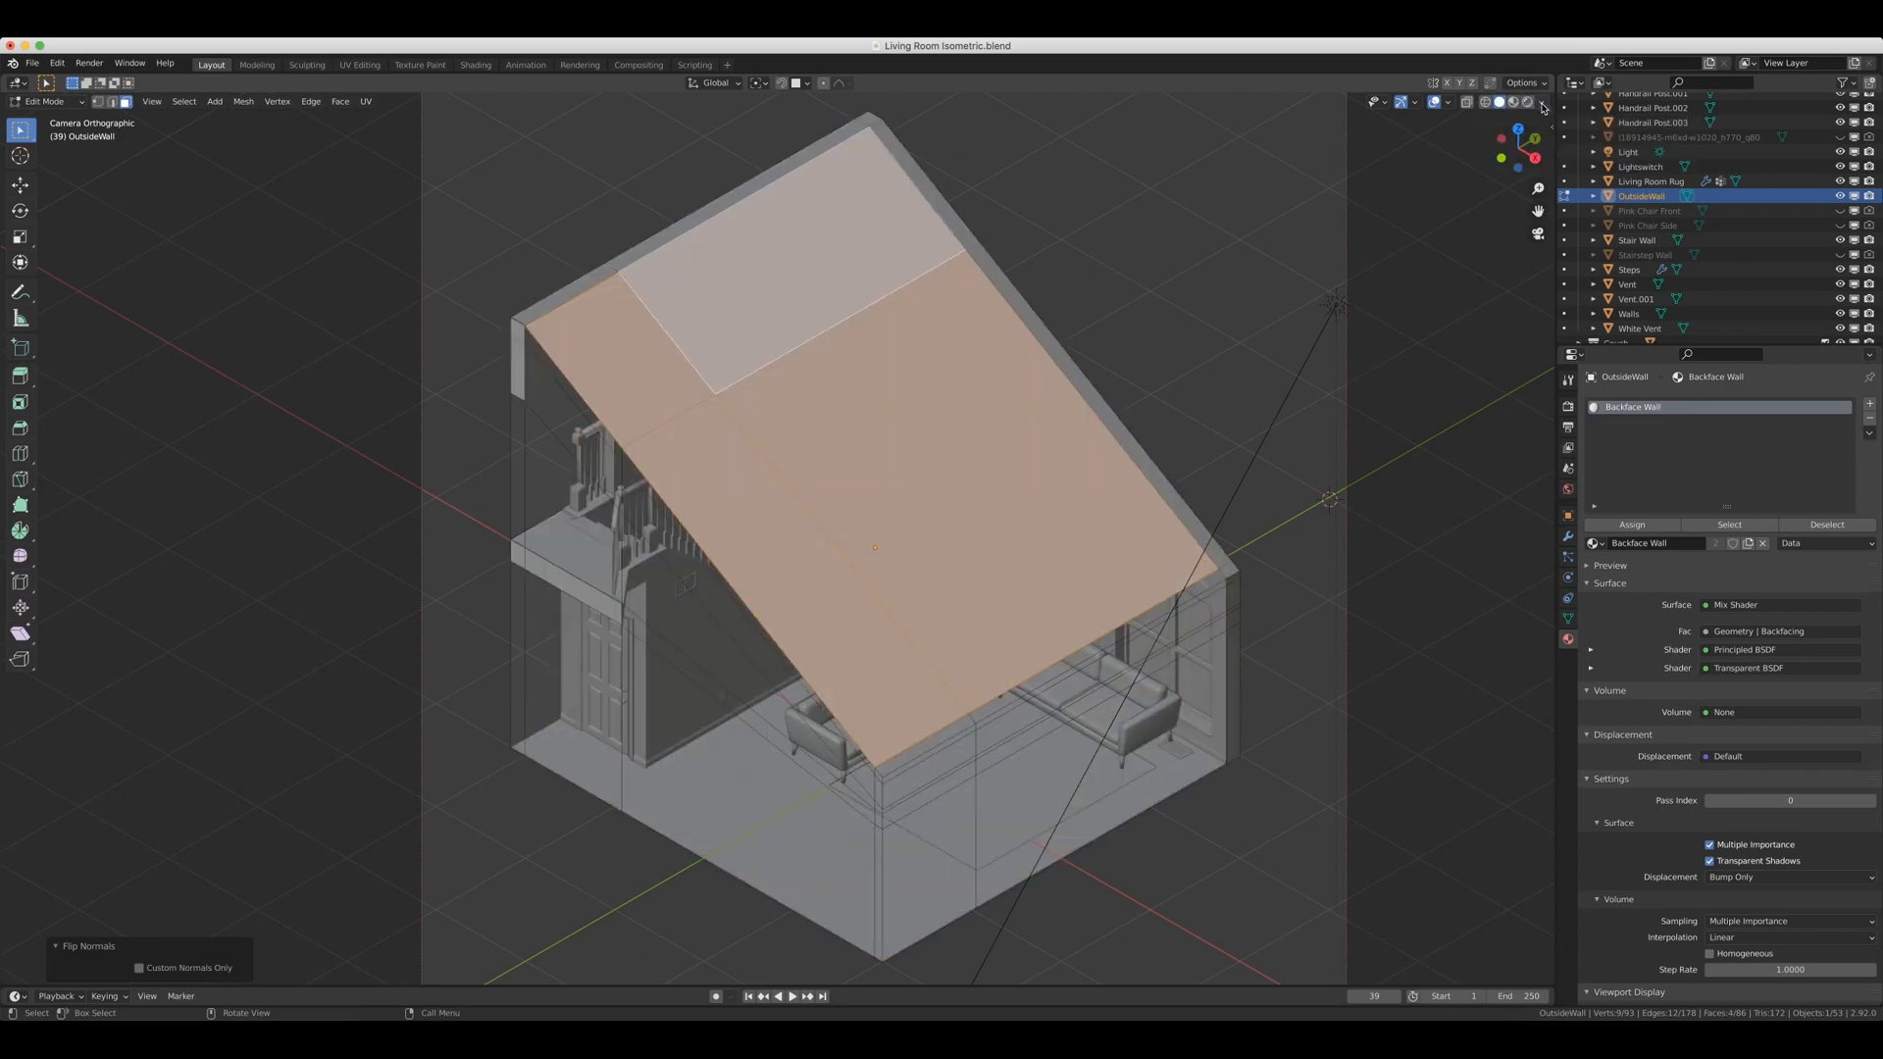
Switch to Material Preview and tick Backface Culling in the Backface Wall's Viewport Display settings.
left_click(1541, 102)
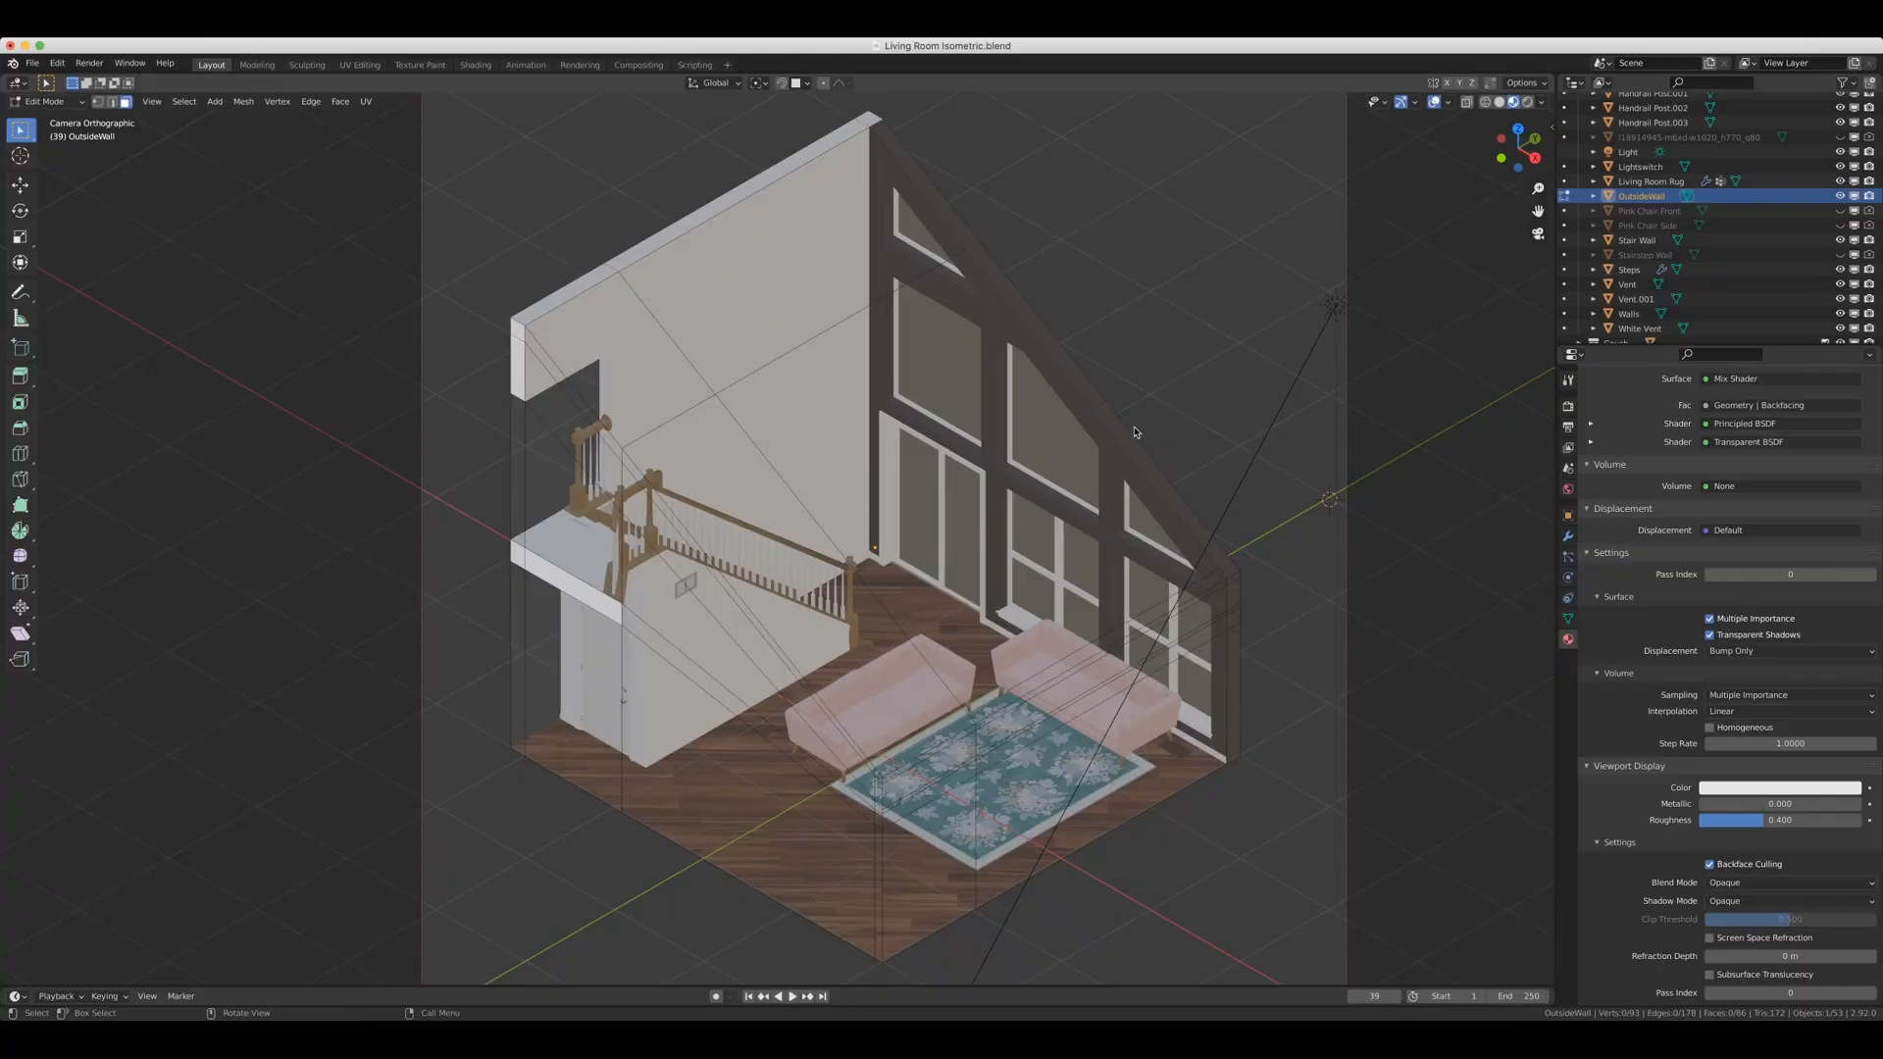
mouse_move(1240, 257)
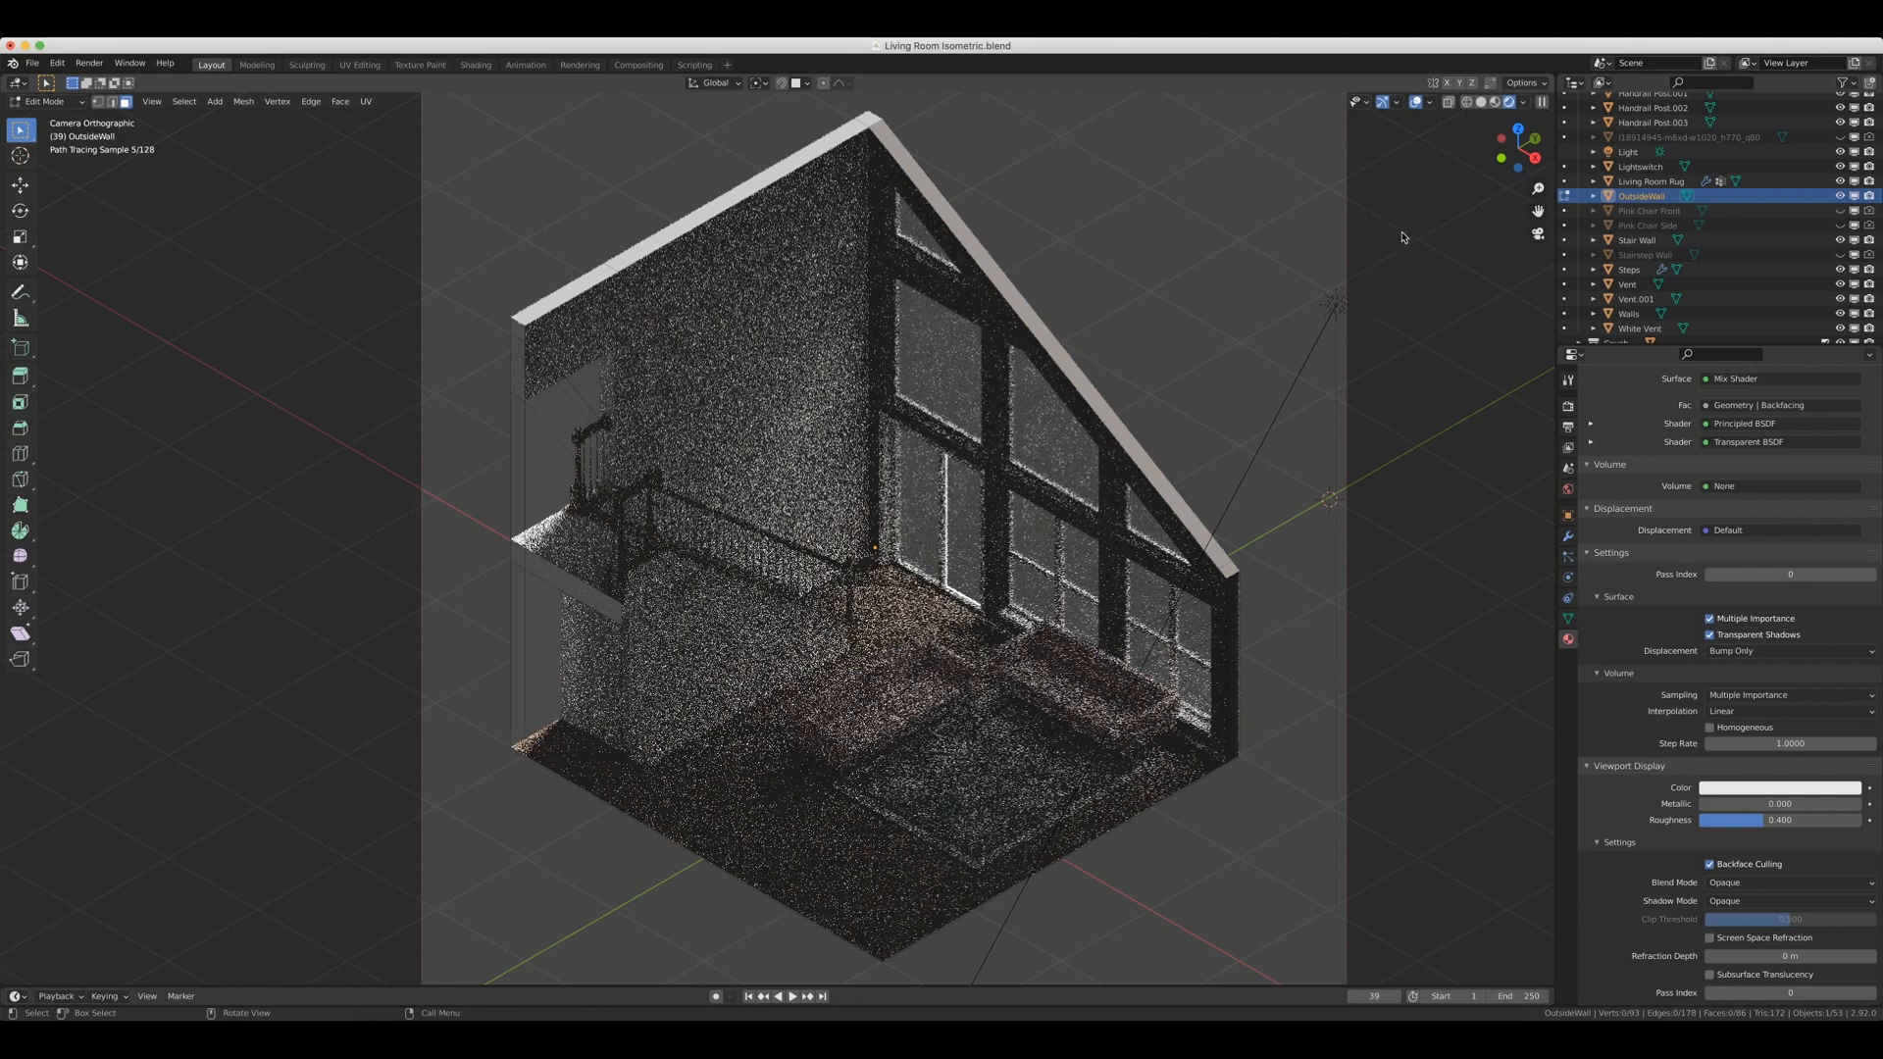
left_click(1497, 101)
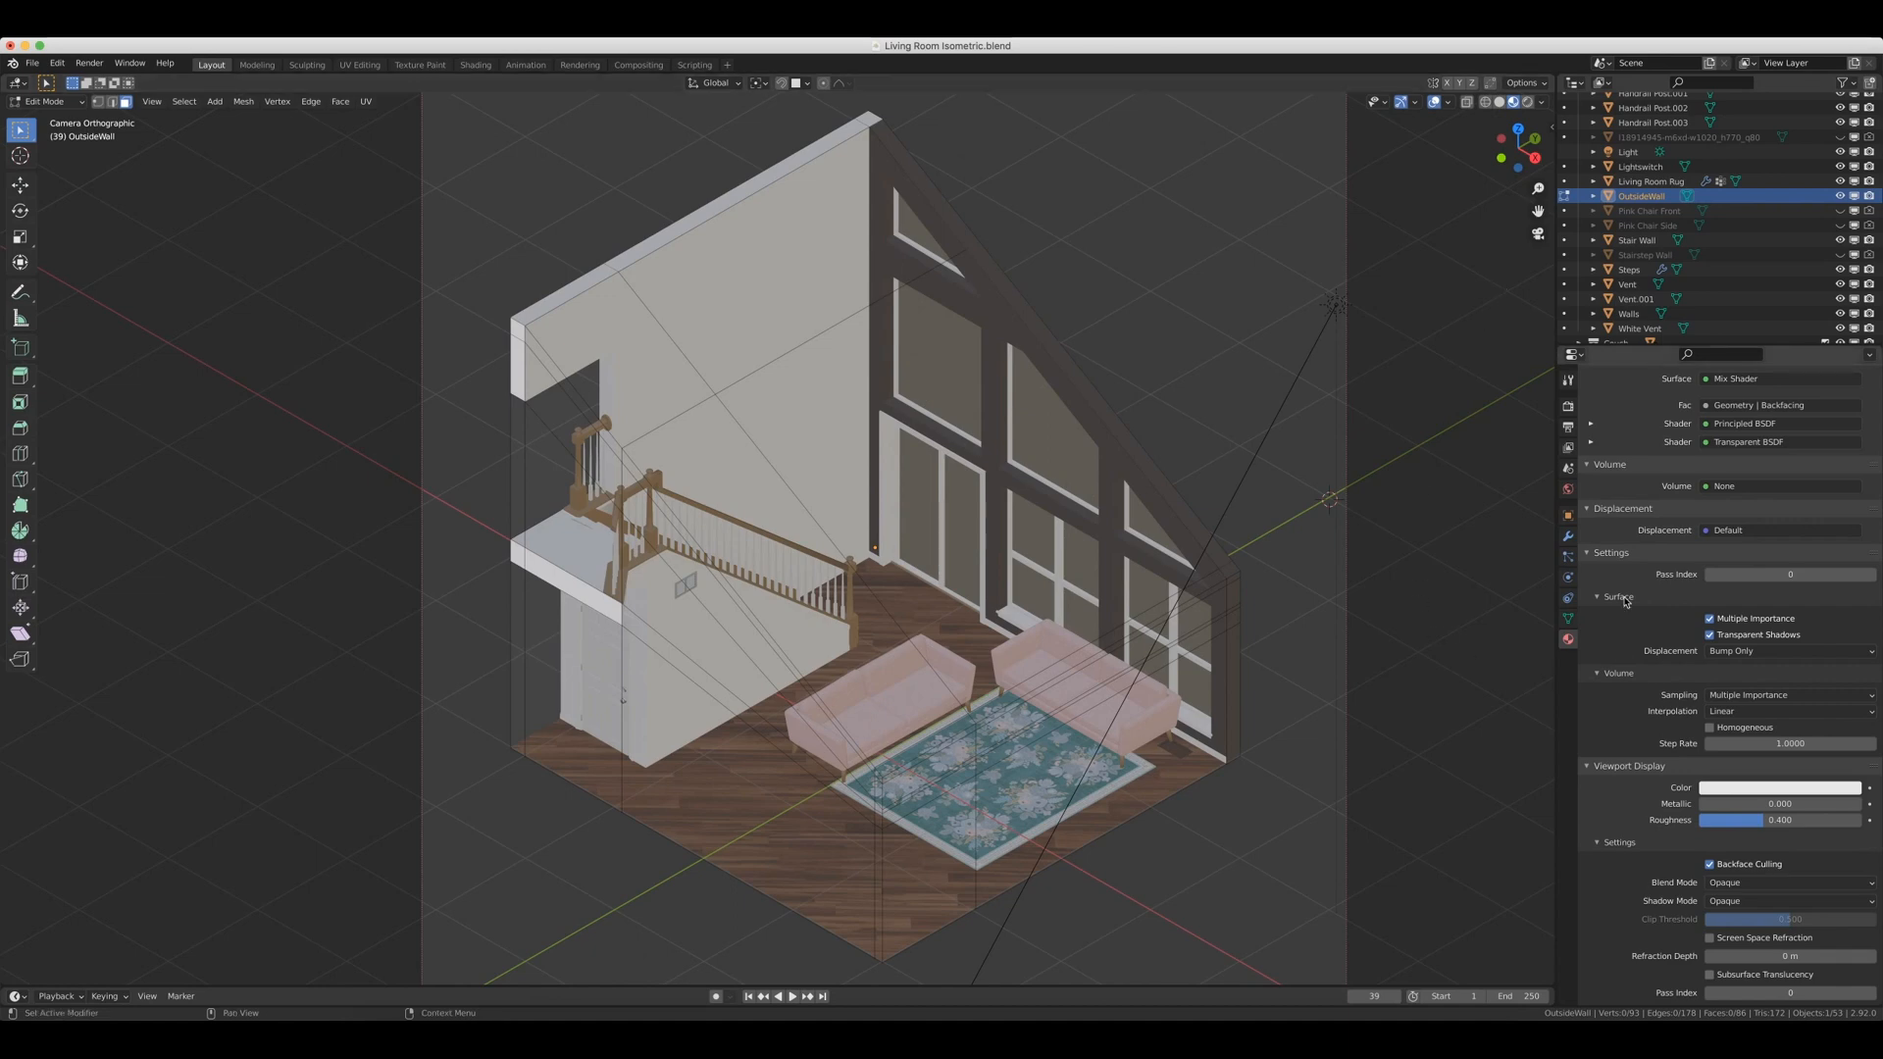
mouse_move(1743, 684)
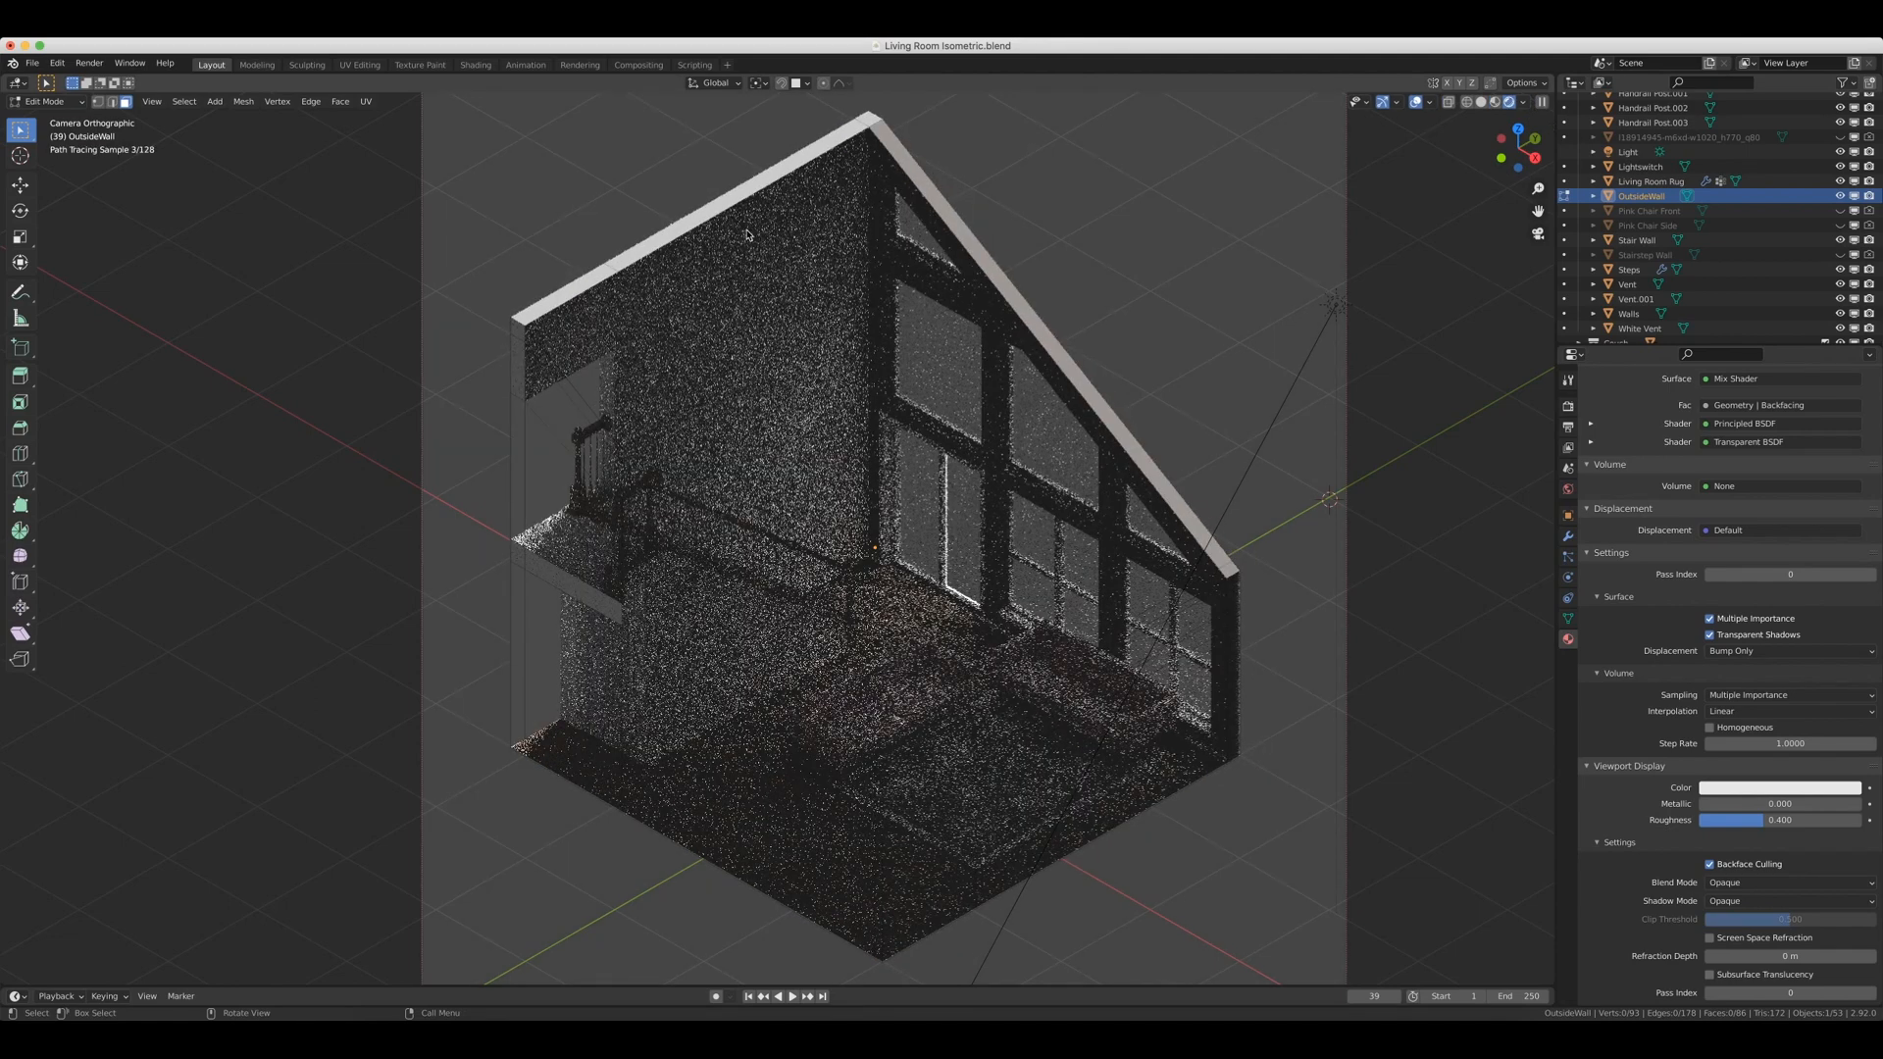
In the Shader Editor, add a Geometry node and start building the Backfacing mix shader network.
left_click(17, 81)
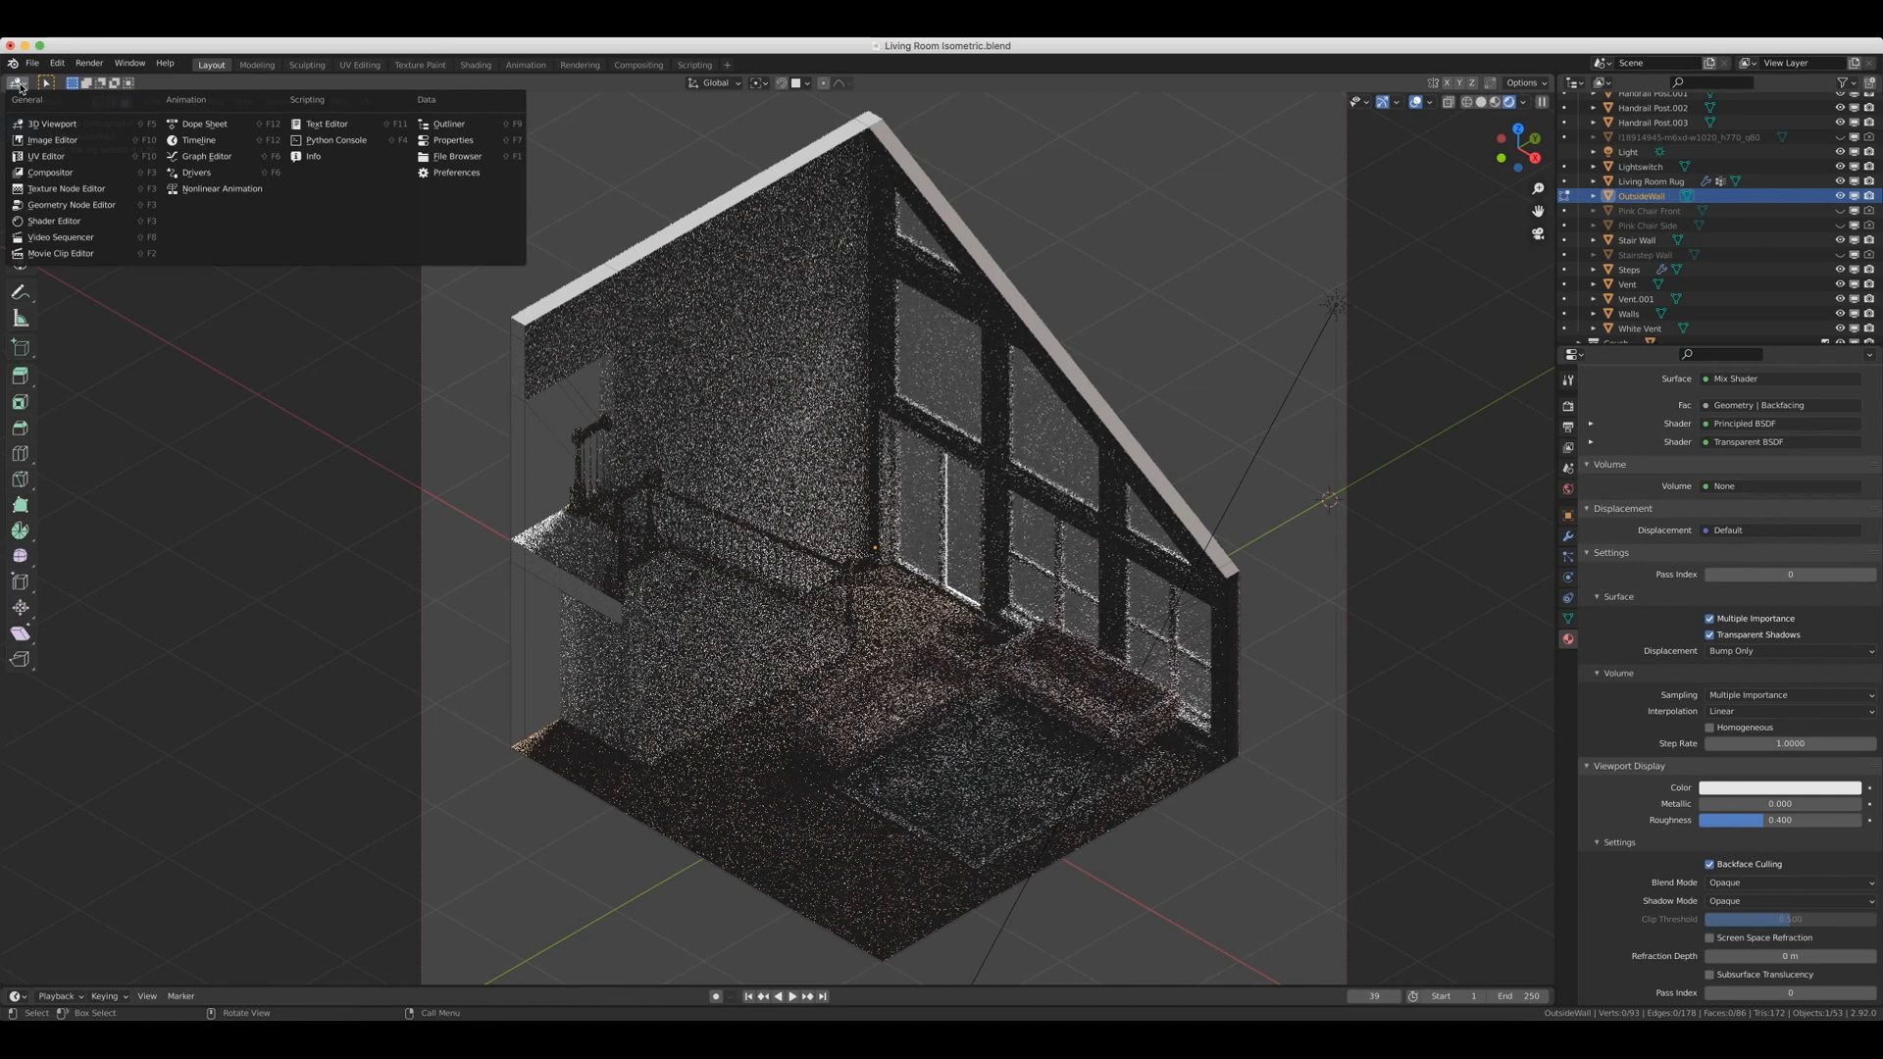
mouse_move(53, 221)
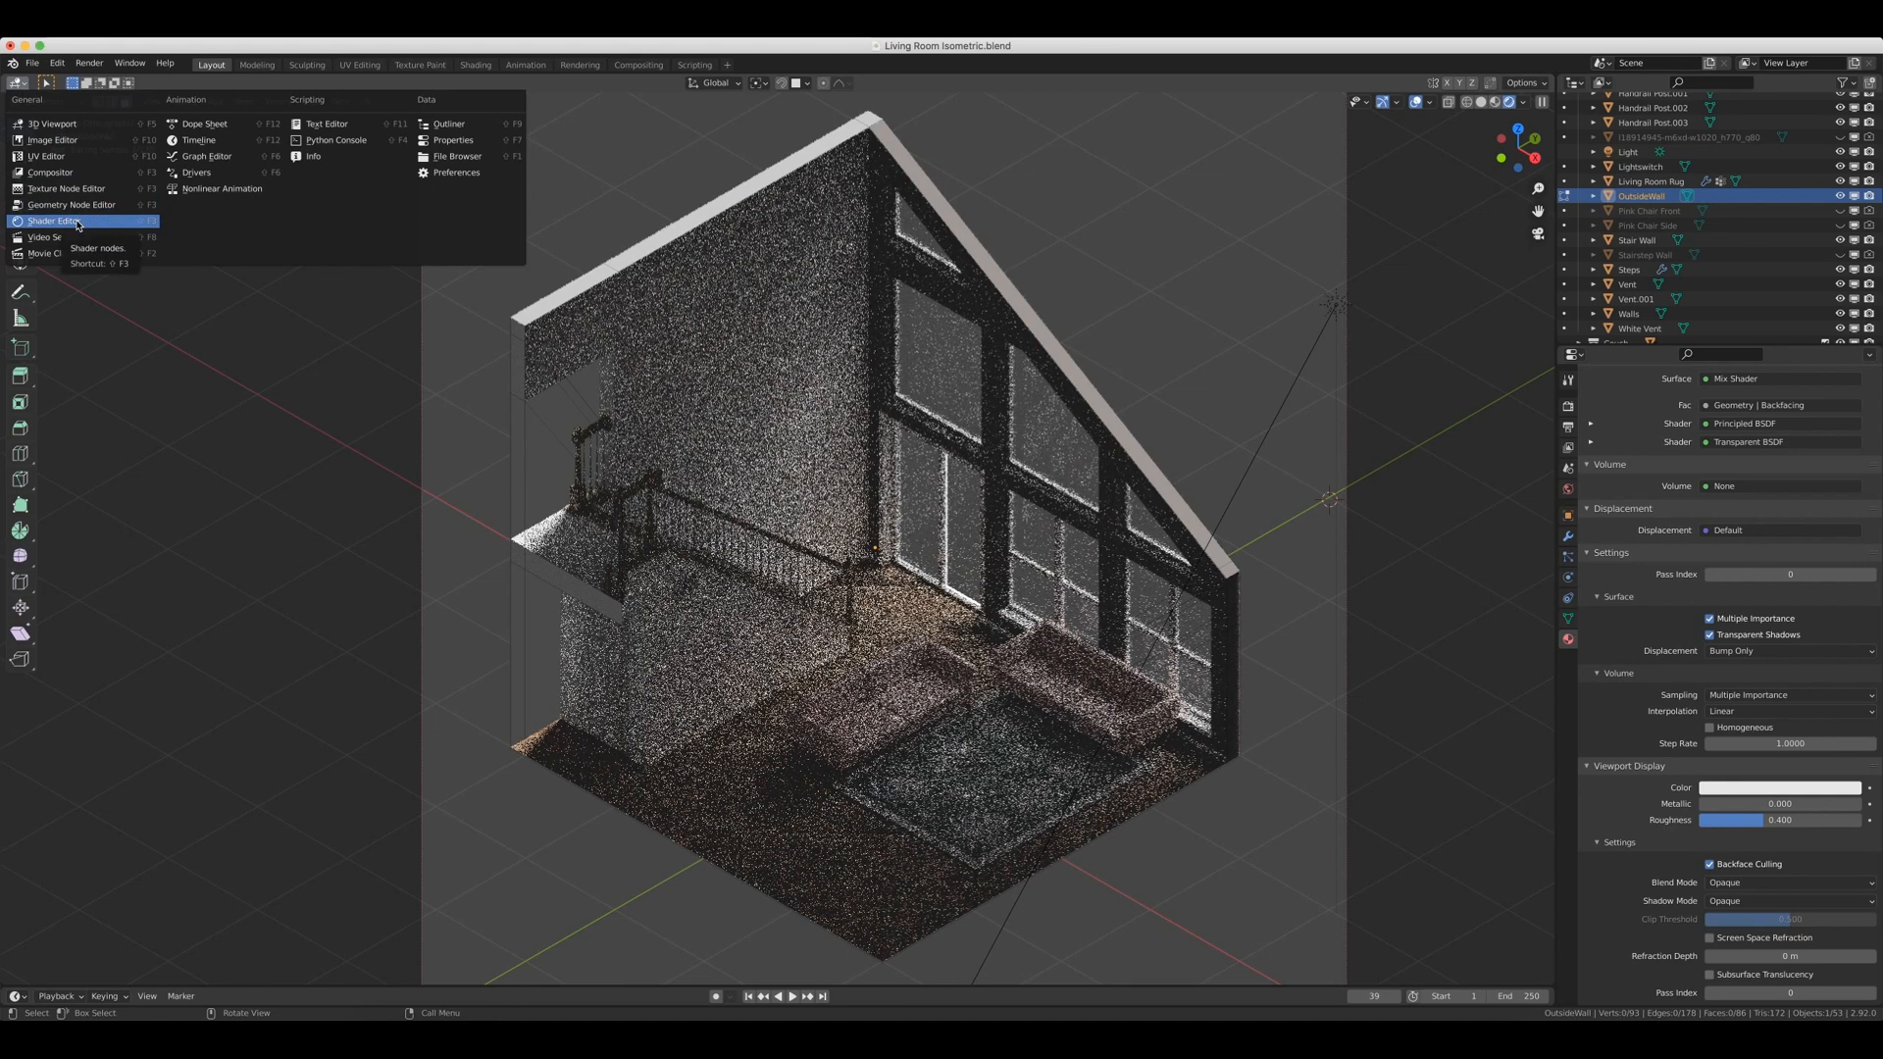
left_click(54, 221)
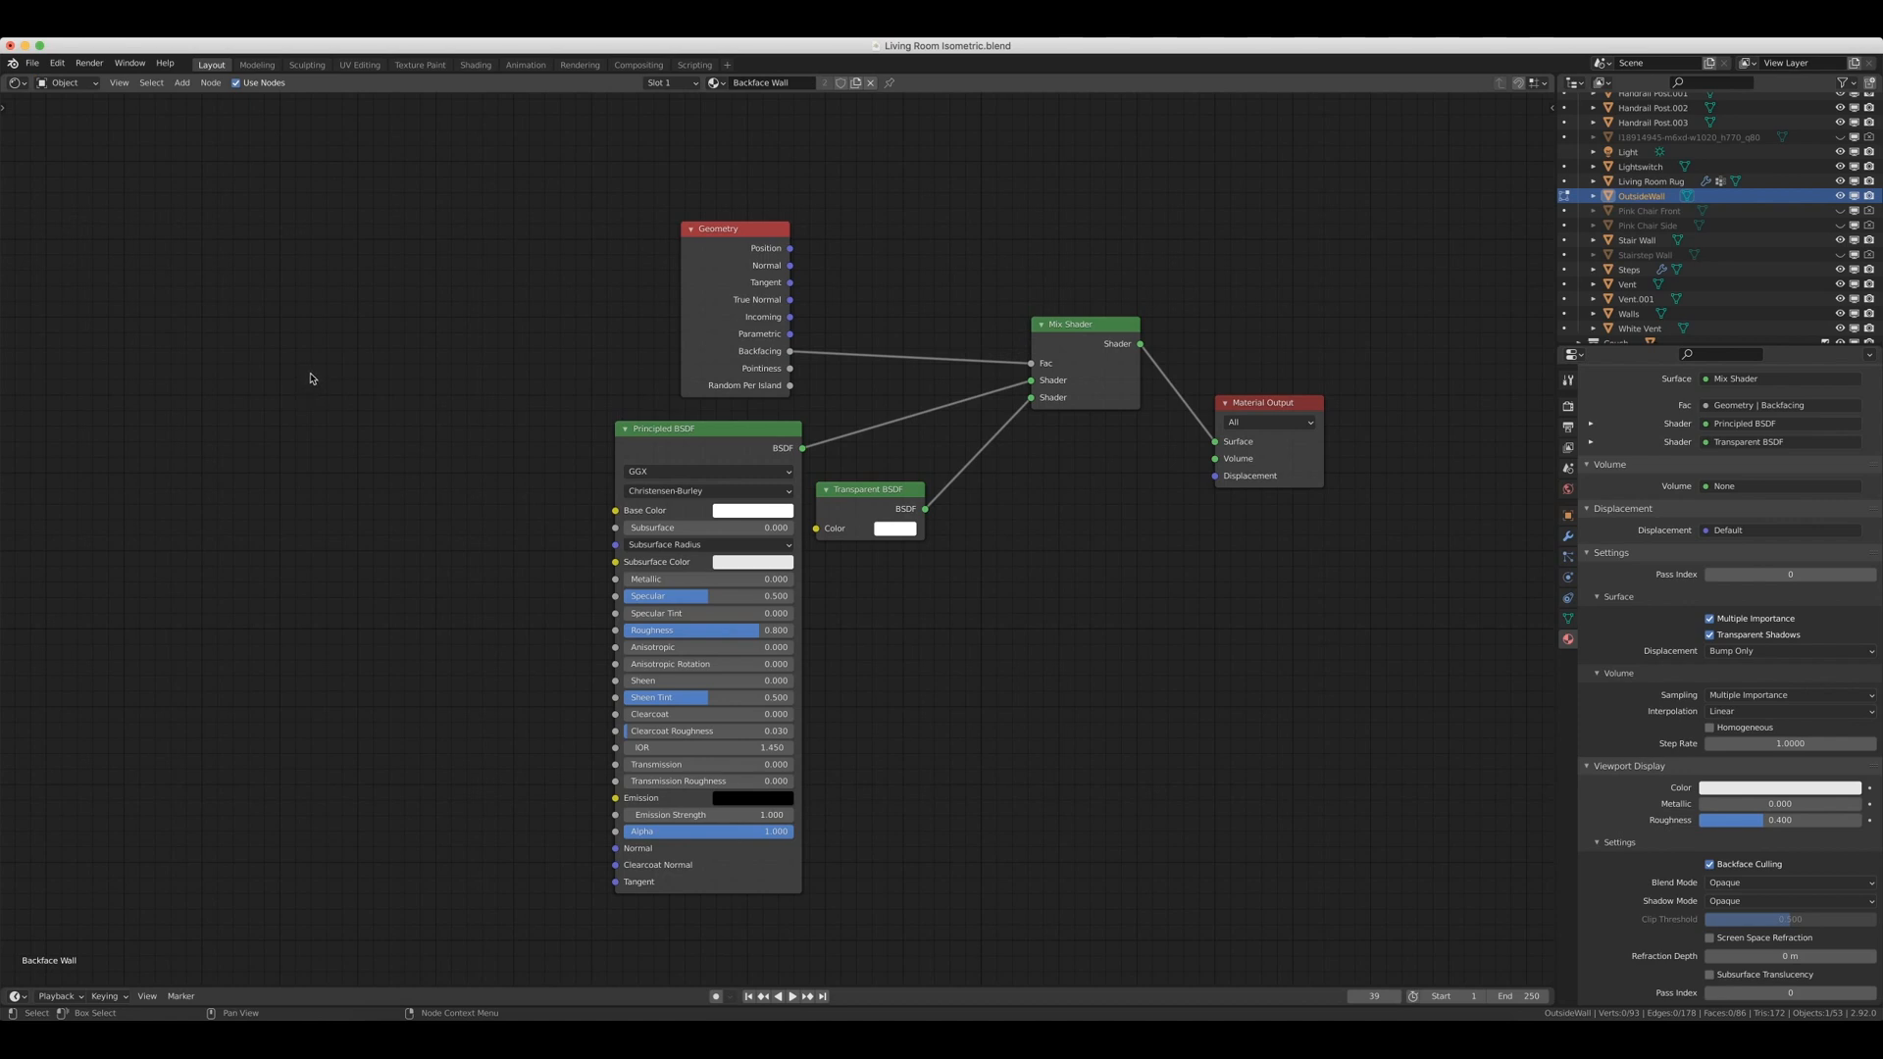
mouse_move(682, 199)
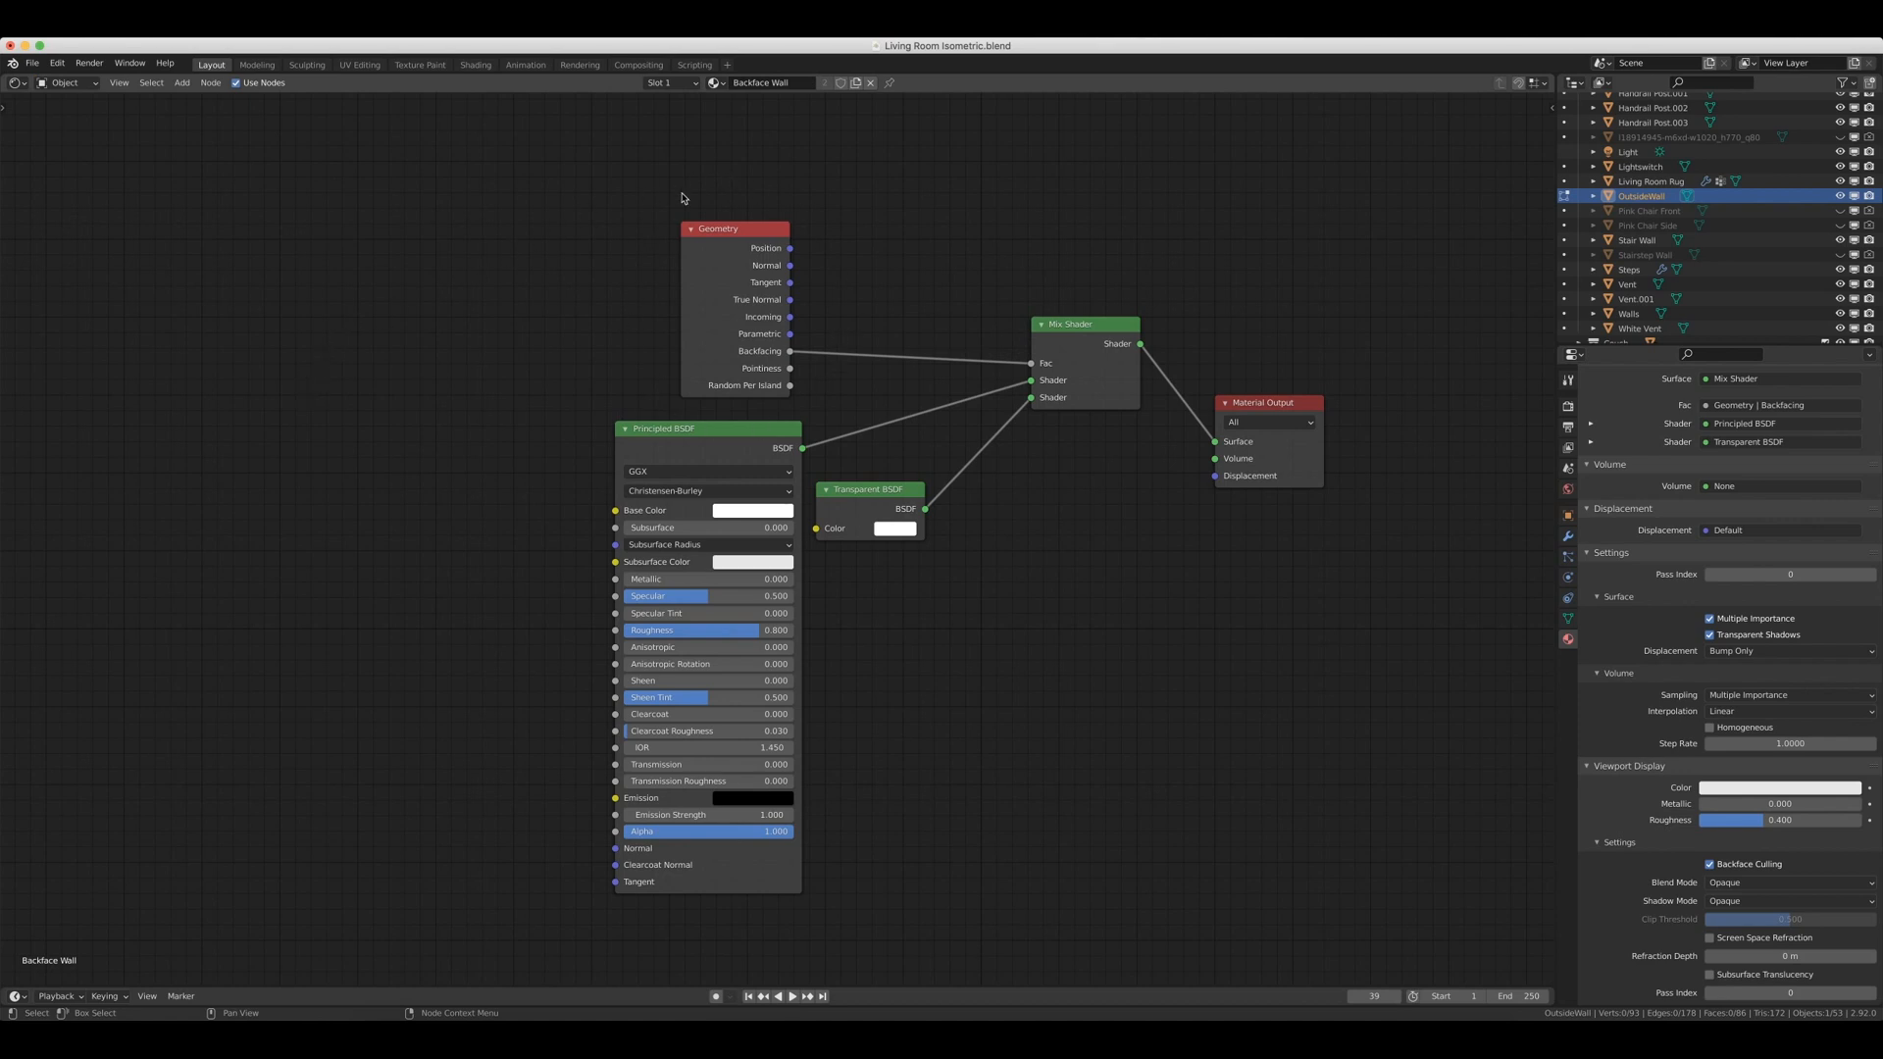
mouse_move(1212, 349)
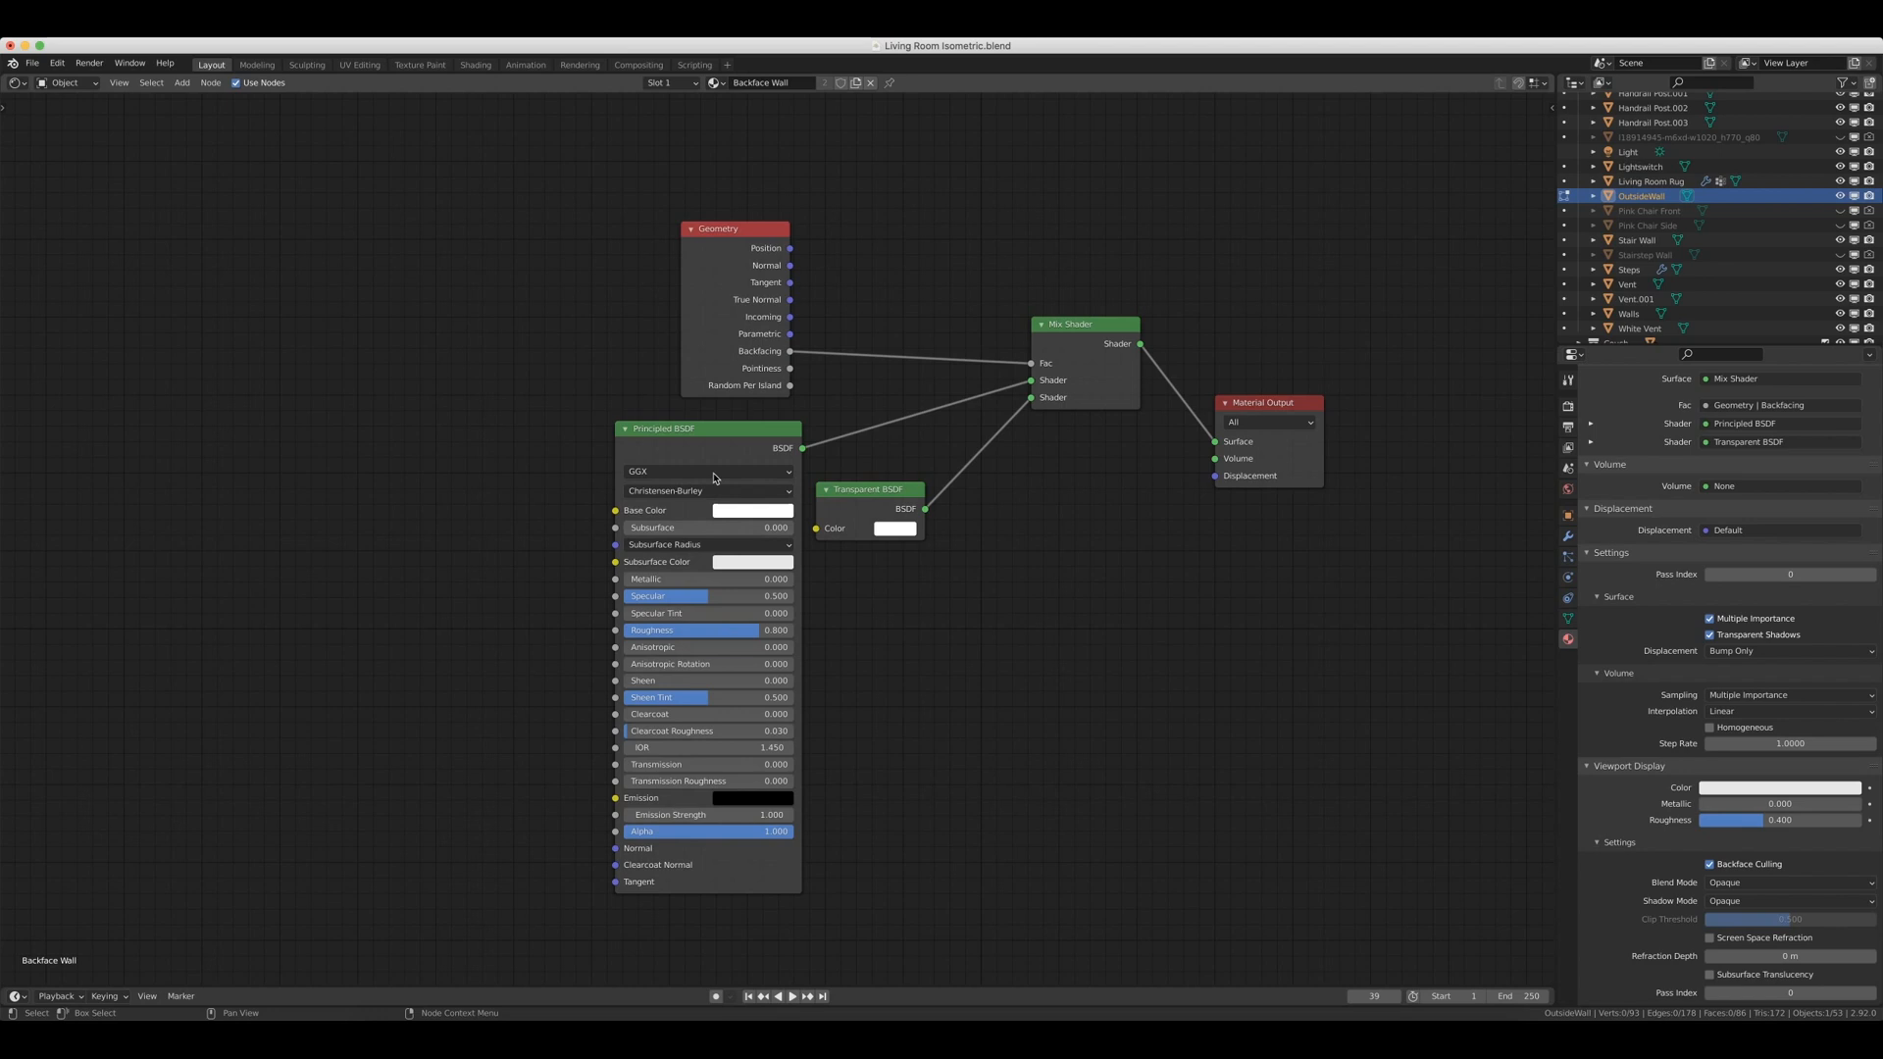
mouse_move(707, 713)
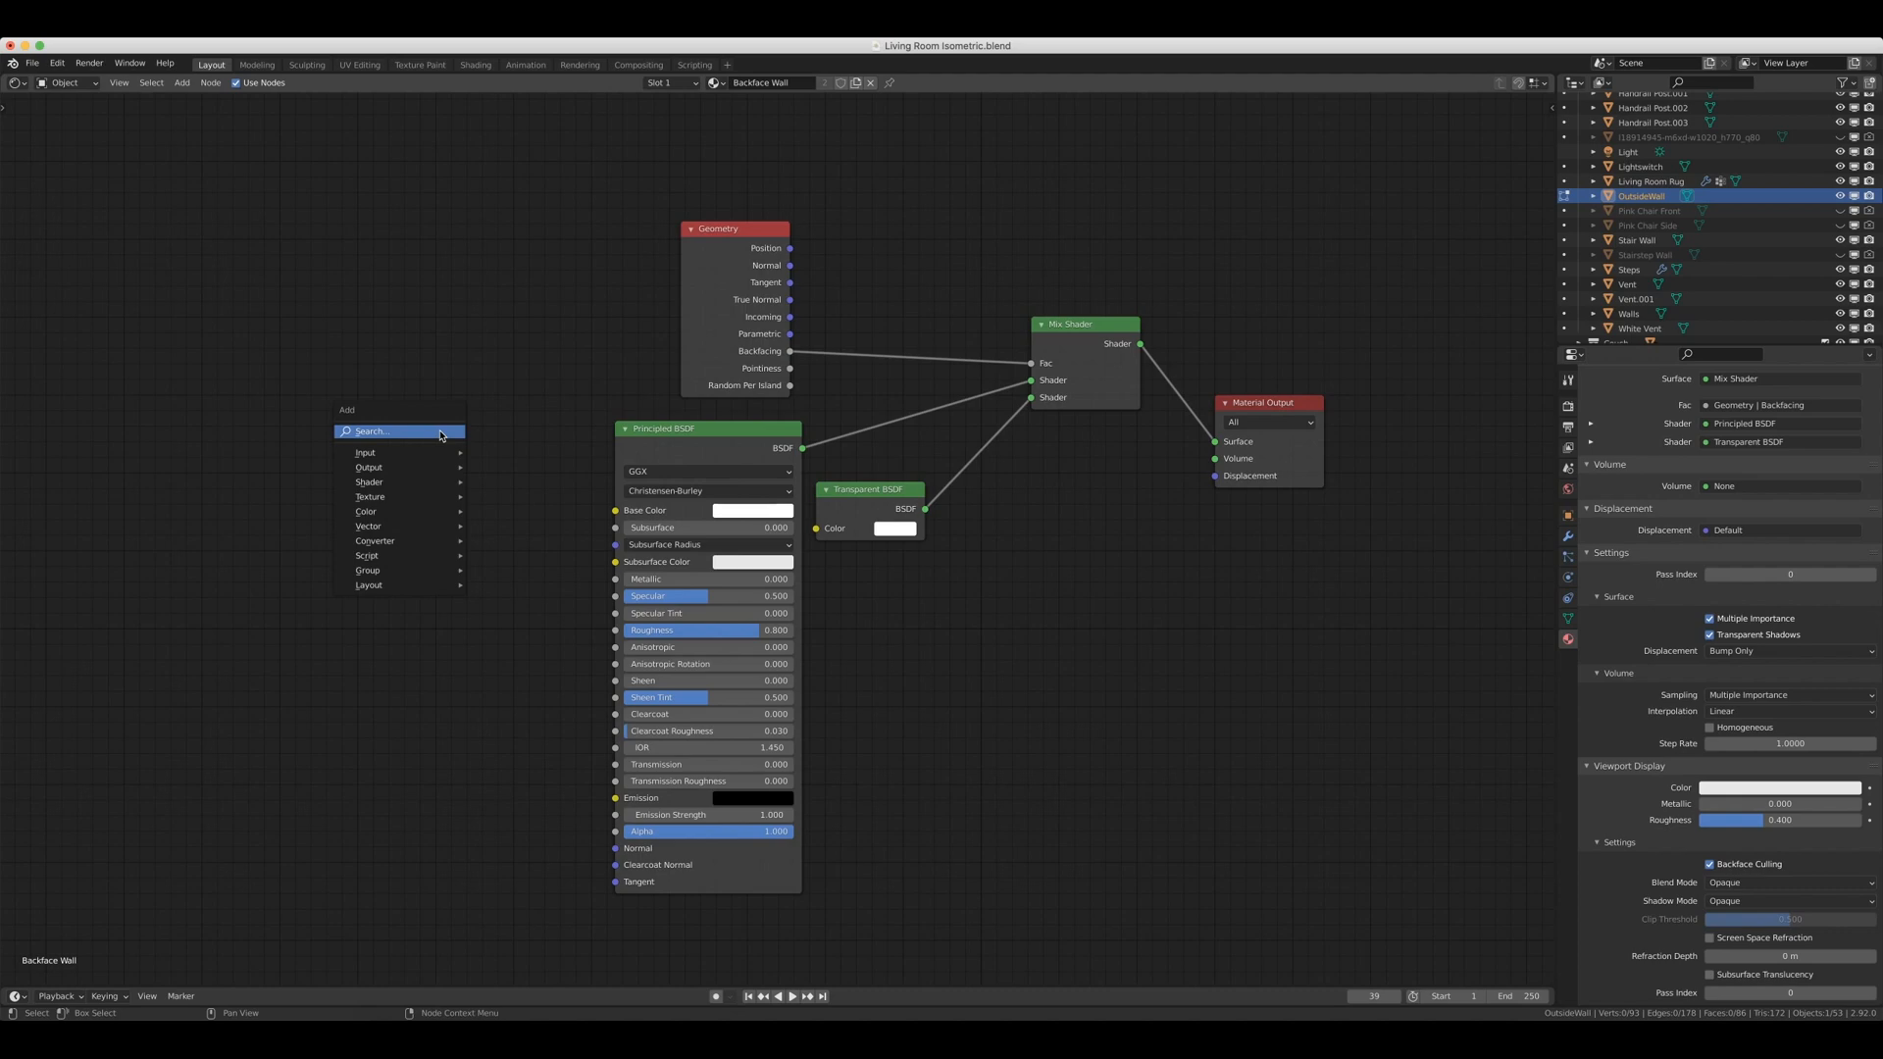
type("geo")
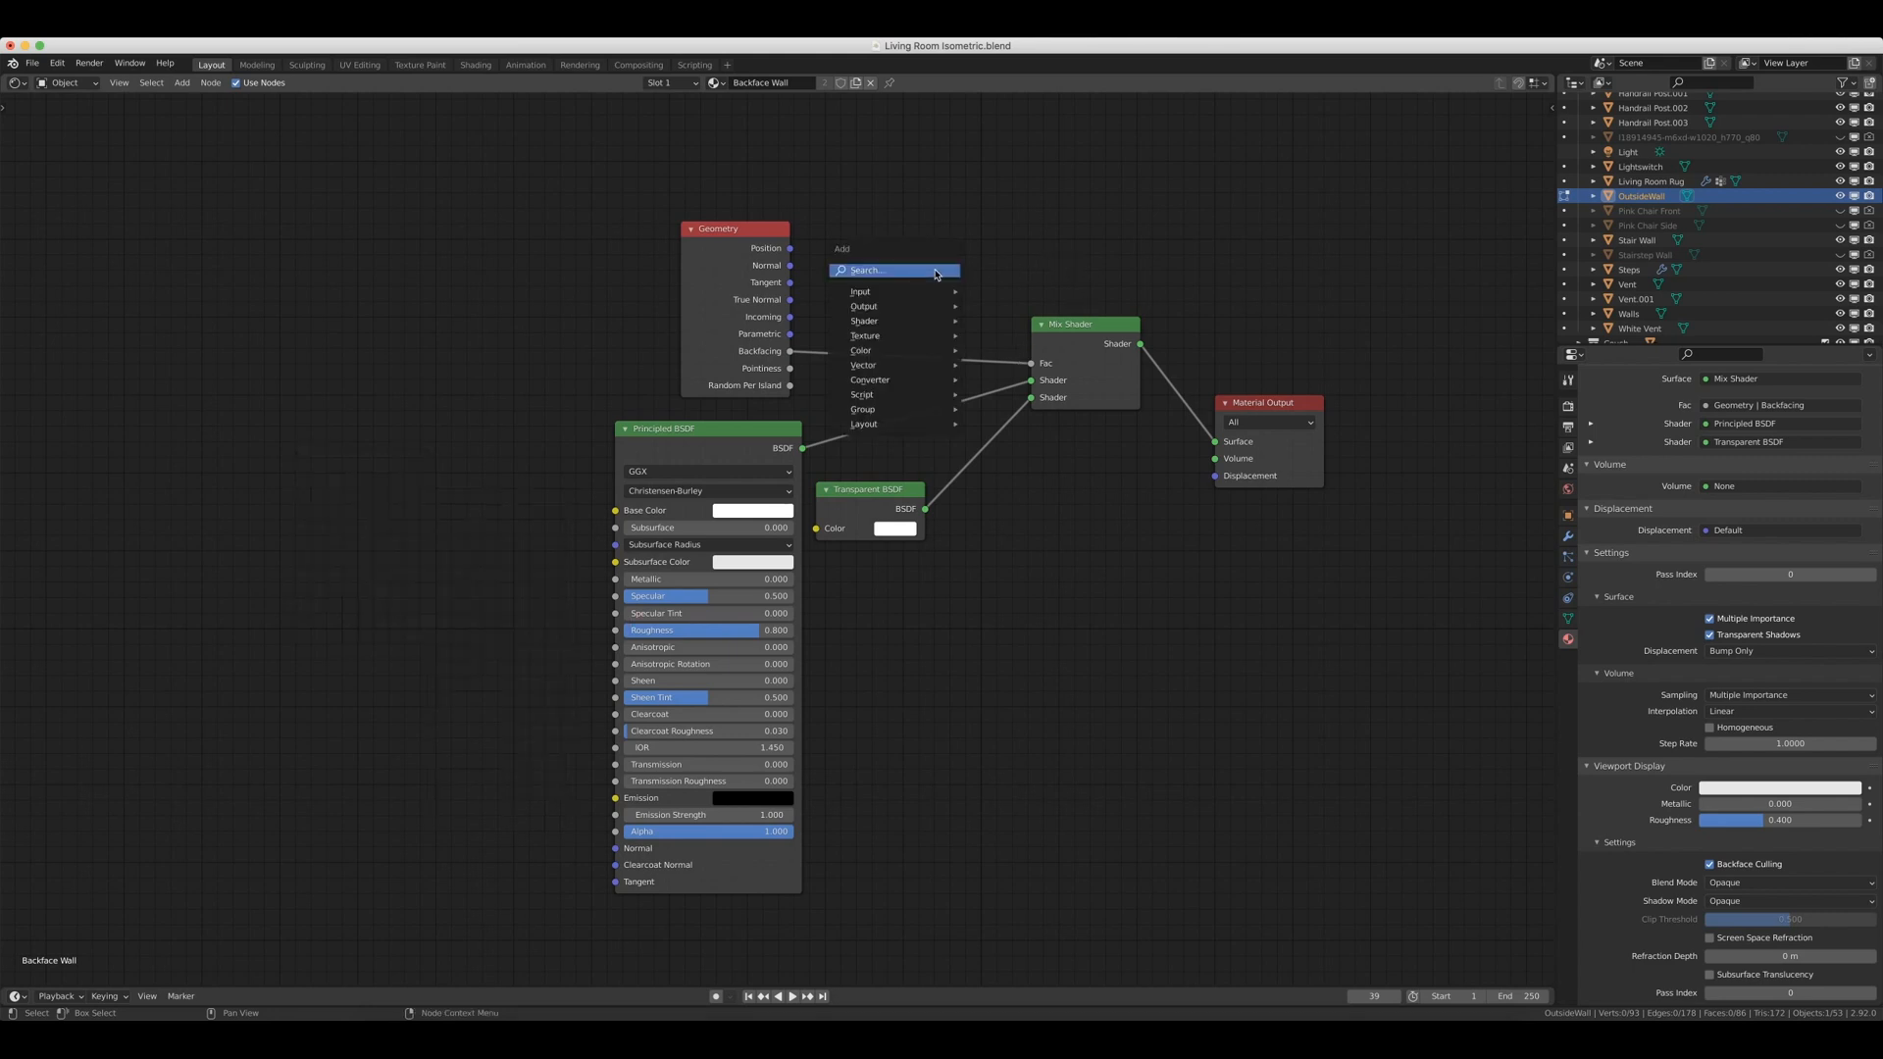
mouse_move(864, 321)
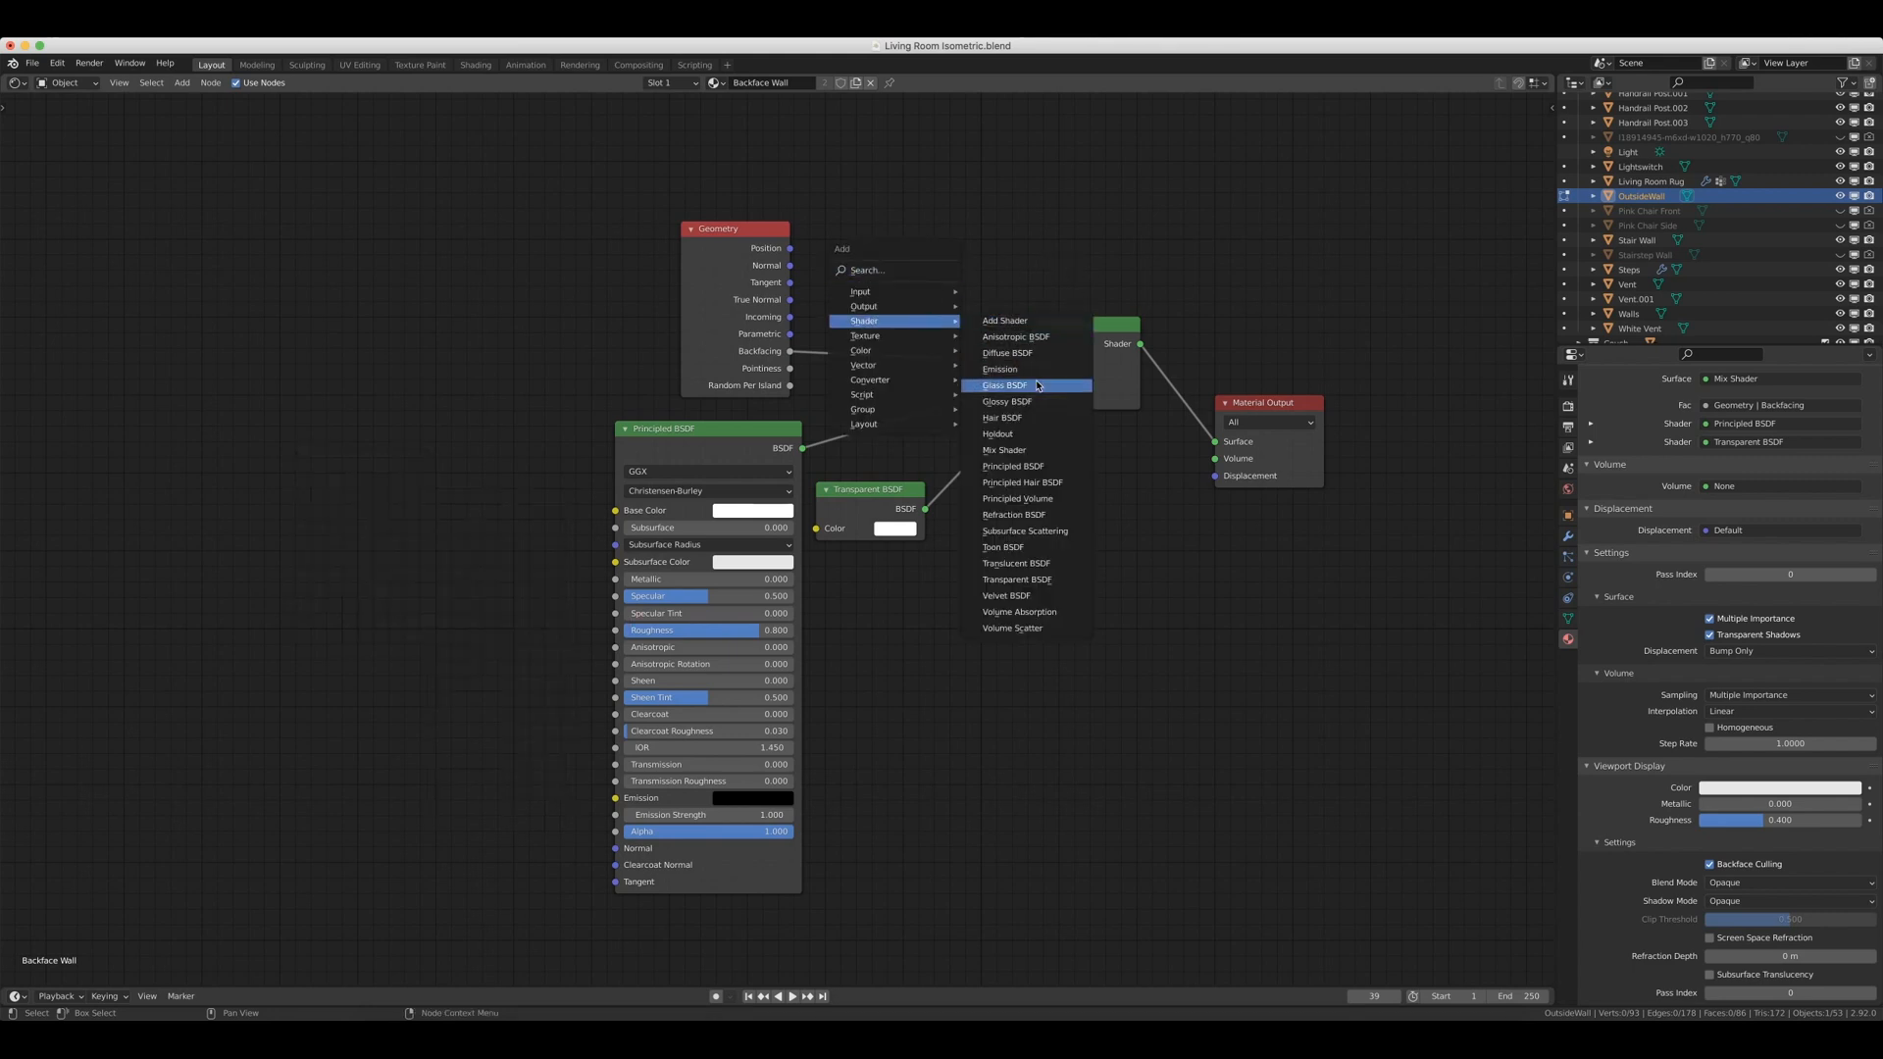
mouse_move(1027, 449)
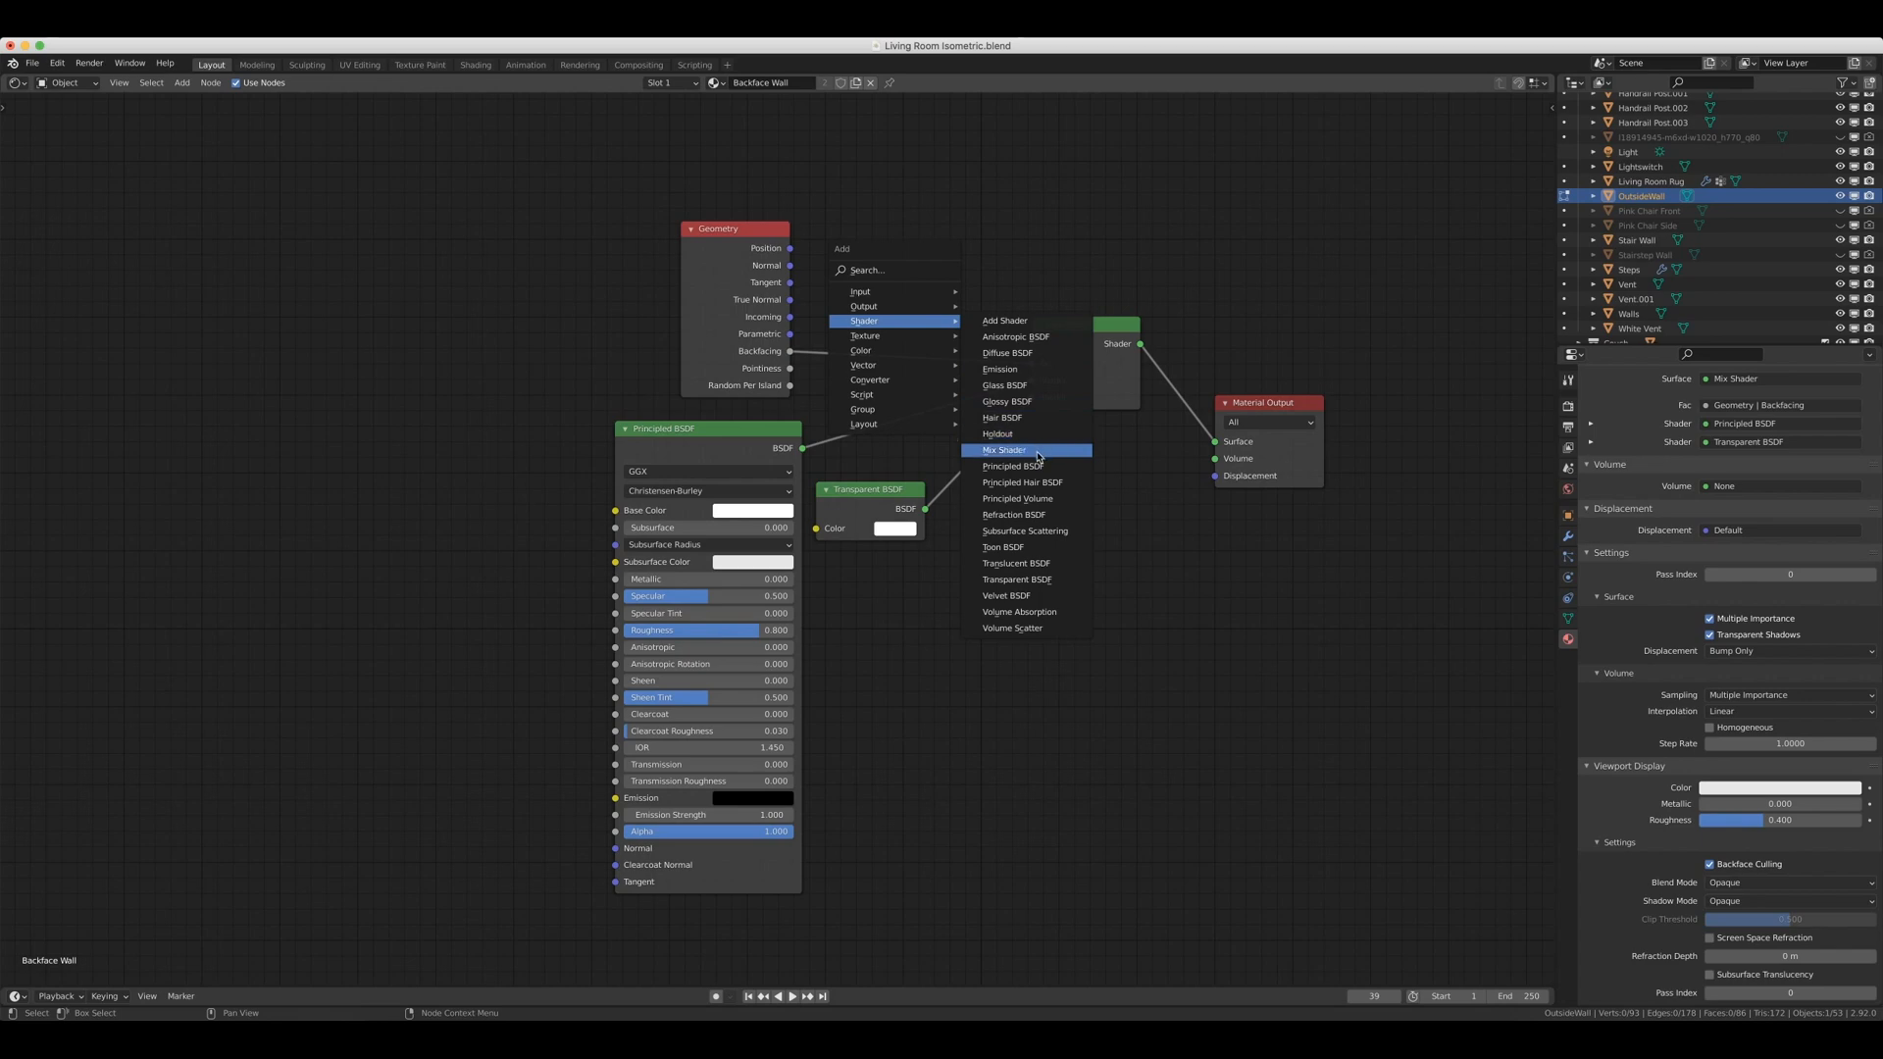
left_click(1003, 450)
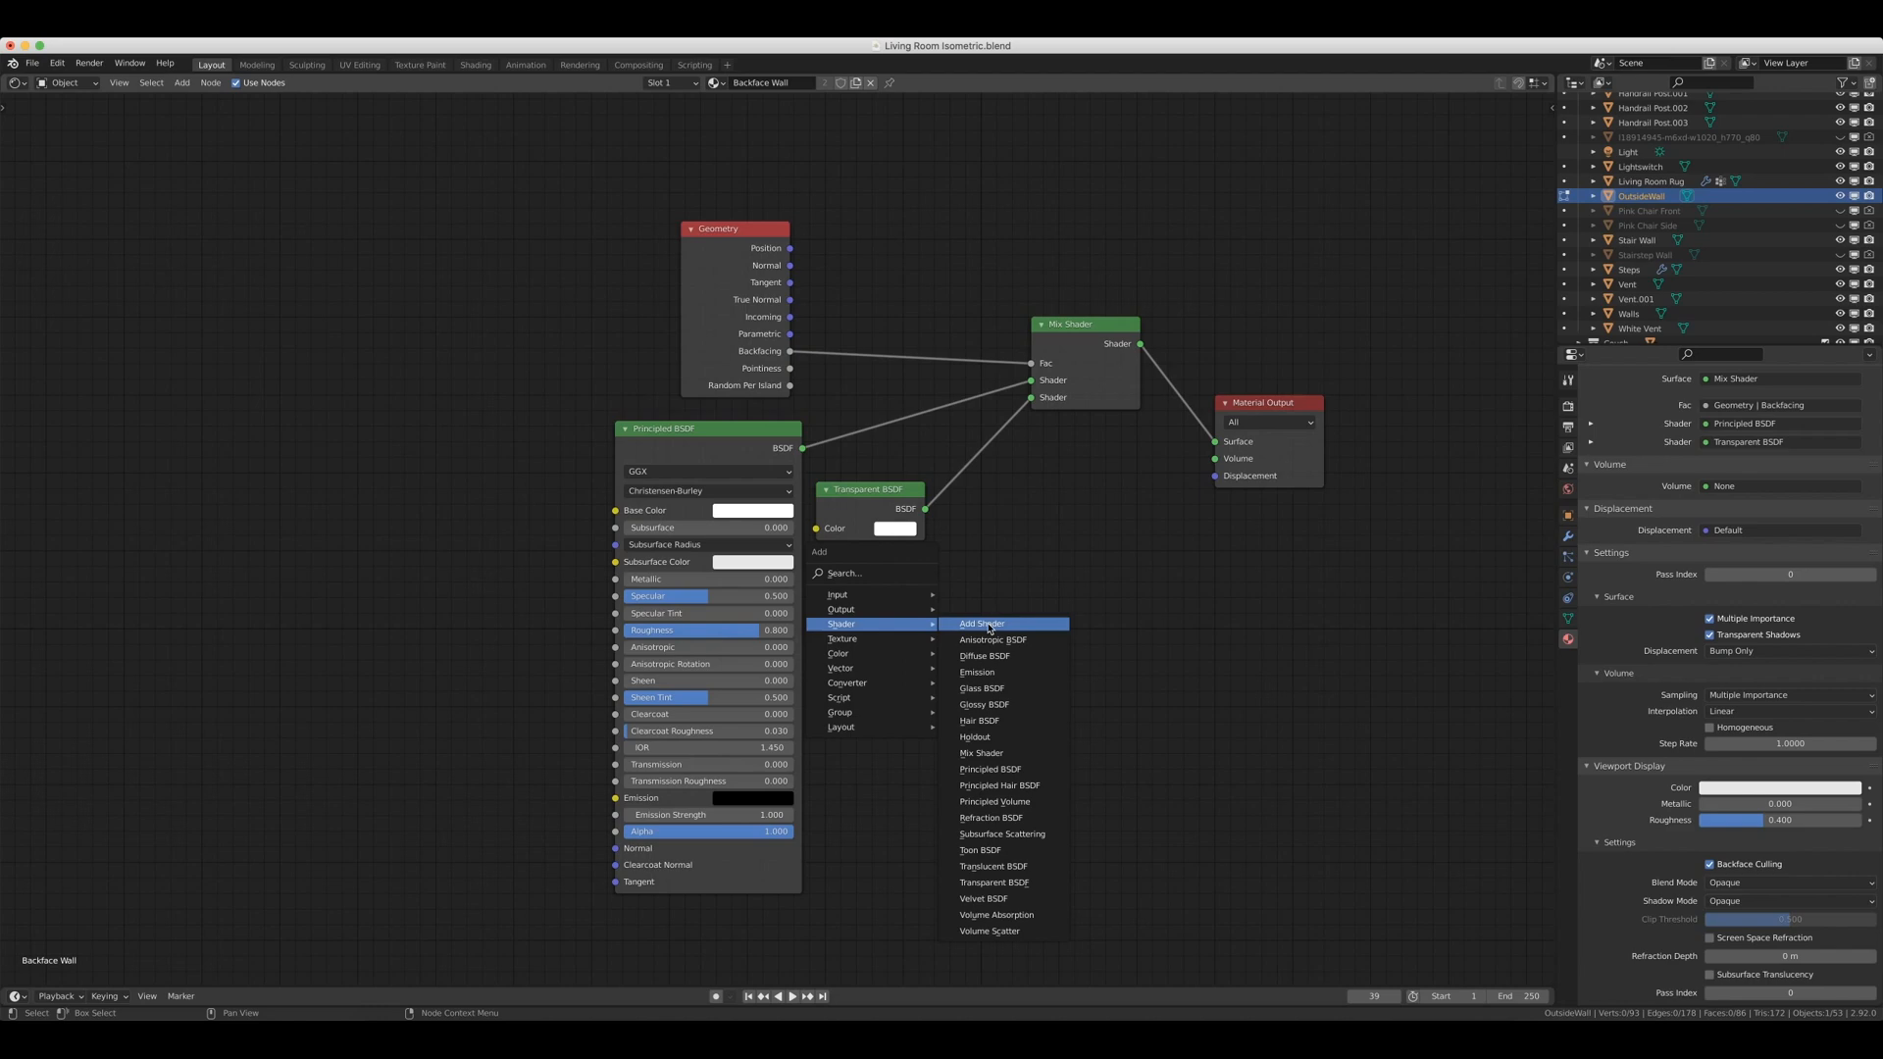
mouse_move(1005, 883)
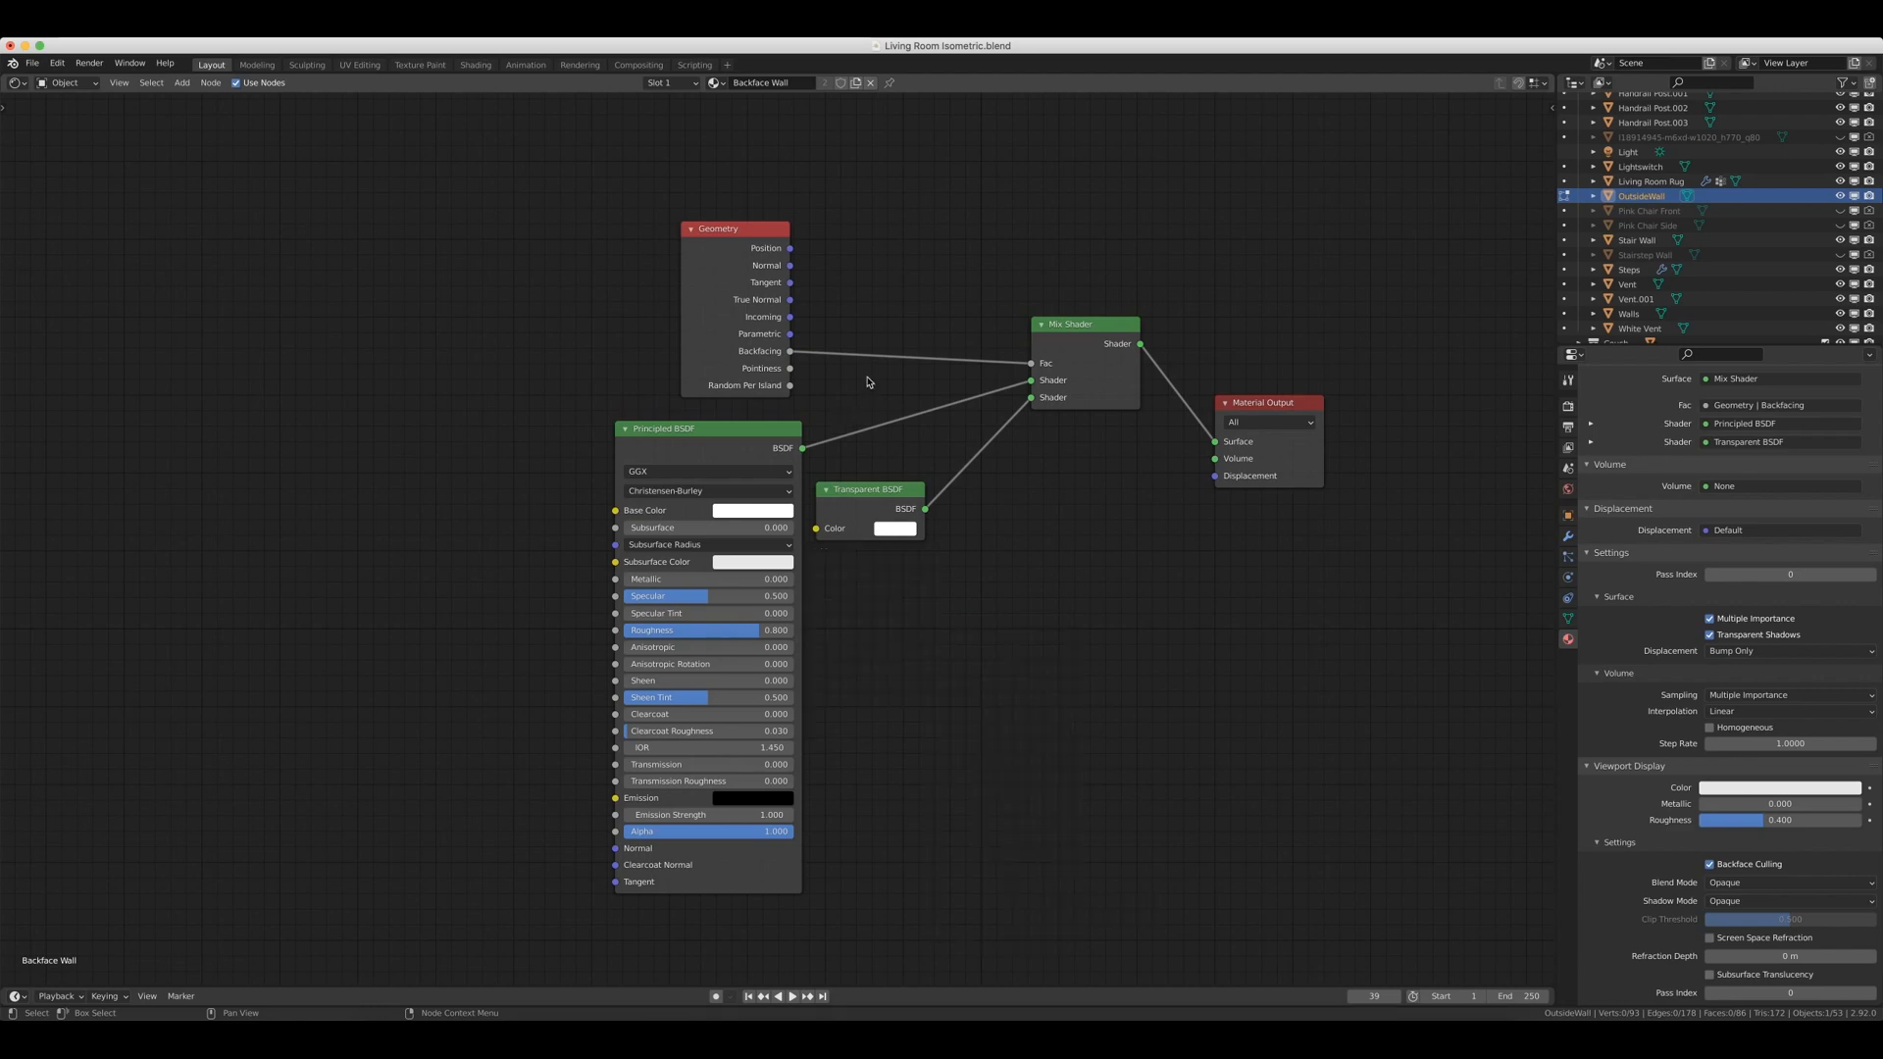
mouse_move(817, 362)
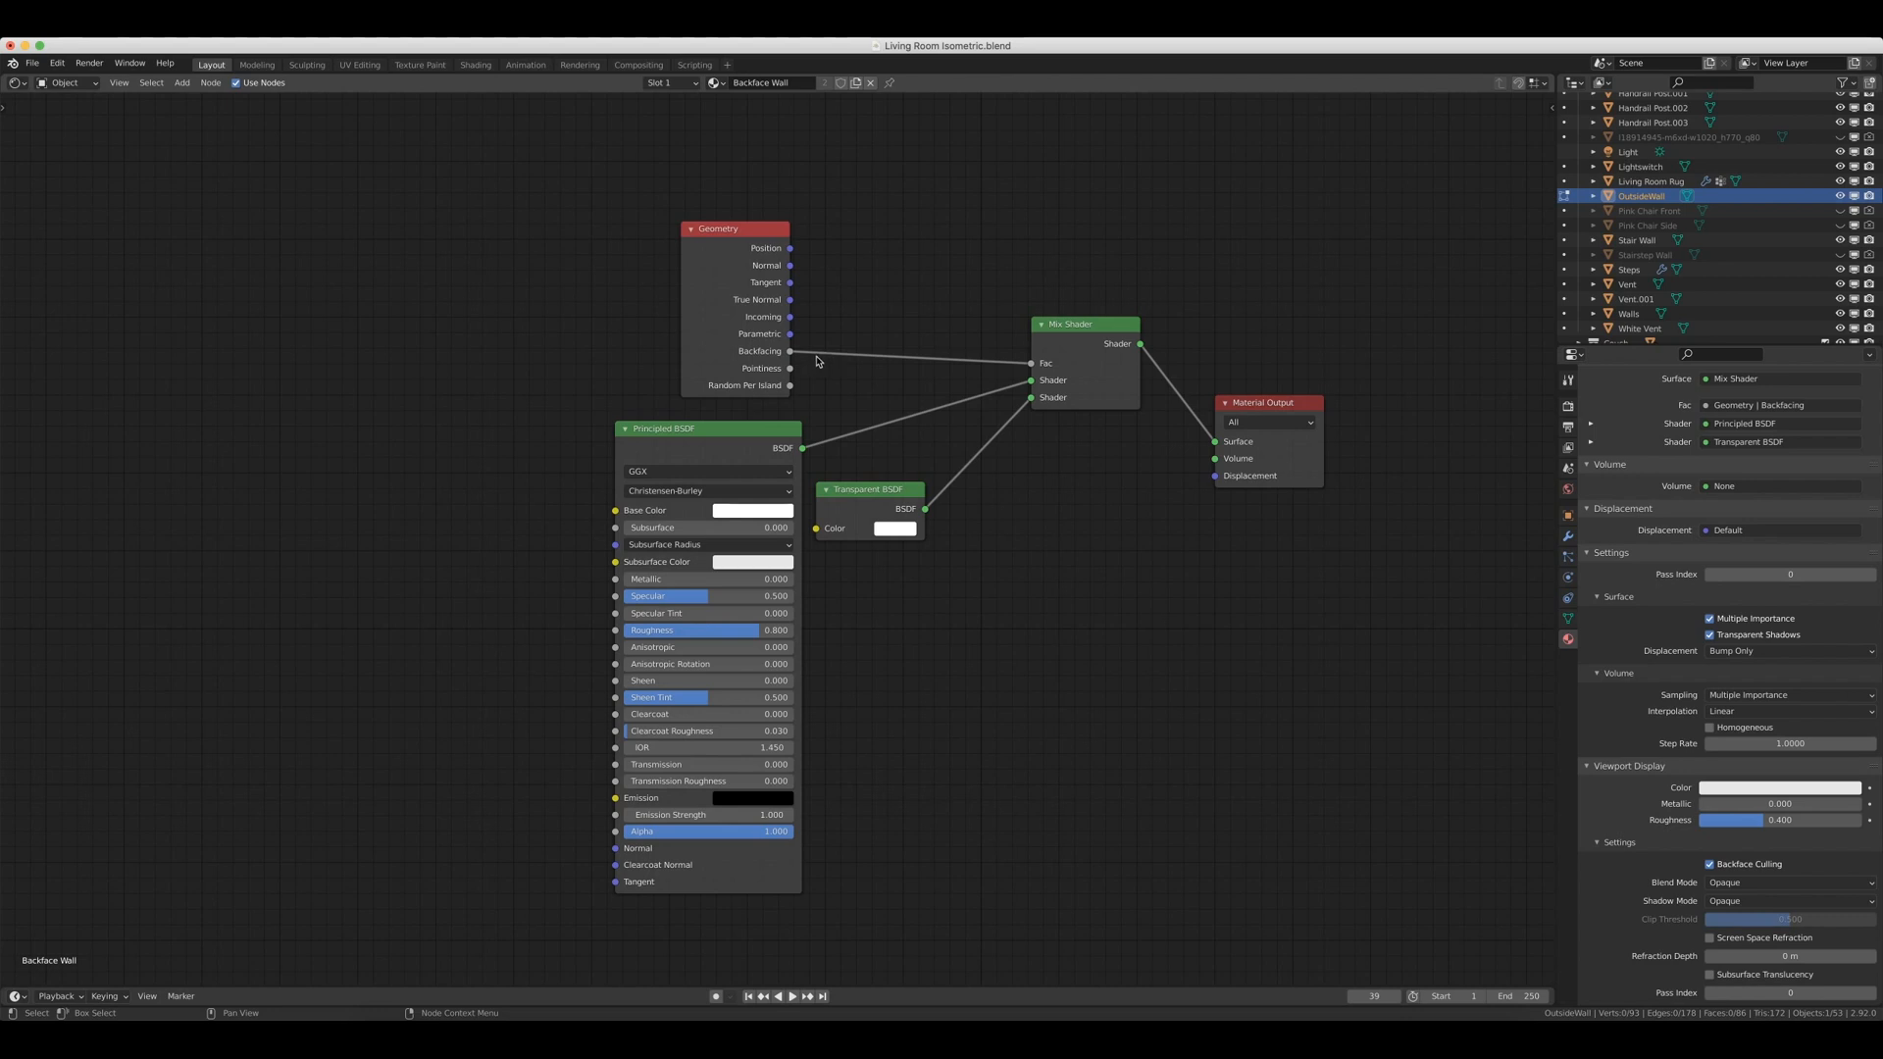
mouse_move(774, 369)
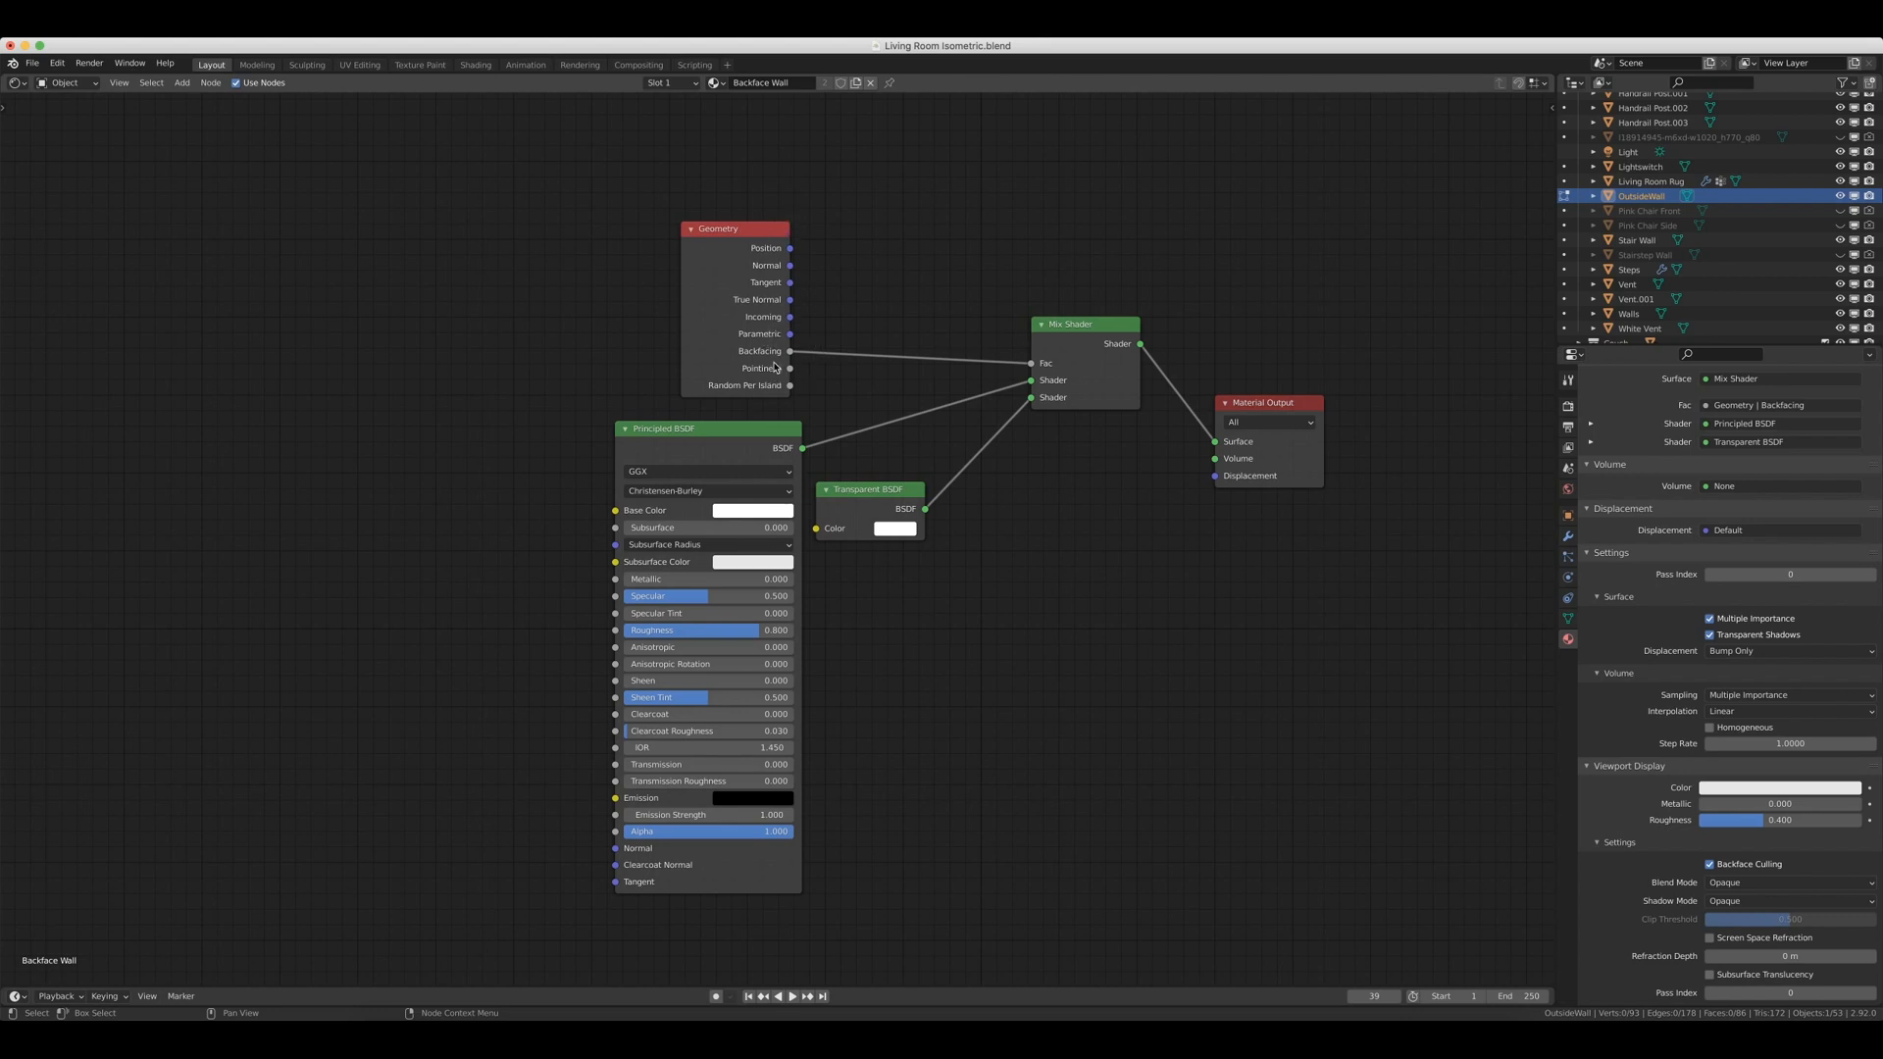
mouse_move(893, 364)
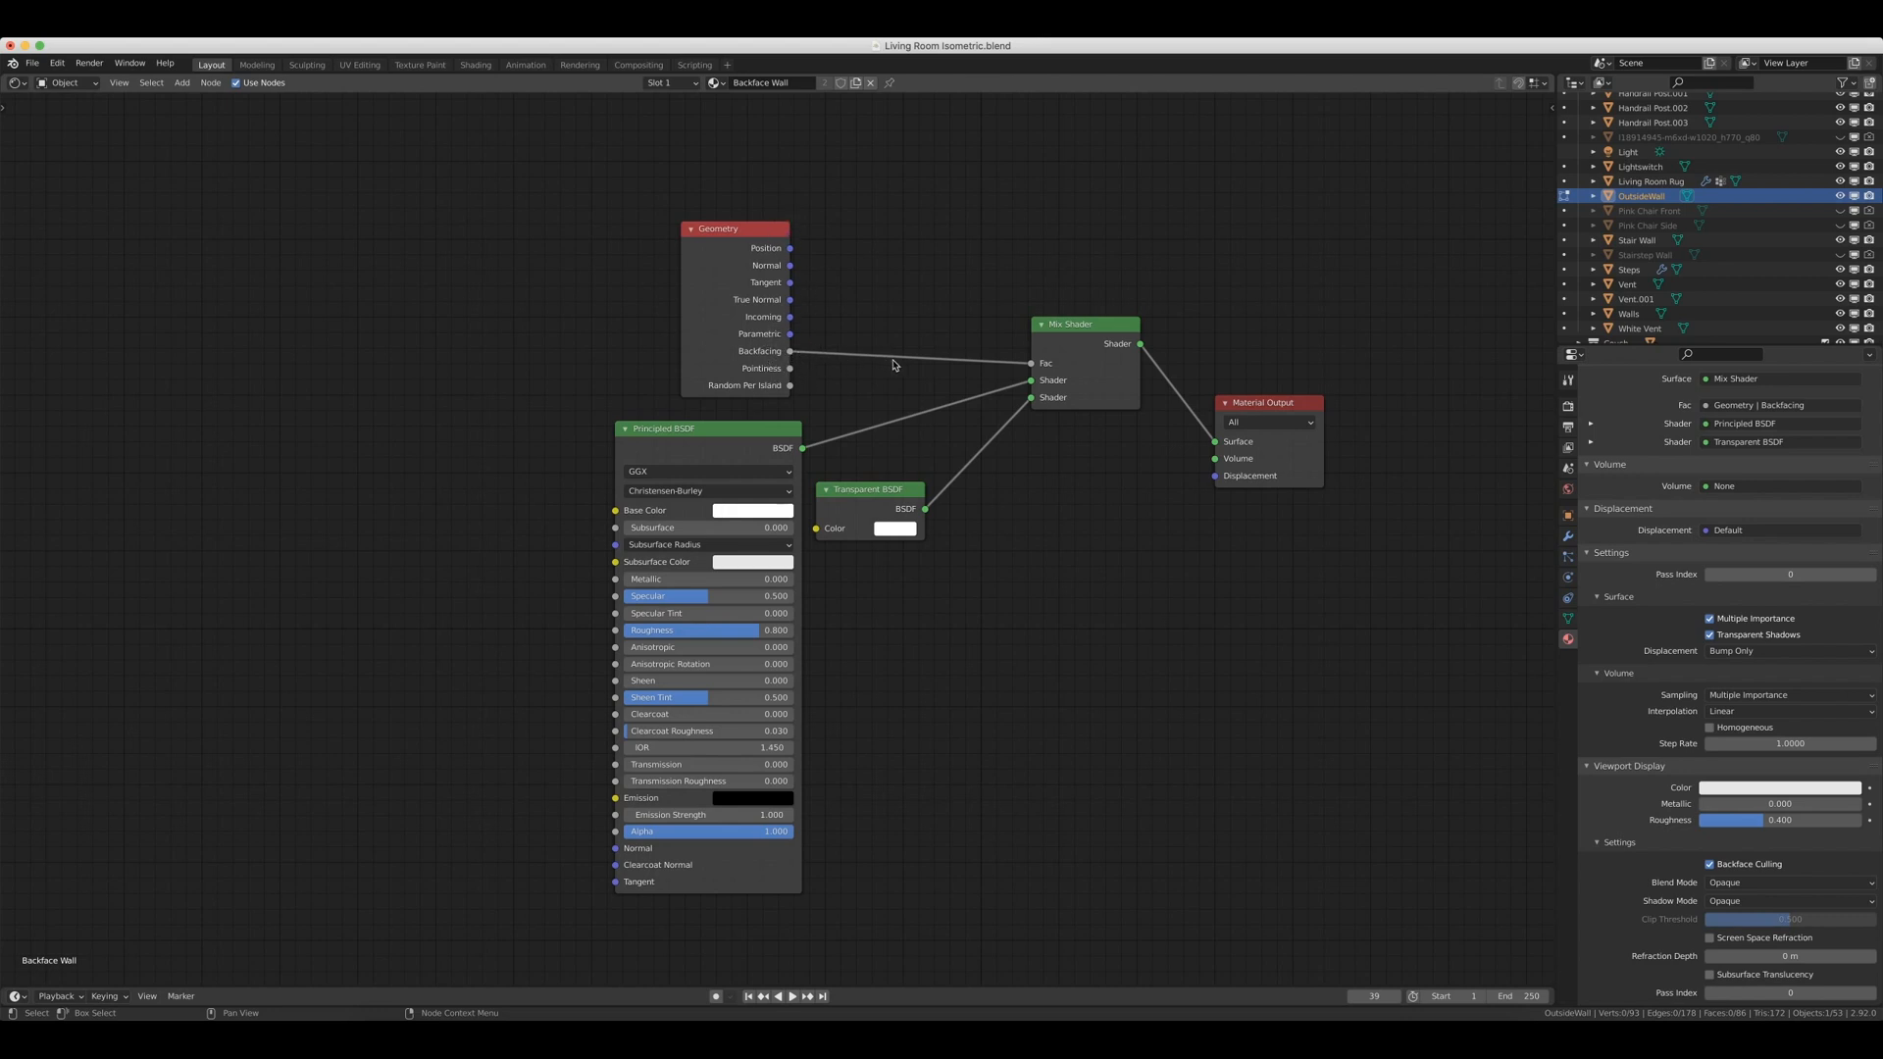
mouse_move(1054, 353)
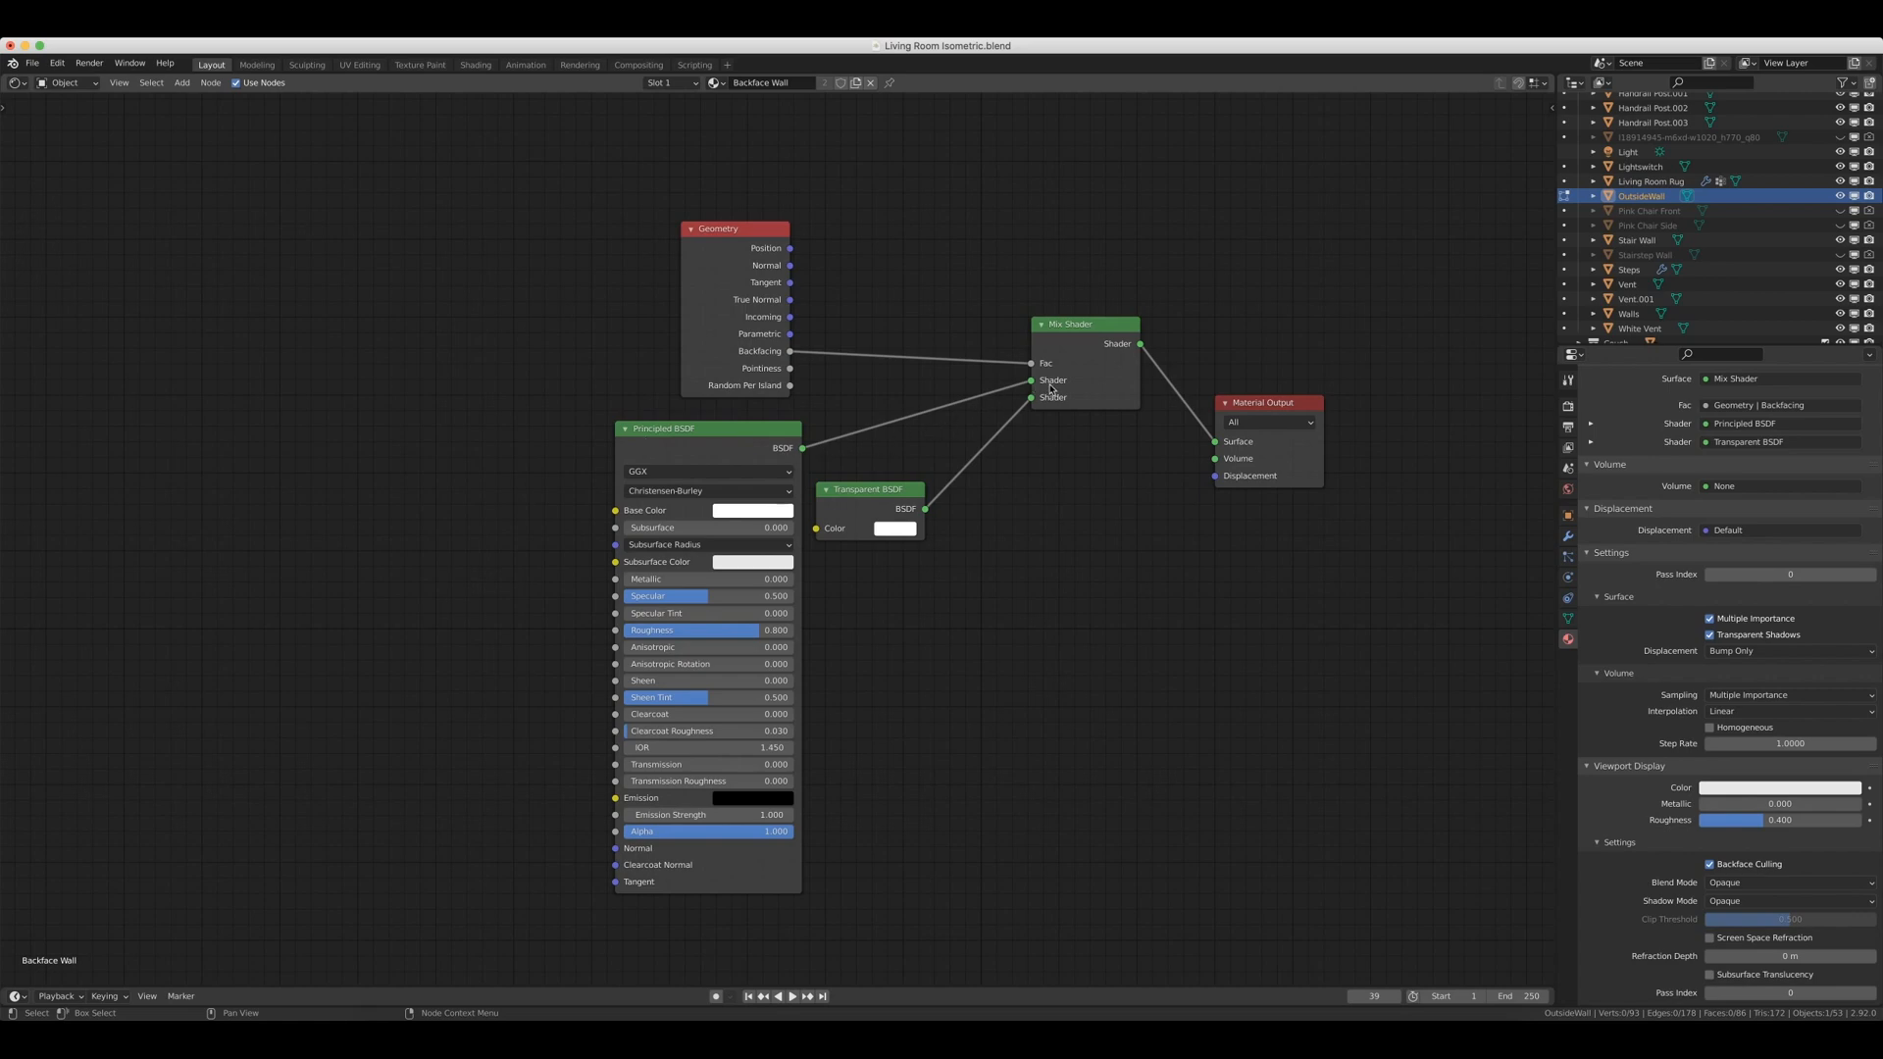
mouse_move(919, 520)
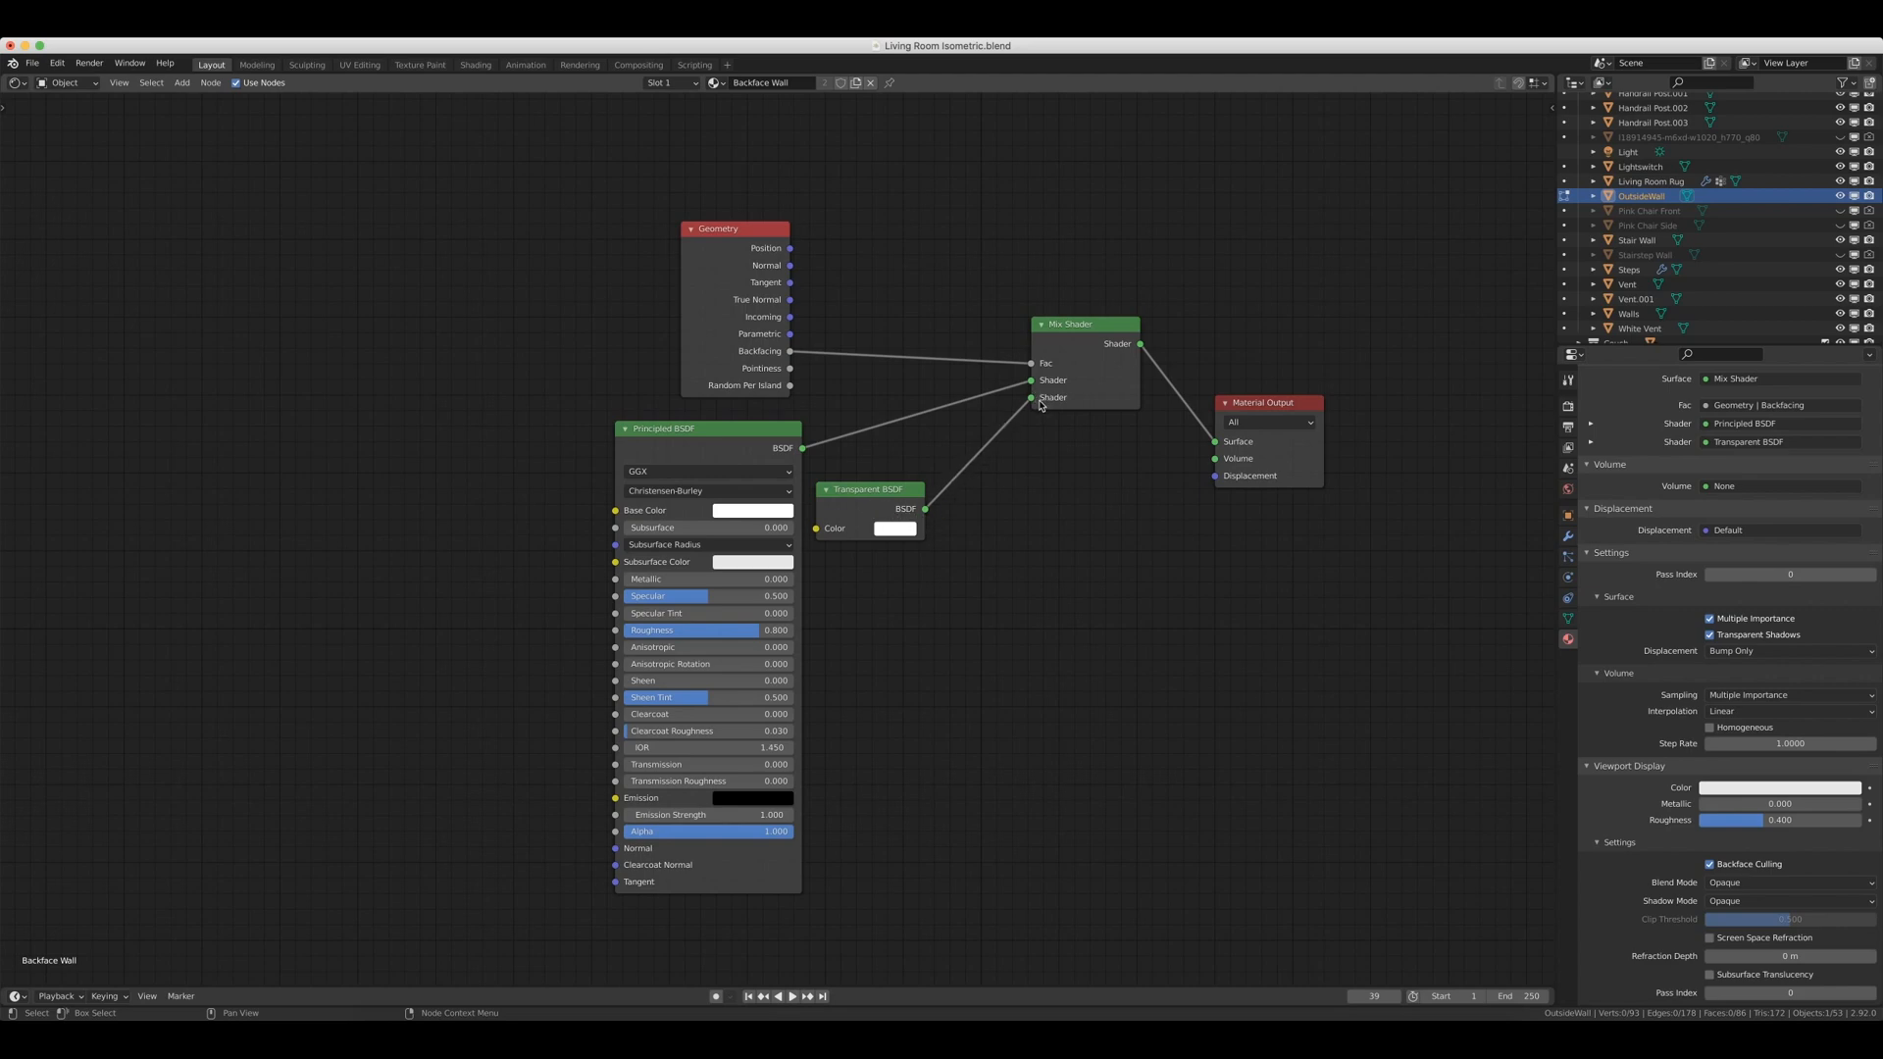
mouse_move(1114, 343)
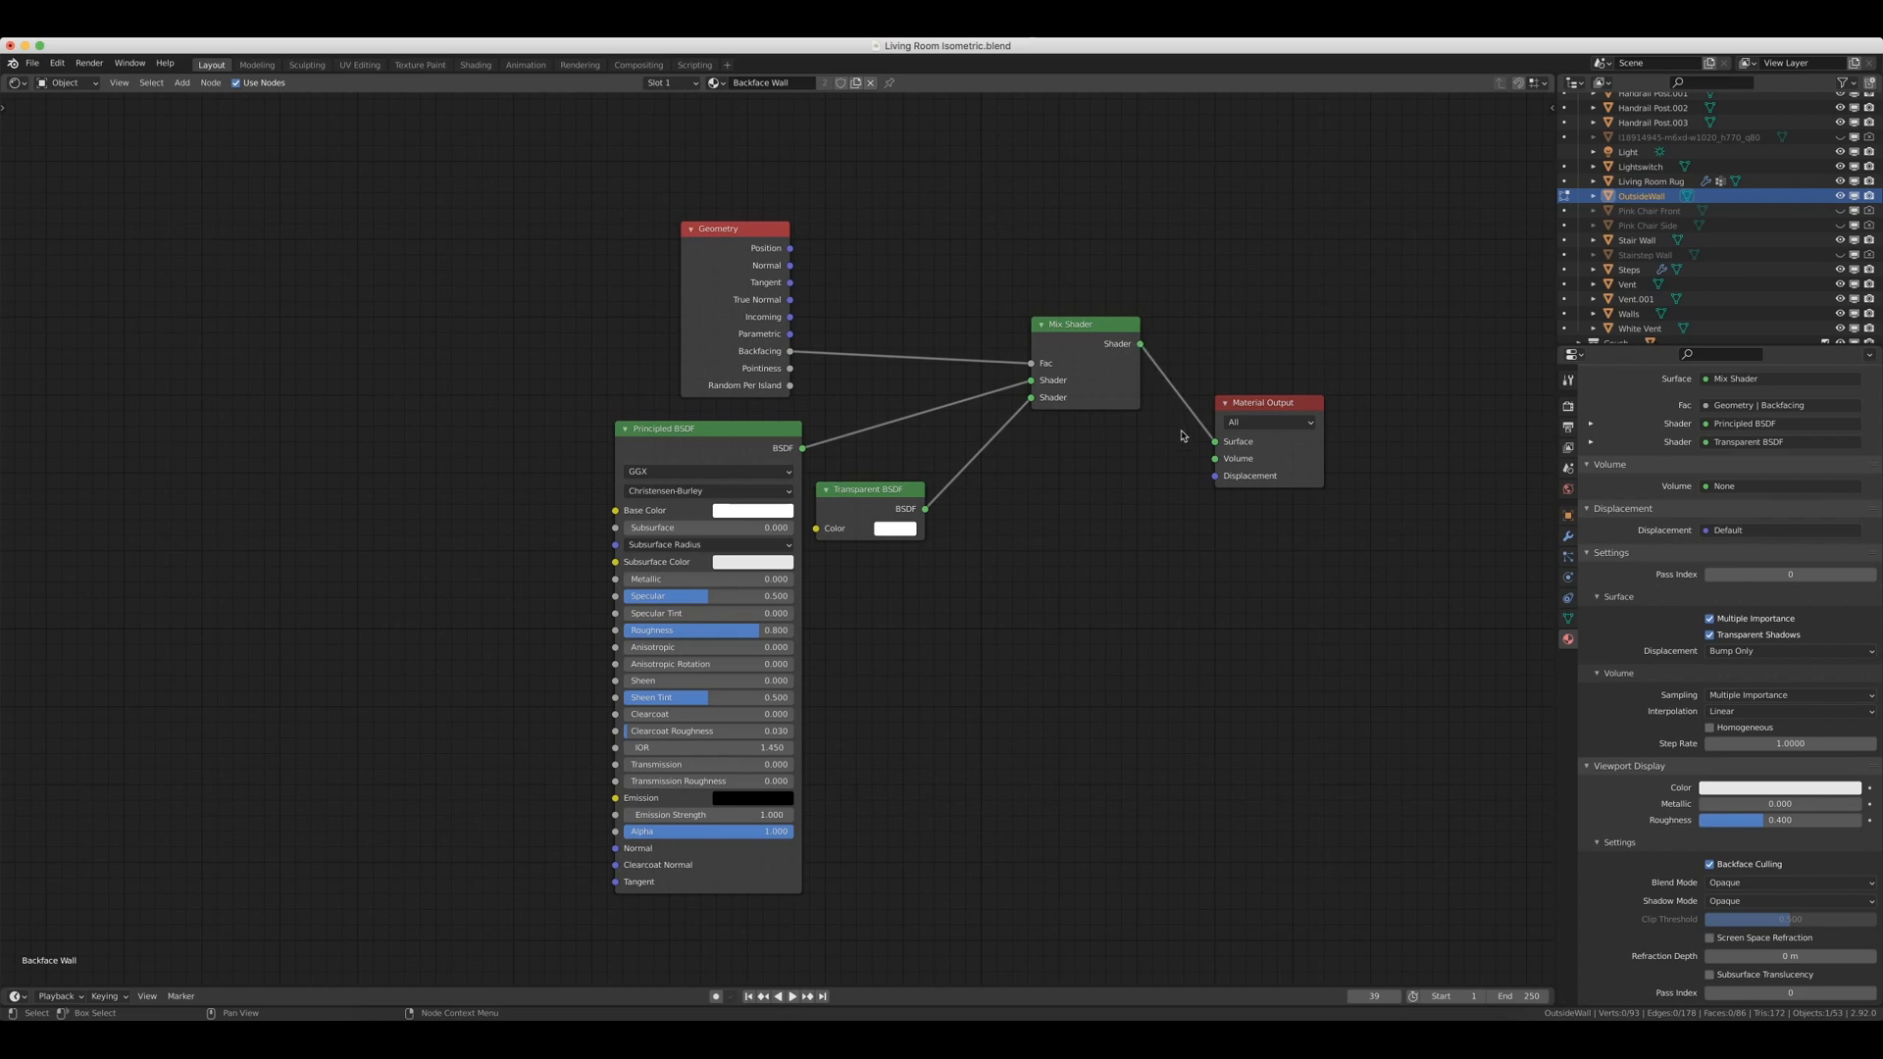
mouse_move(1262, 414)
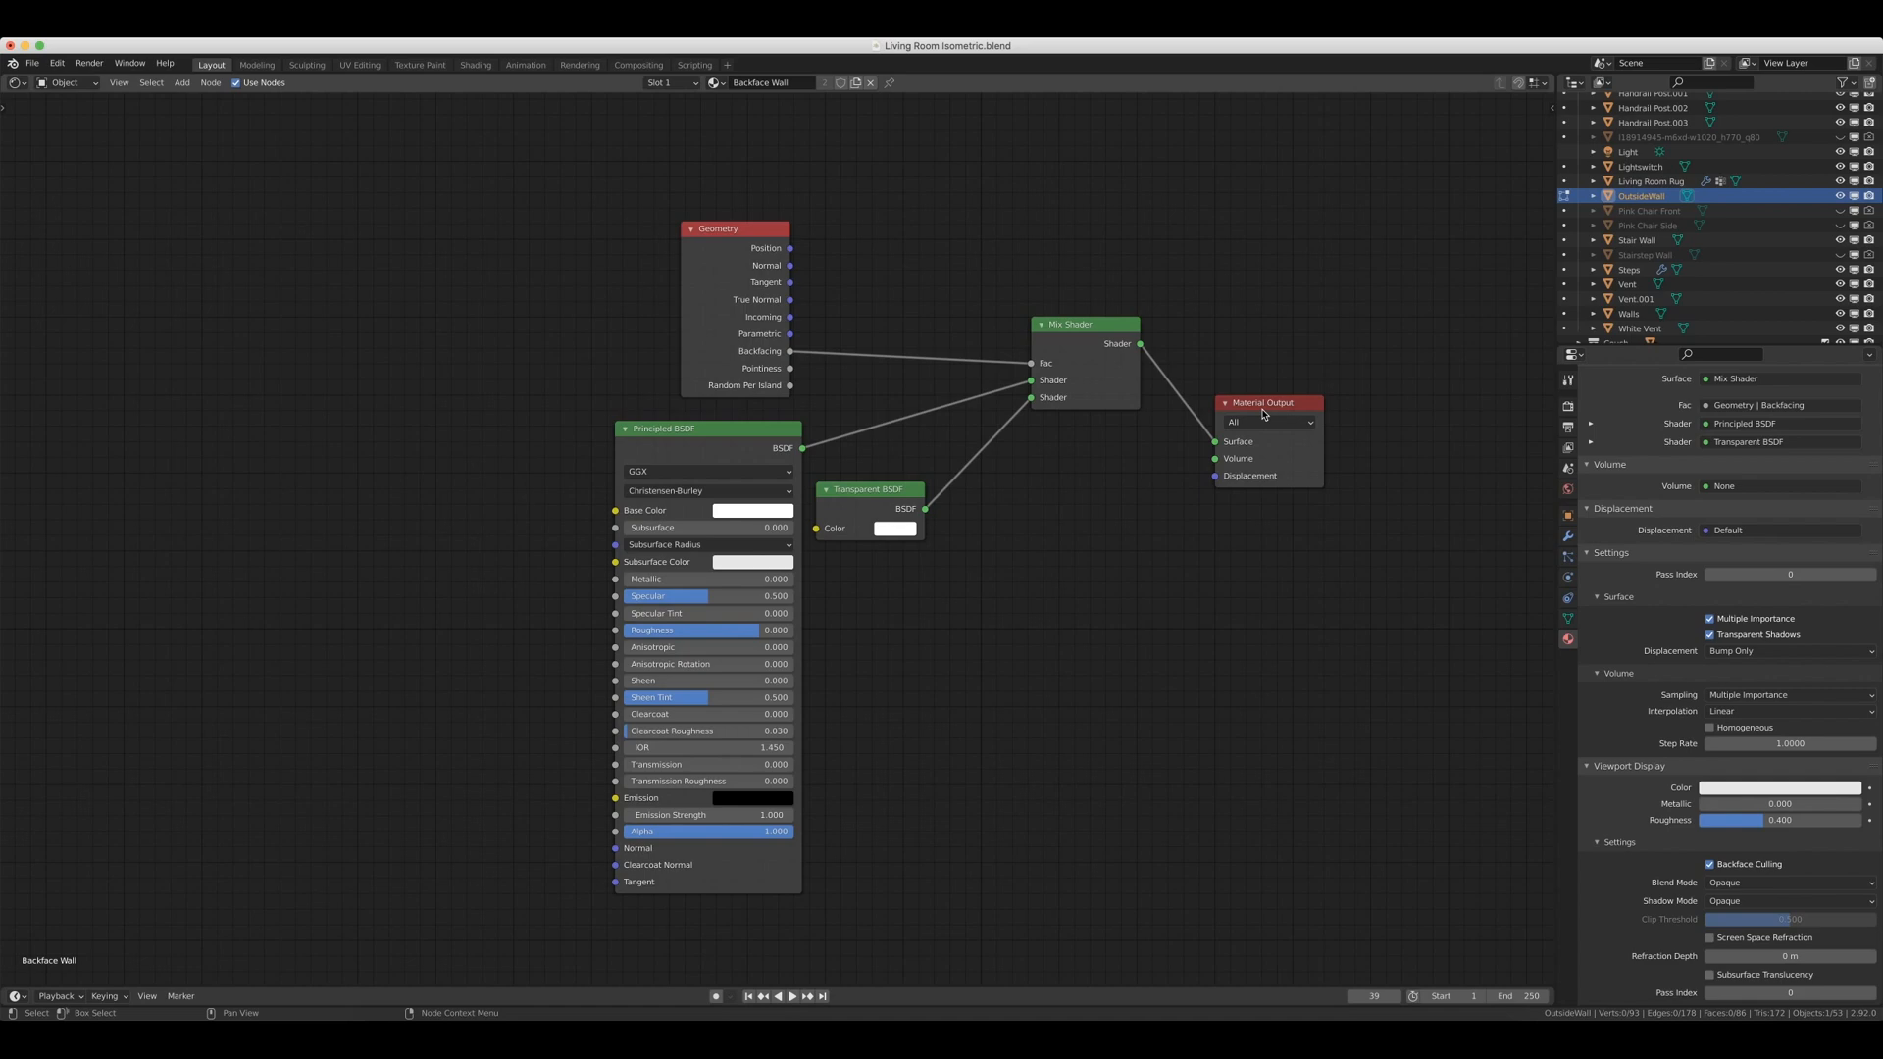
mouse_move(986, 556)
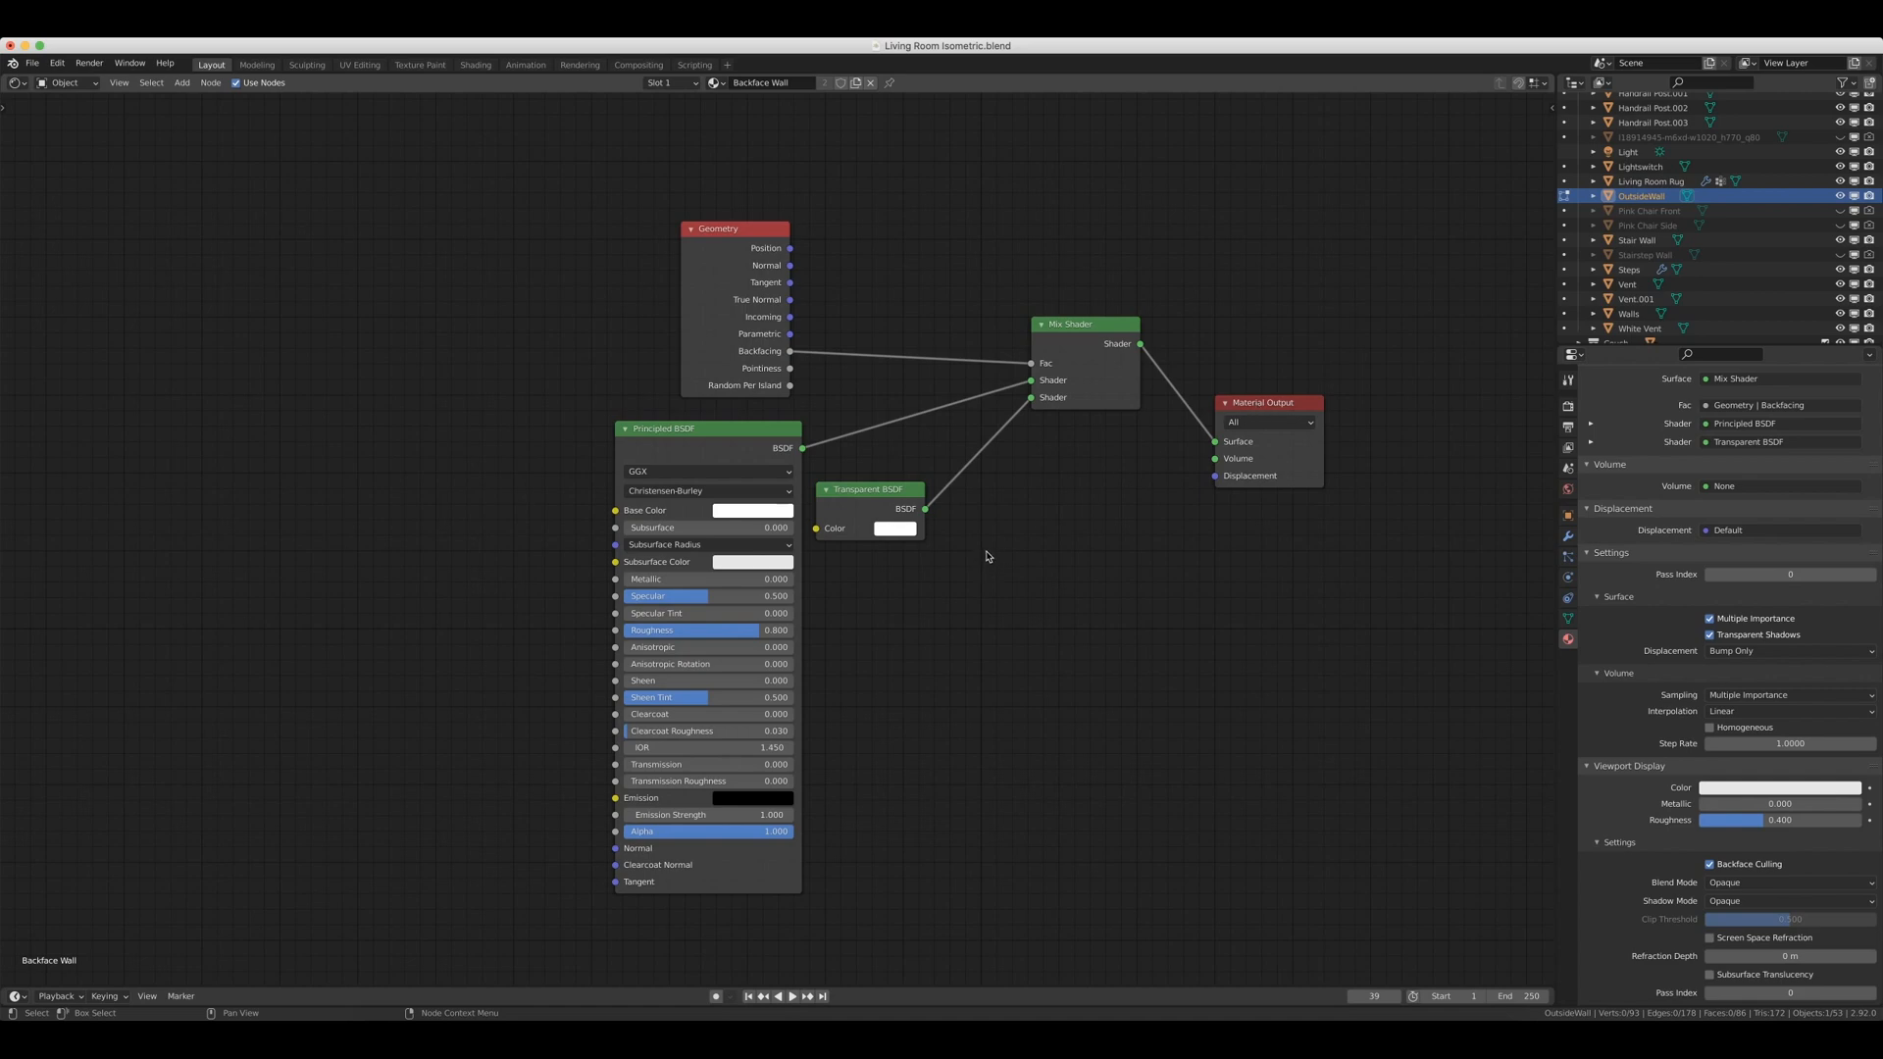
mouse_move(1072, 424)
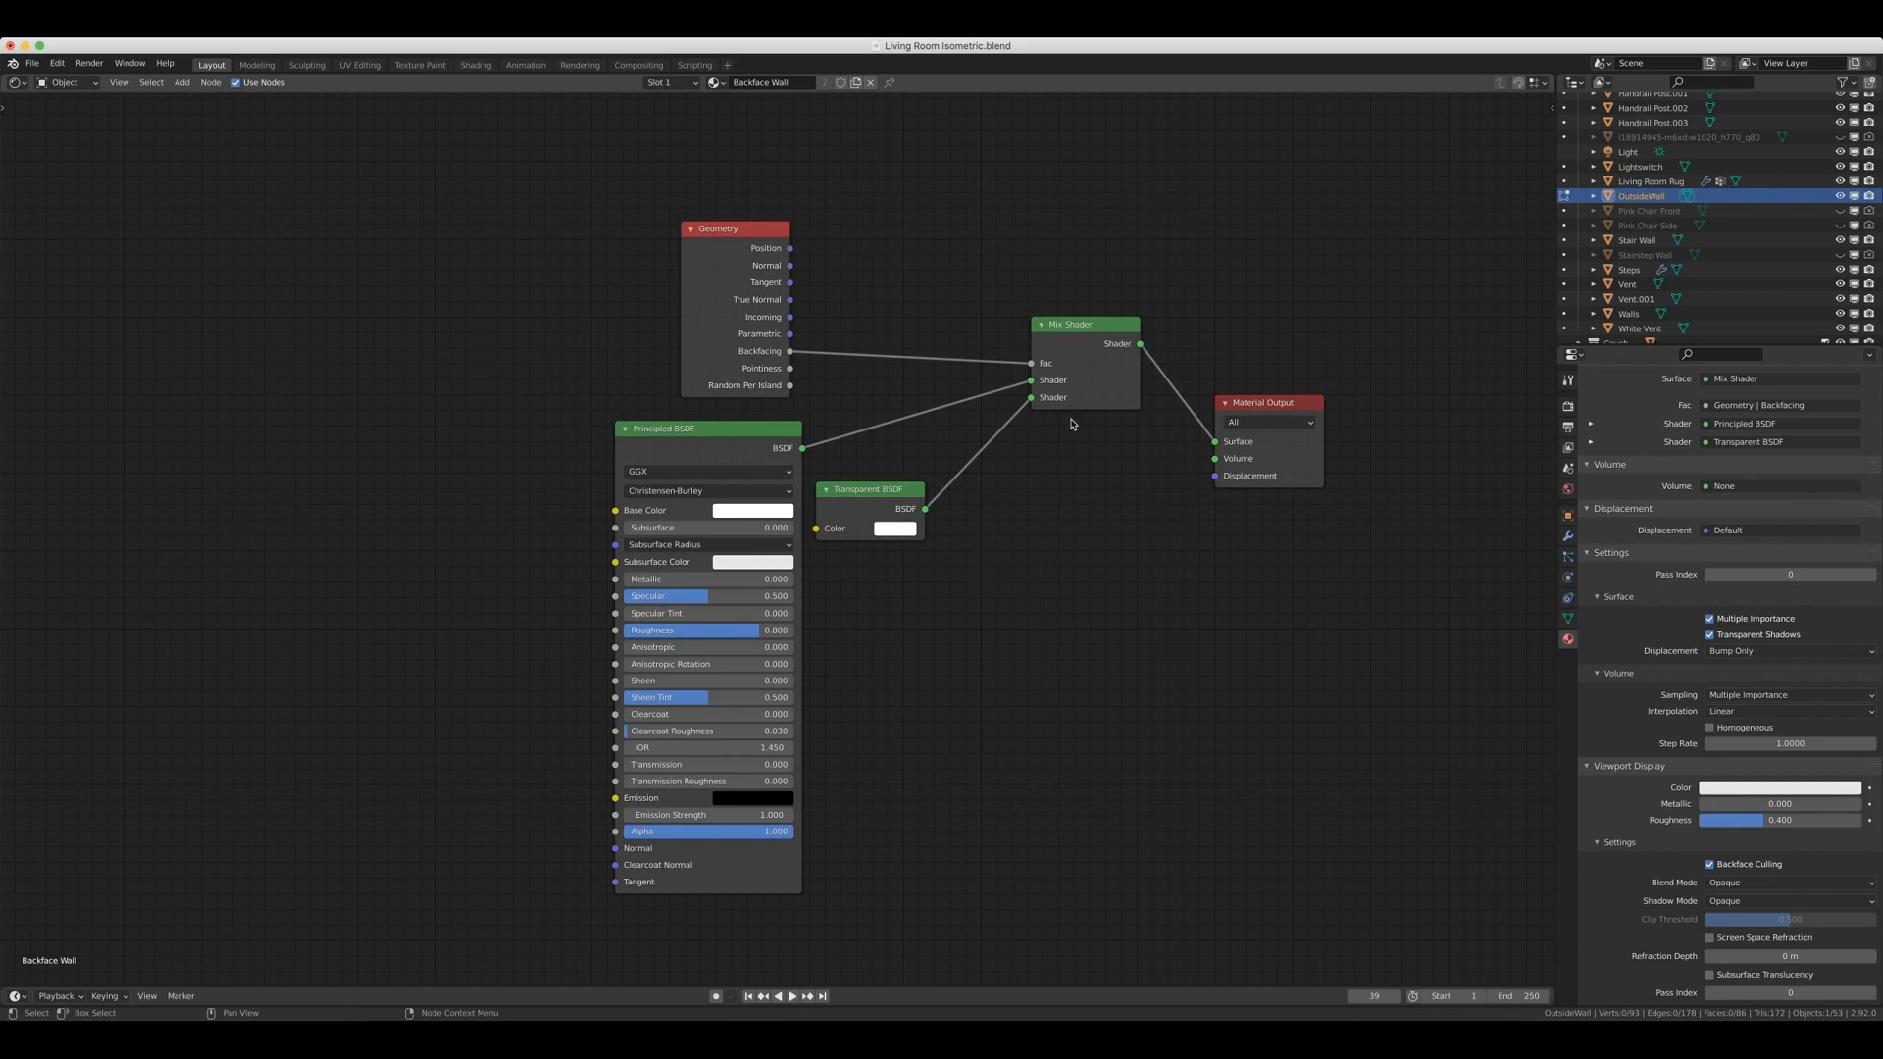
mouse_move(1031, 399)
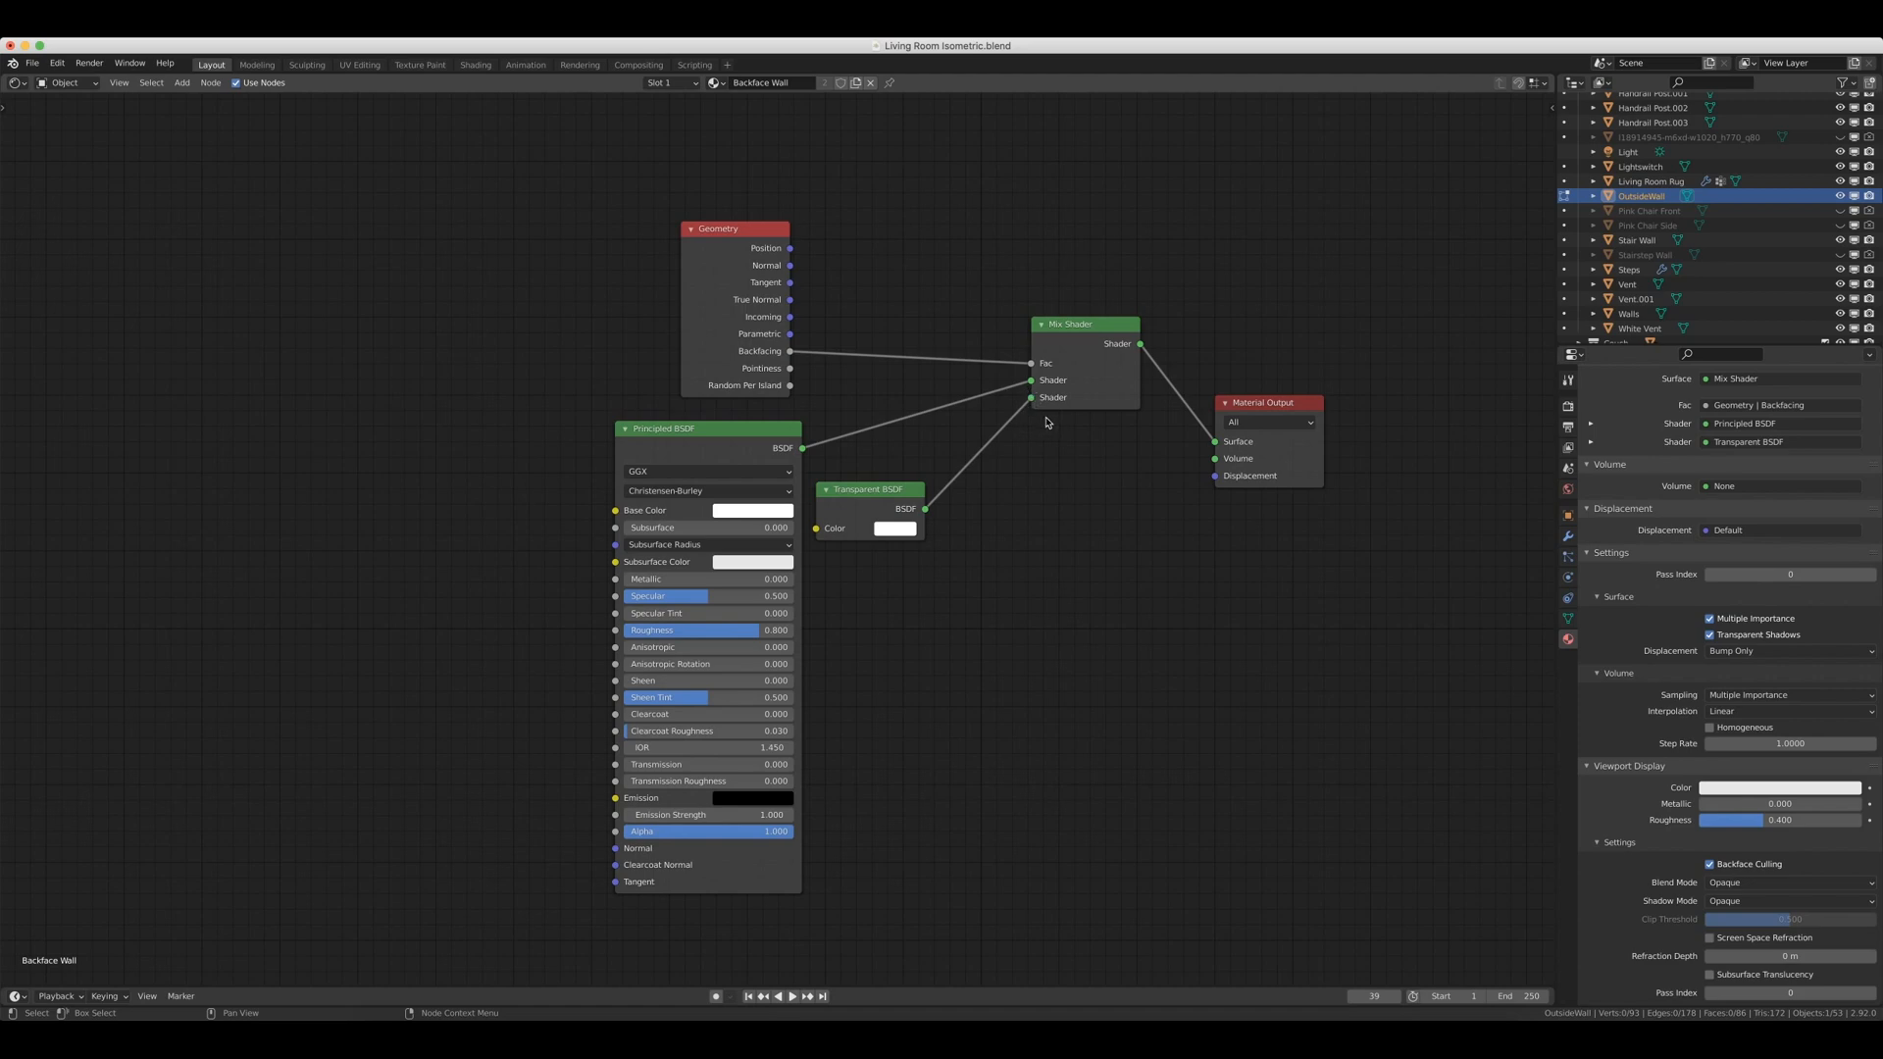
mouse_move(1038, 417)
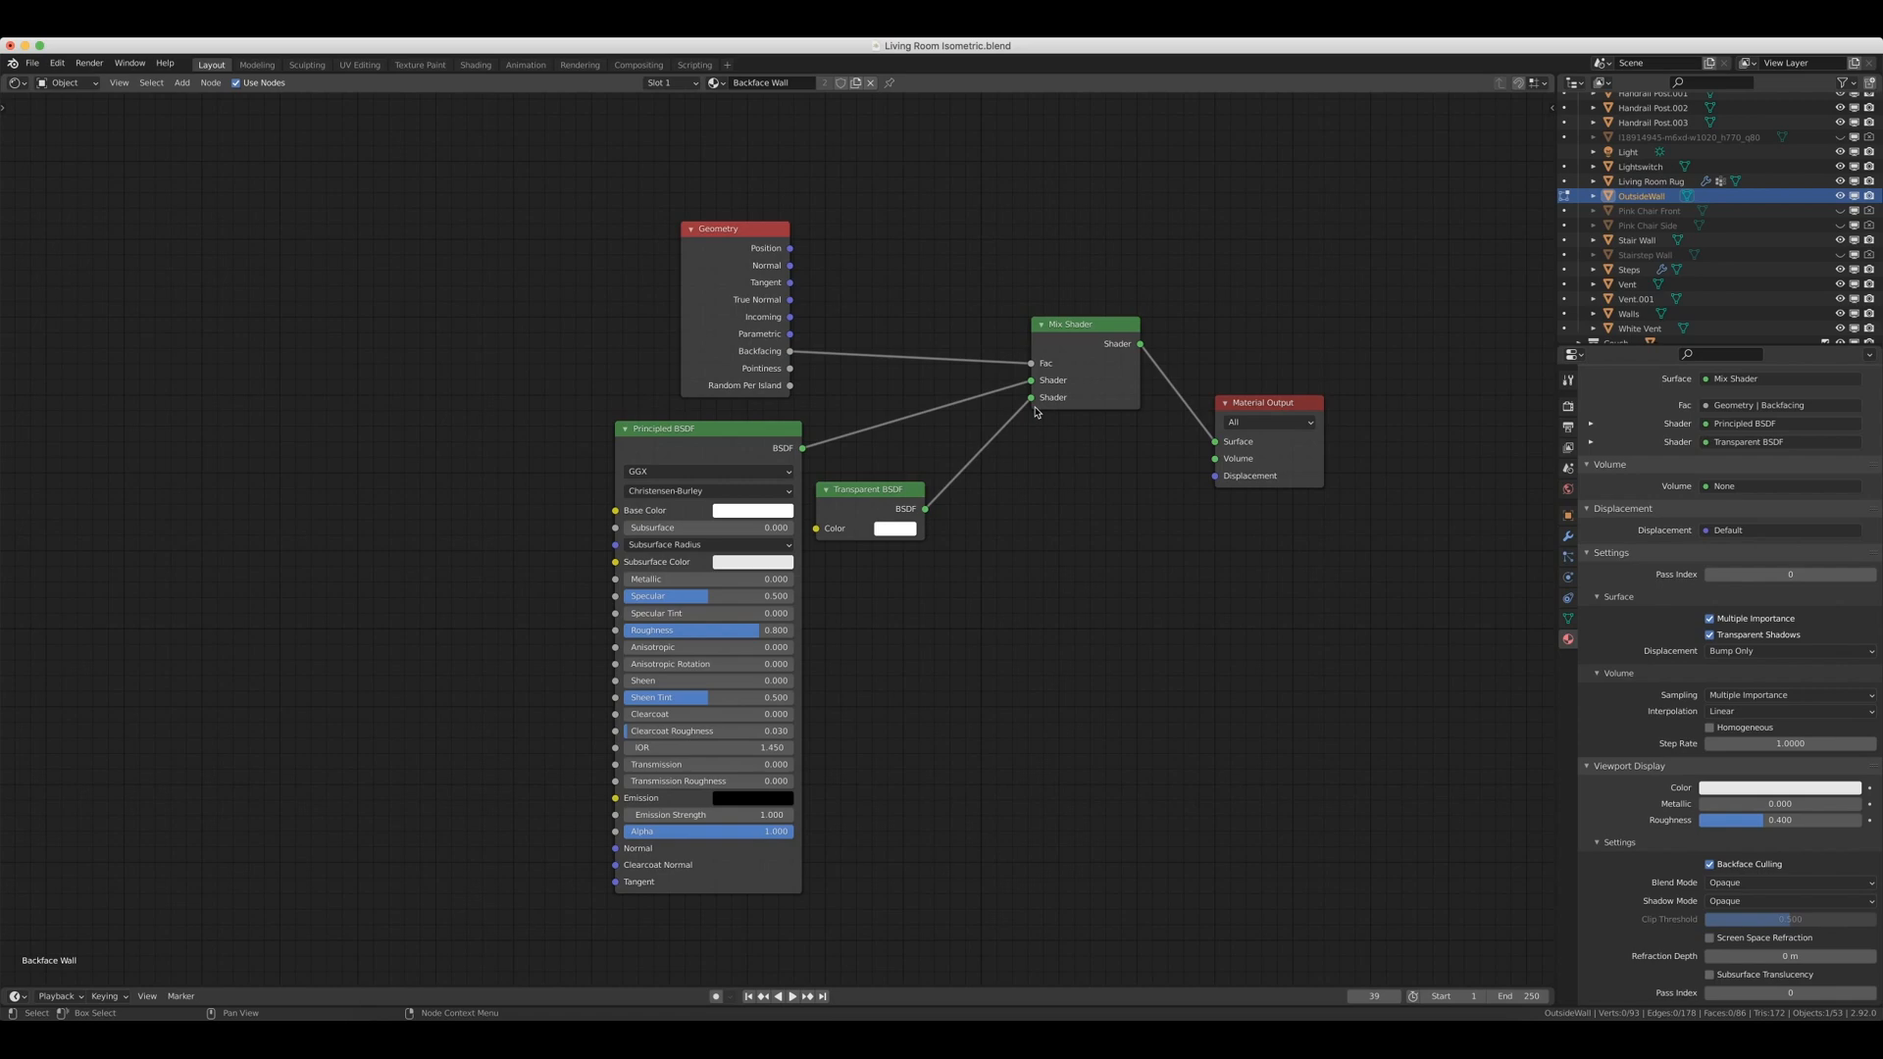
mouse_move(878, 390)
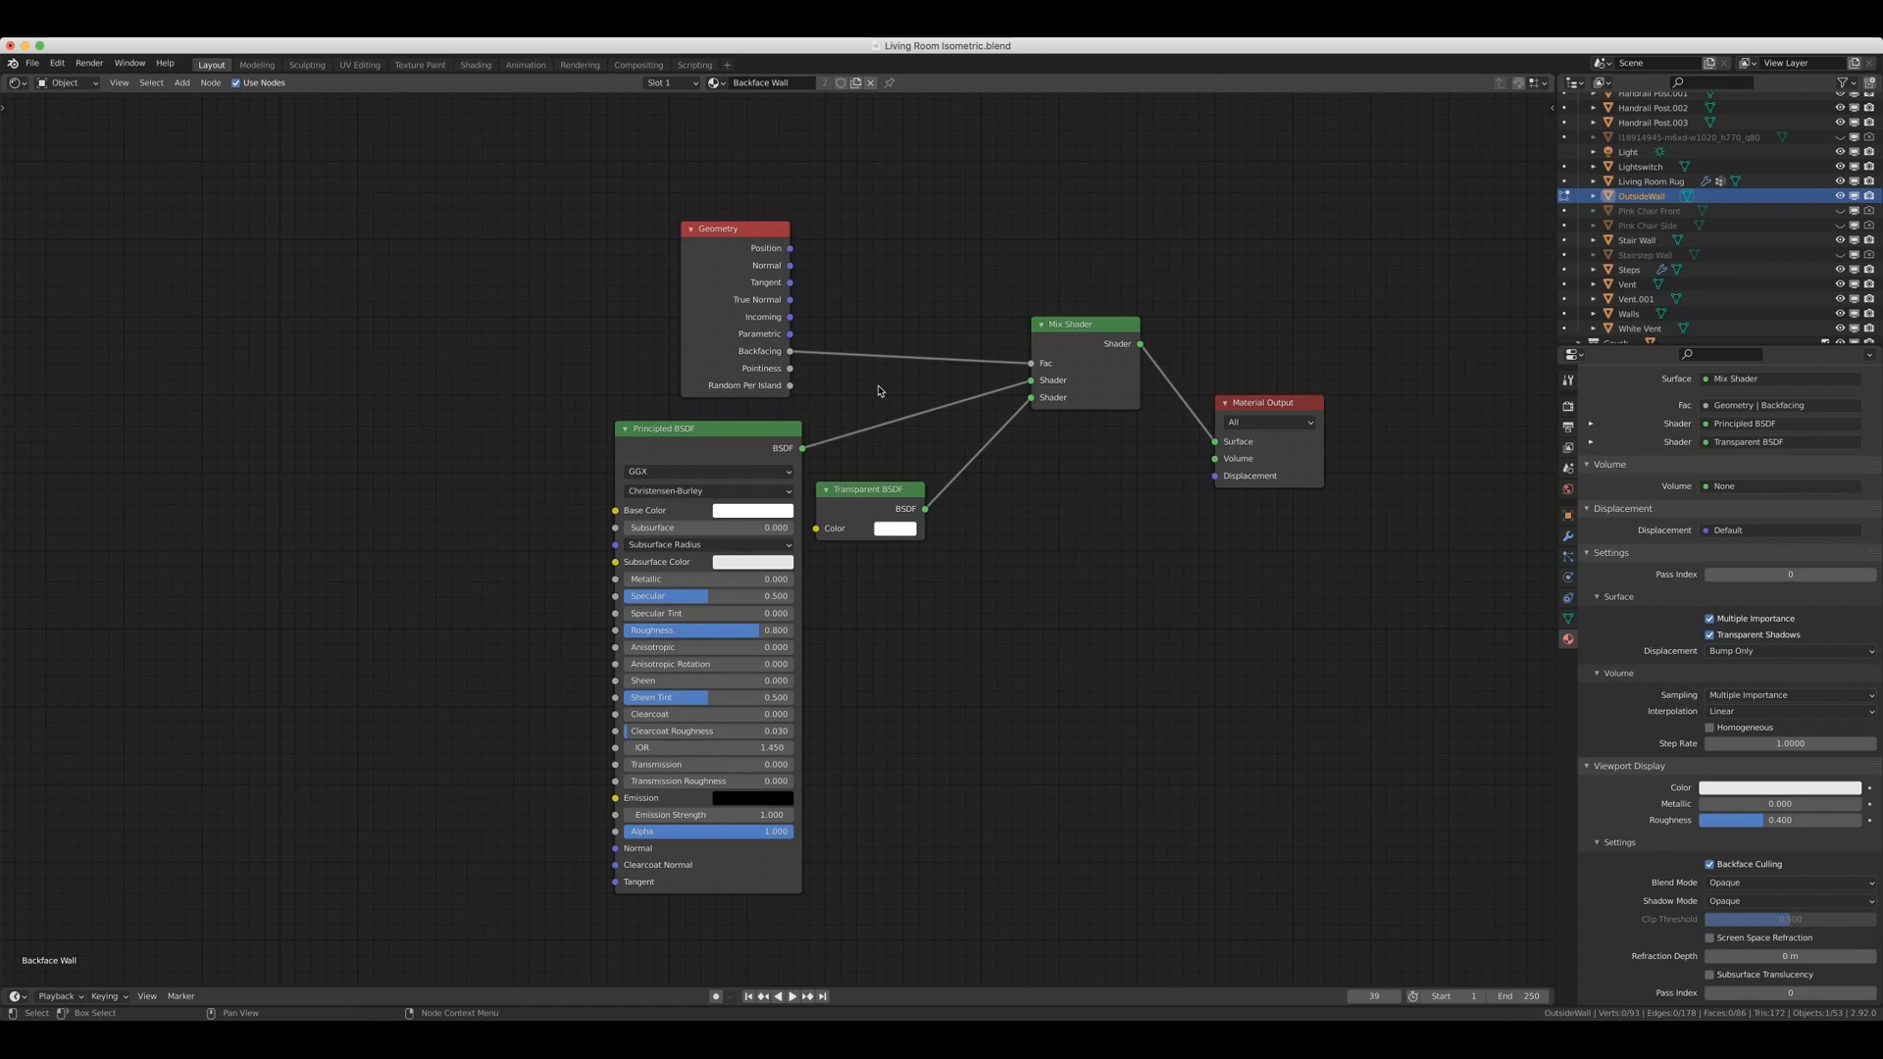
mouse_move(754, 271)
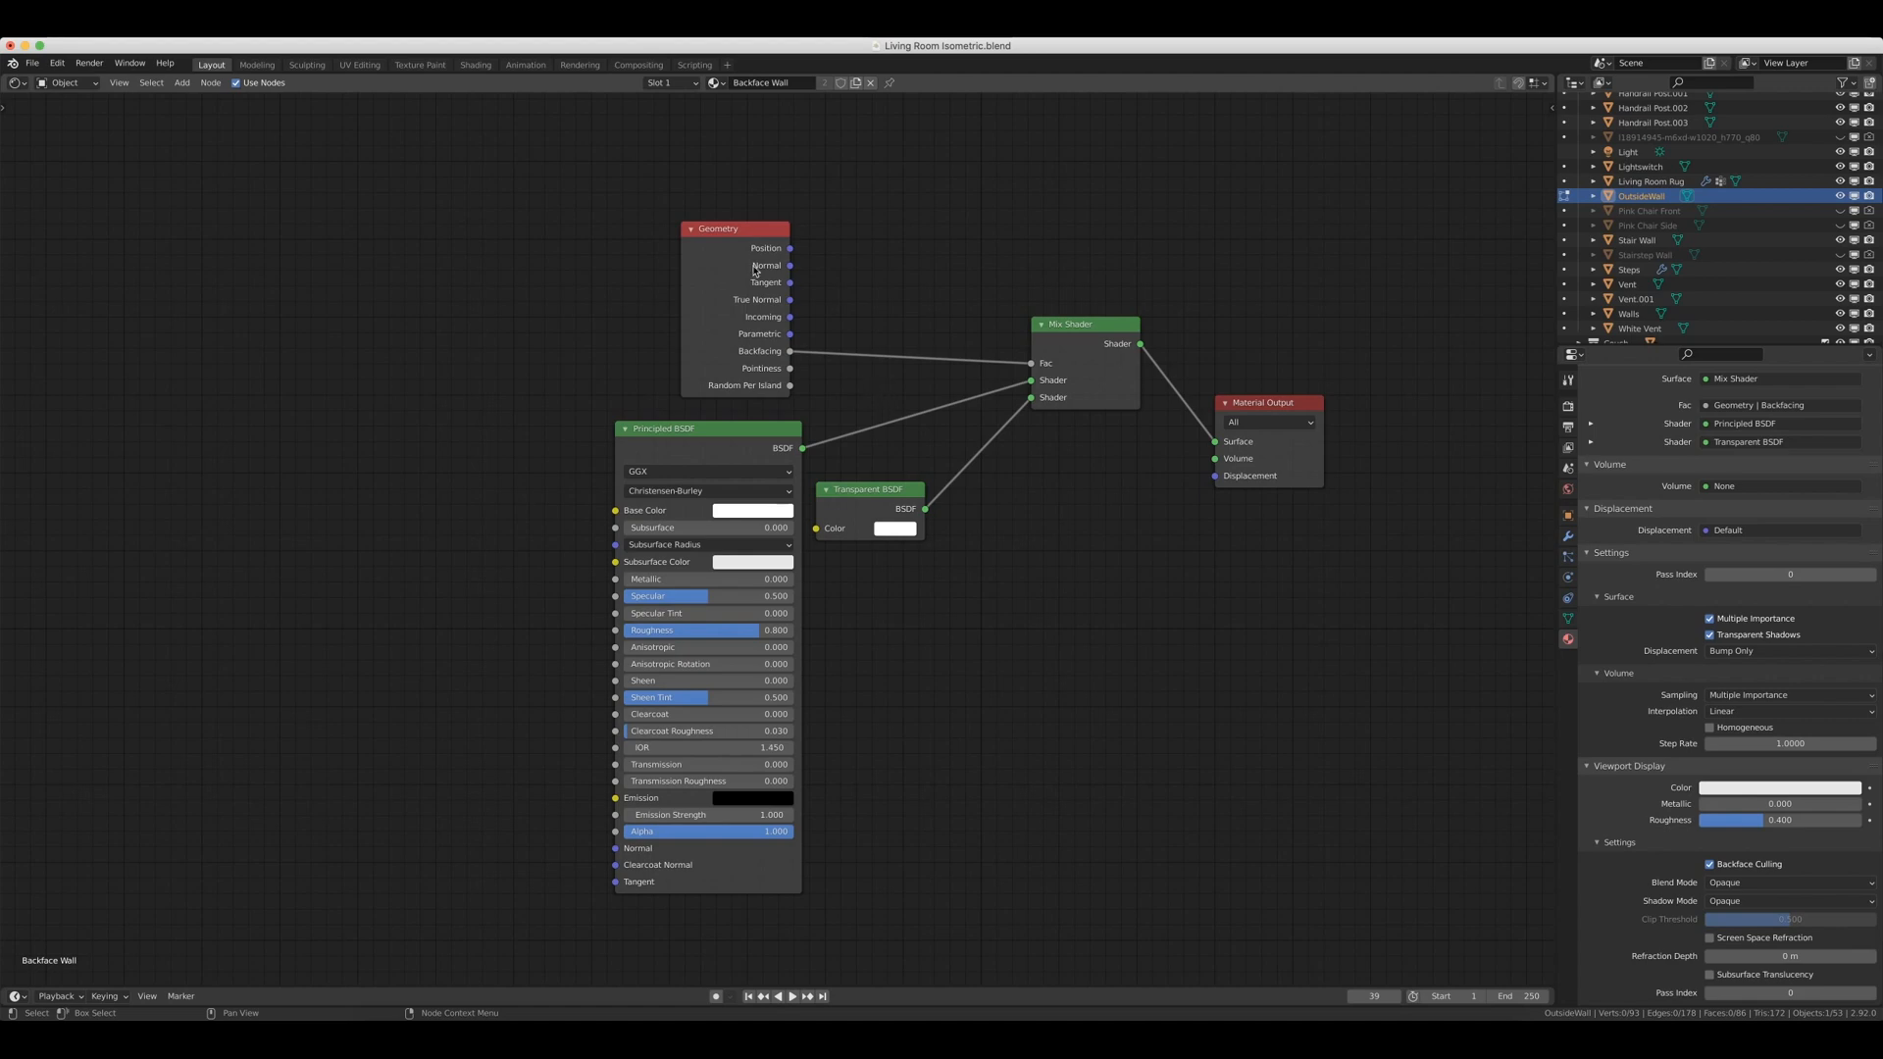
mouse_move(691, 273)
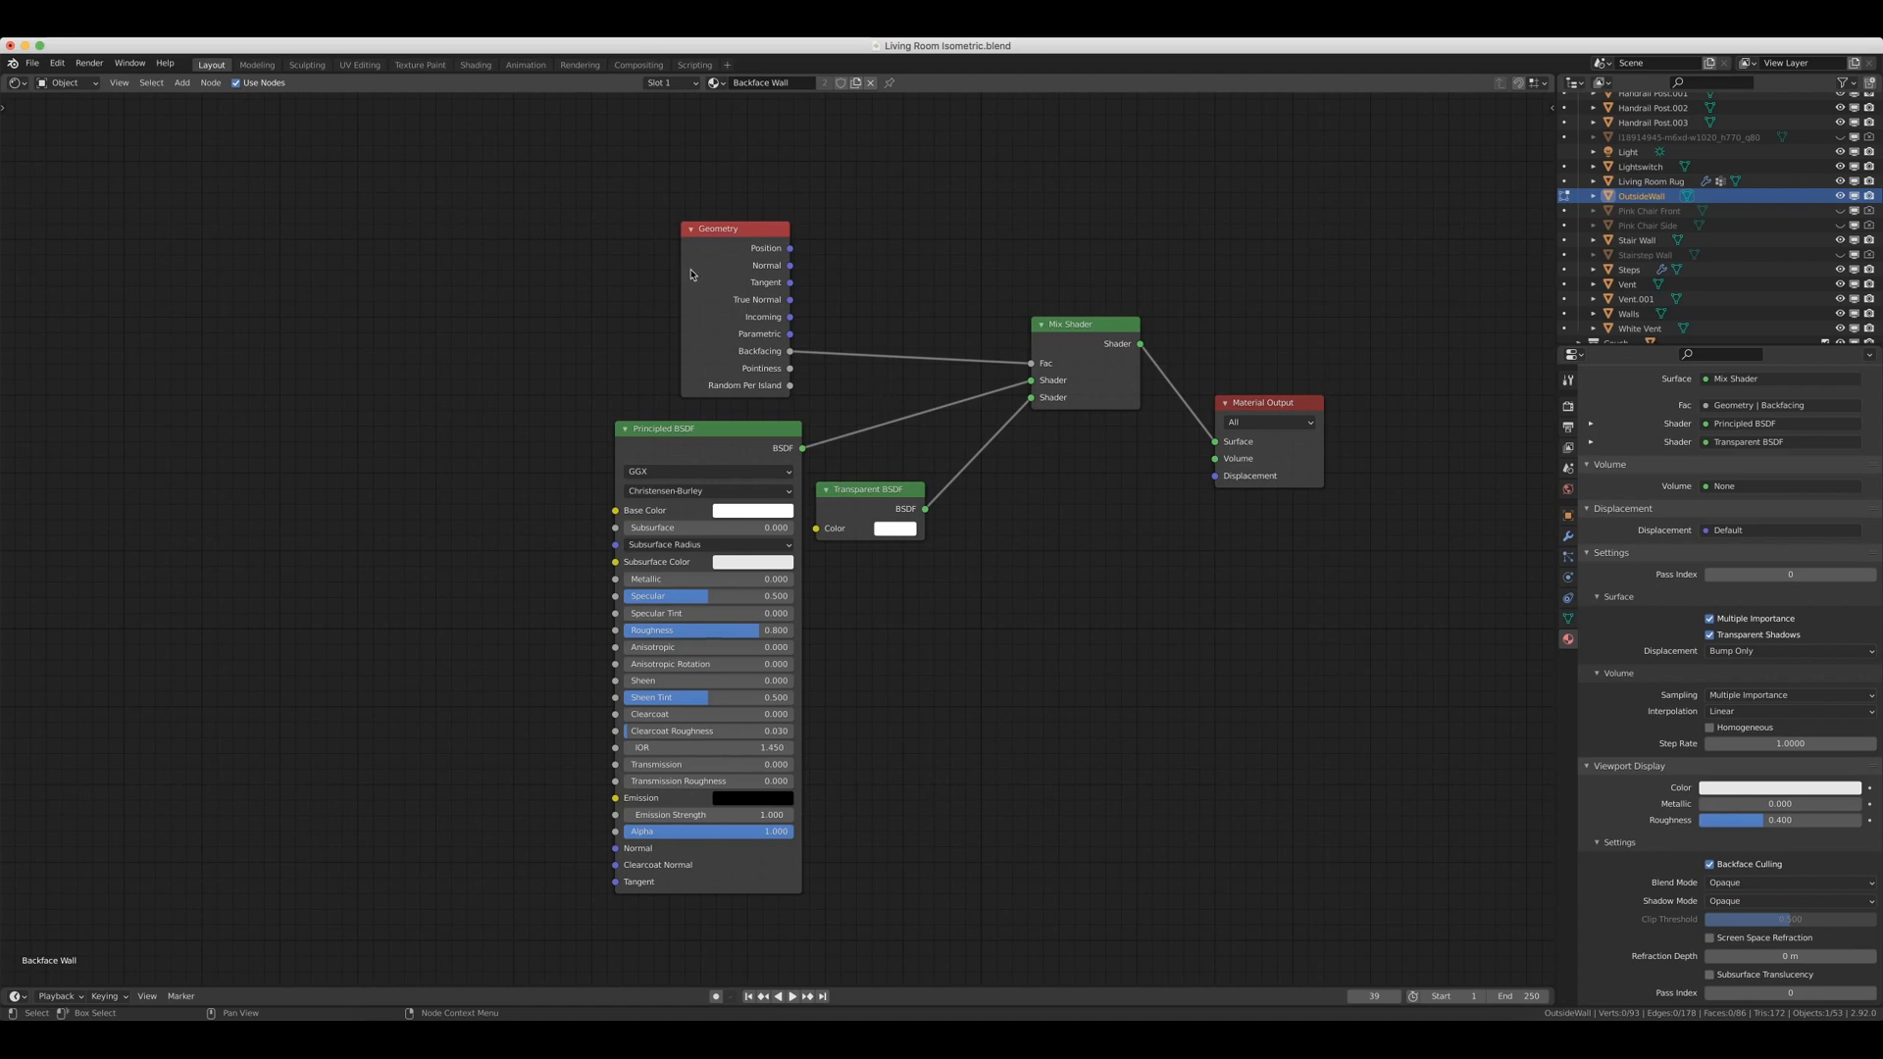
mouse_move(715, 236)
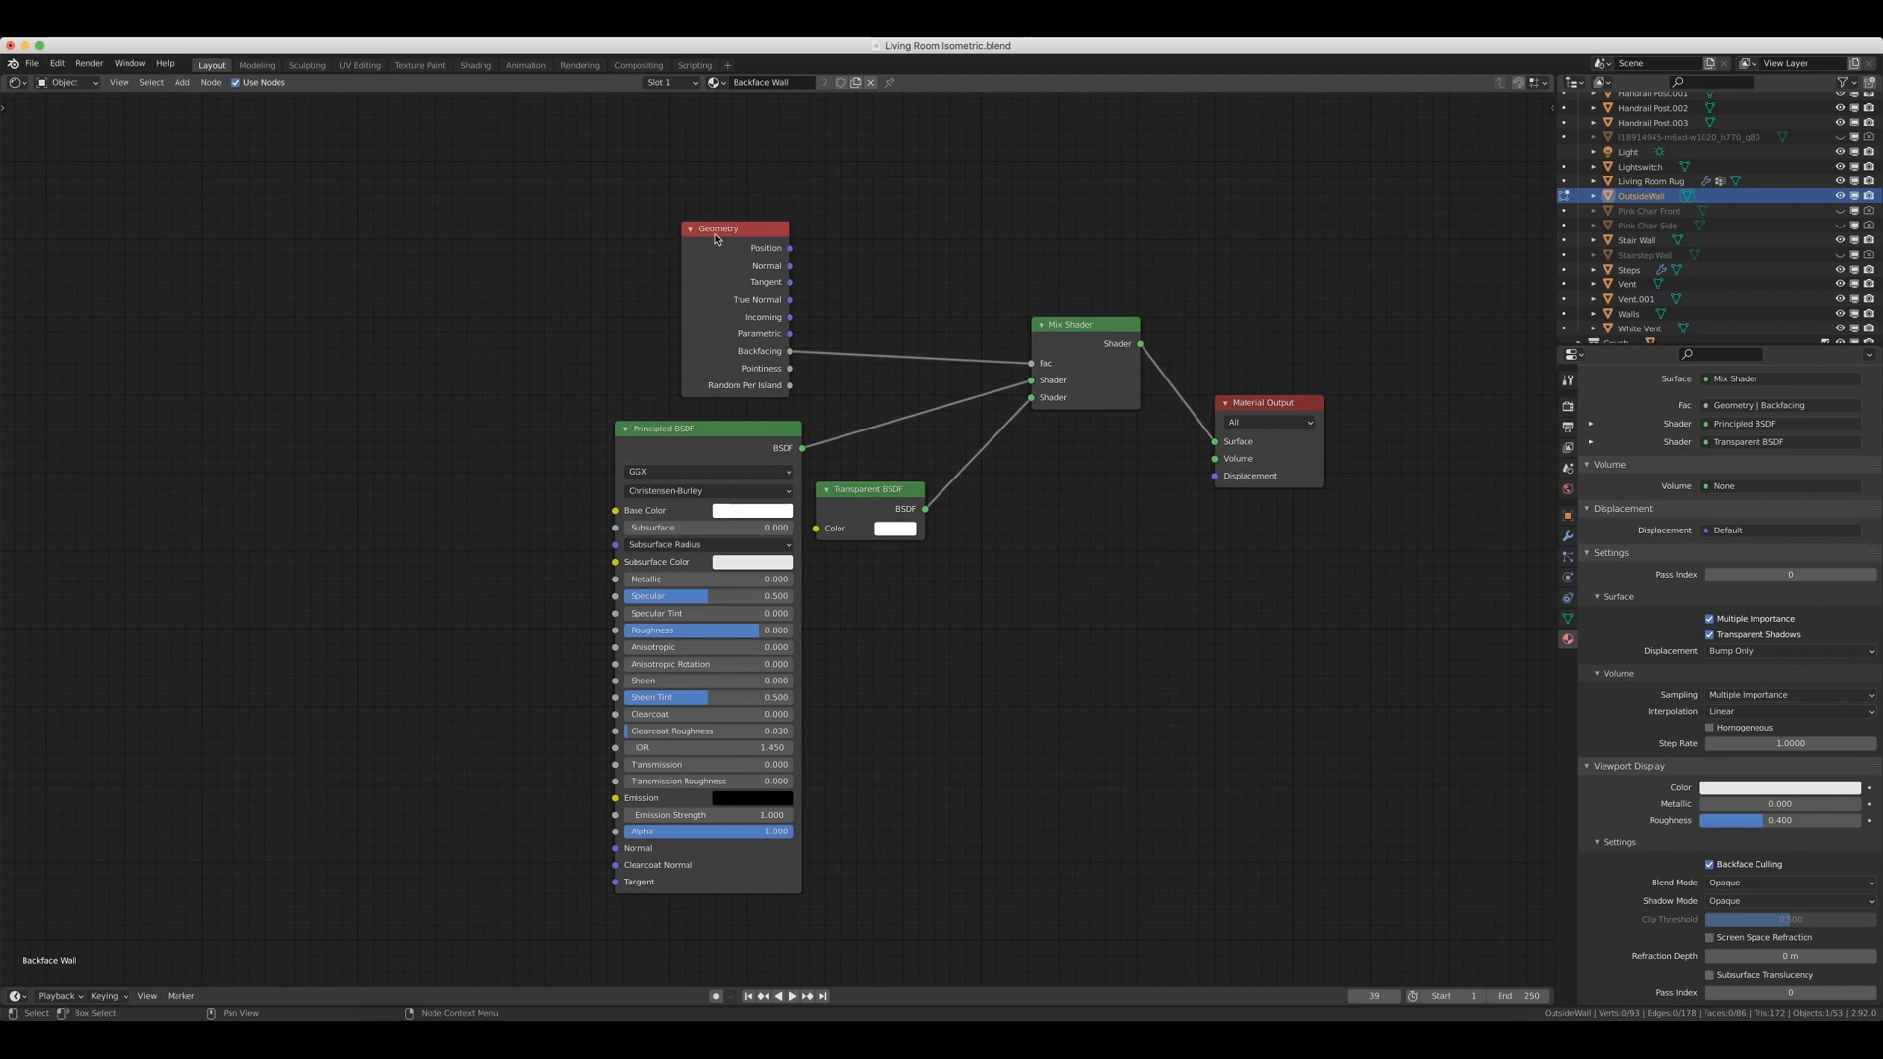
mouse_move(717, 240)
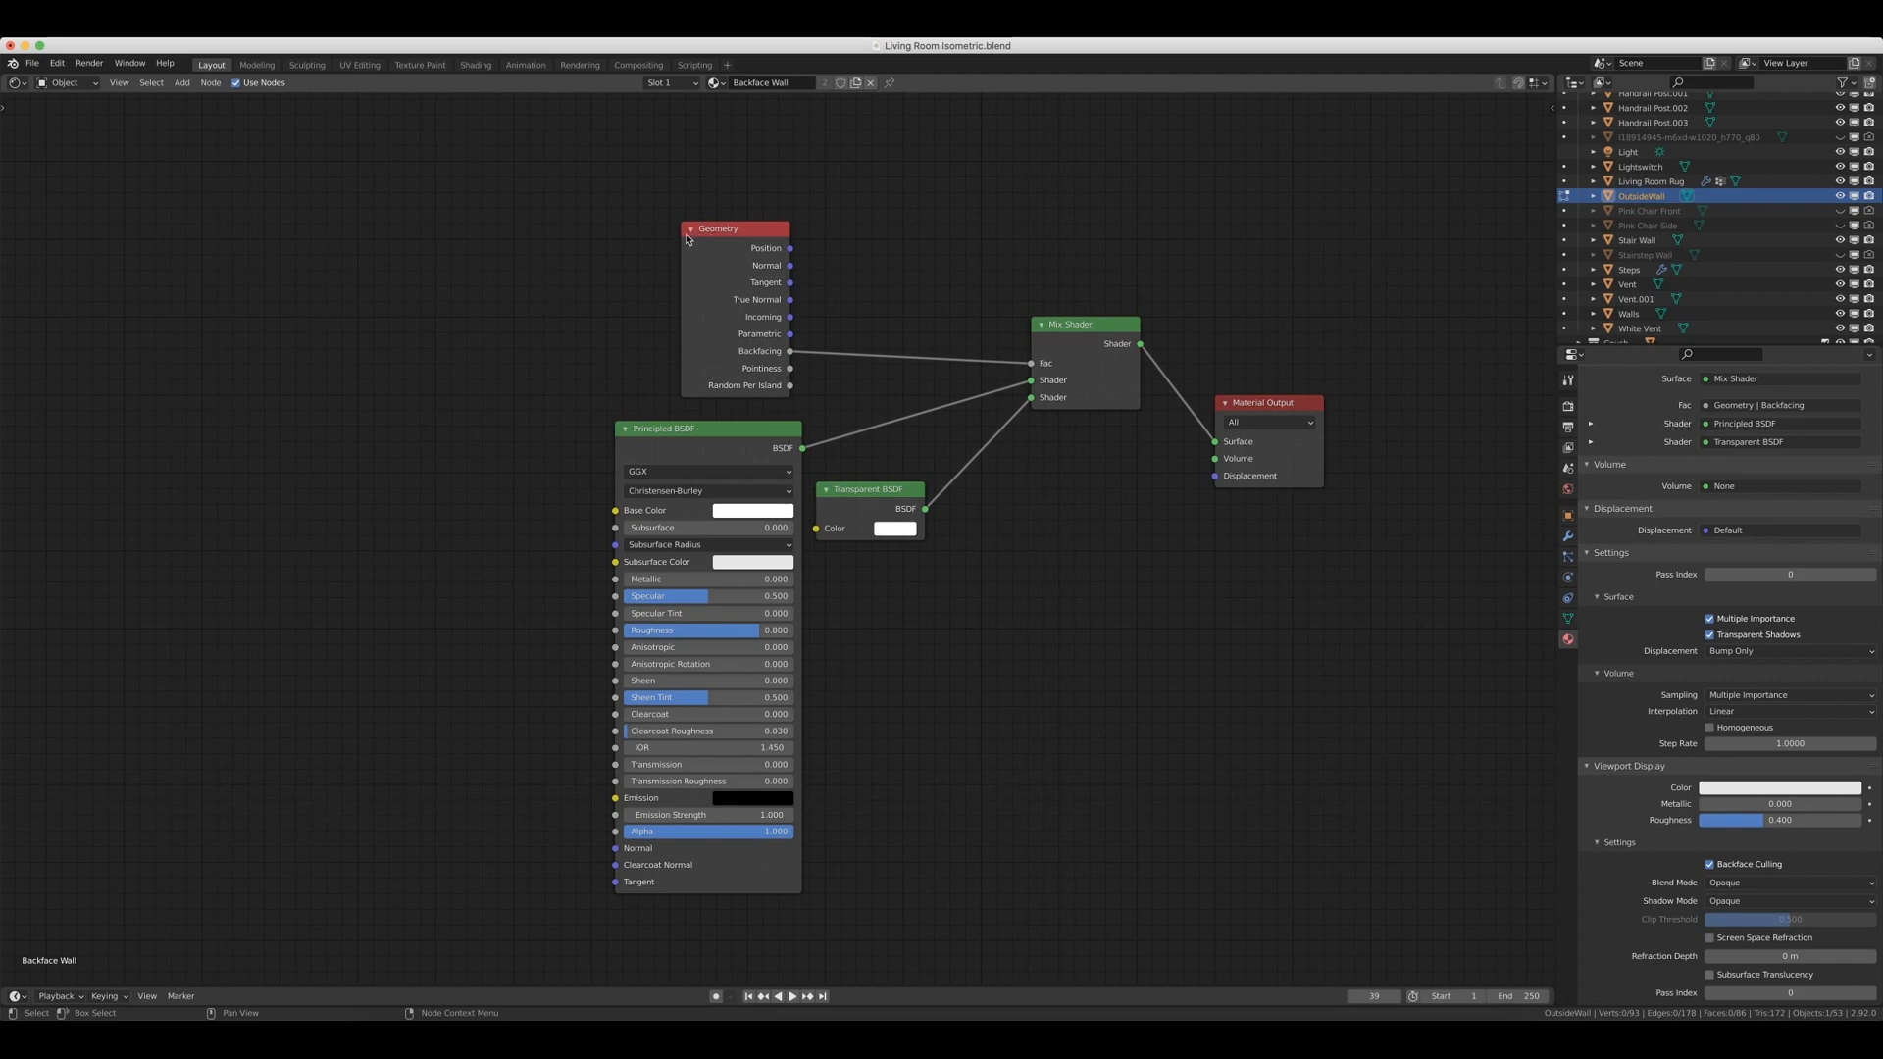
mouse_move(625, 418)
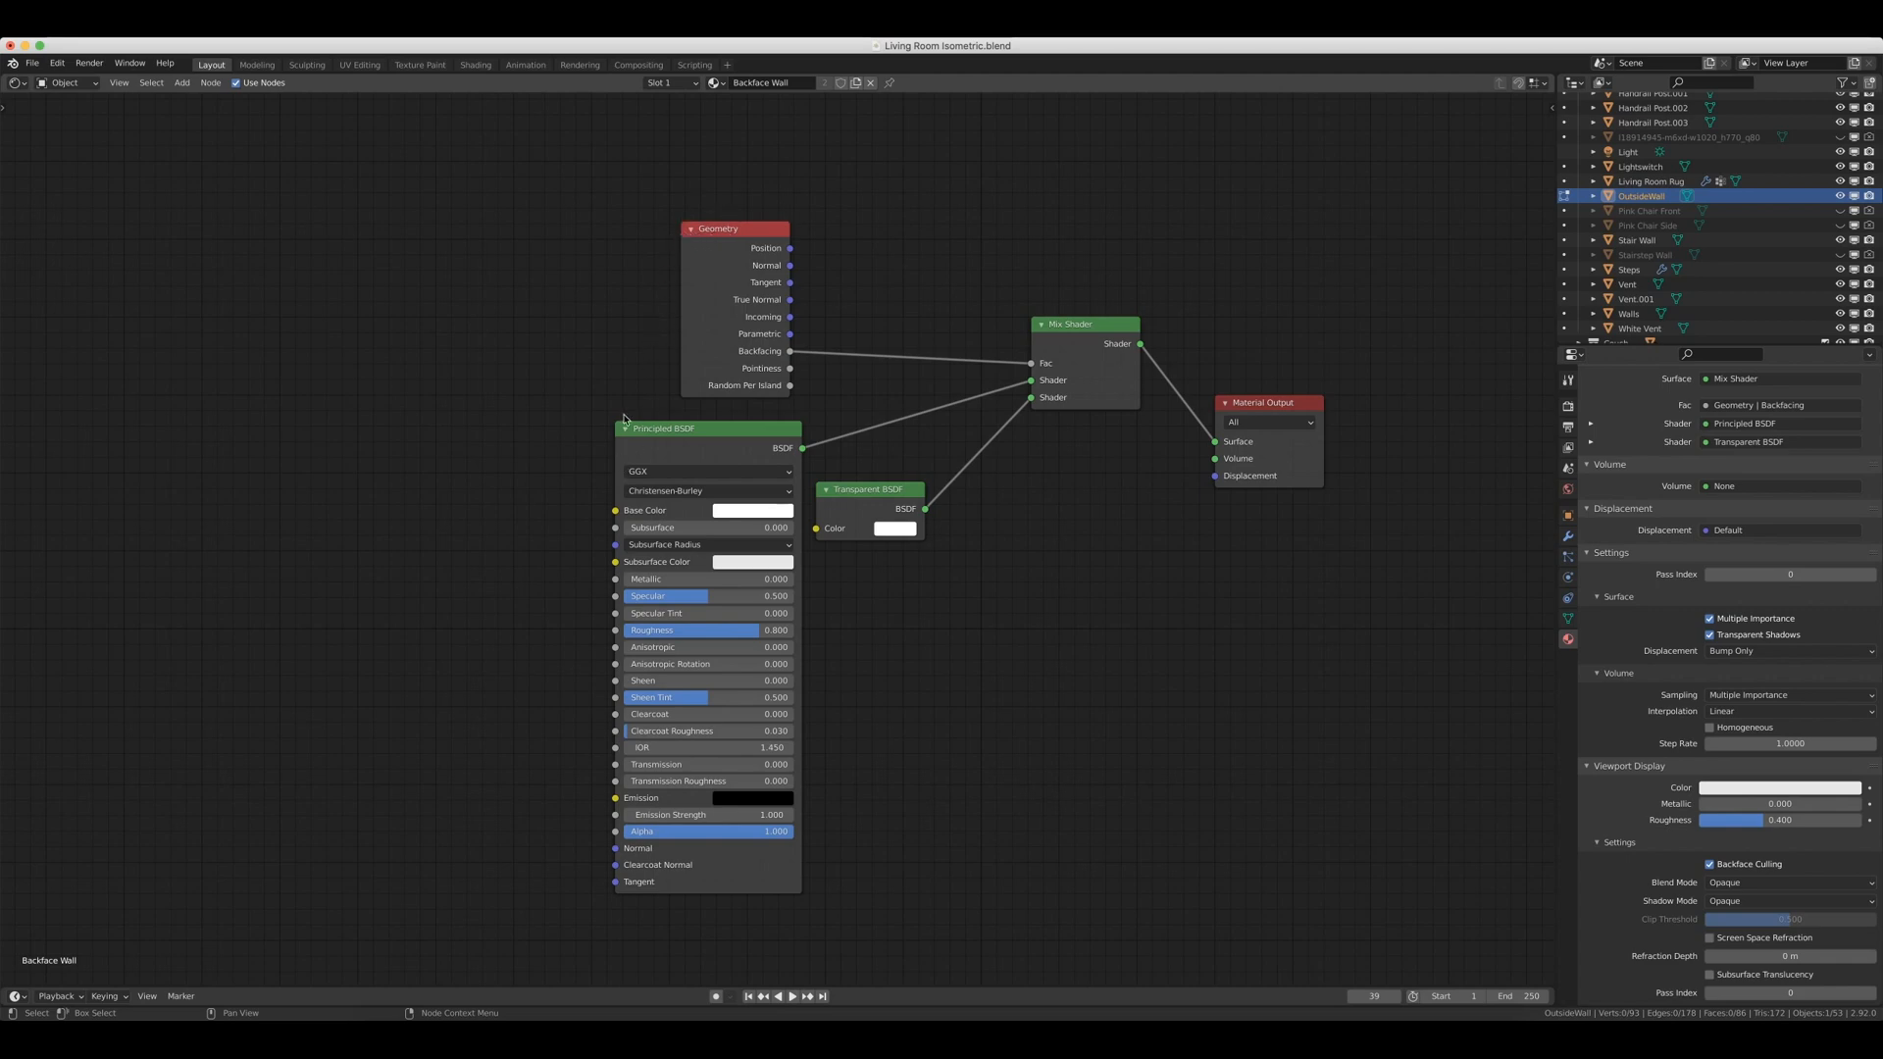
mouse_move(837, 501)
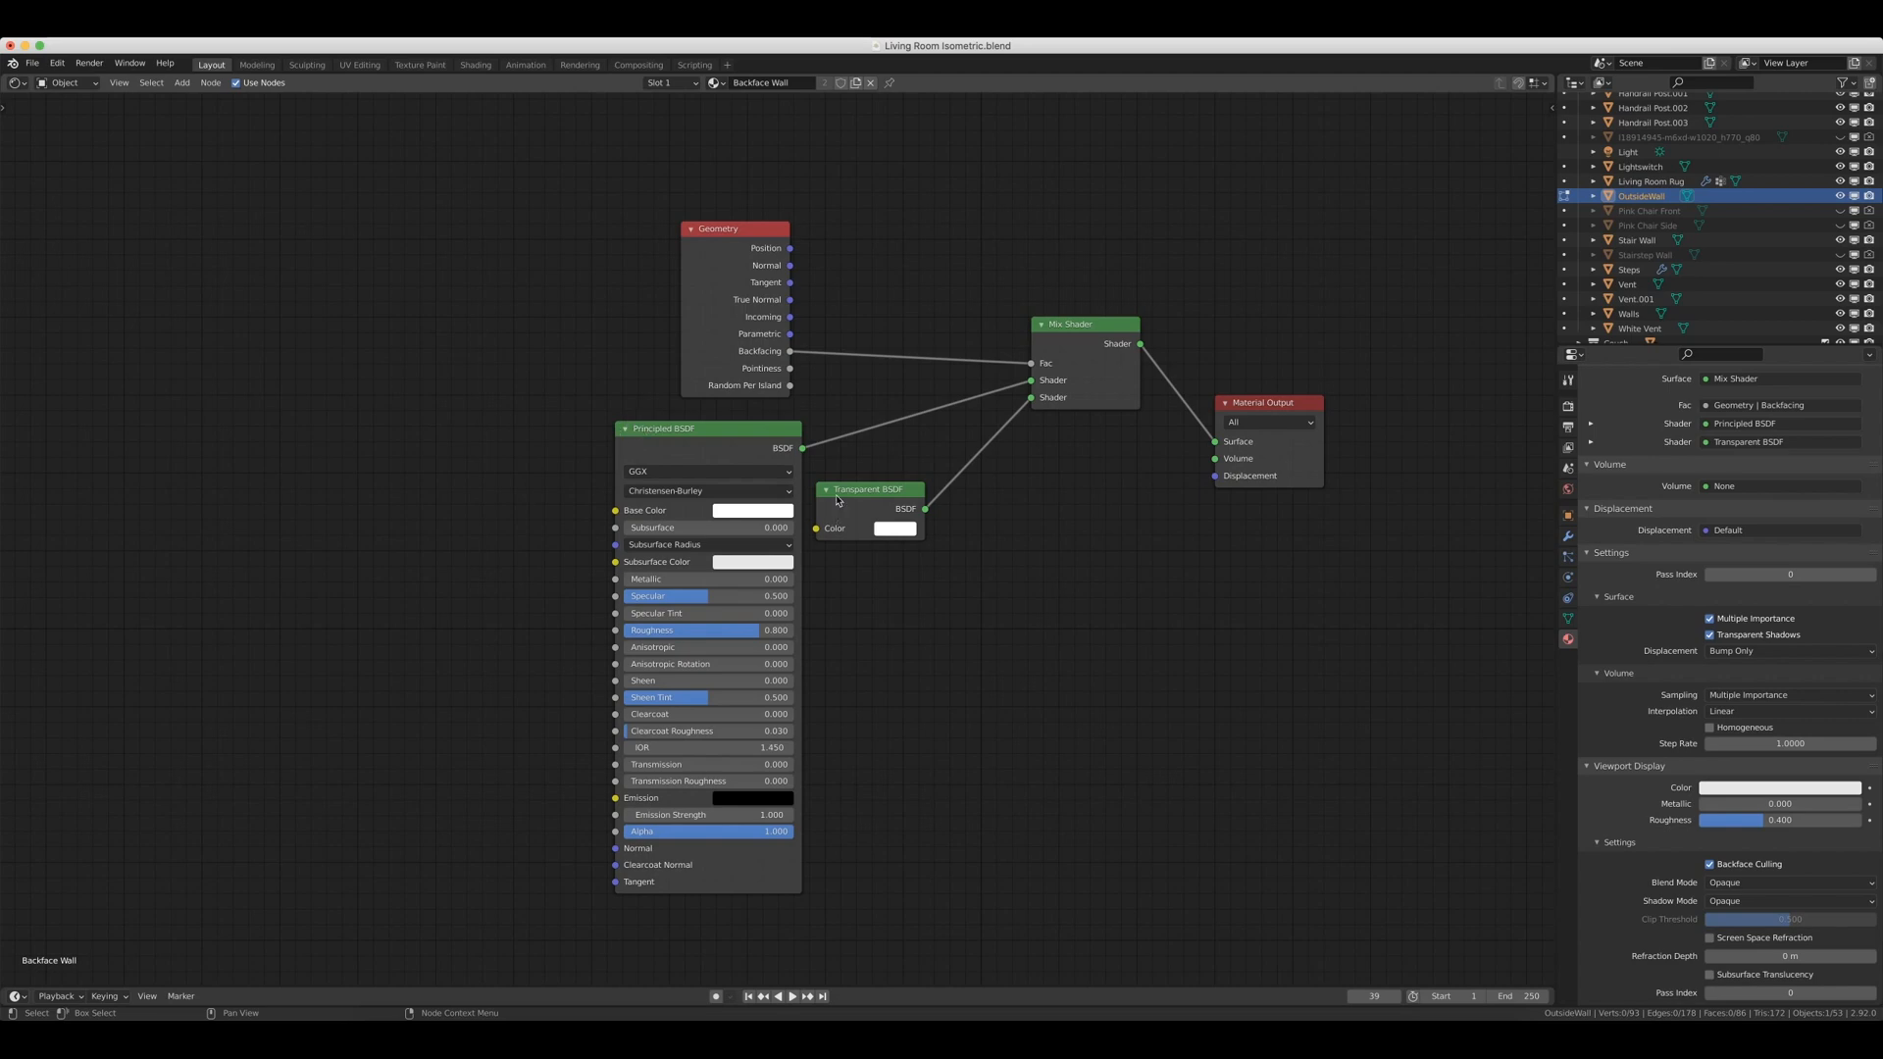
mouse_move(788, 384)
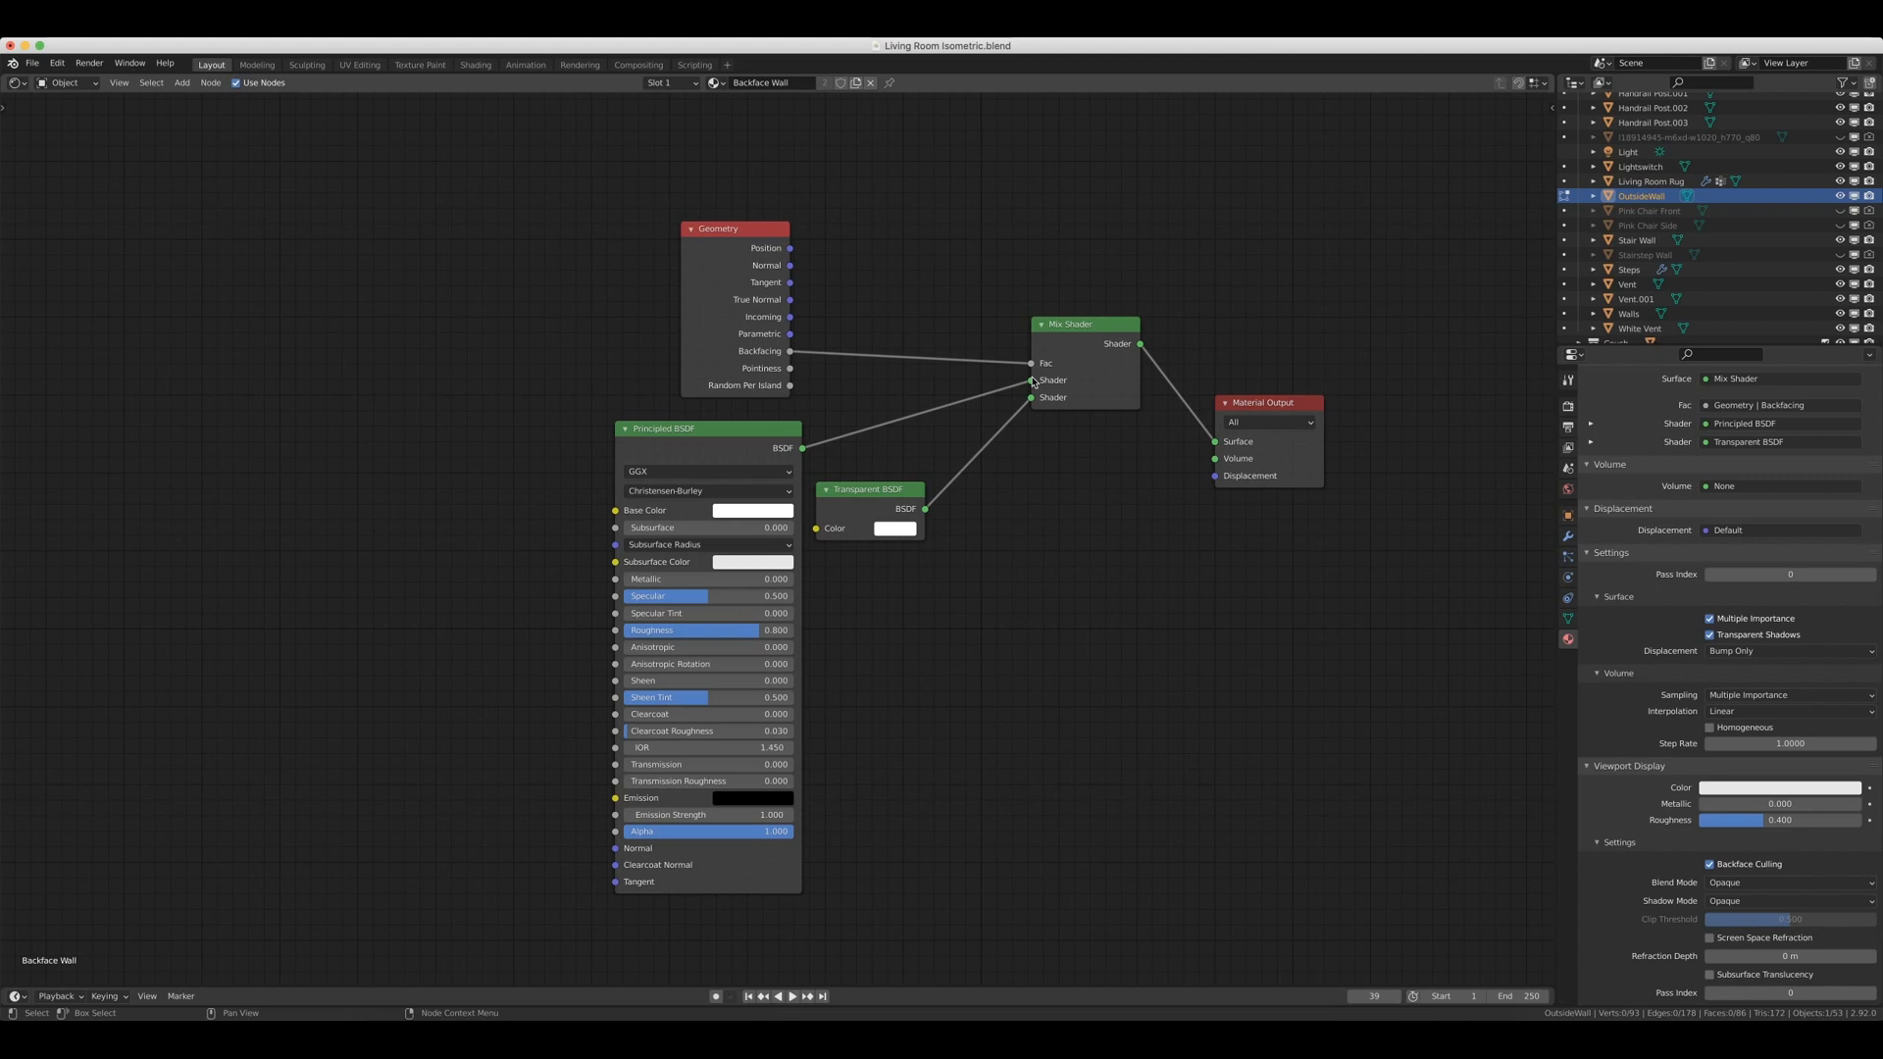
mouse_move(1085, 412)
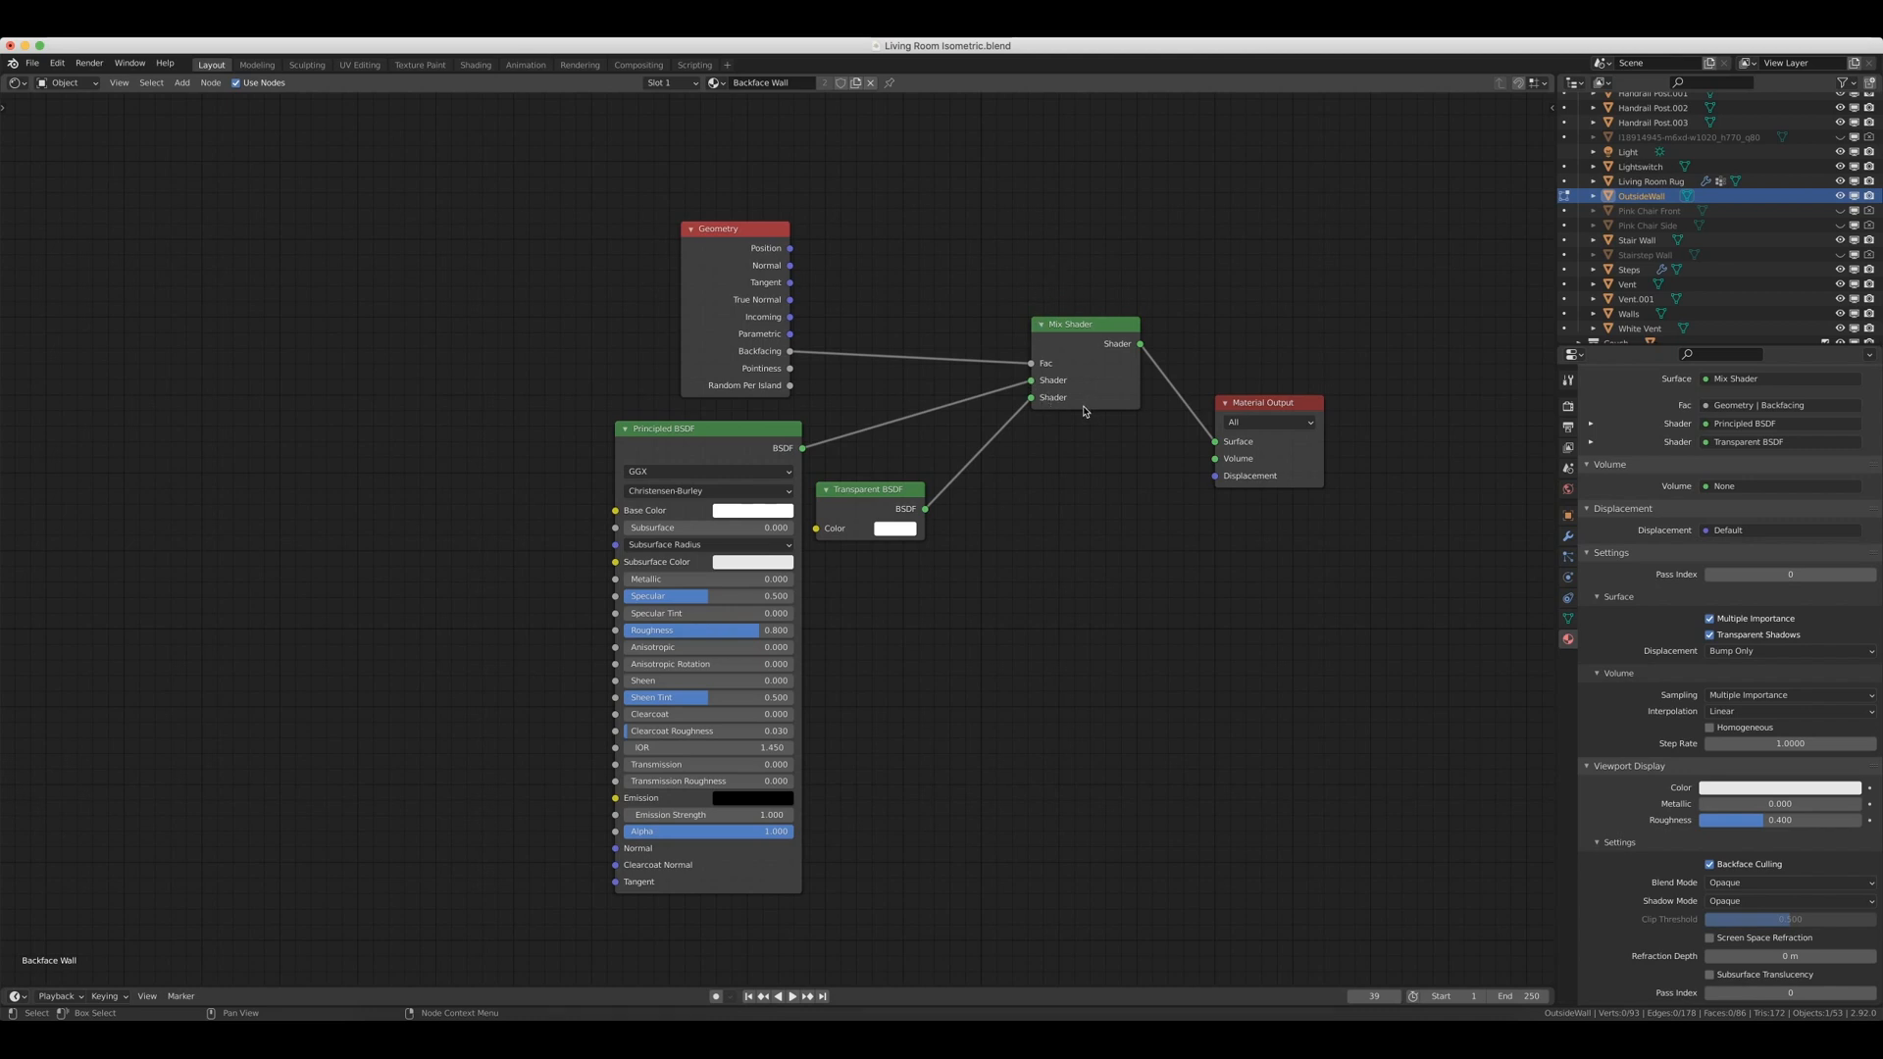
mouse_move(1231, 373)
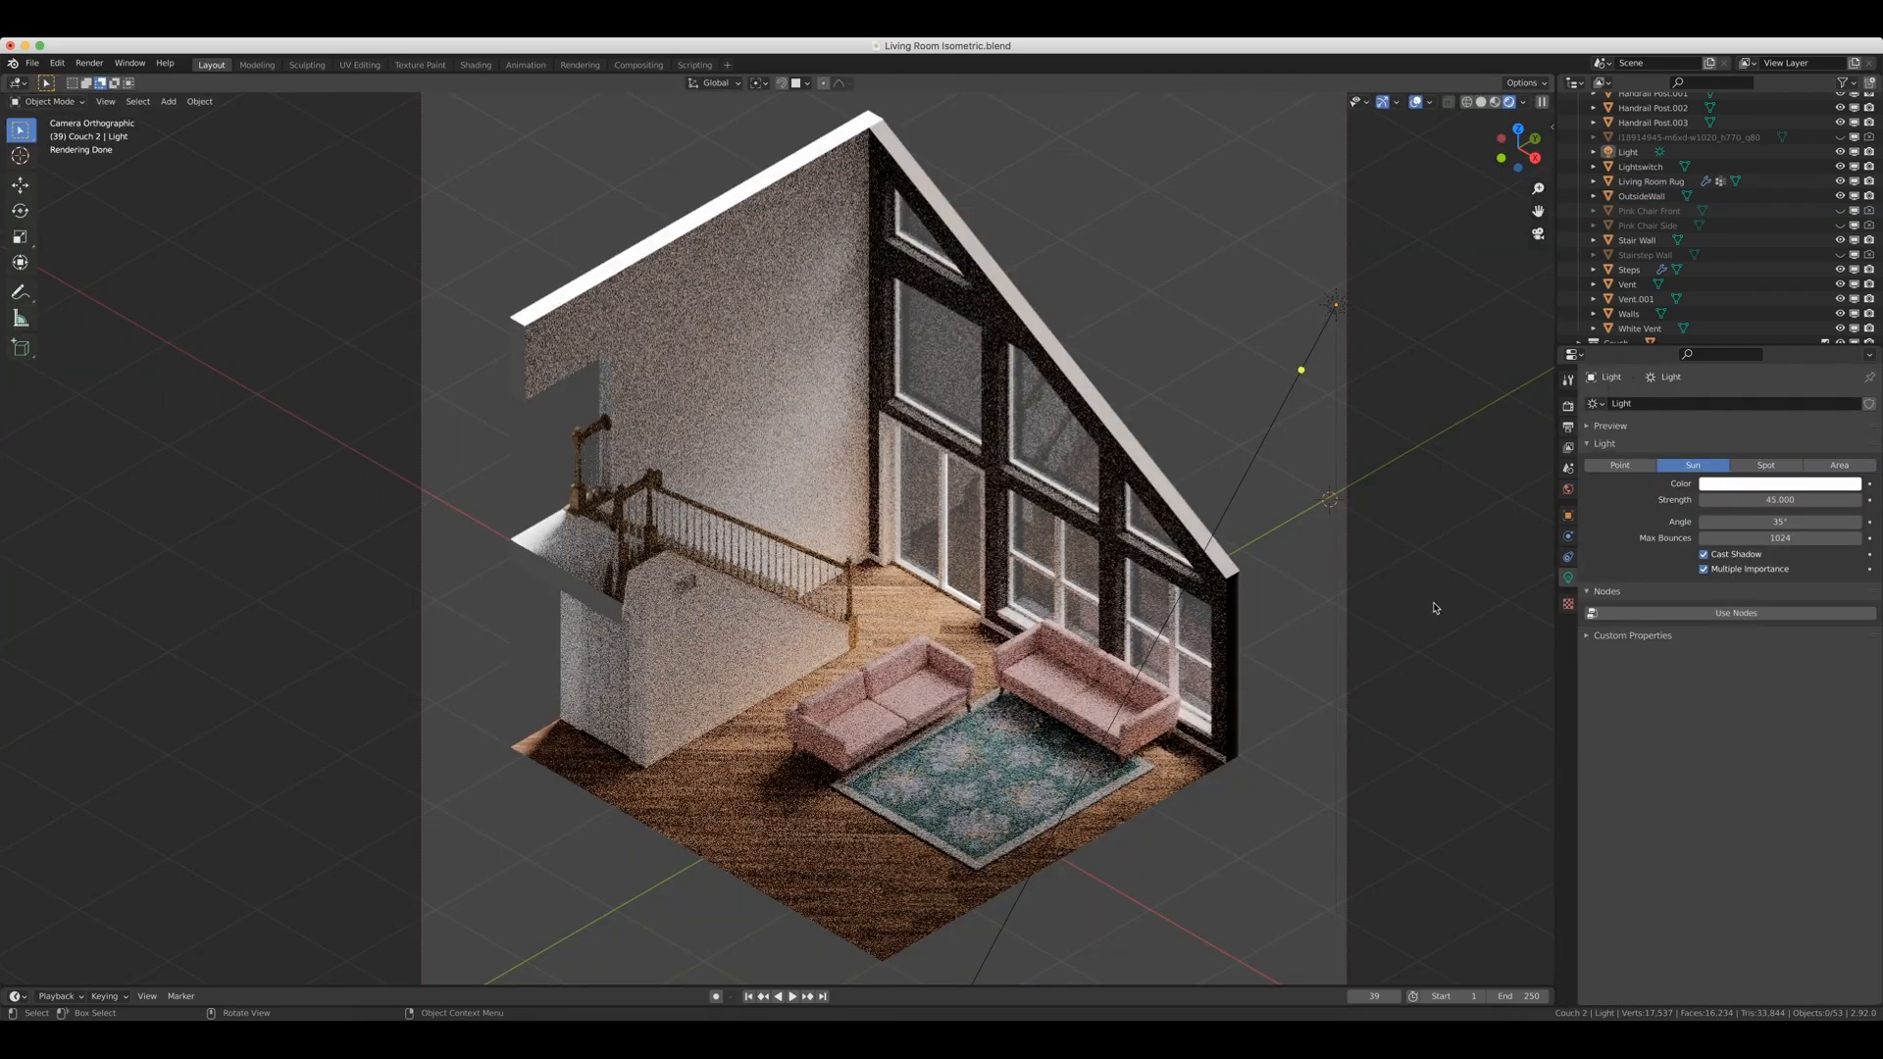
mouse_move(1349, 464)
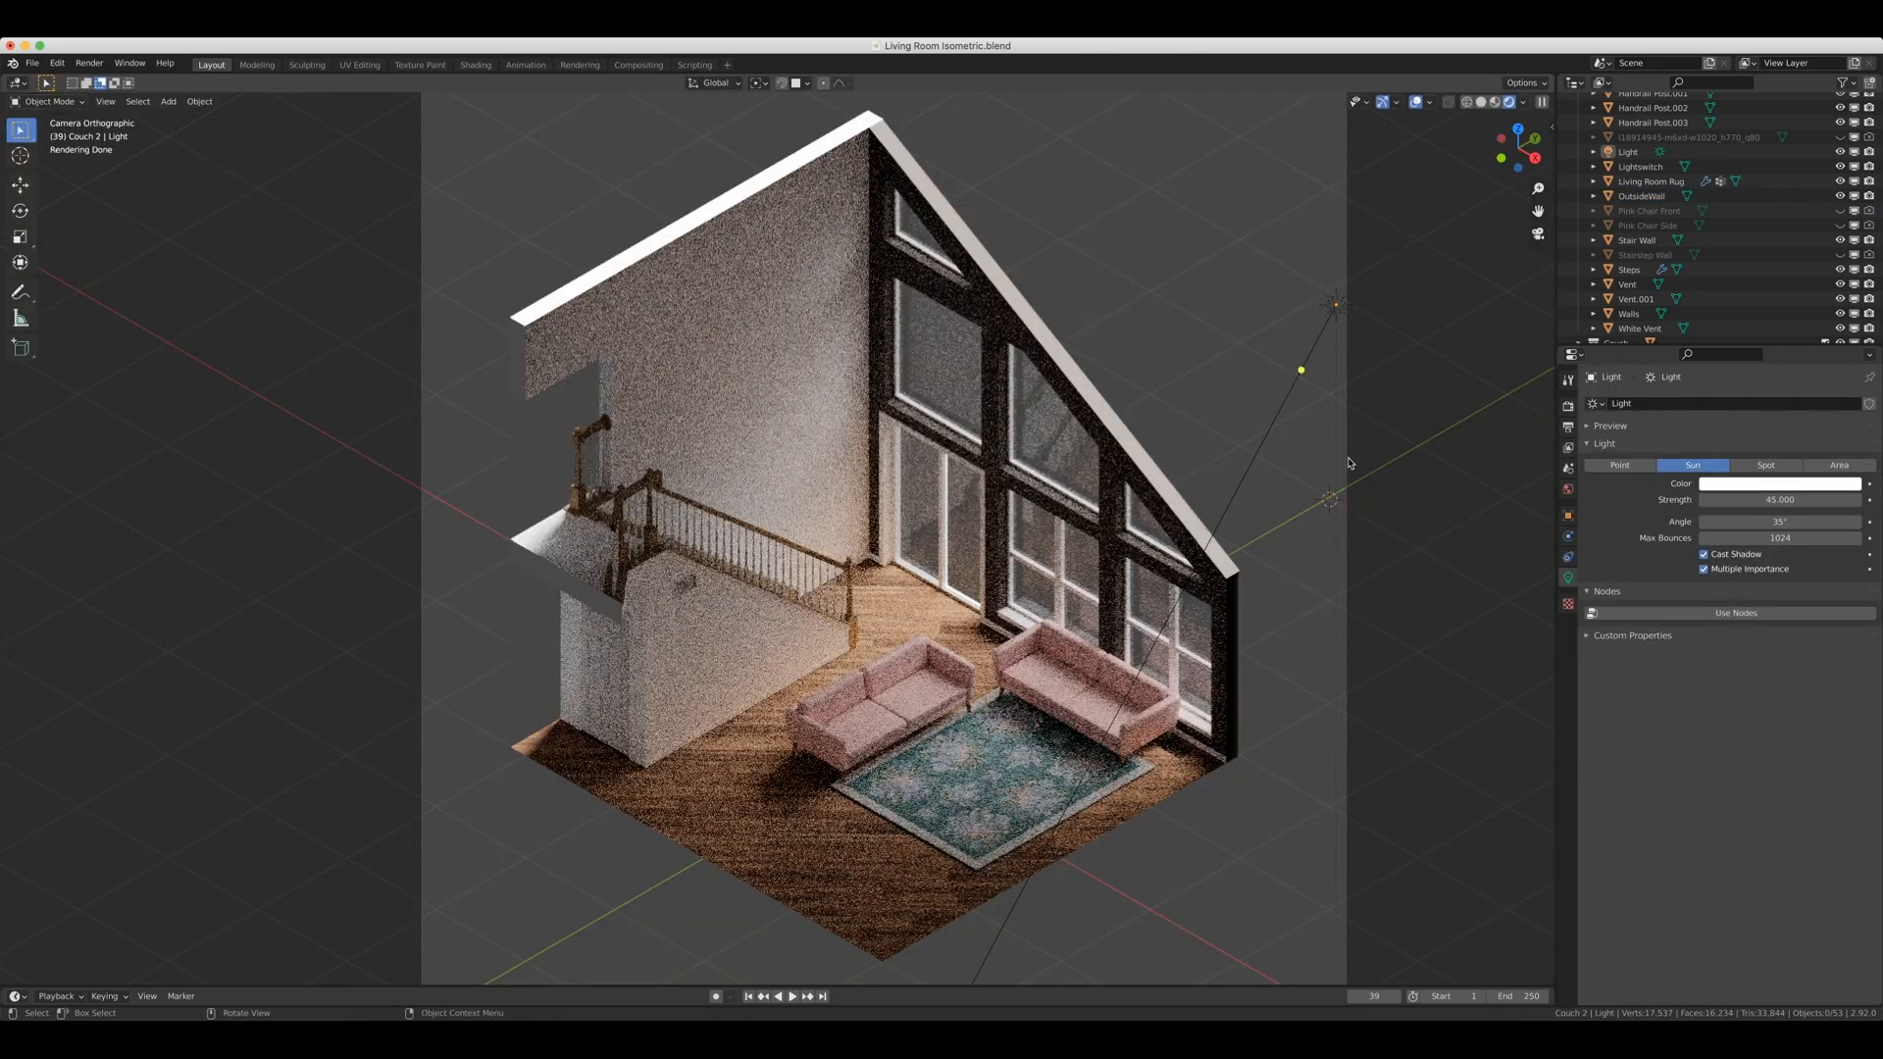
mouse_move(1392, 526)
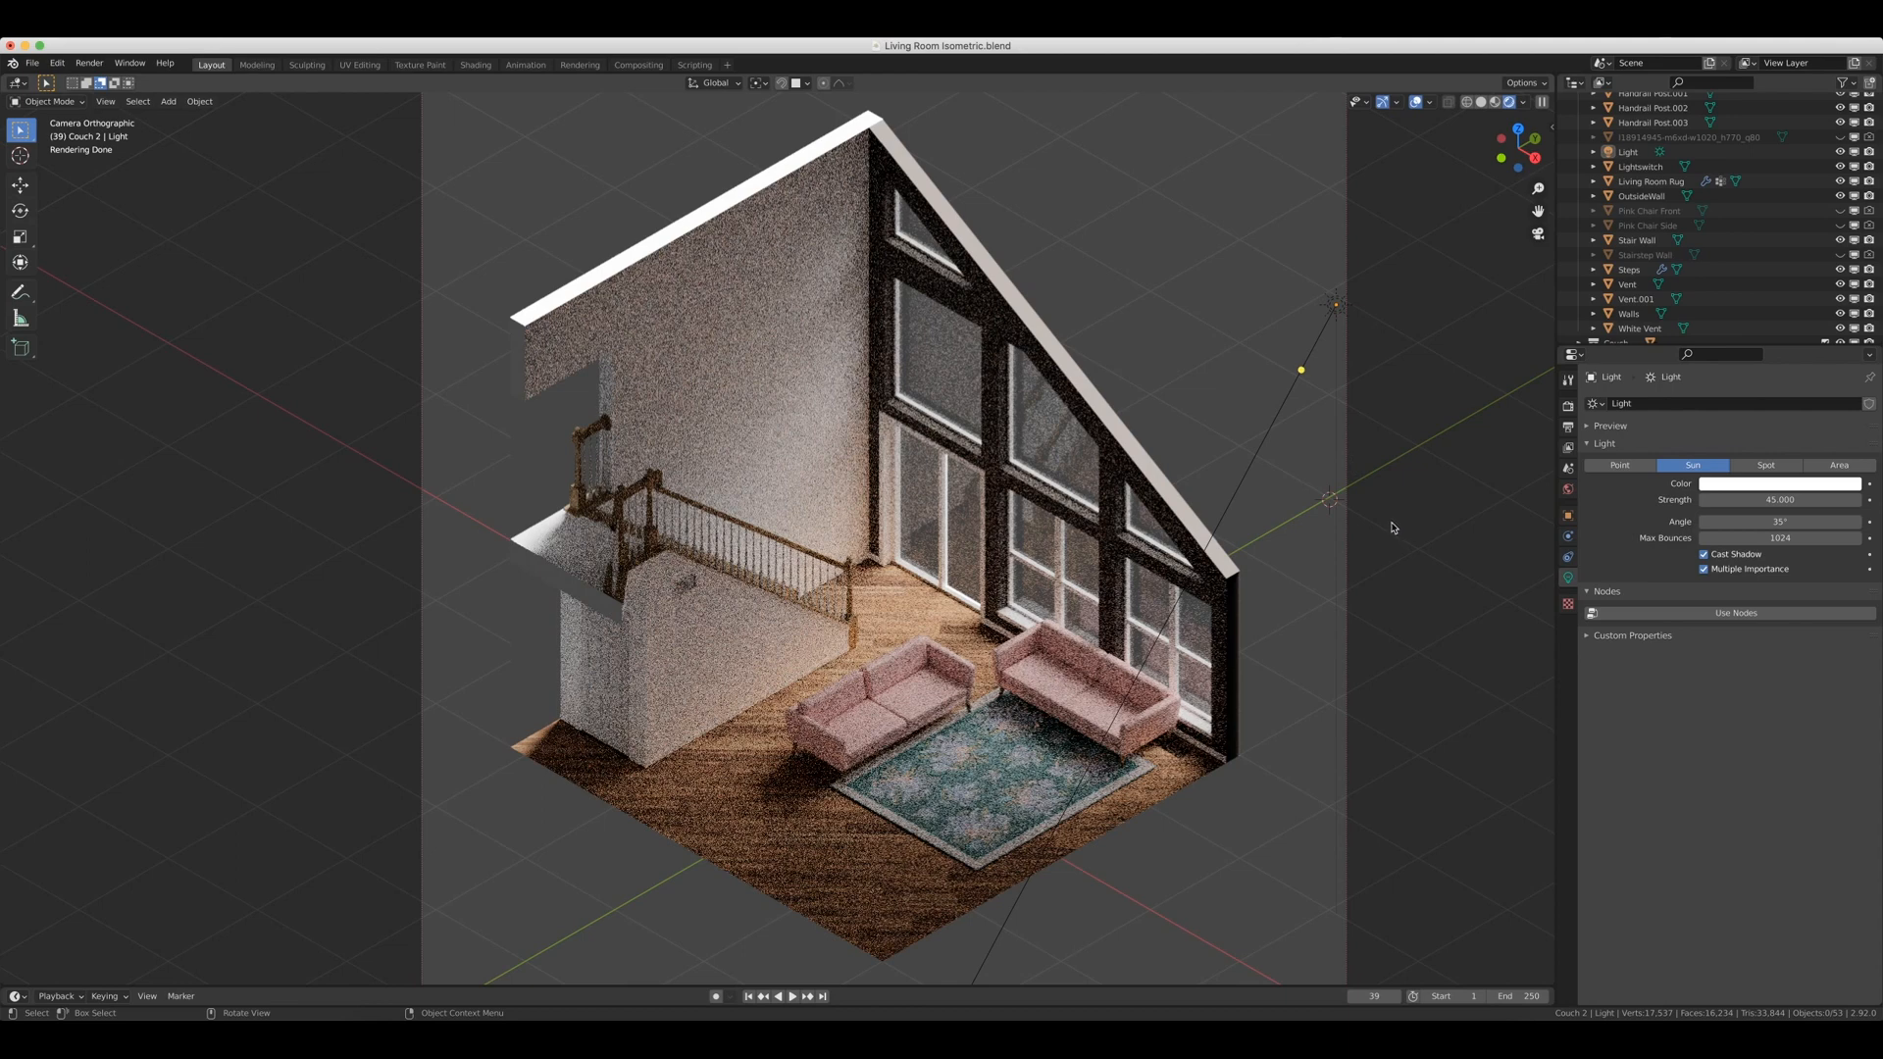
mouse_move(1410, 702)
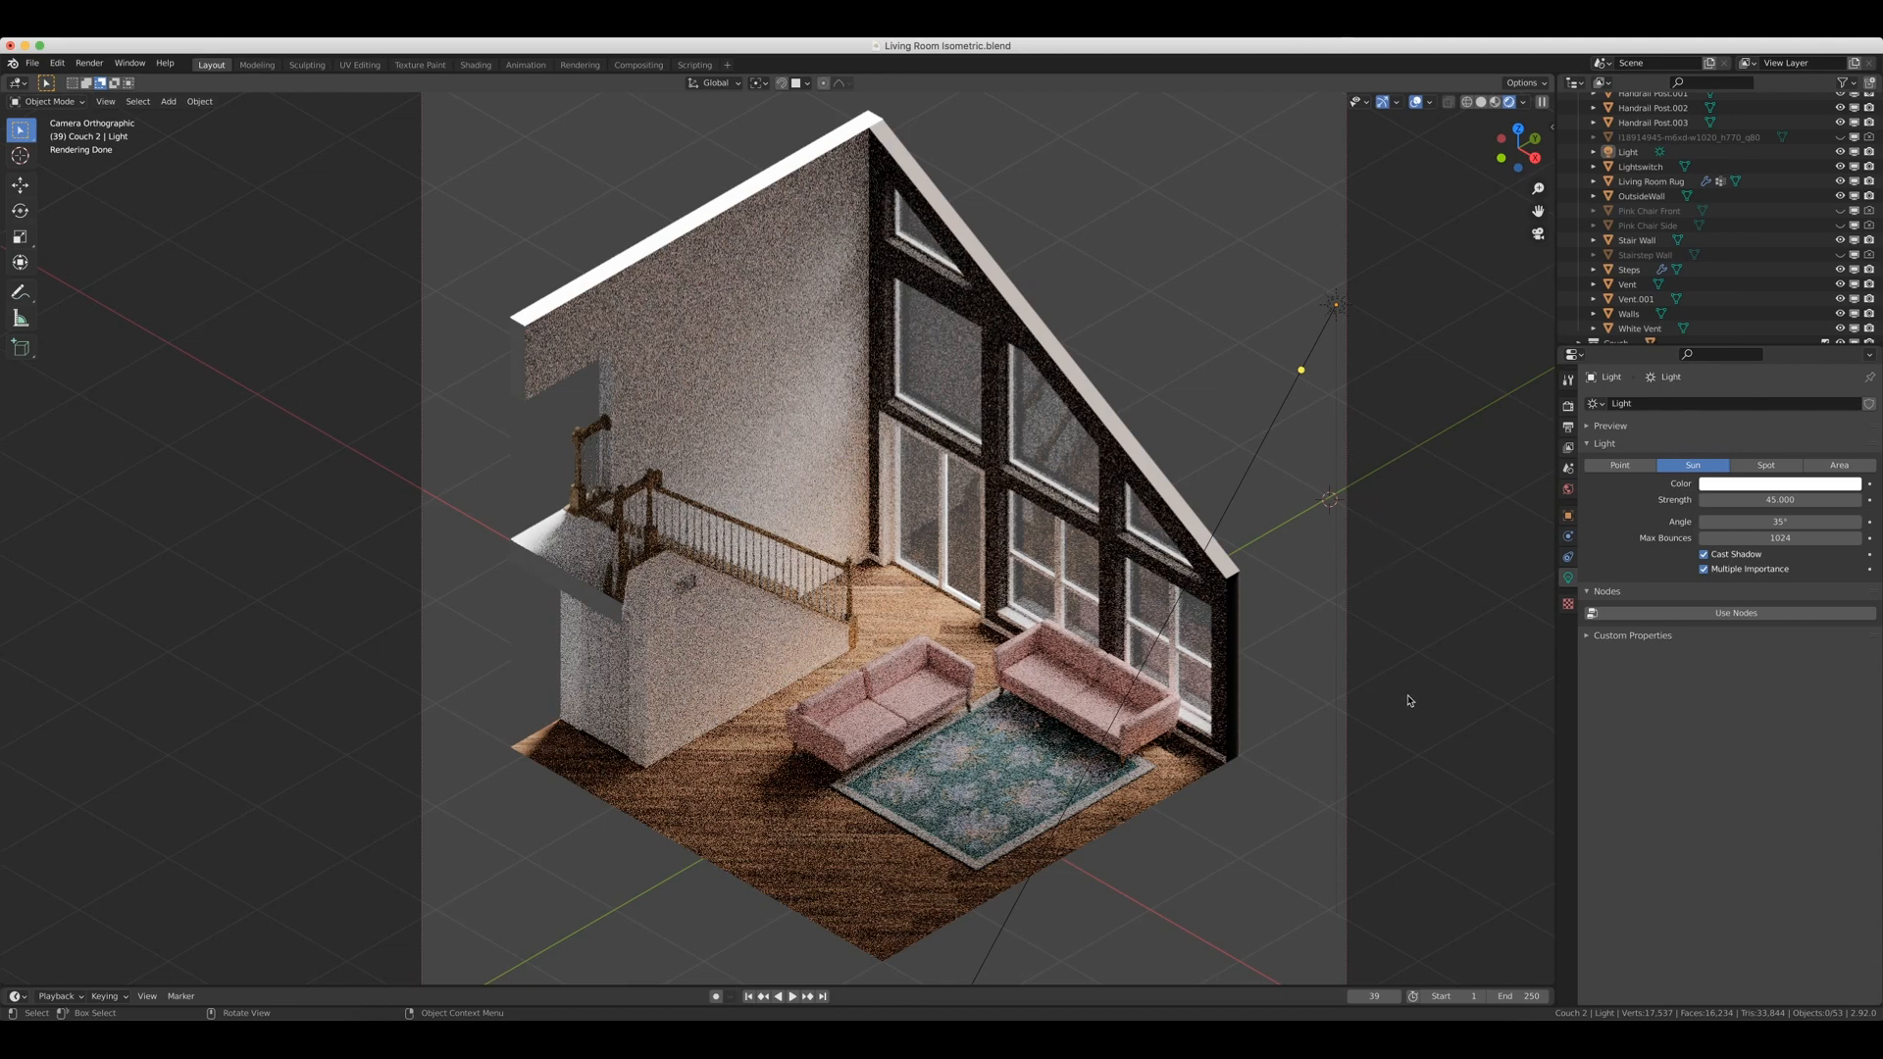
mouse_move(1348, 673)
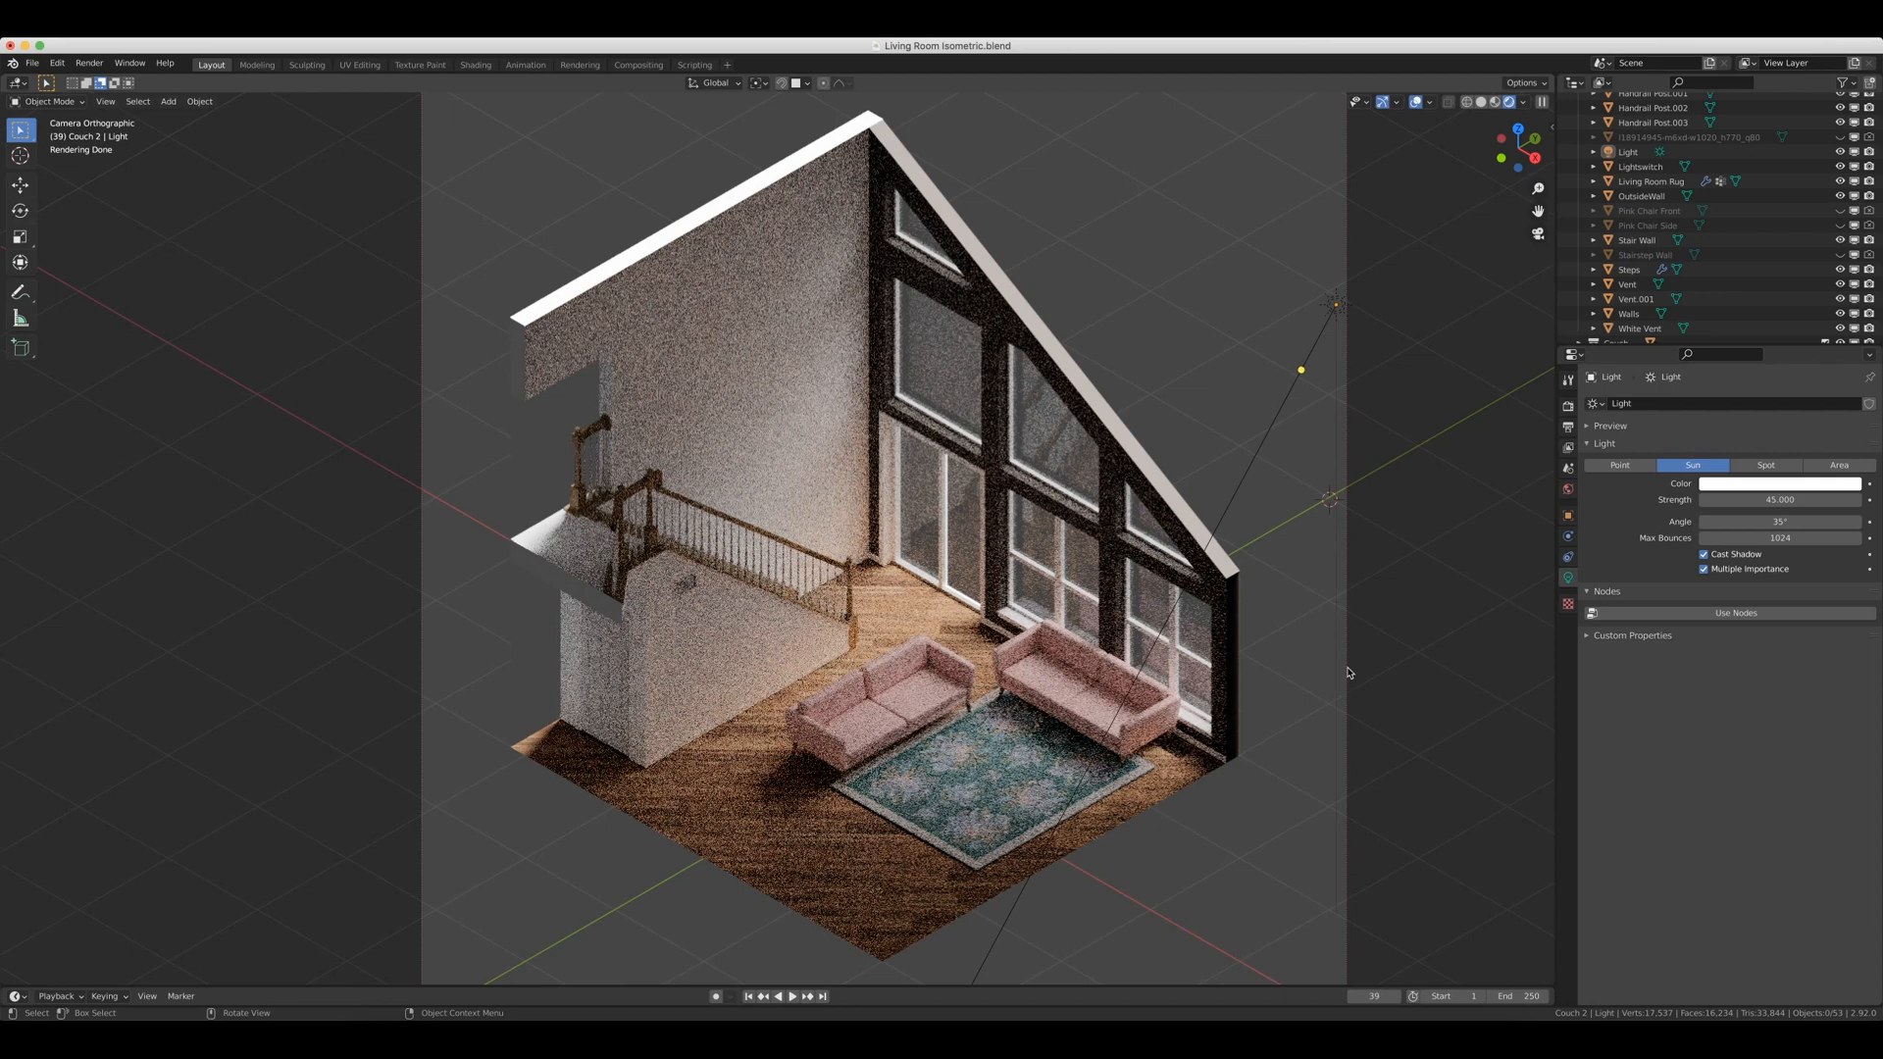
mouse_move(1336, 609)
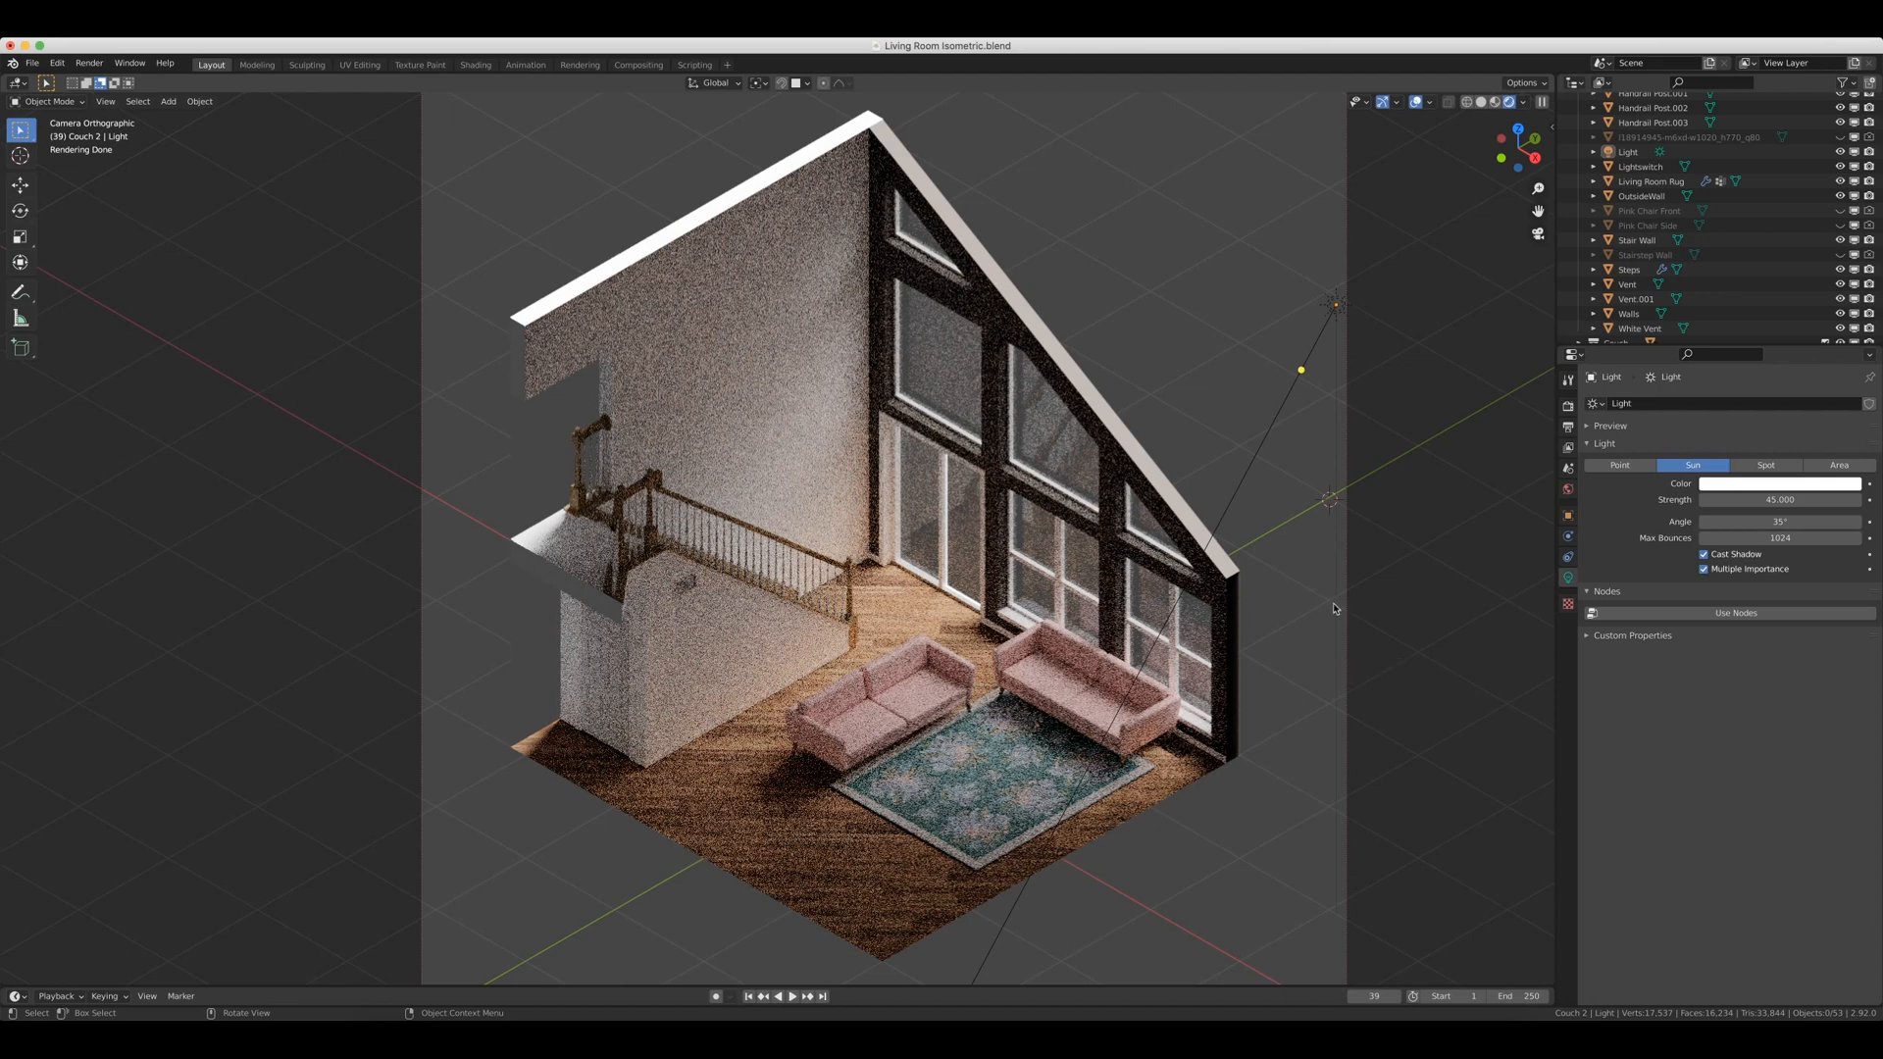
mouse_move(1337, 604)
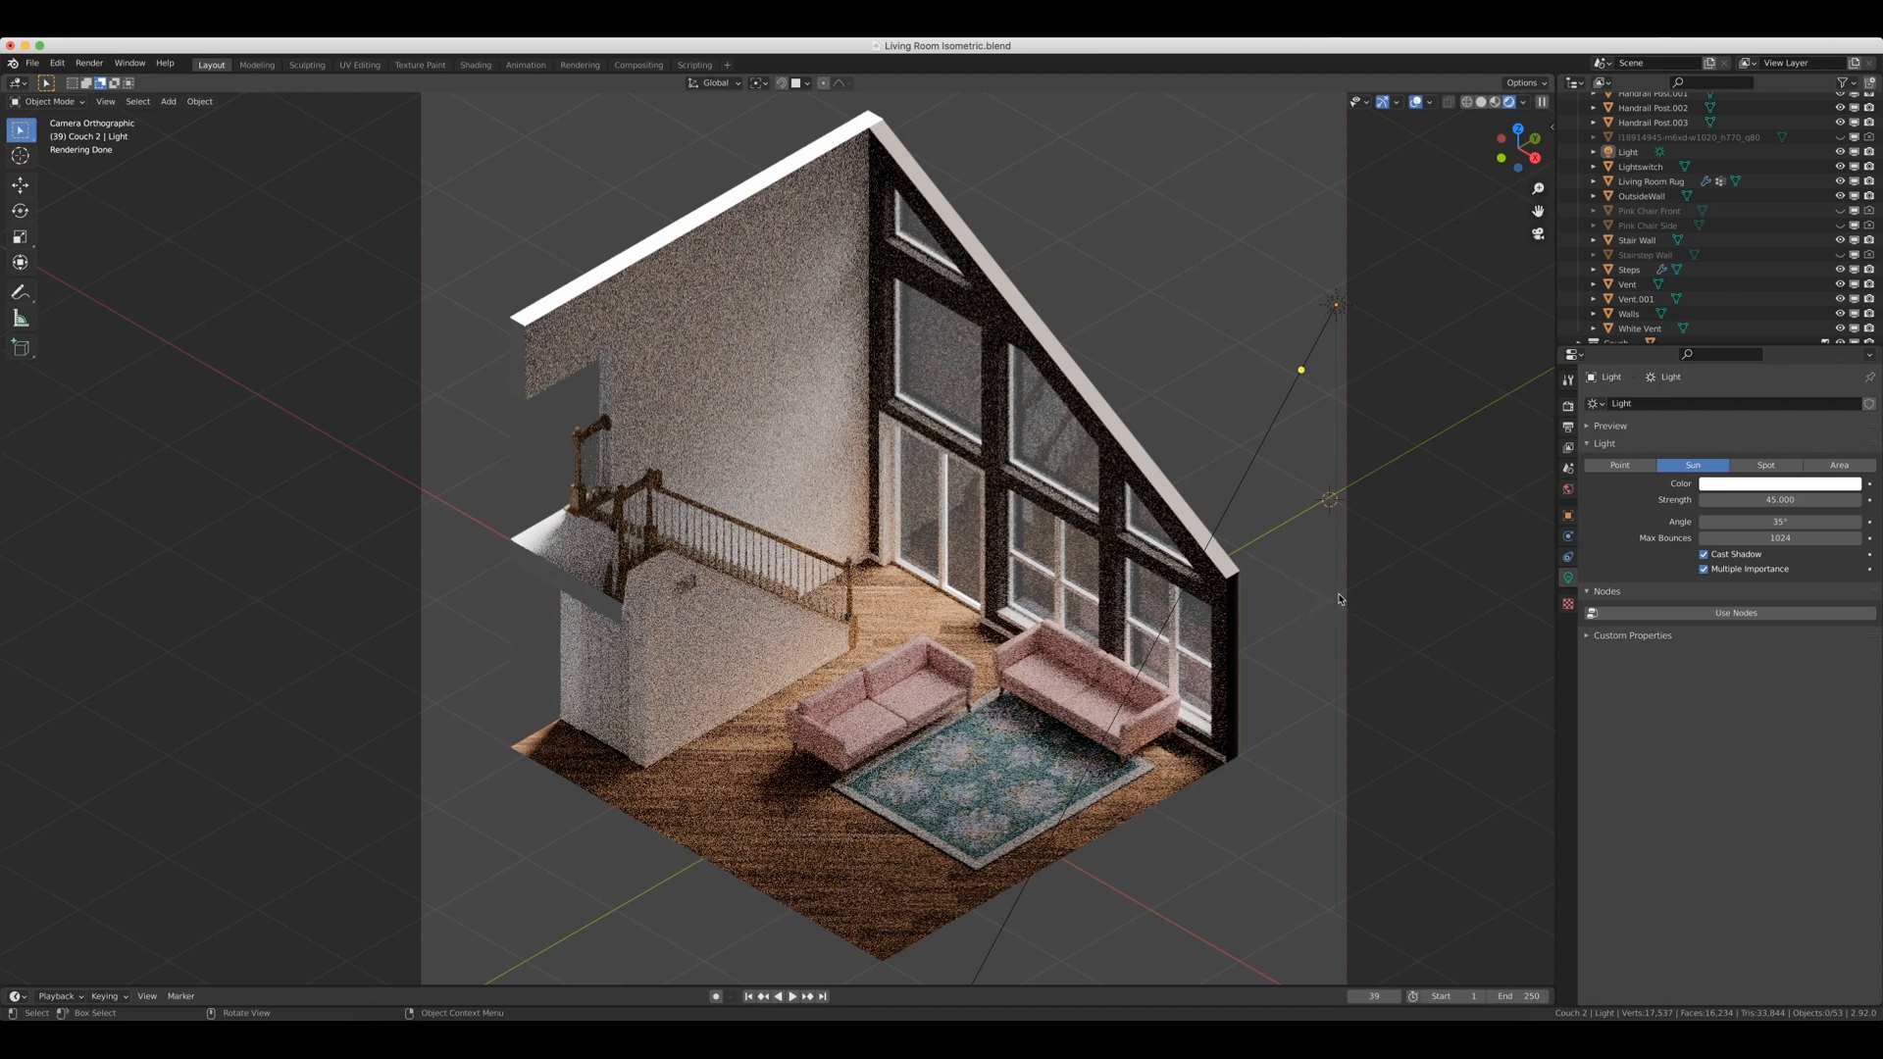
mouse_move(1337, 660)
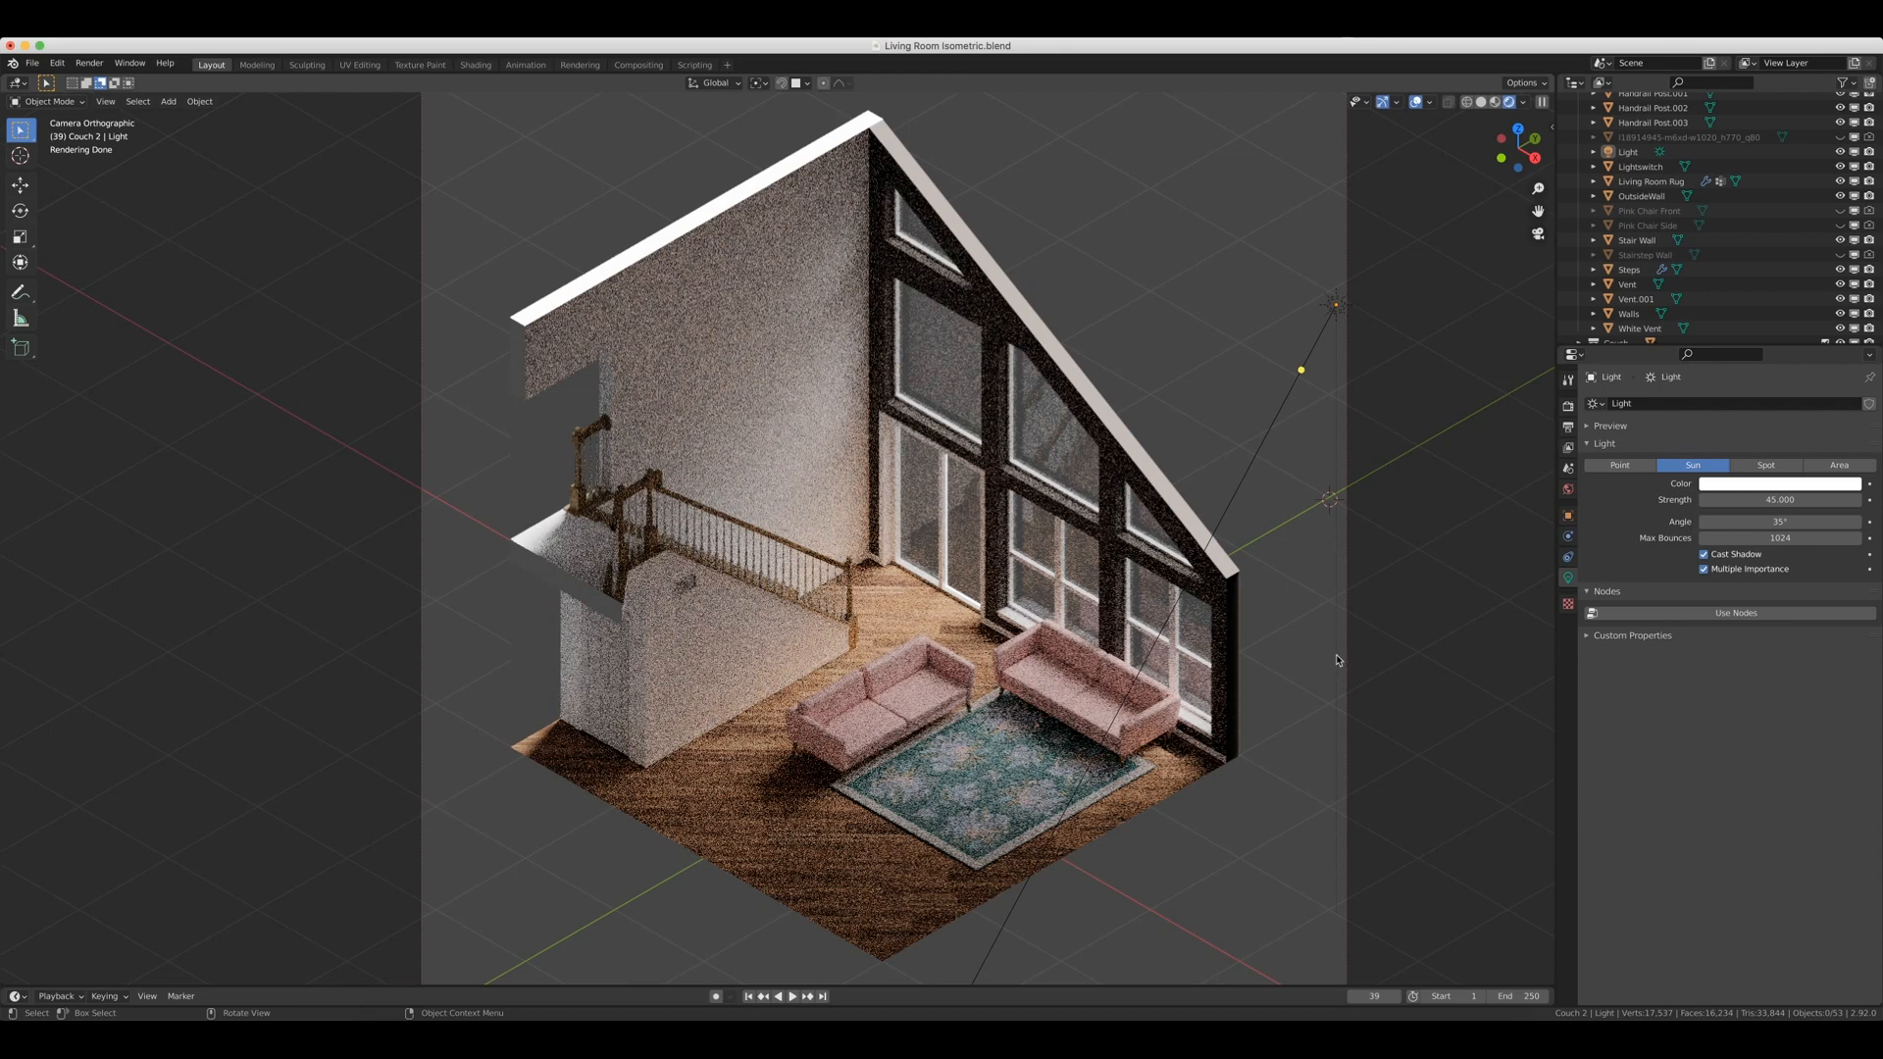
mouse_move(1296, 692)
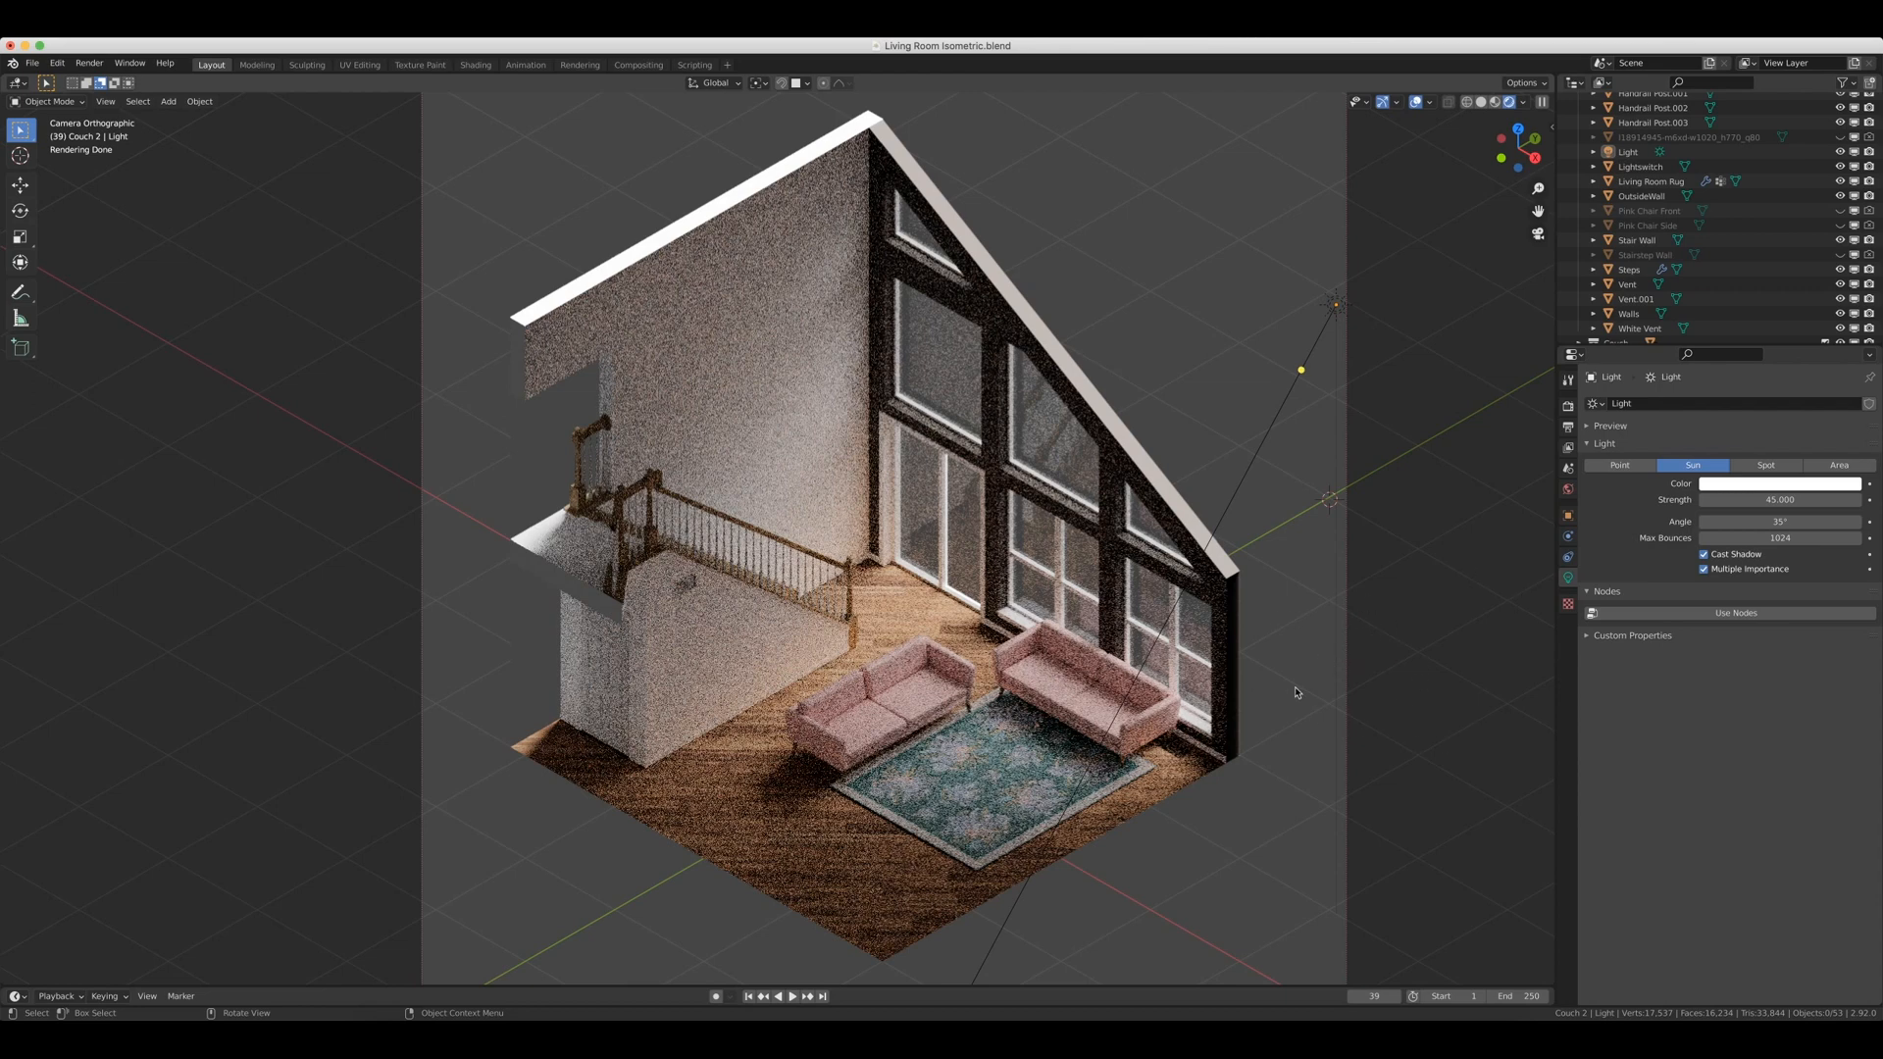
mouse_move(1220, 236)
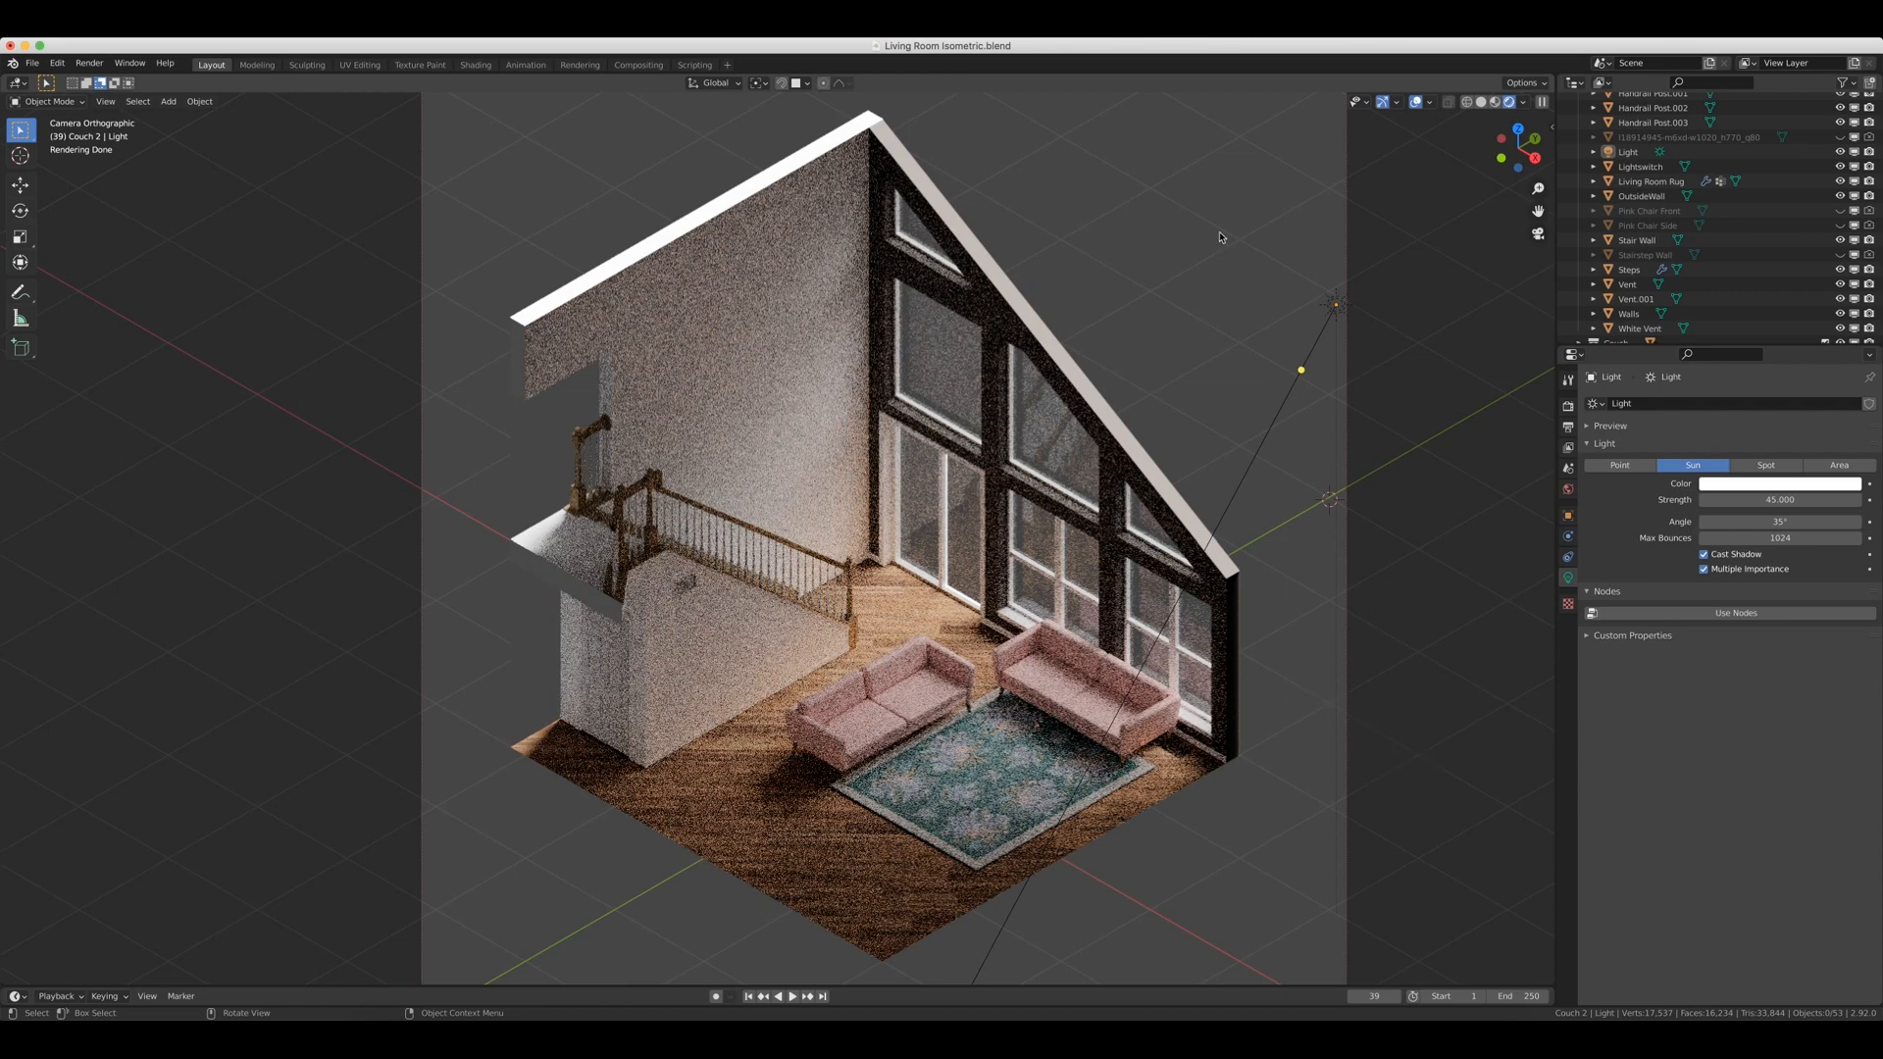
mouse_move(1223, 412)
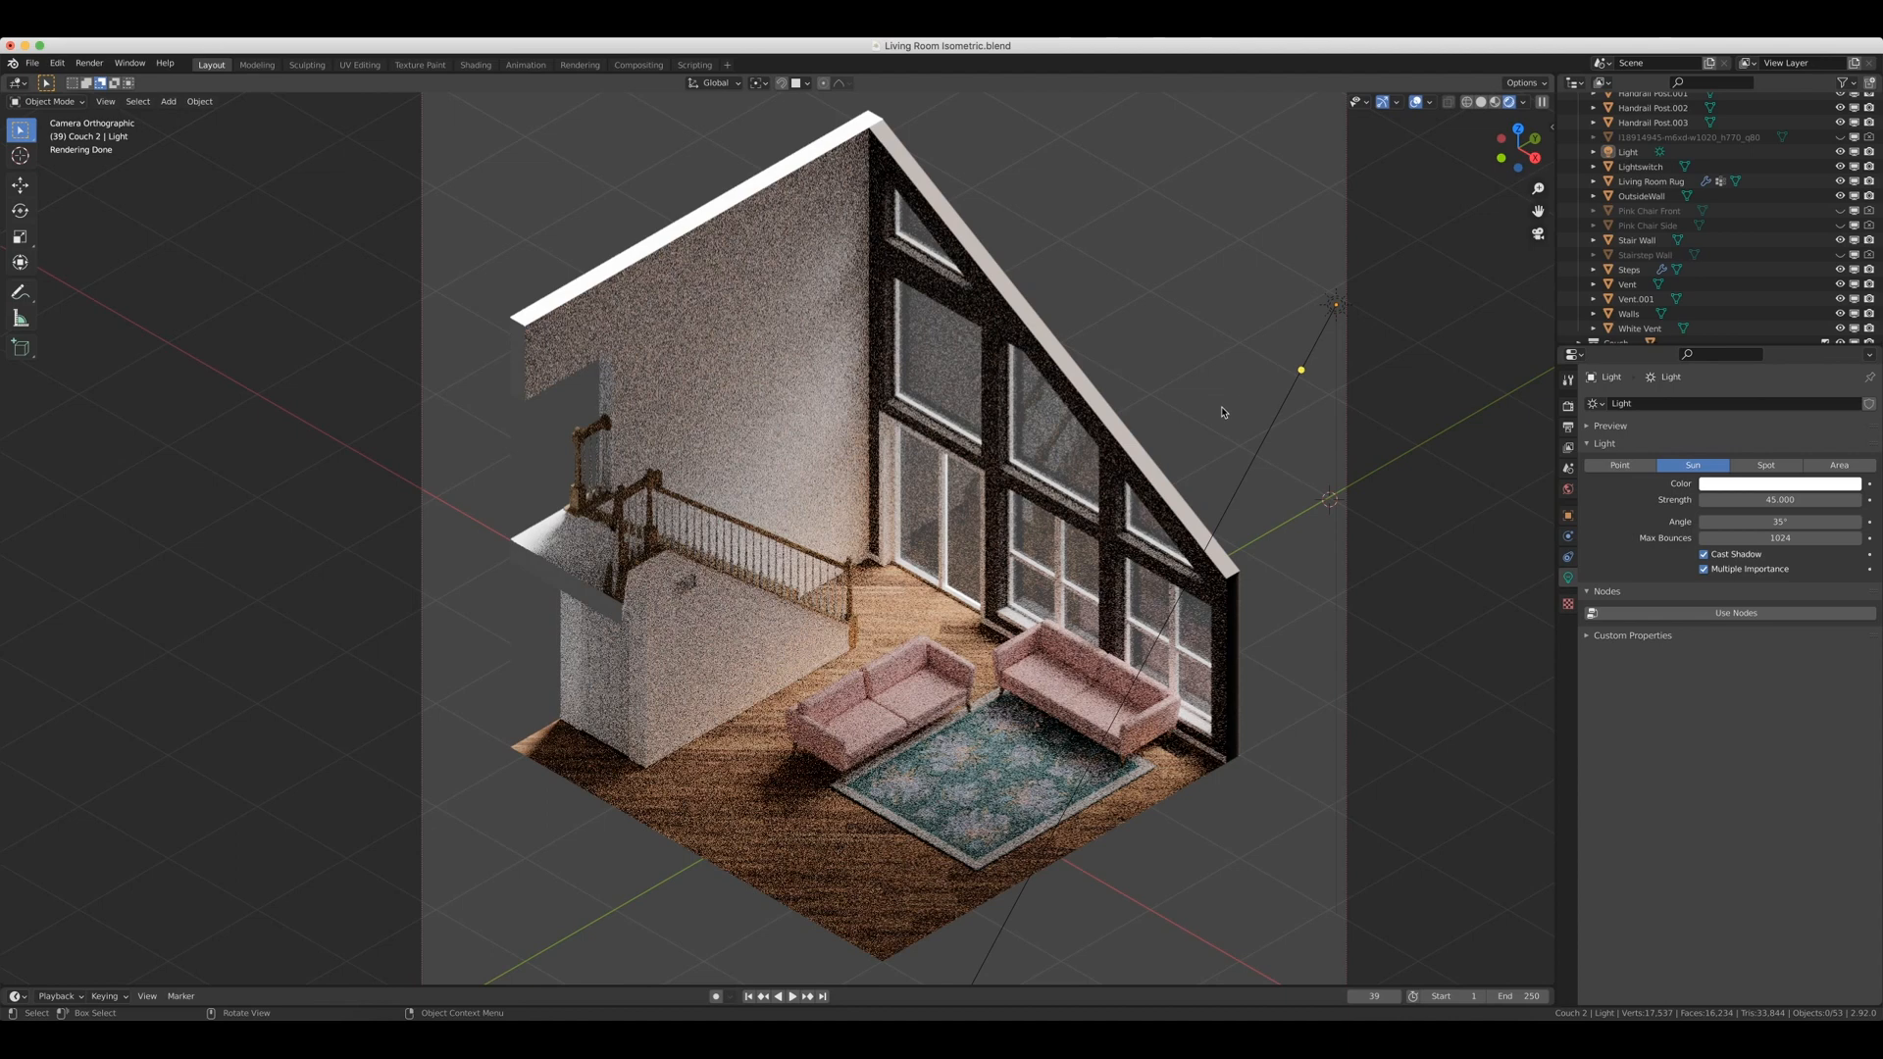
mouse_move(1230, 478)
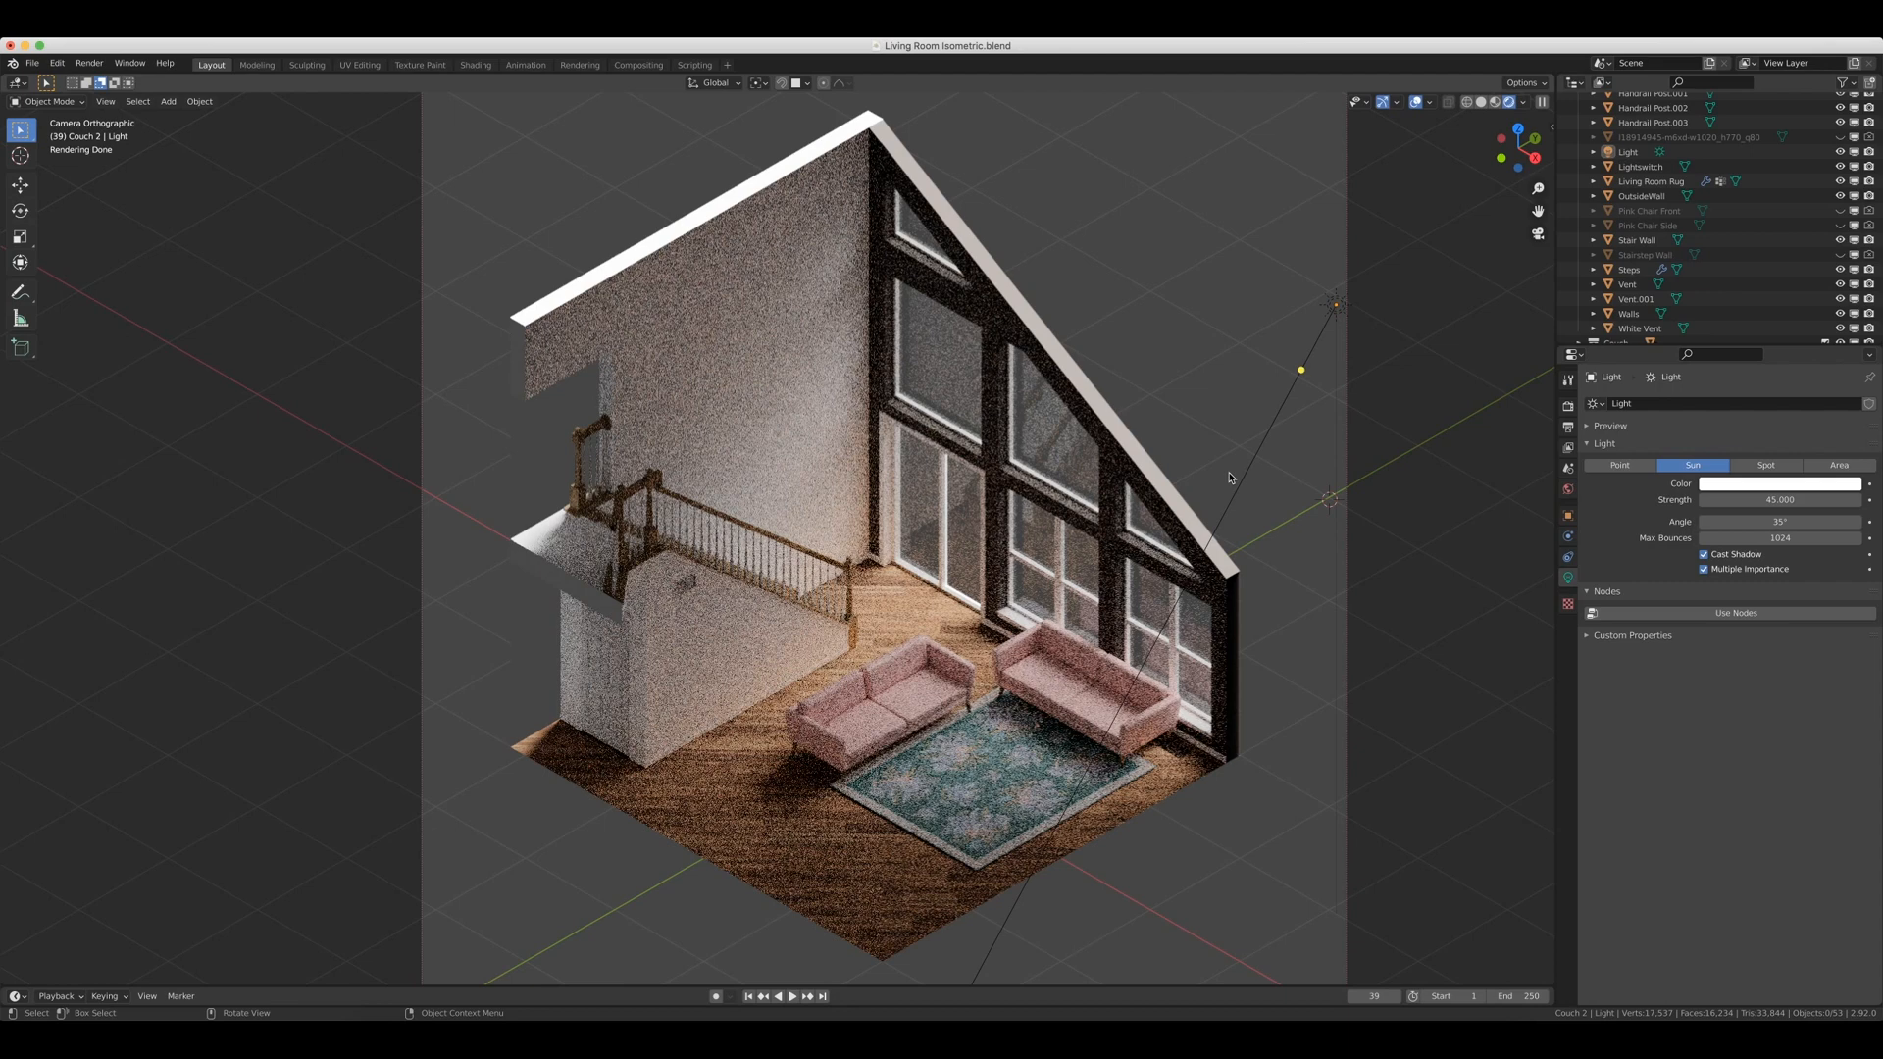
mouse_move(1342, 316)
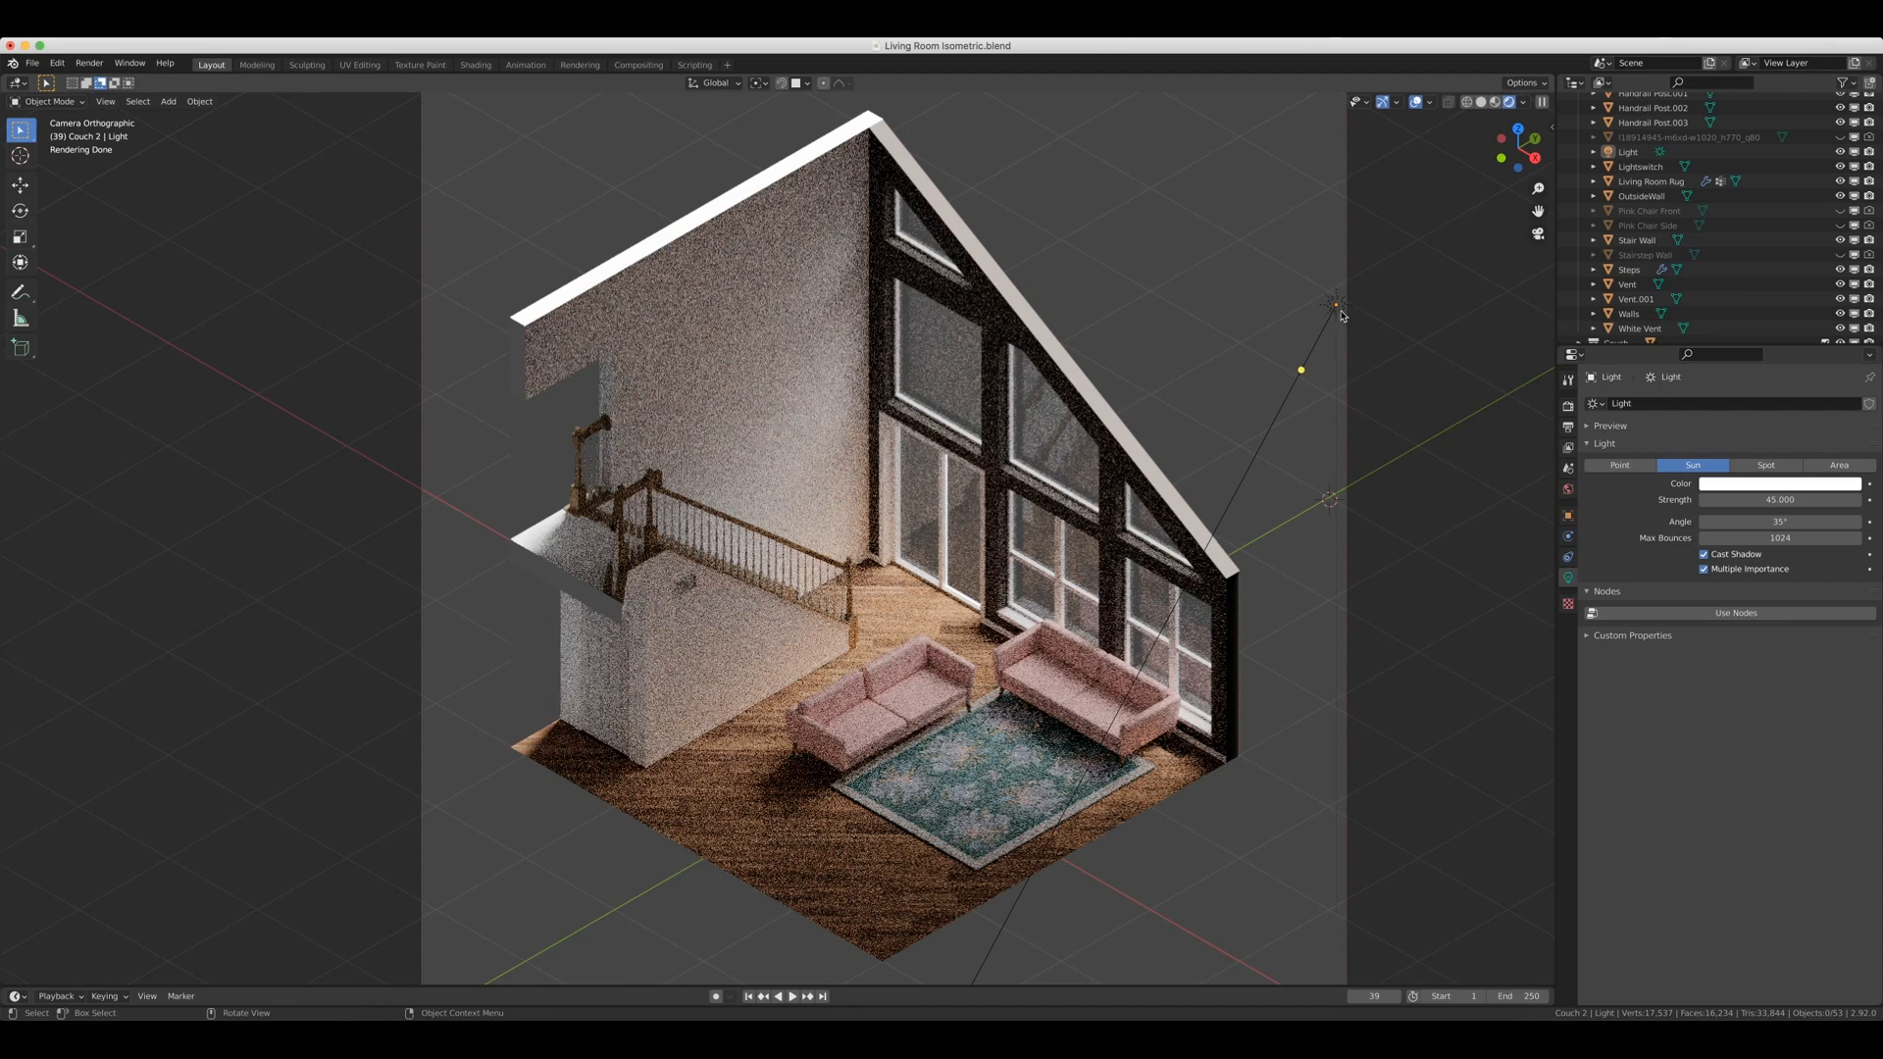
mouse_move(1001, 708)
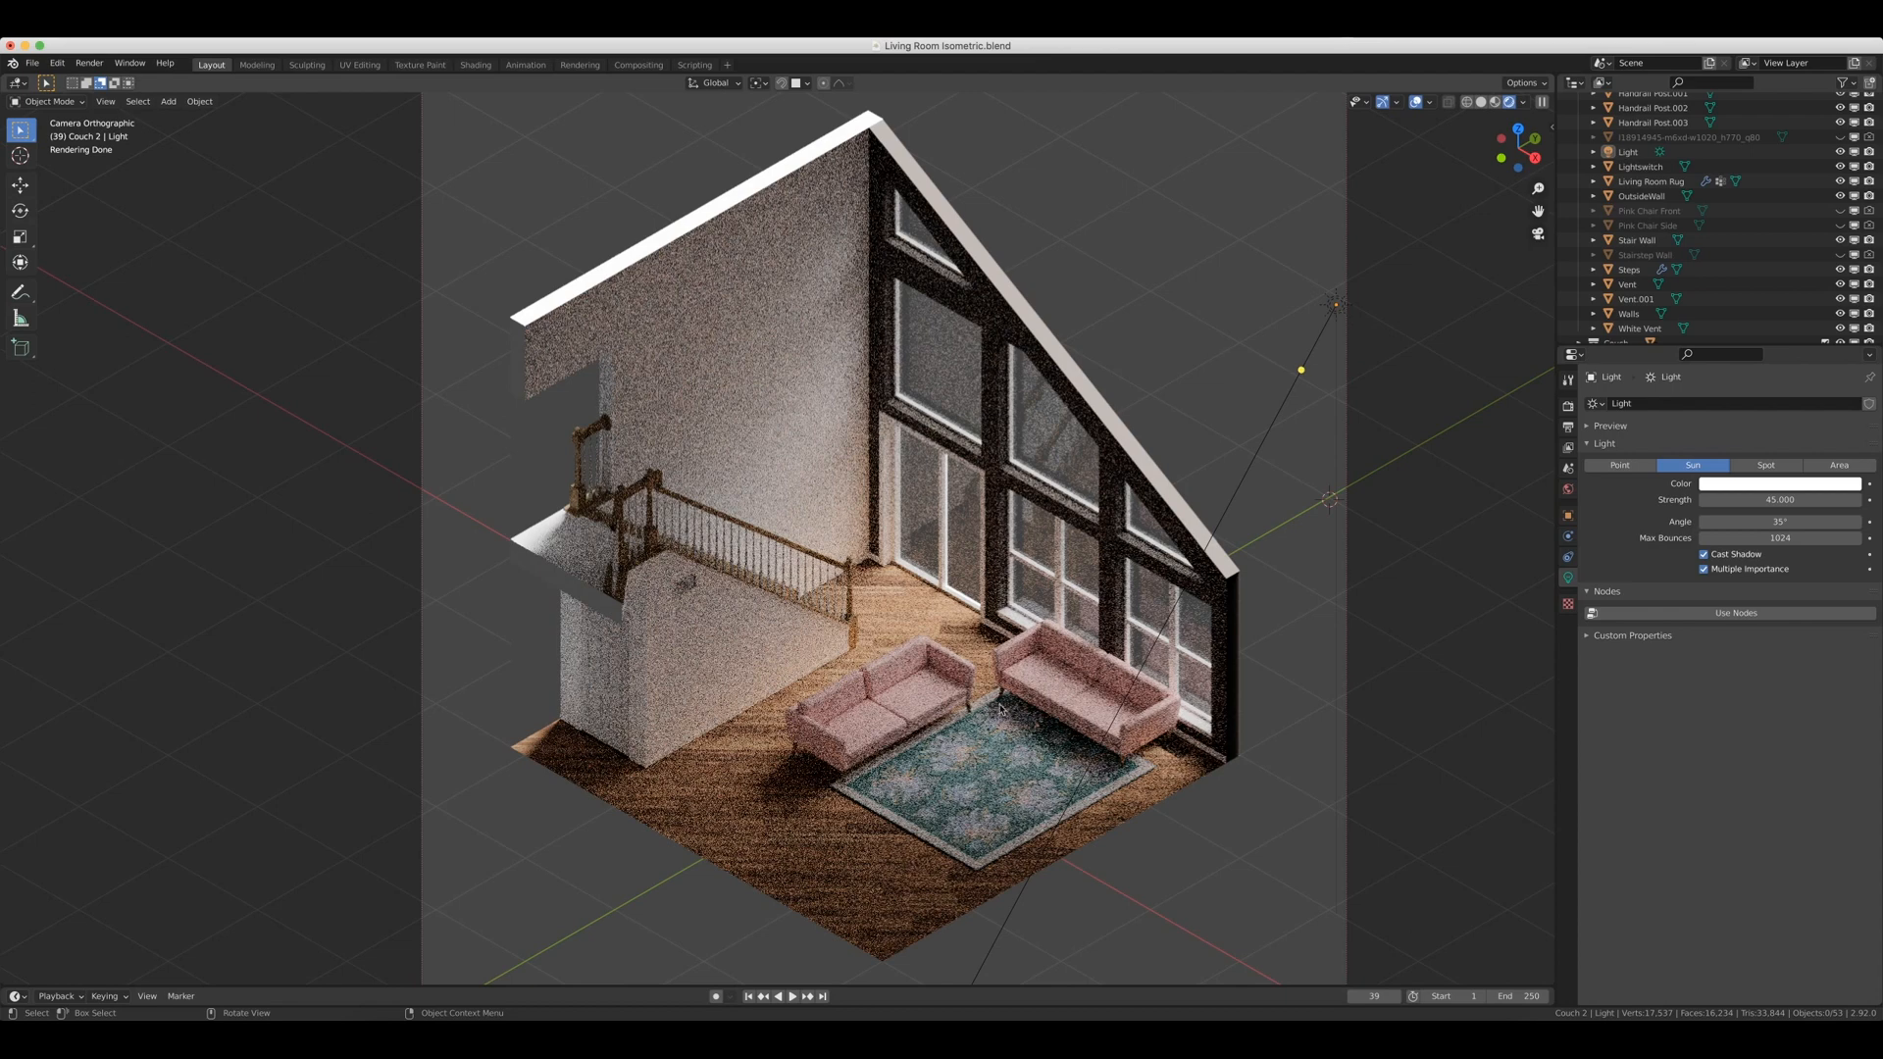
mouse_move(988, 760)
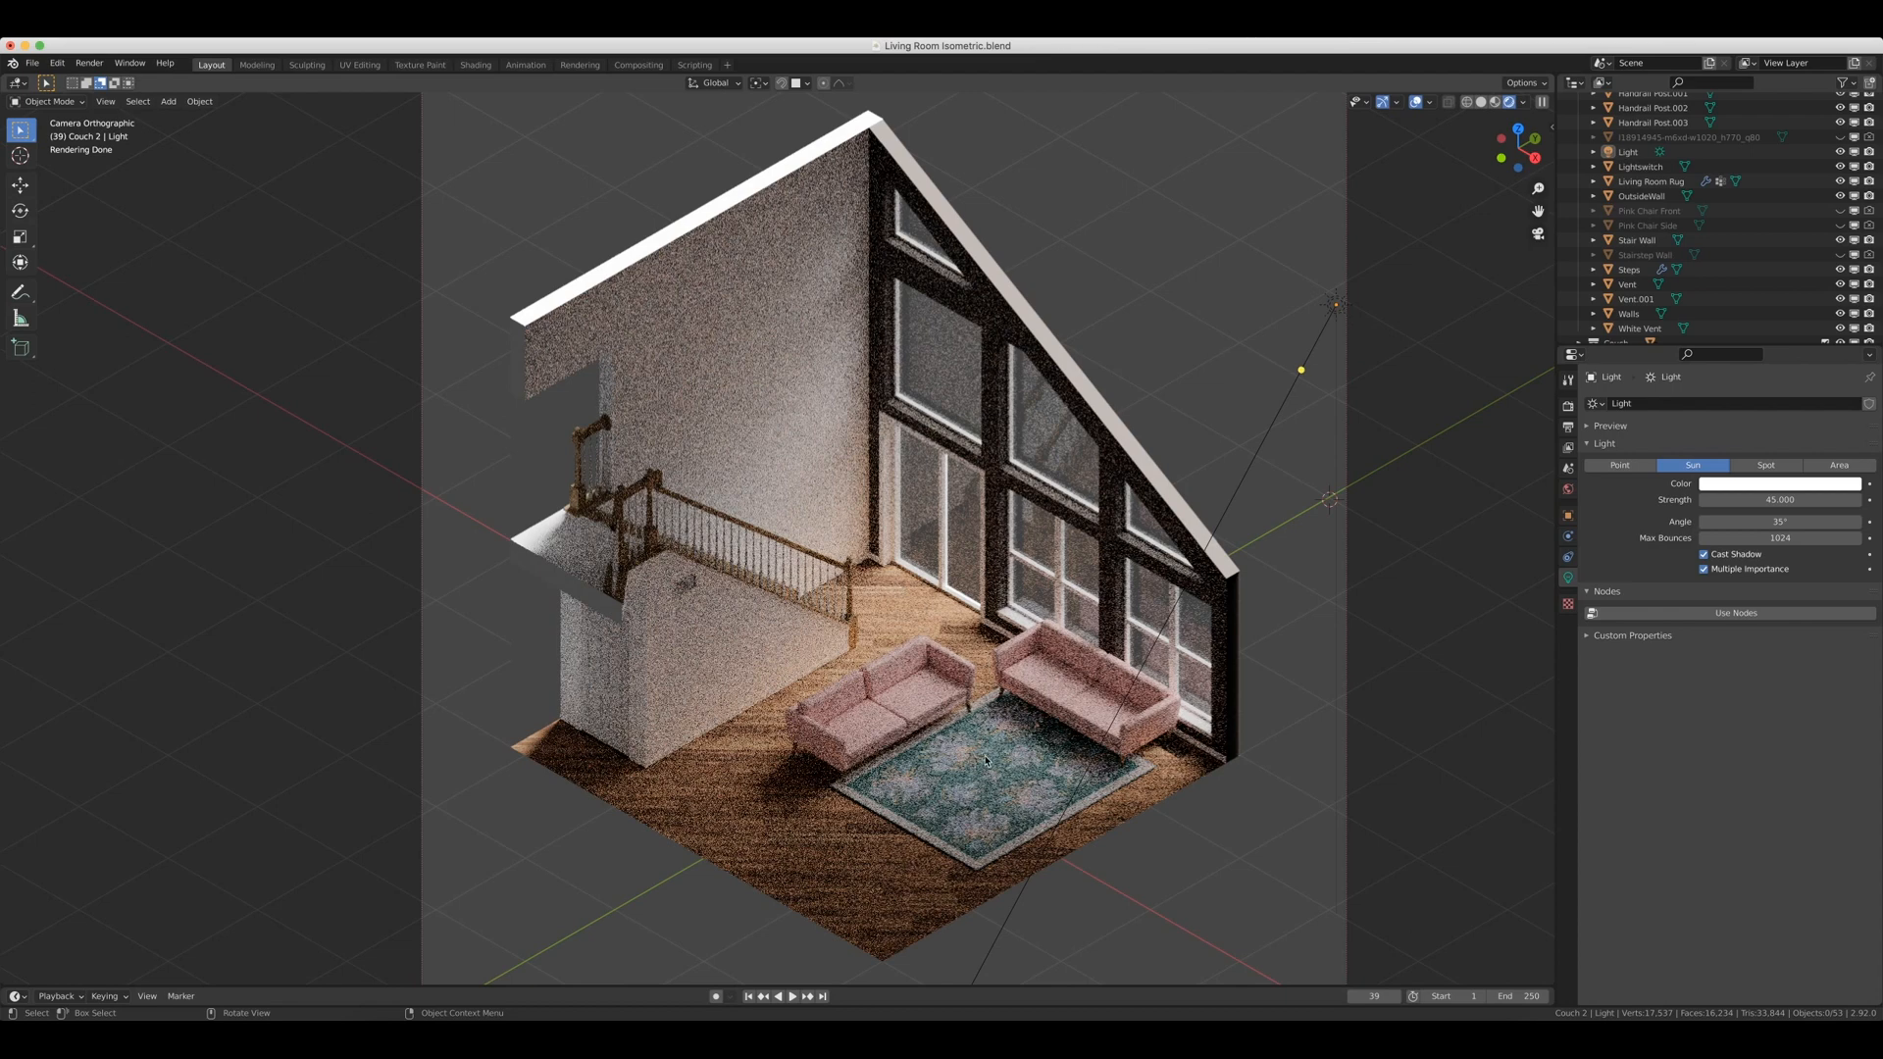
mouse_move(737, 530)
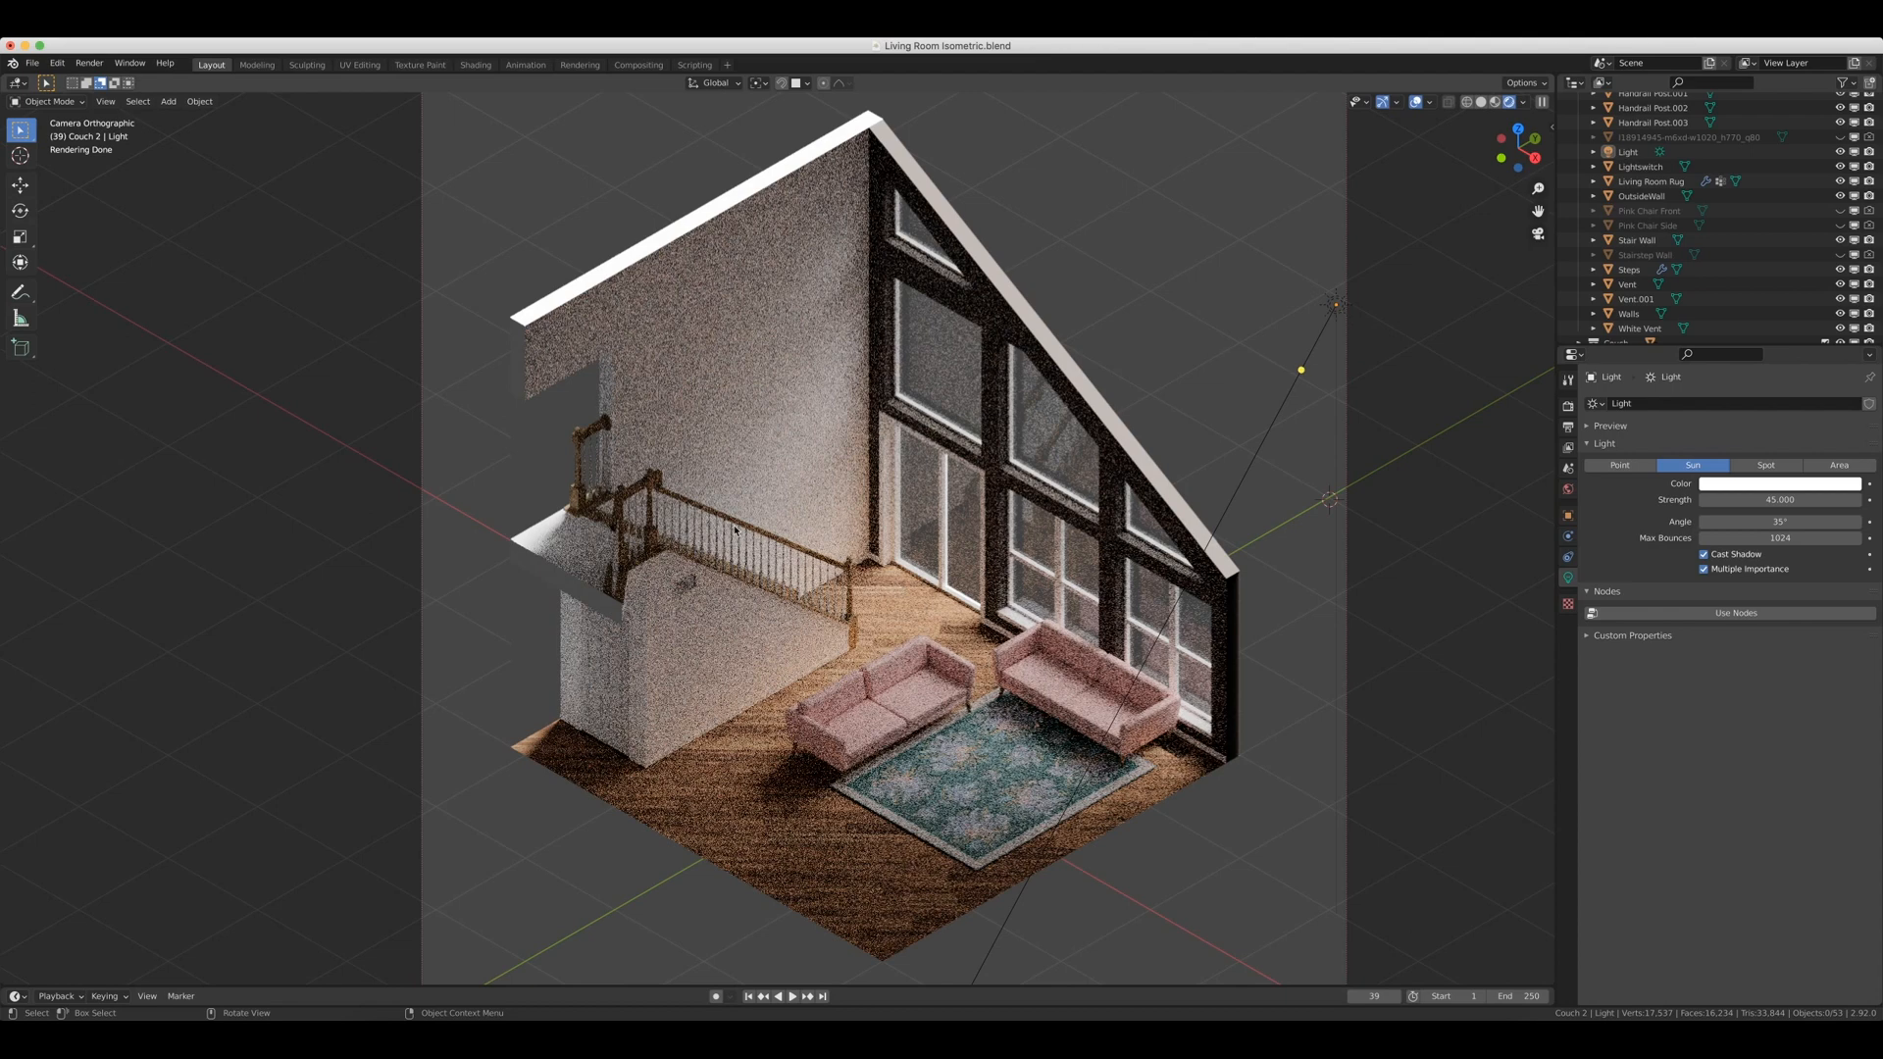
mouse_move(888, 648)
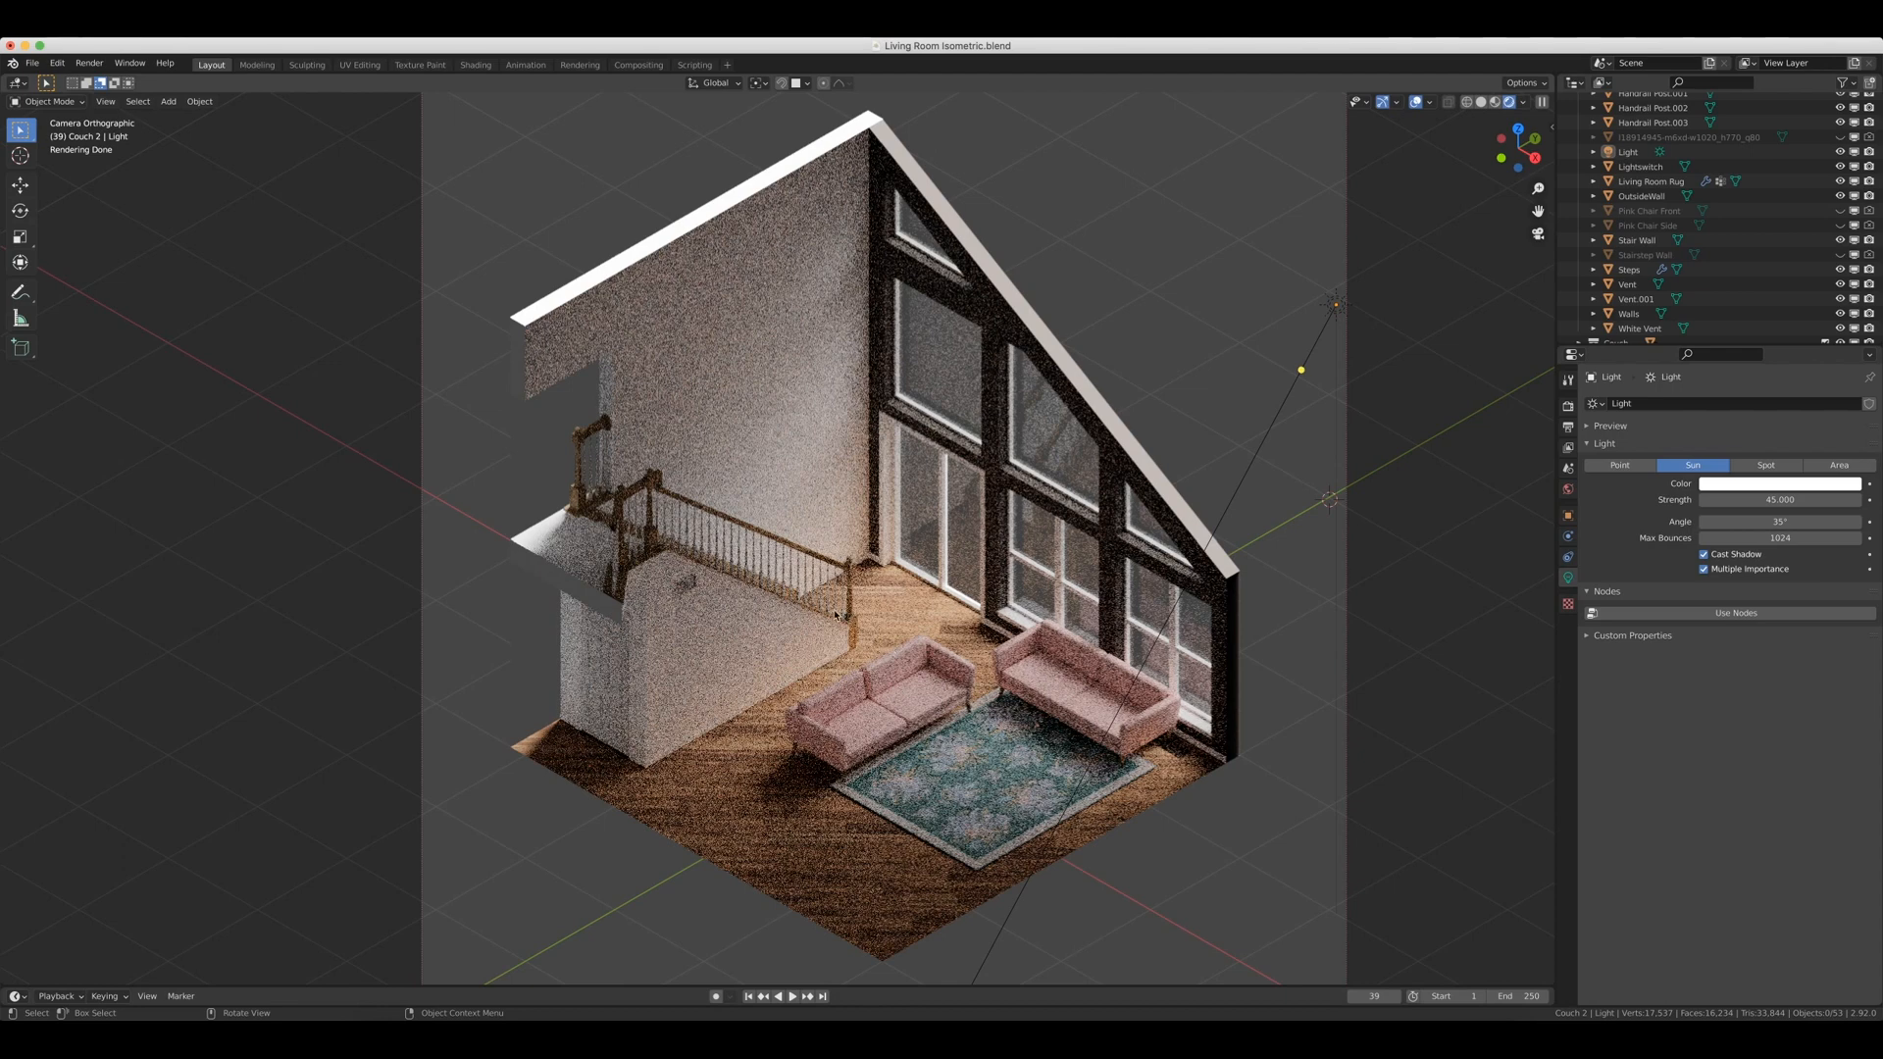
mouse_move(1146, 620)
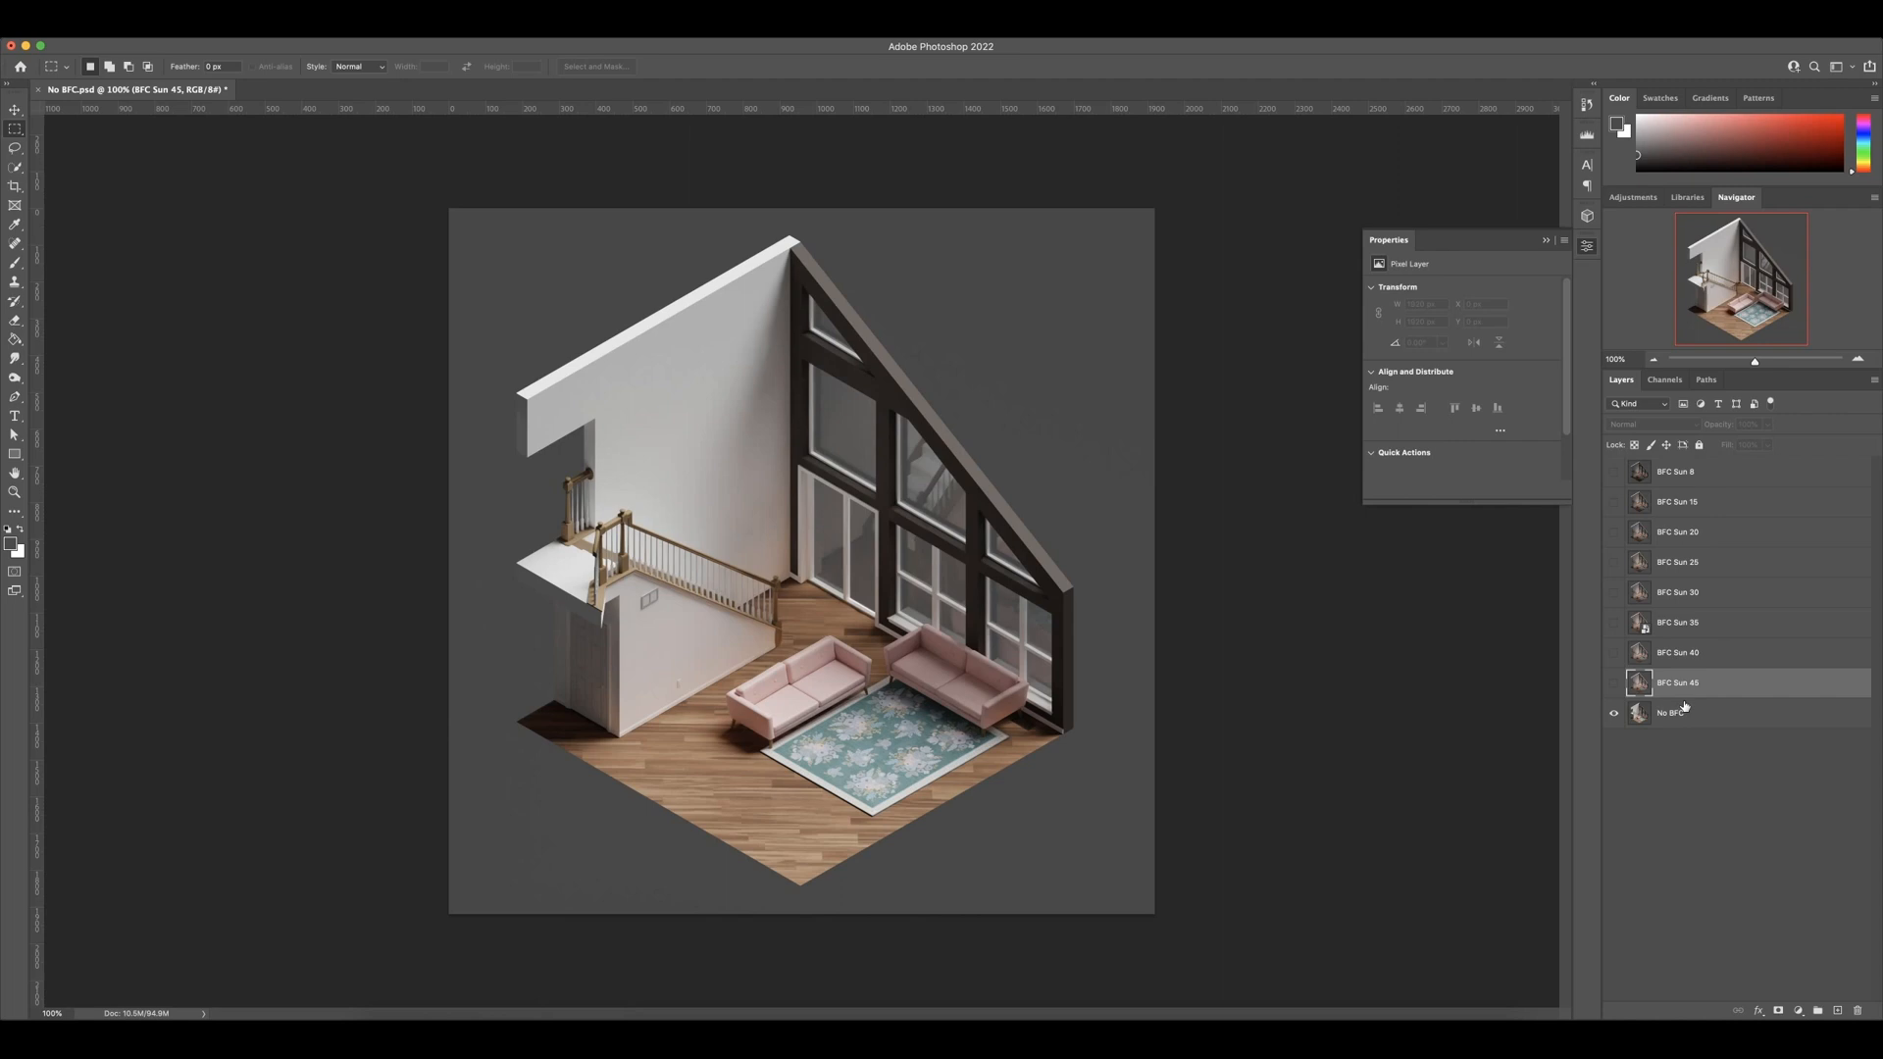
Toggle the BFC Sun layers, leaving BFC Sun 45 visible above No BFC.
left_click(1671, 712)
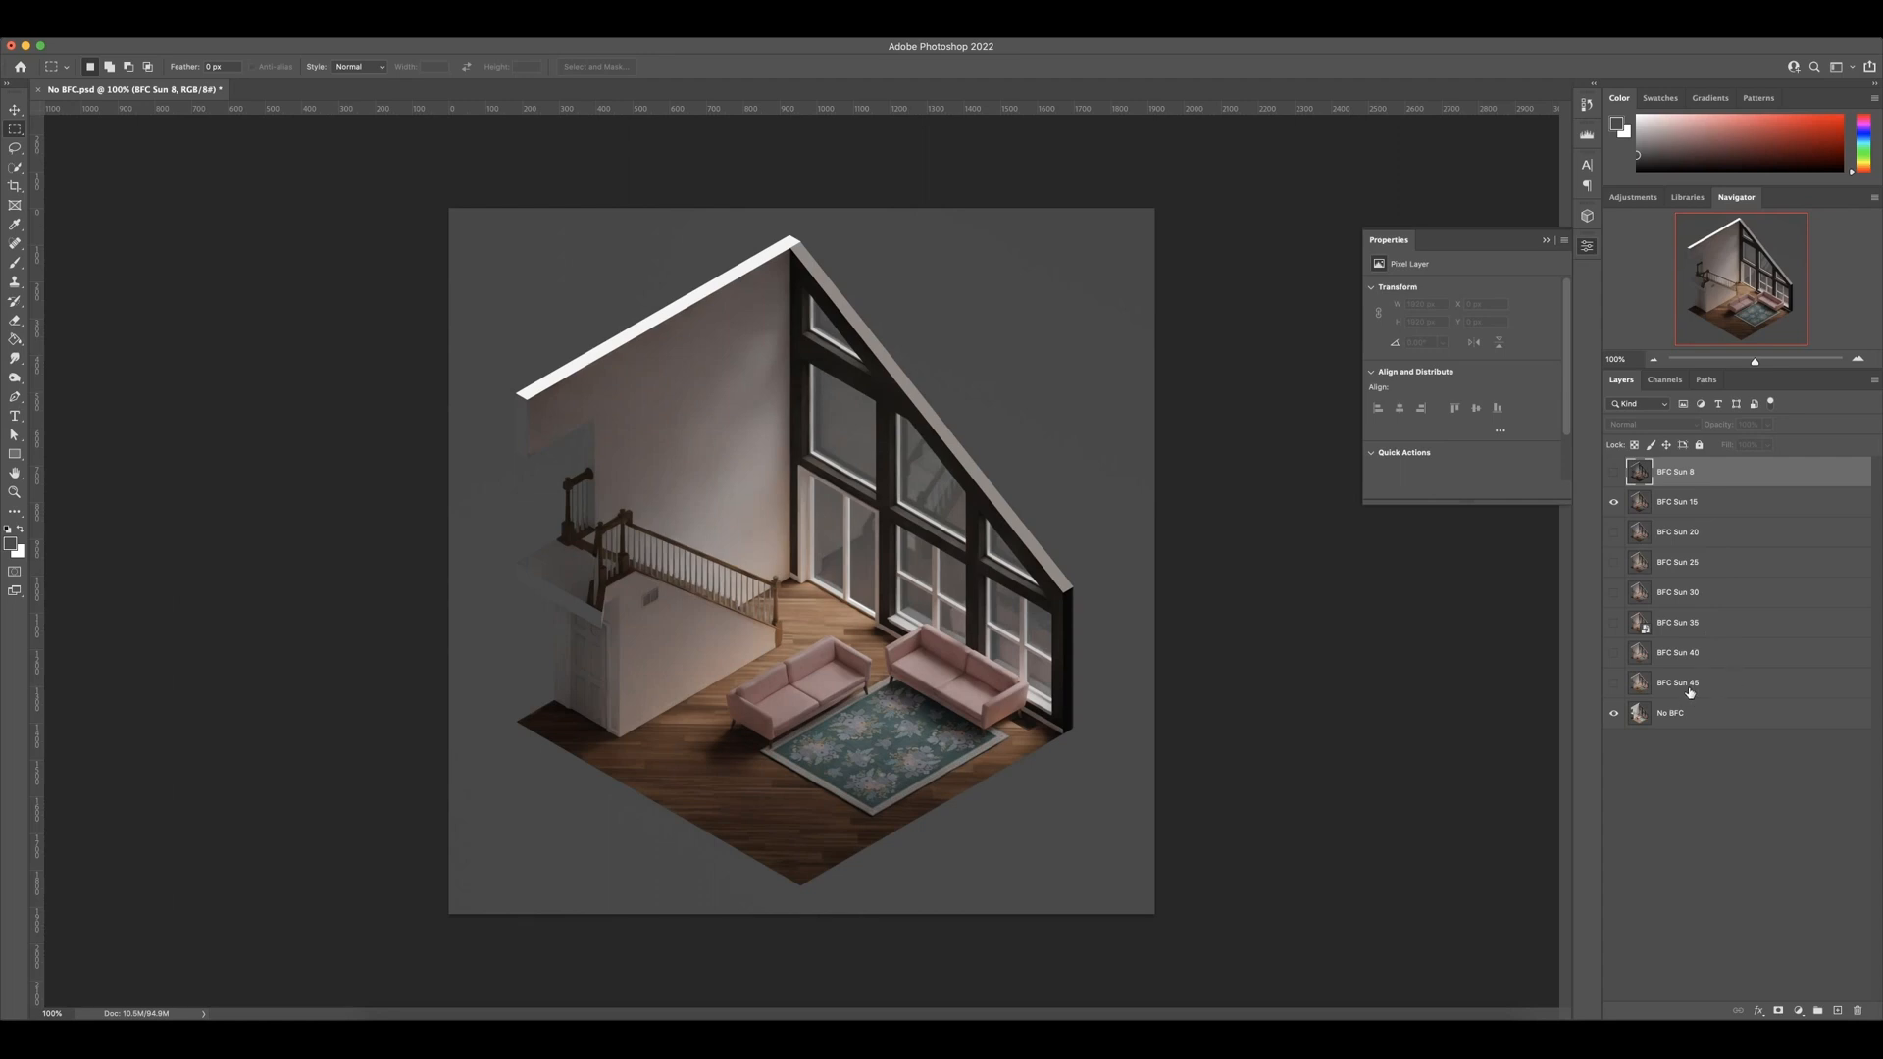
left_click(1679, 683)
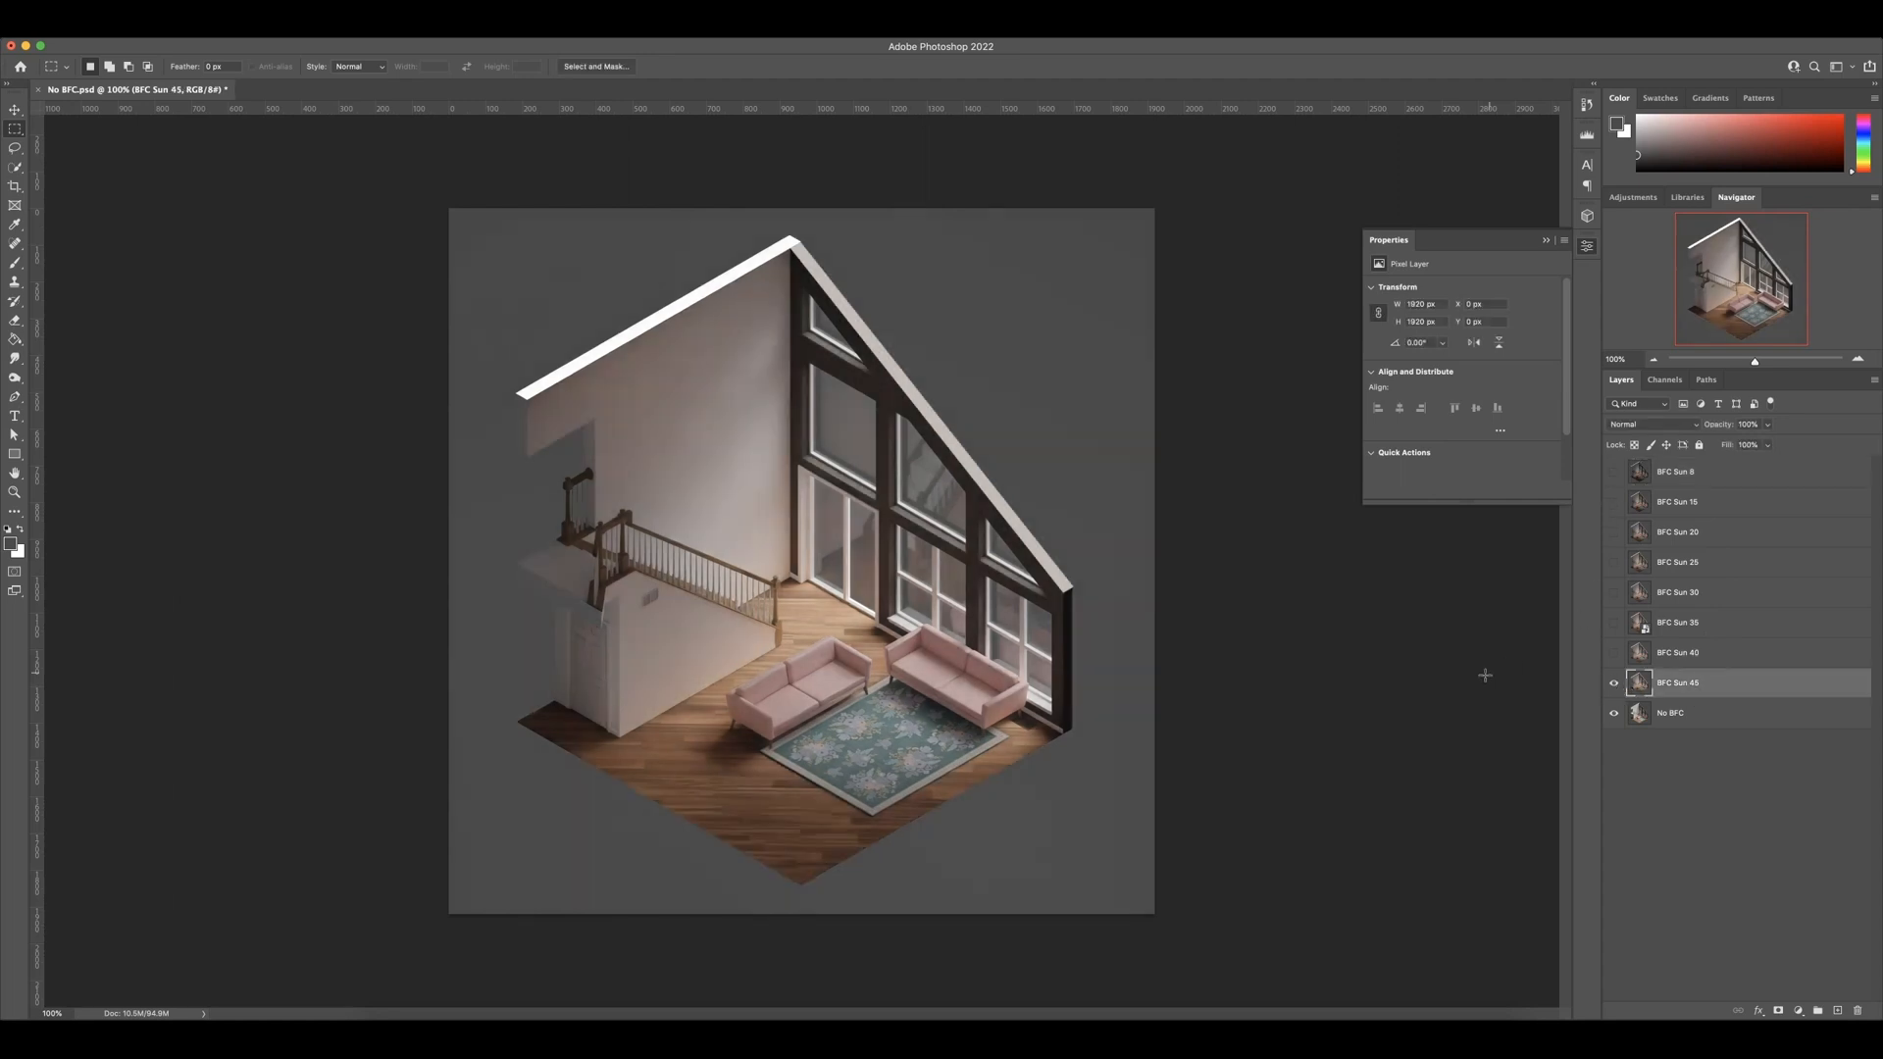
mouse_move(1333, 634)
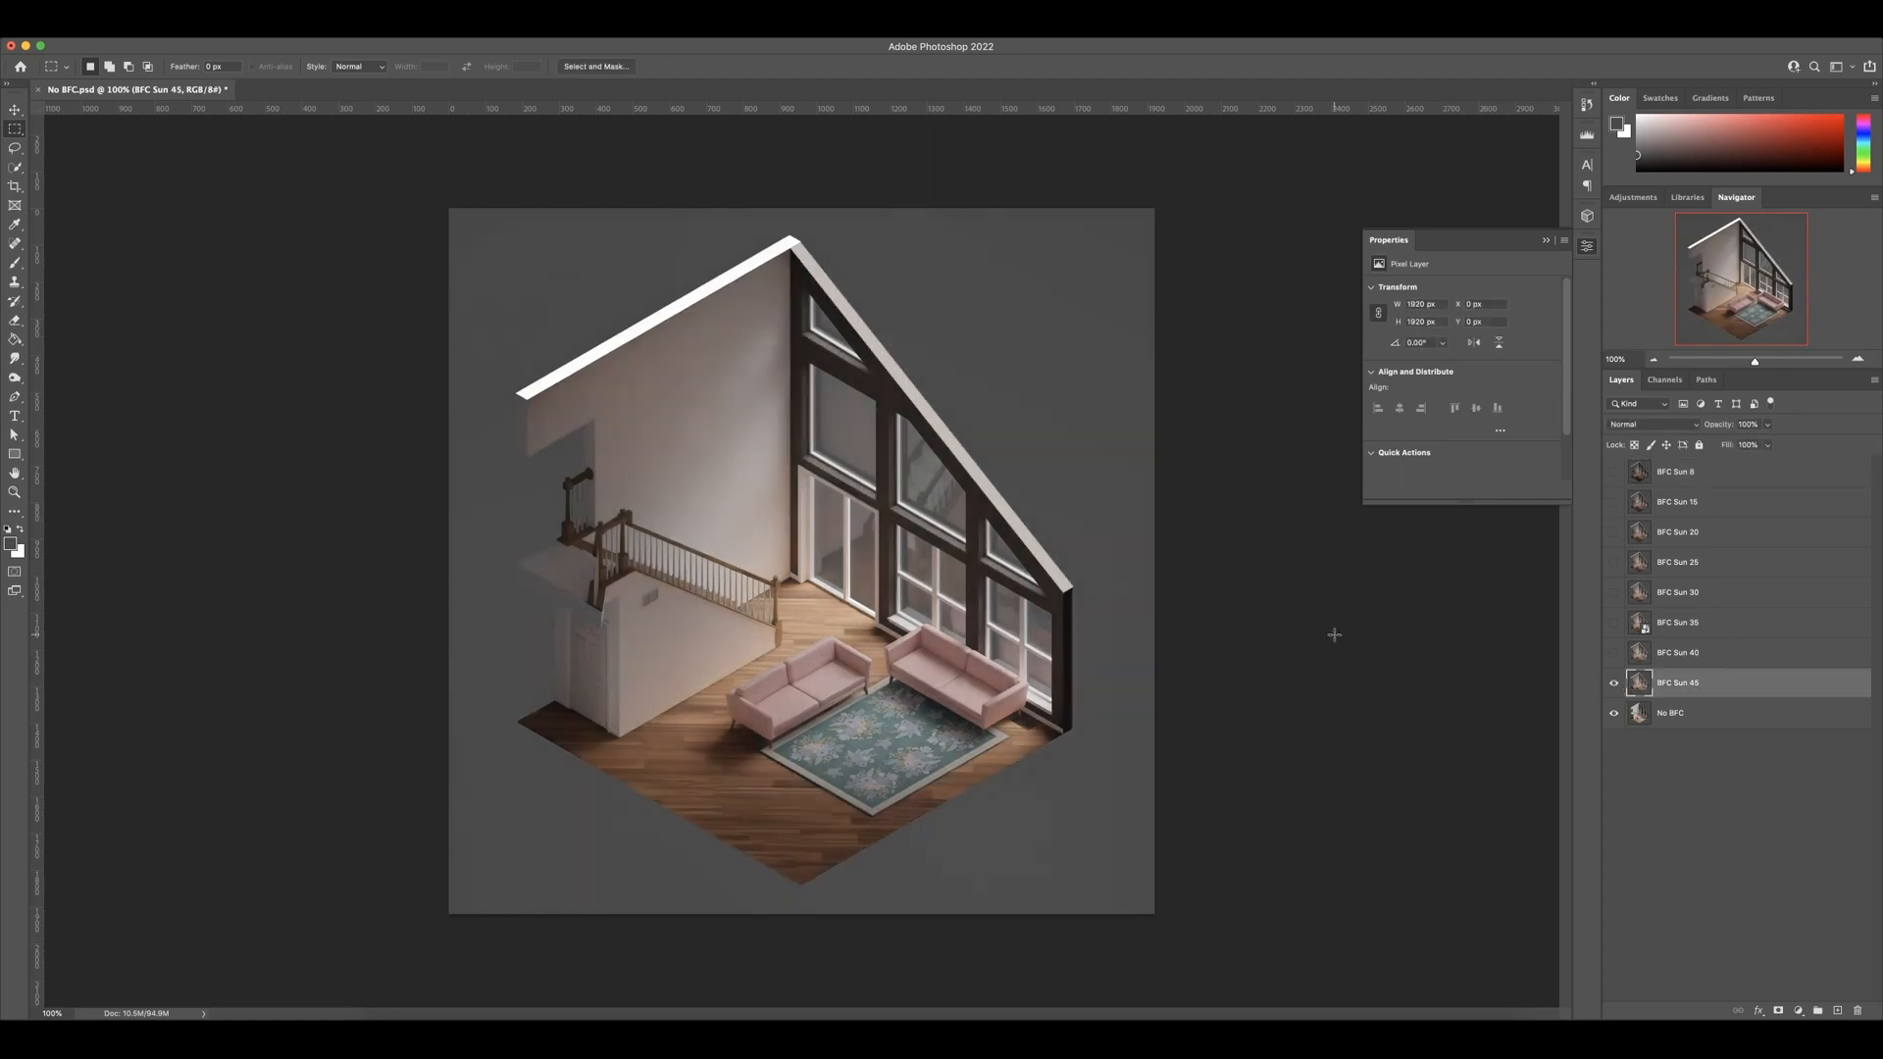